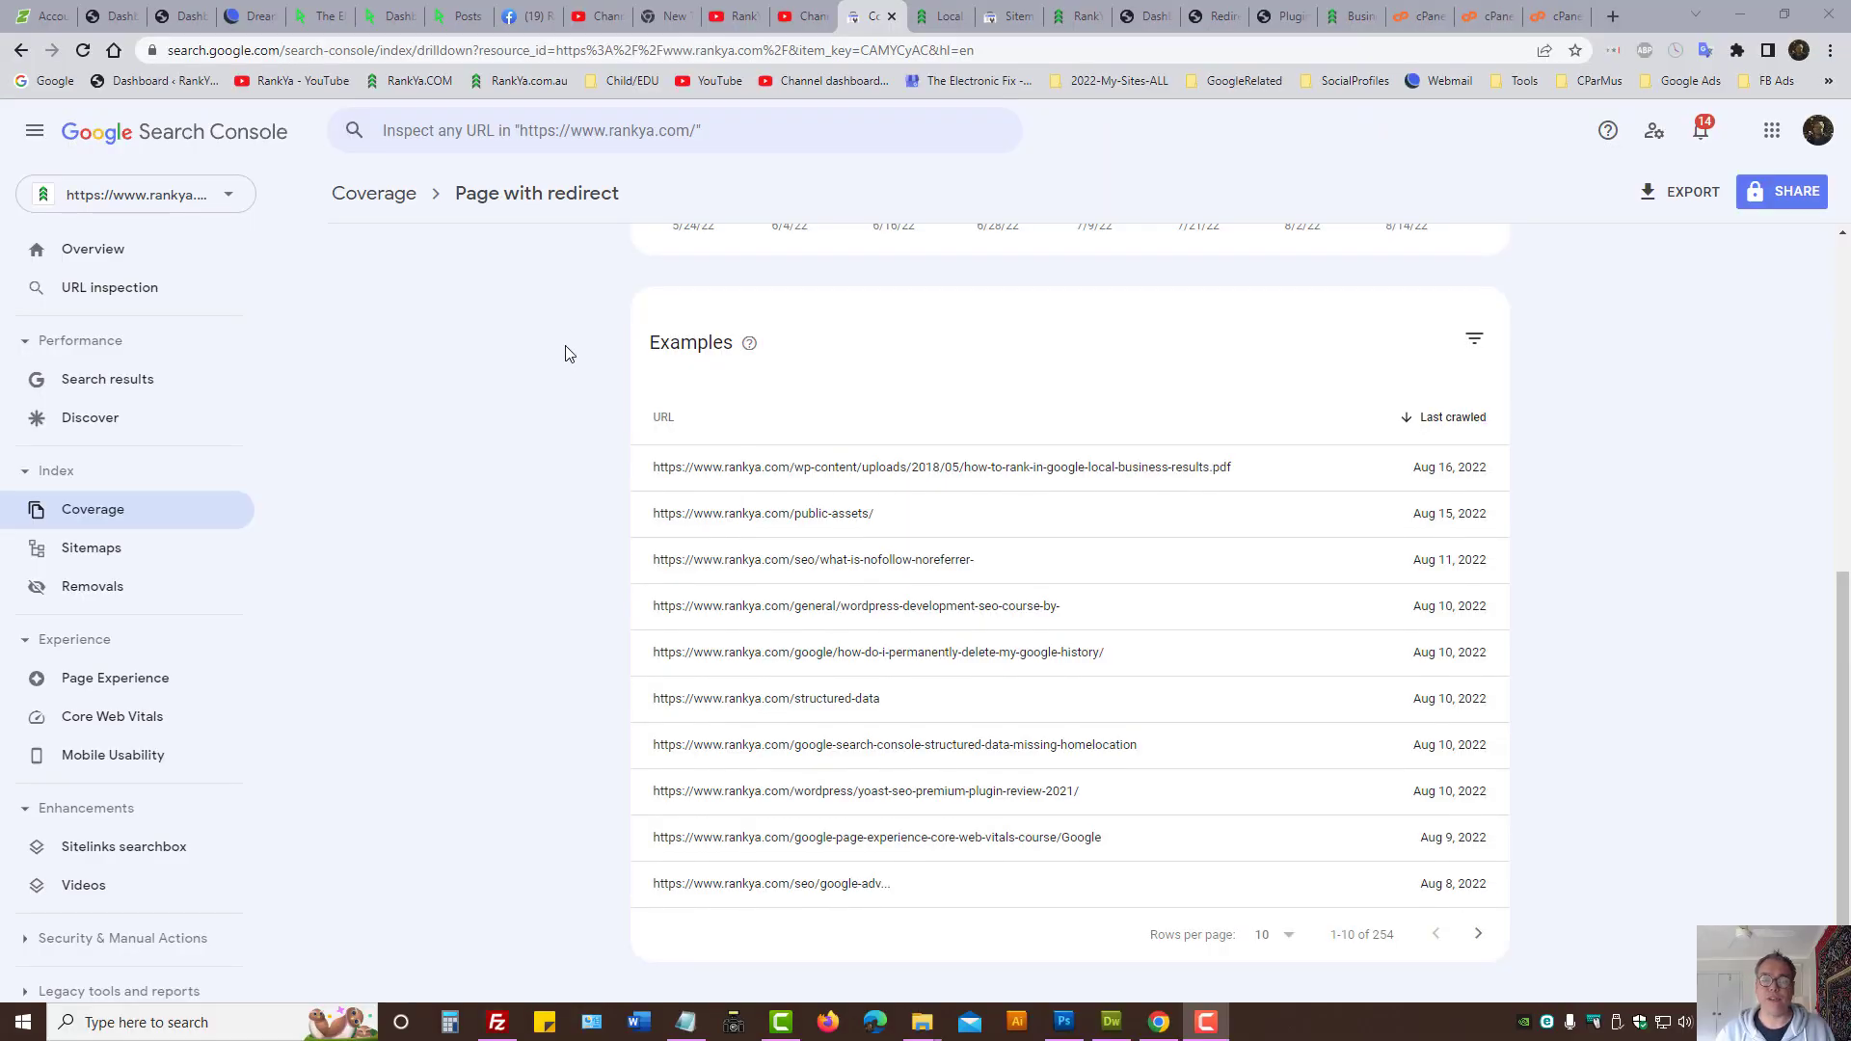
{"action": "mouse_move", "coordinate": [507, 476]}
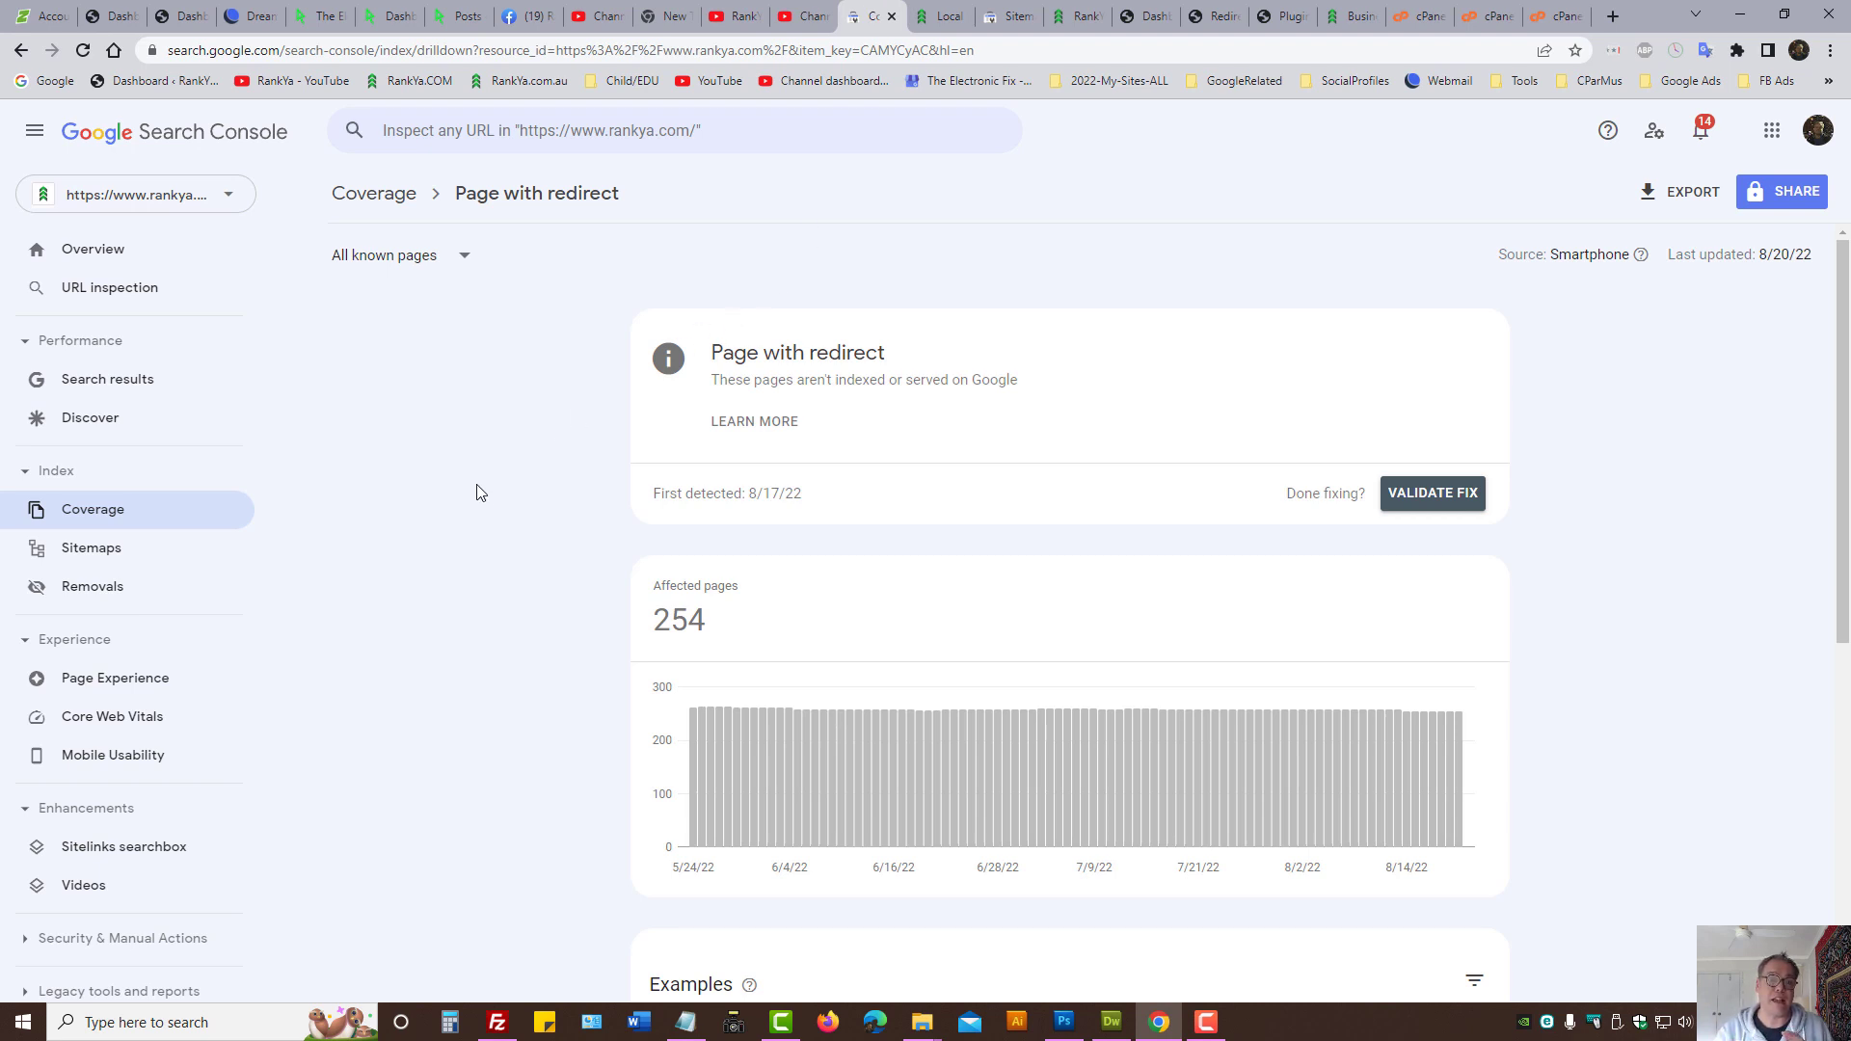
{"action": "mouse_move", "coordinate": [491, 491]}
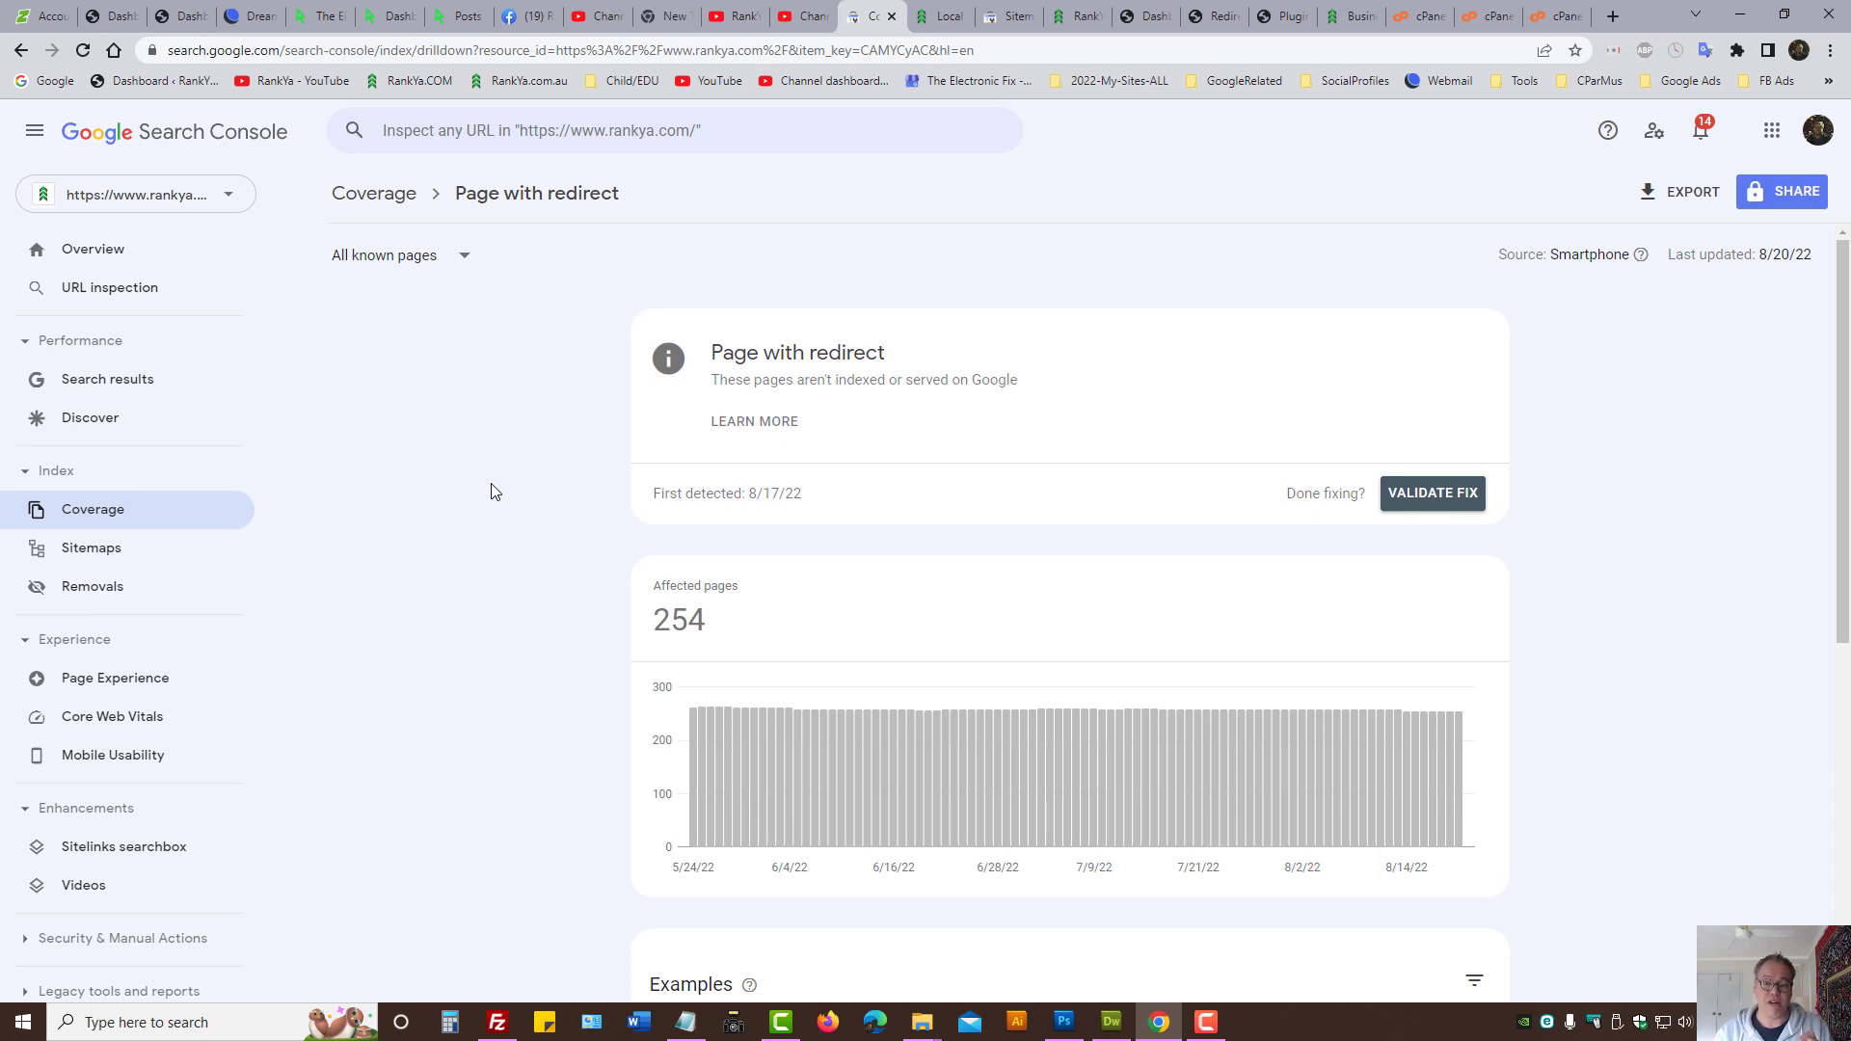
Step: Scroll the Page with redirect report down to its Examples list
{"action": "scroll", "scroll_direction": "down", "scroll_amount": 3}
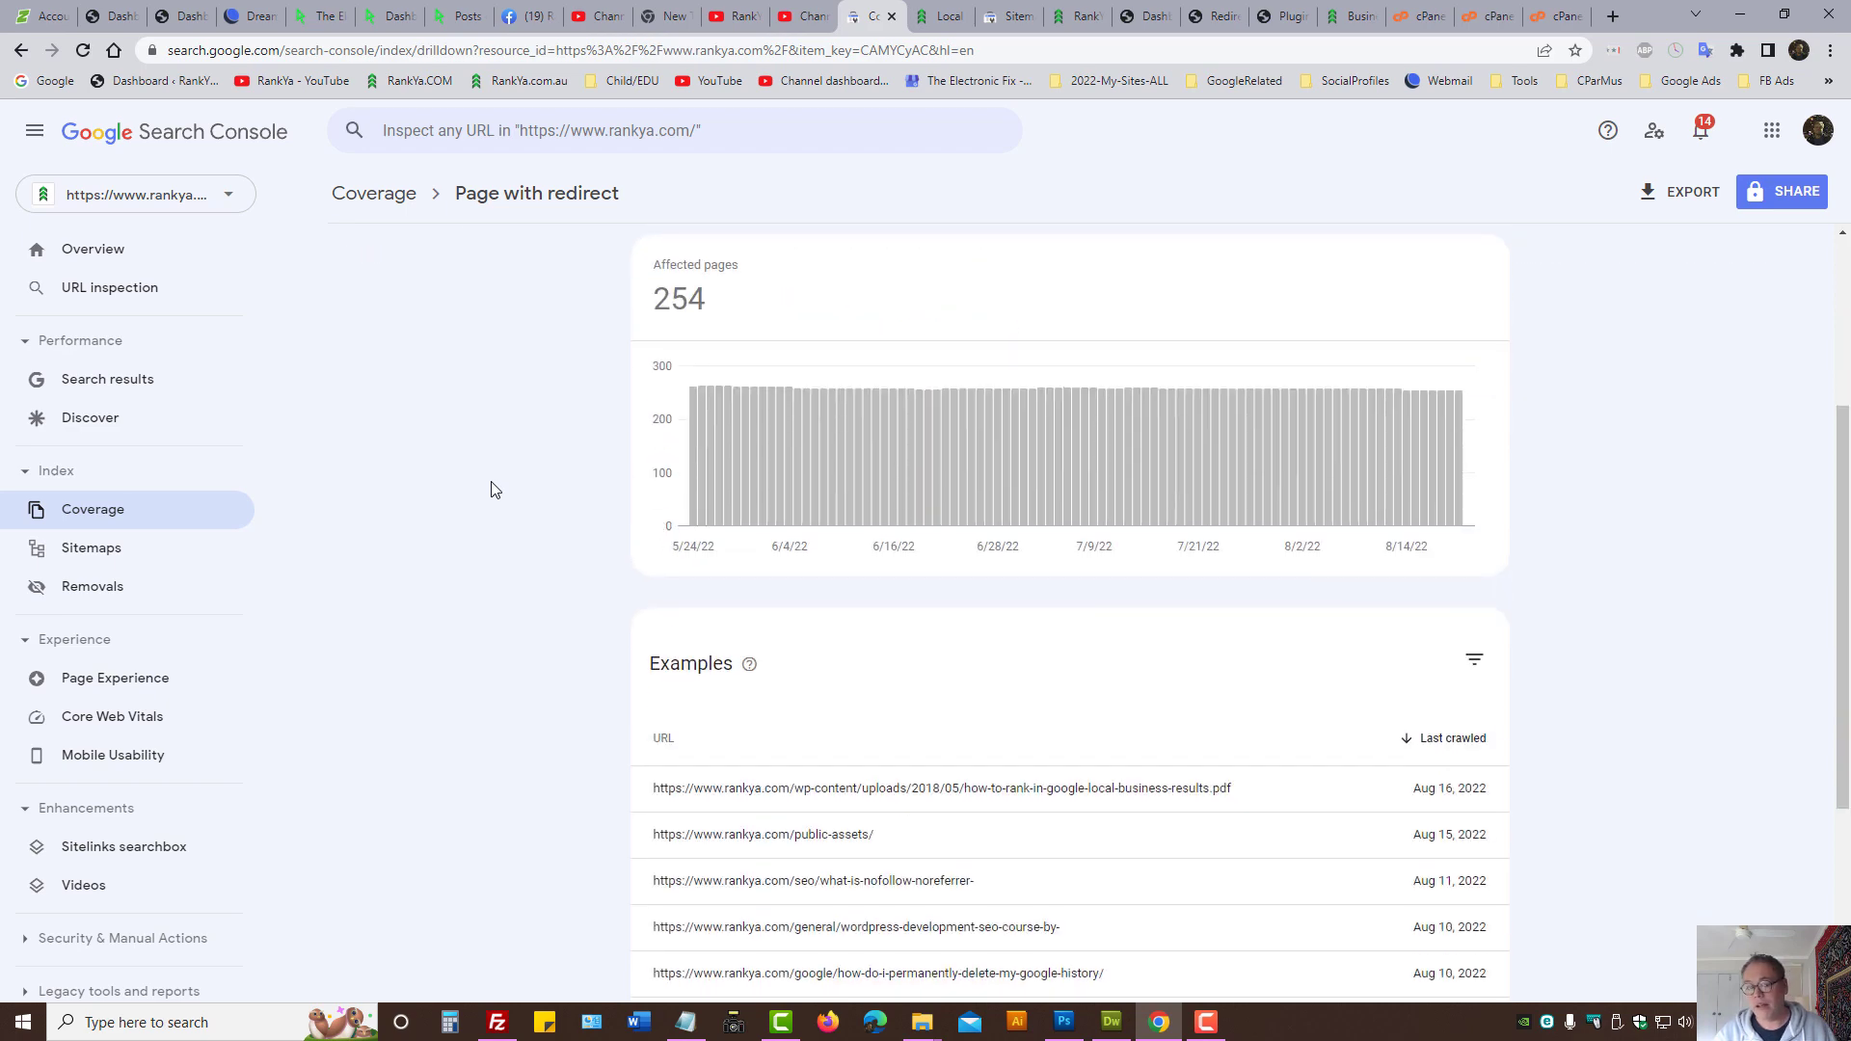
{"action": "scroll", "scroll_direction": "down", "scroll_amount": 3}
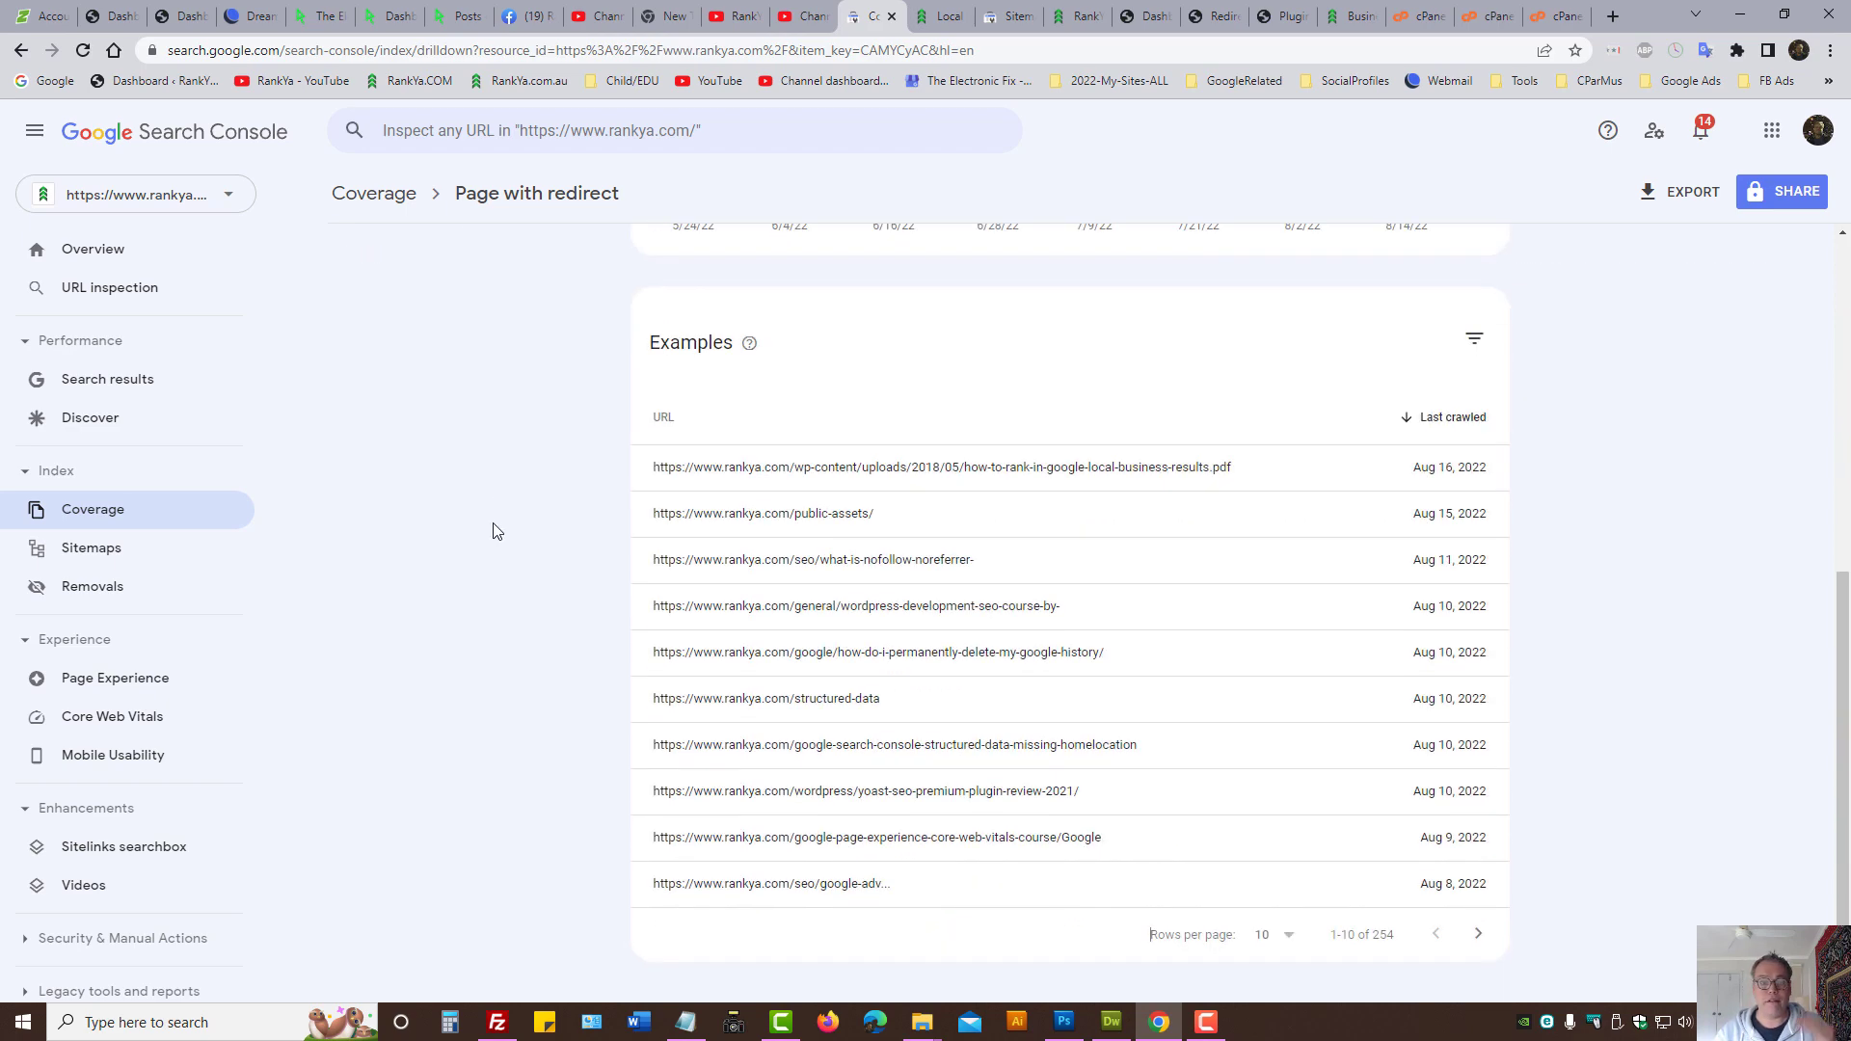
{"action": "mouse_move", "coordinate": [833, 474]}
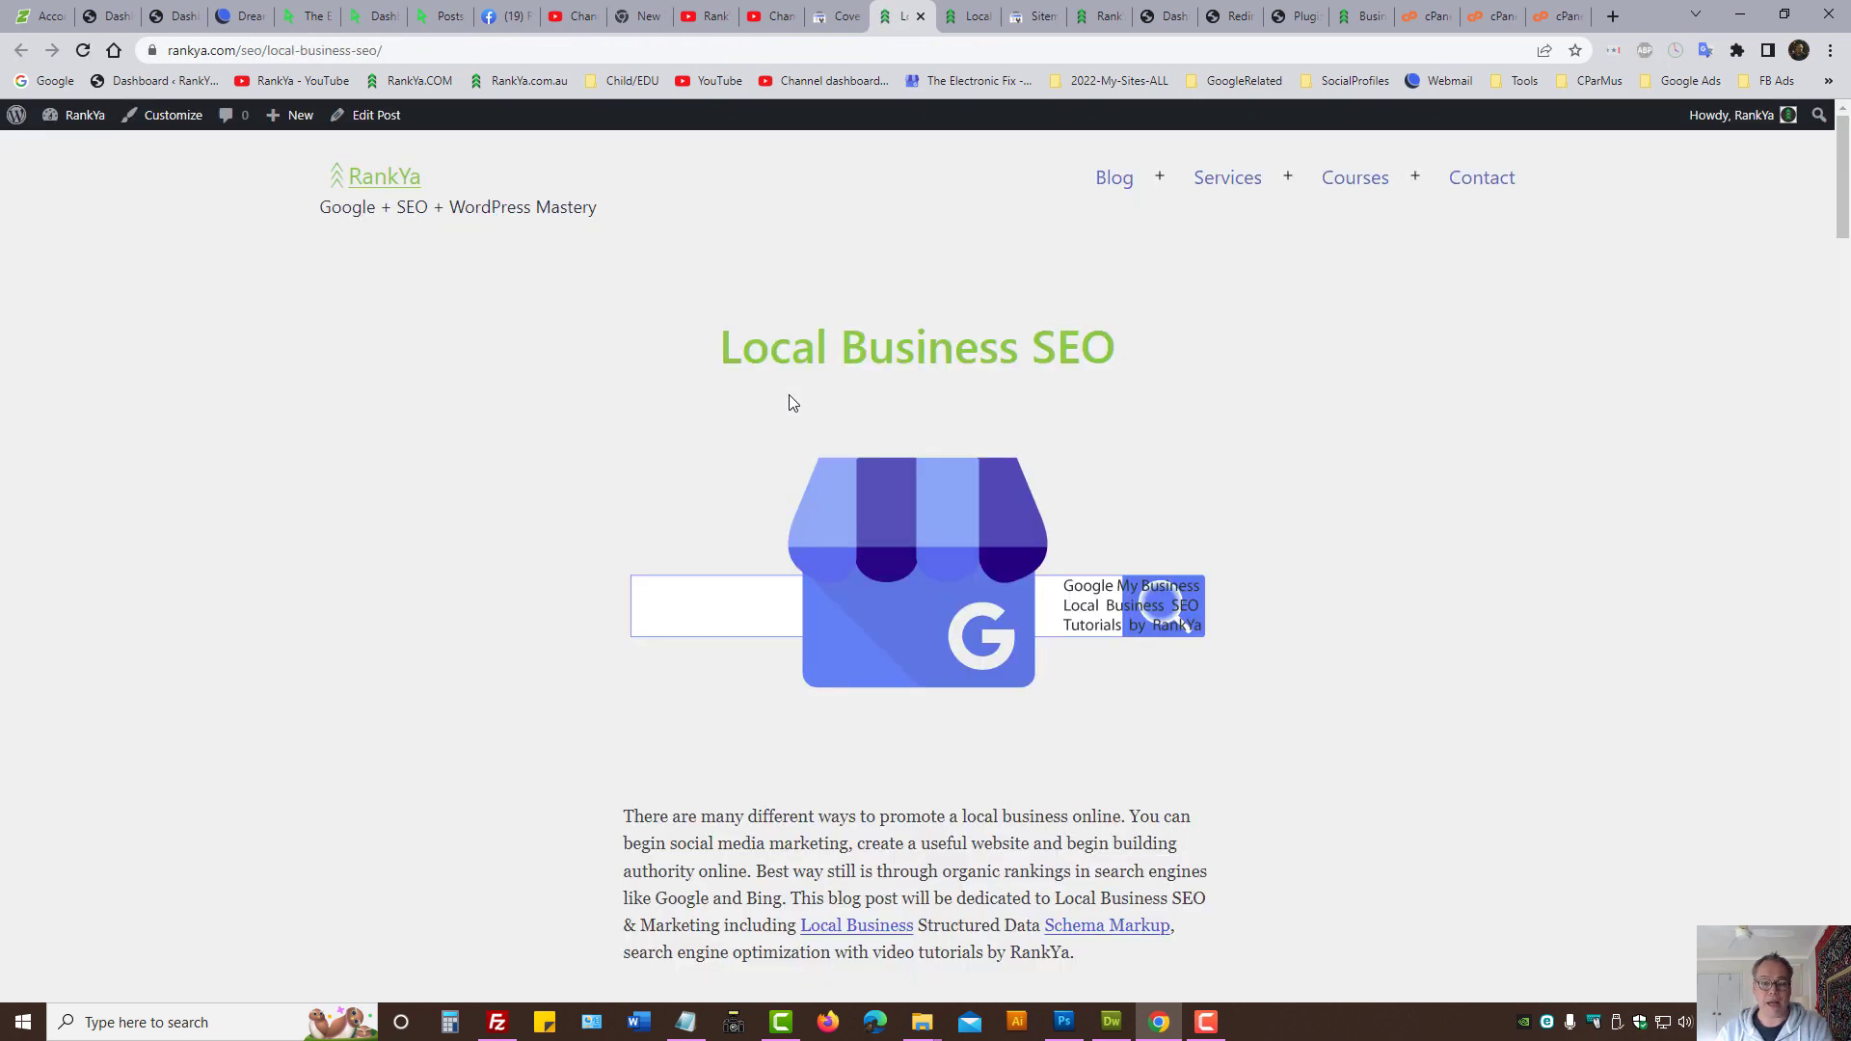
Step: Return to the report tab and select the Local Business SEO landing page's address
{"action": "left_click", "coordinate": [831, 15]}
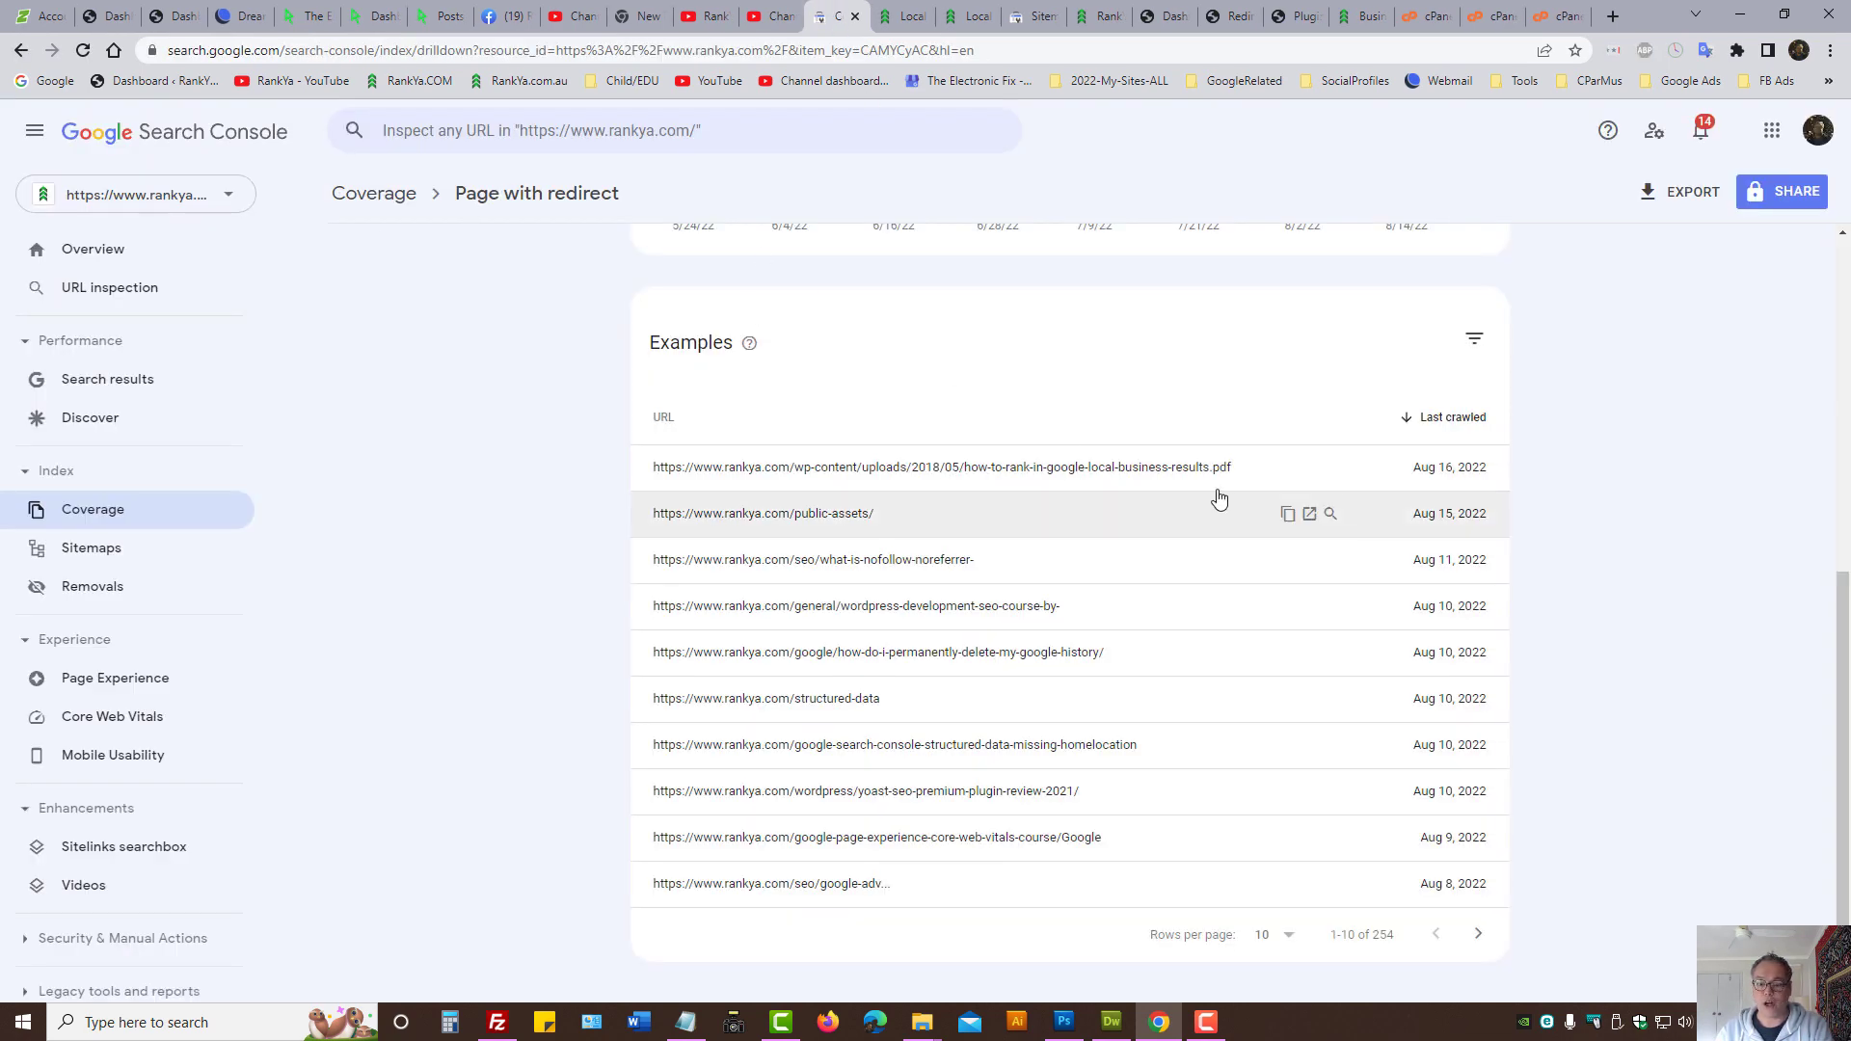
{"action": "mouse_move", "coordinate": [1288, 467]}
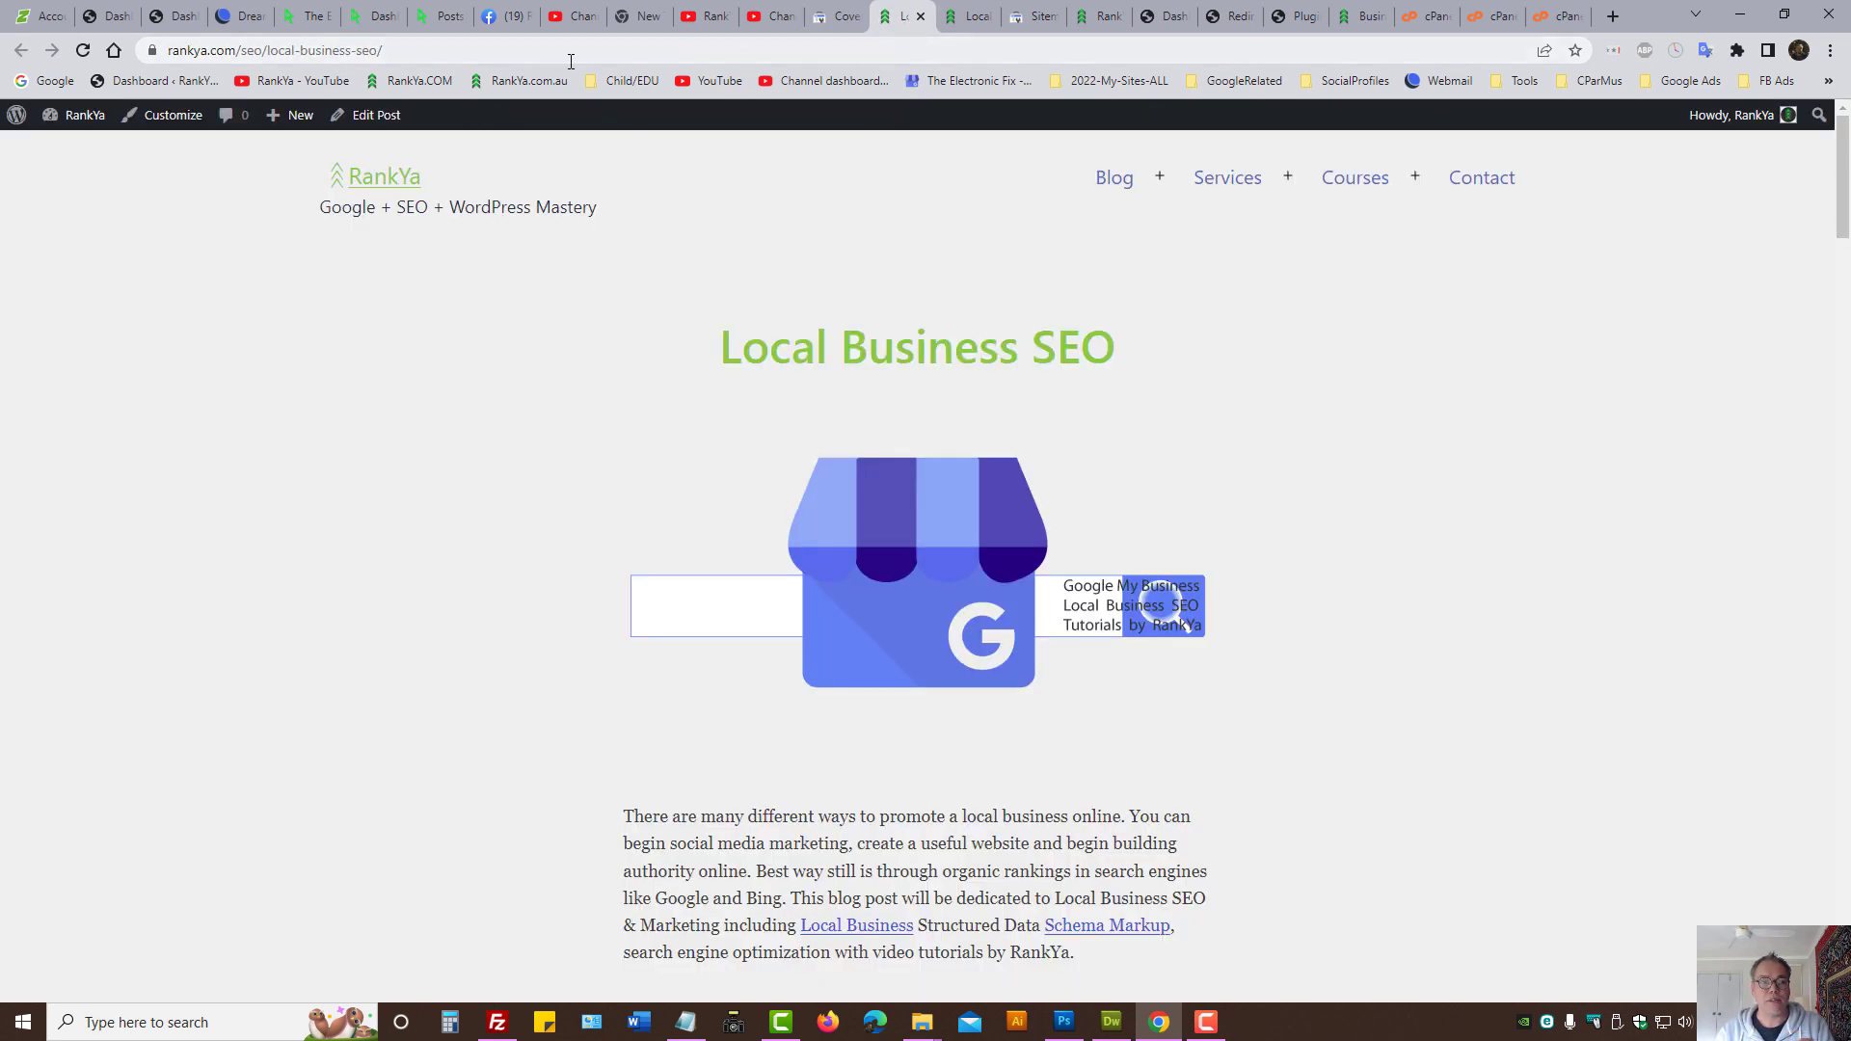
{"action": "left_click", "coordinate": [272, 50]}
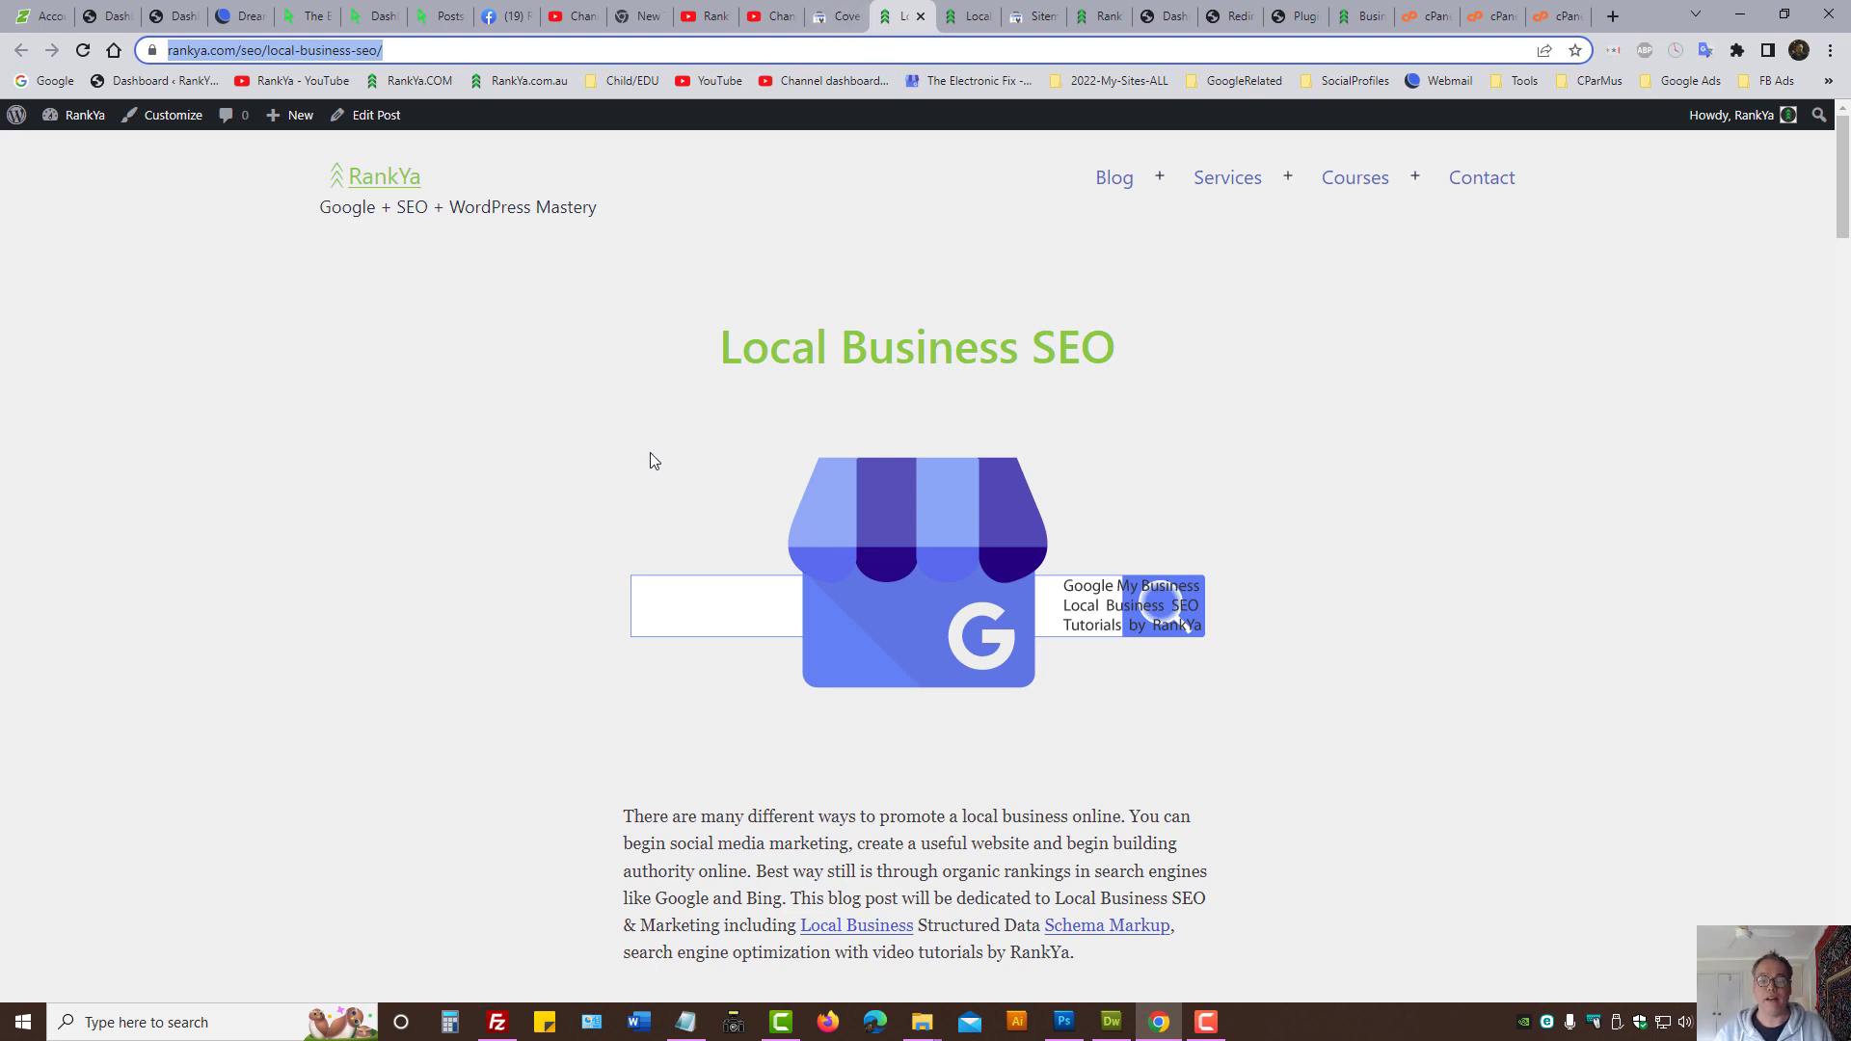
{"action": "mouse_move", "coordinate": [650, 459]}
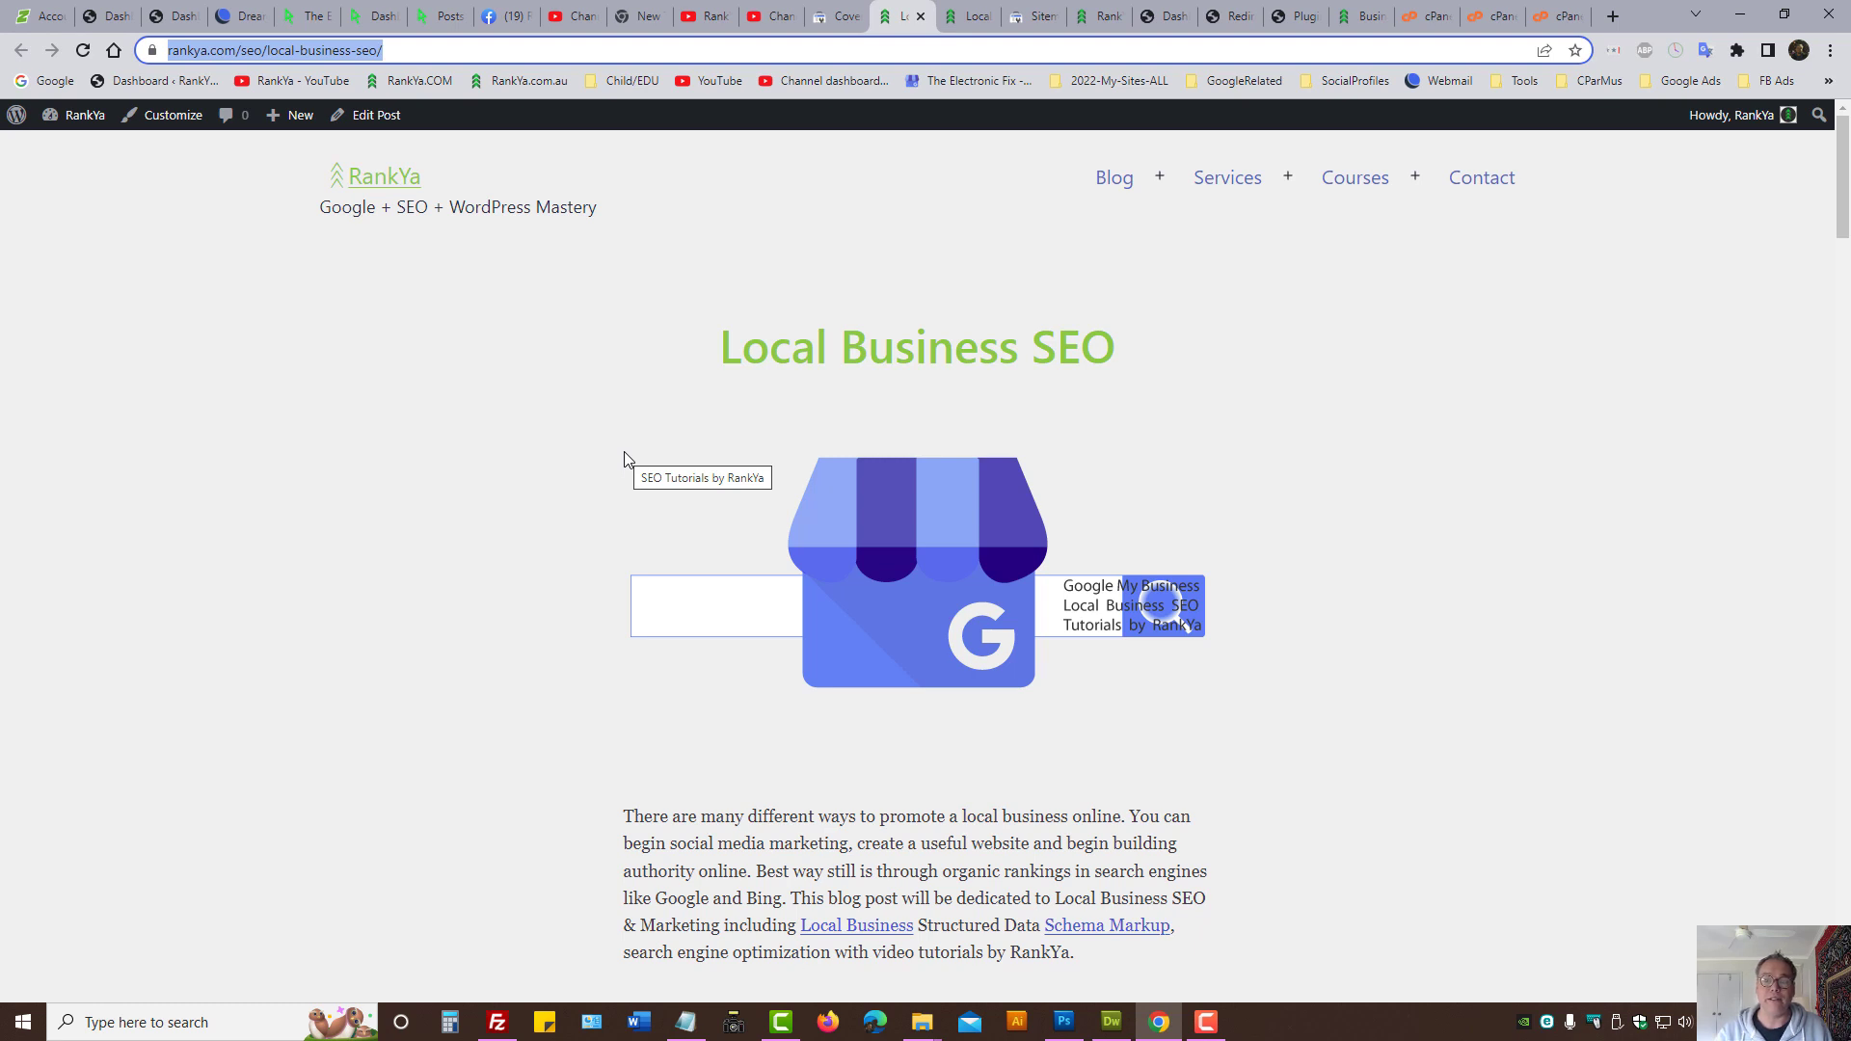
{"action": "mouse_move", "coordinate": [906, 344]}
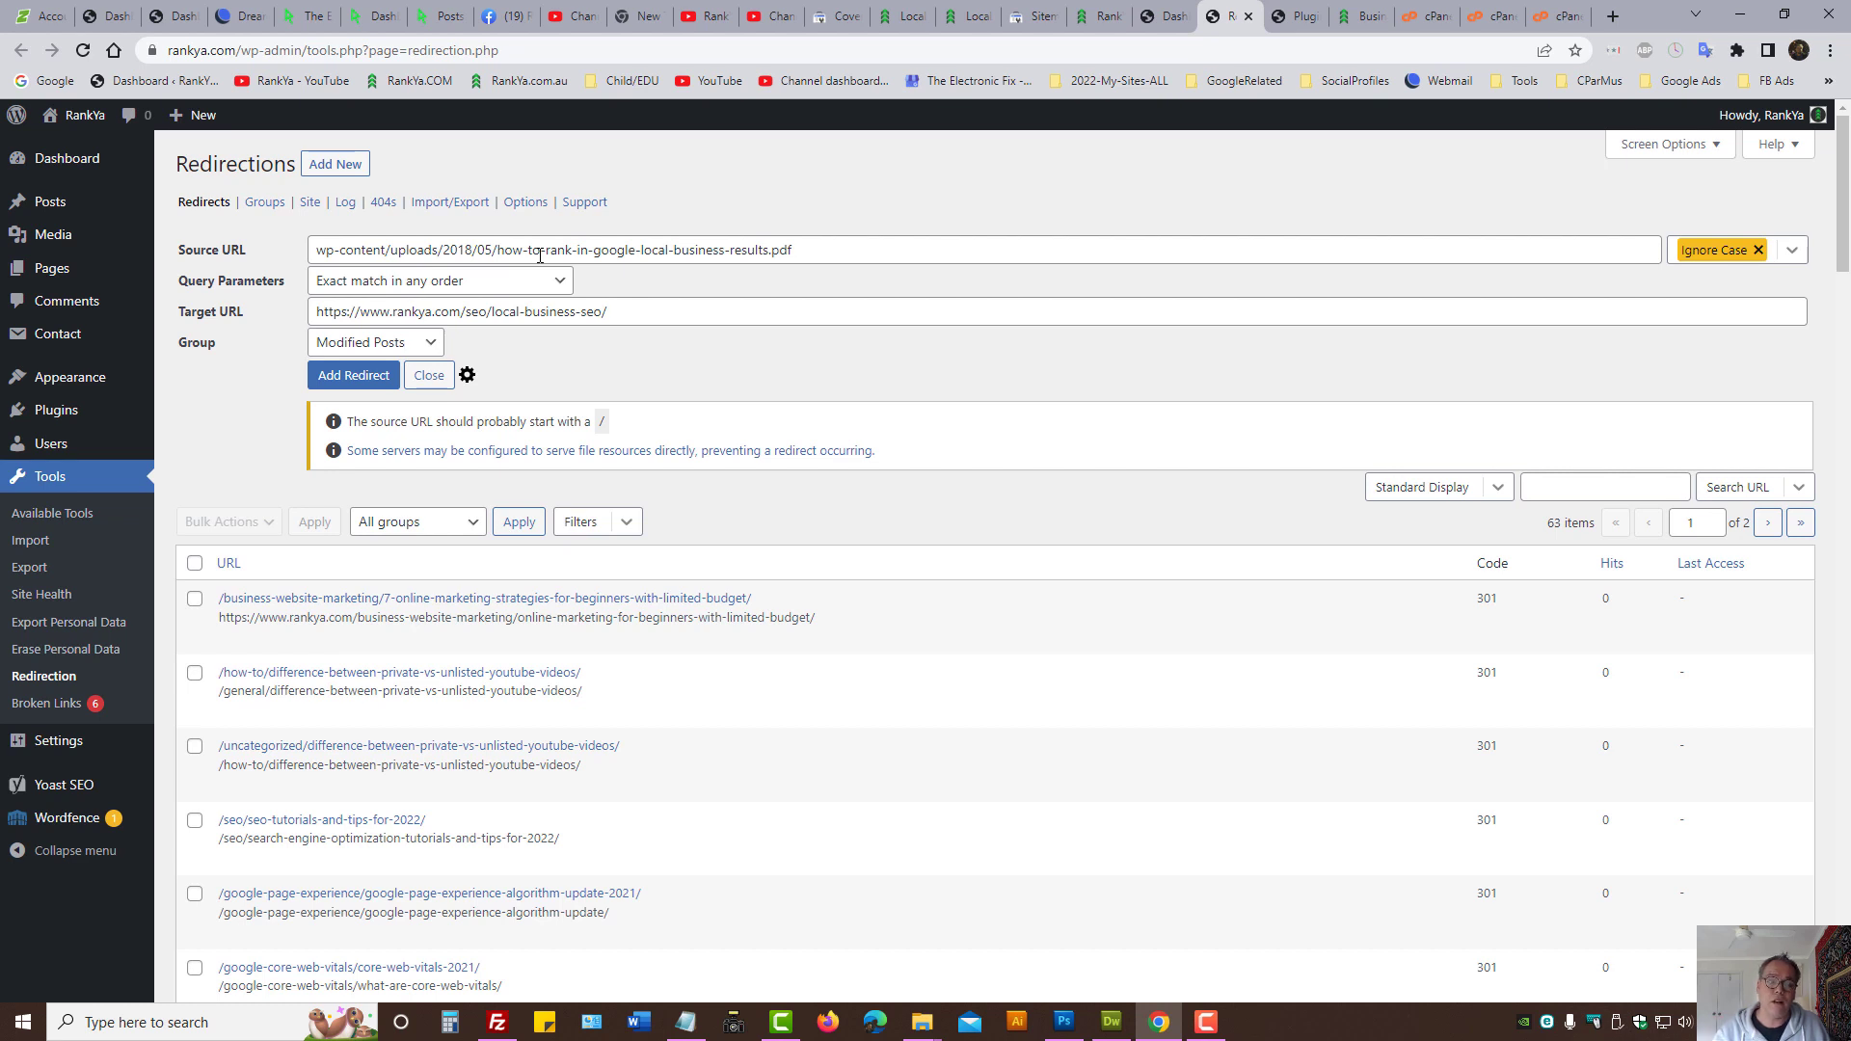
Step: Compare the rule's source PDF address and target with the Search Console example, then move to cPanel
{"action": "triple_click", "coordinate": [549, 248]}
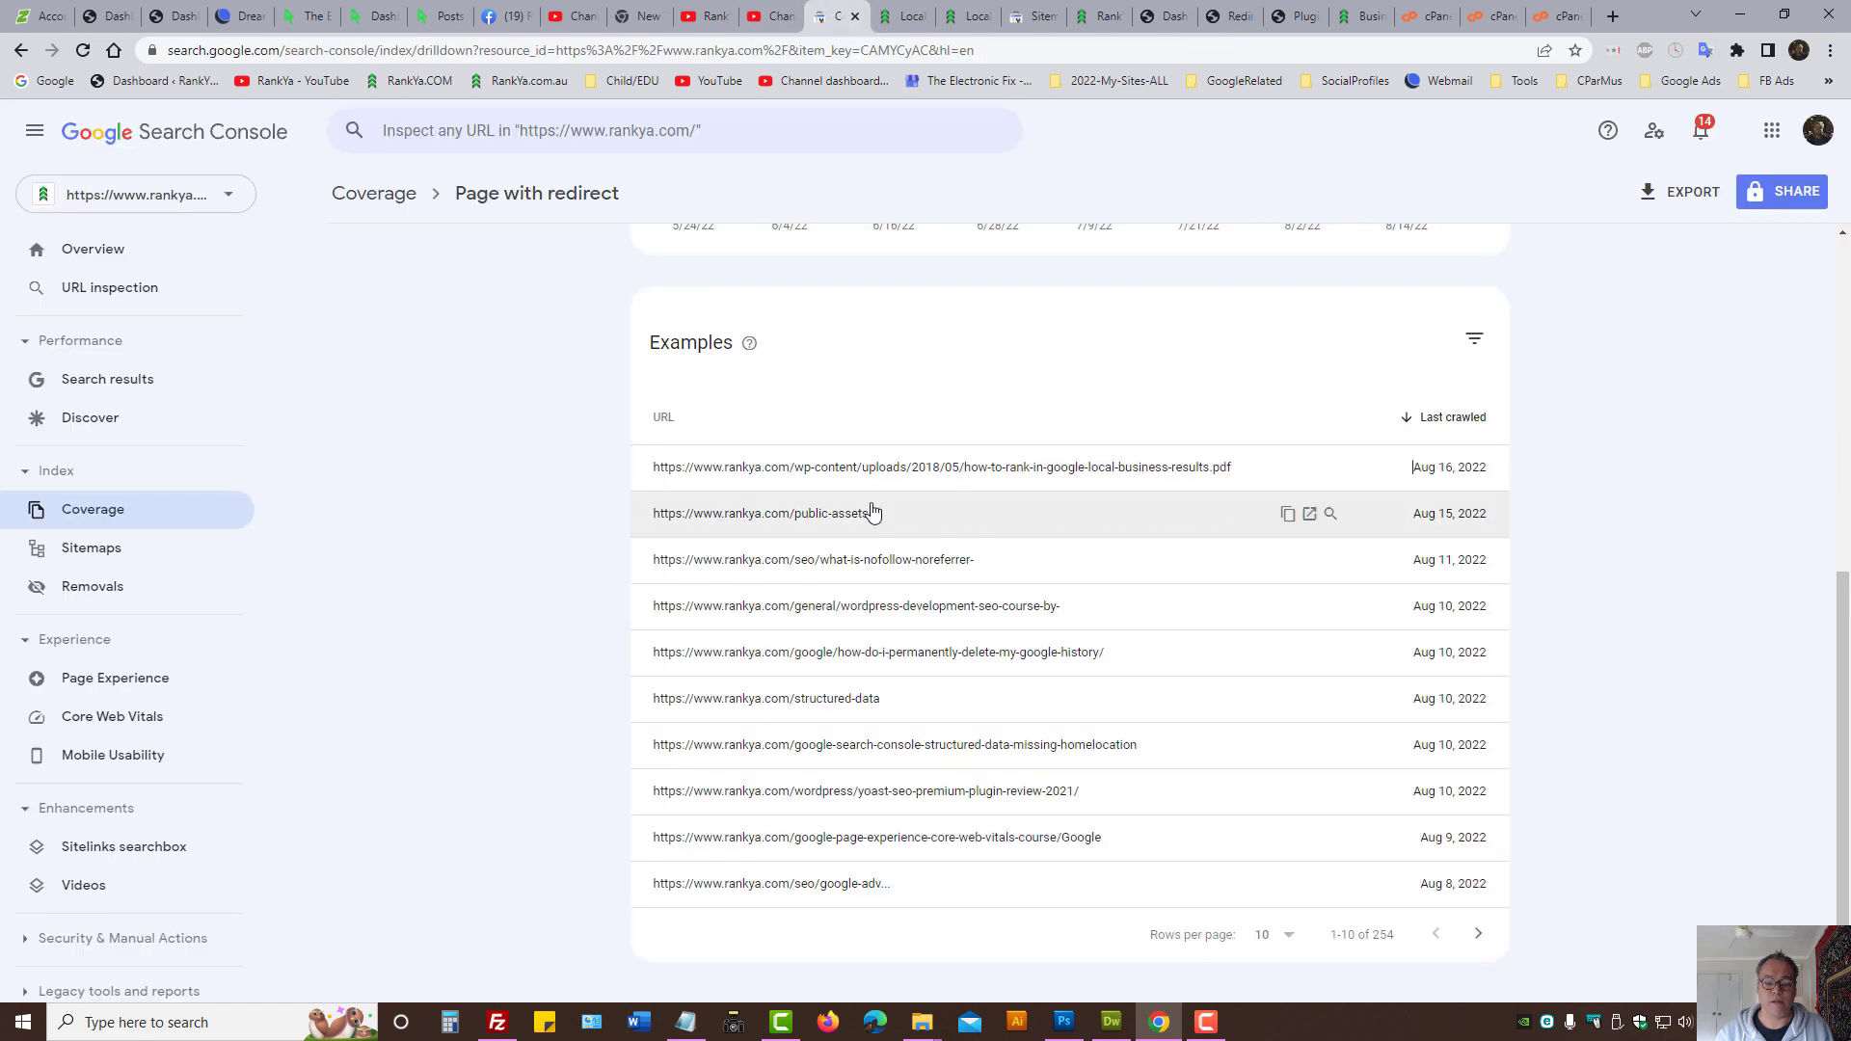
{"action": "left_click", "coordinate": [1228, 16]}
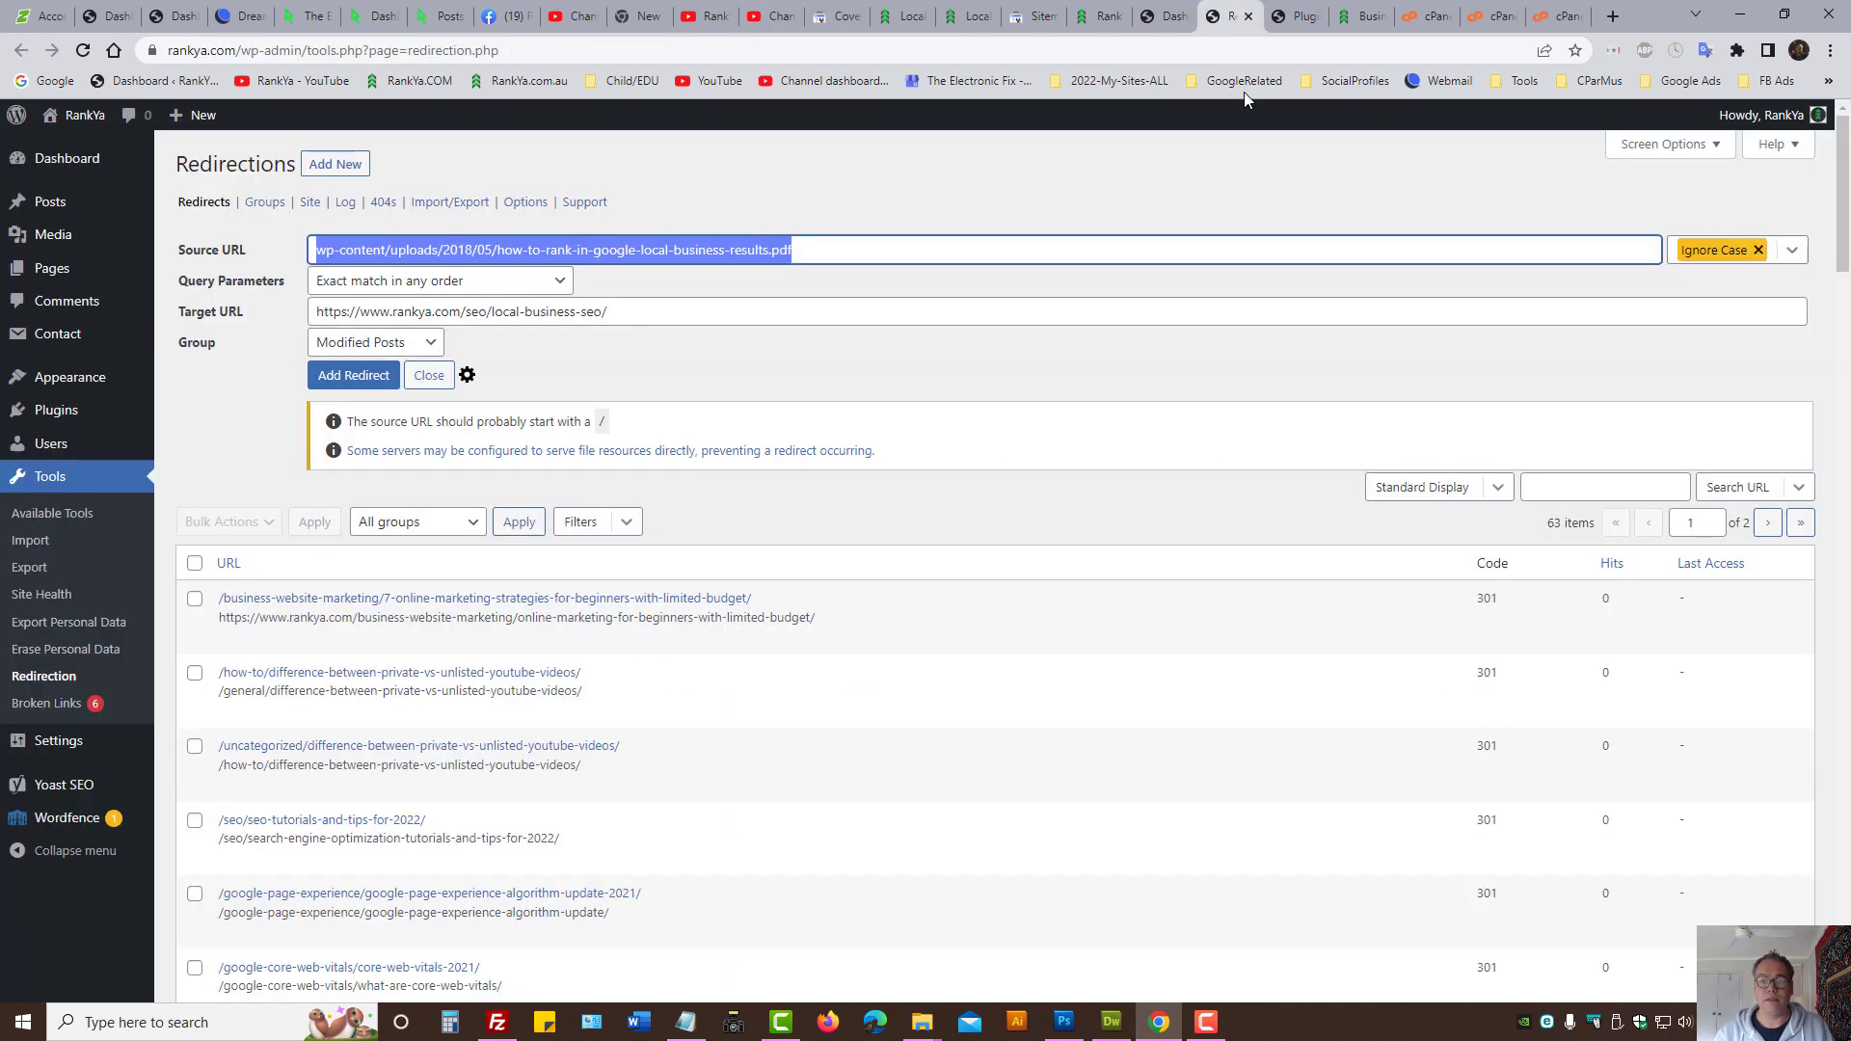
{"action": "mouse_move", "coordinate": [1031, 272]}
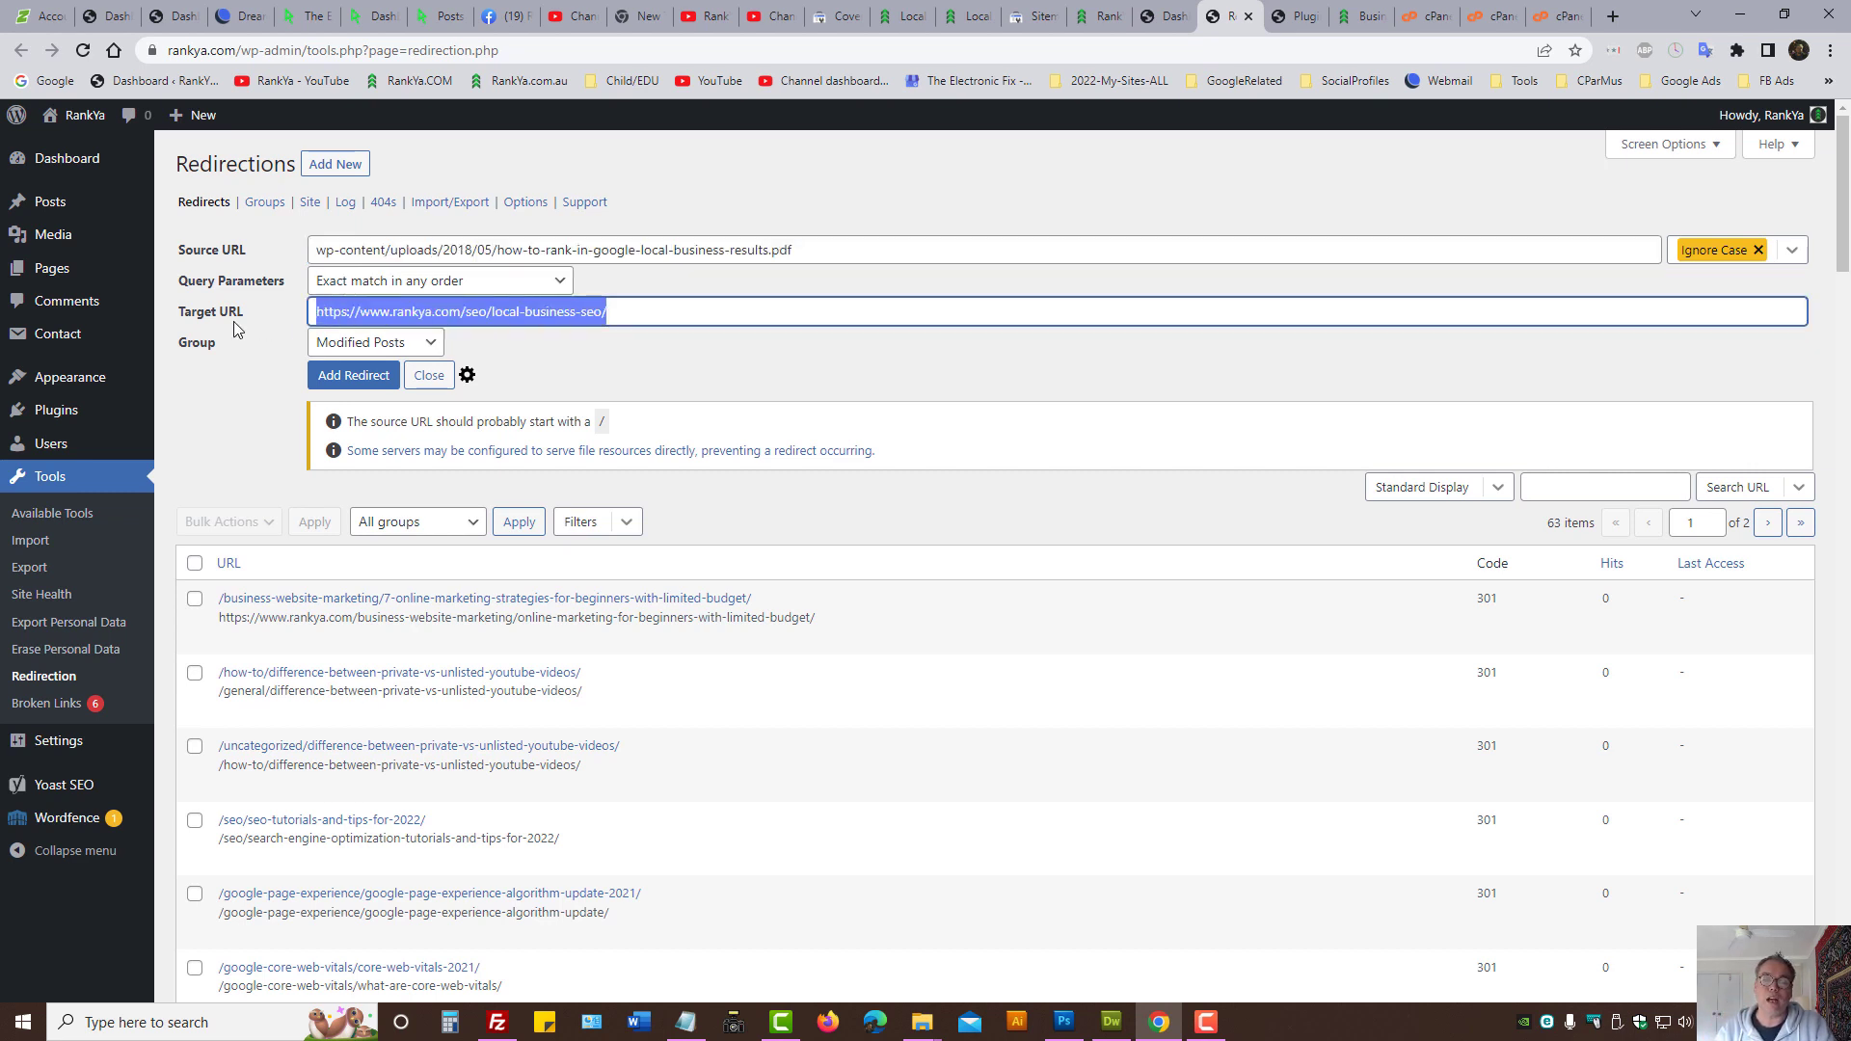
{"action": "mouse_move", "coordinate": [827, 361]}
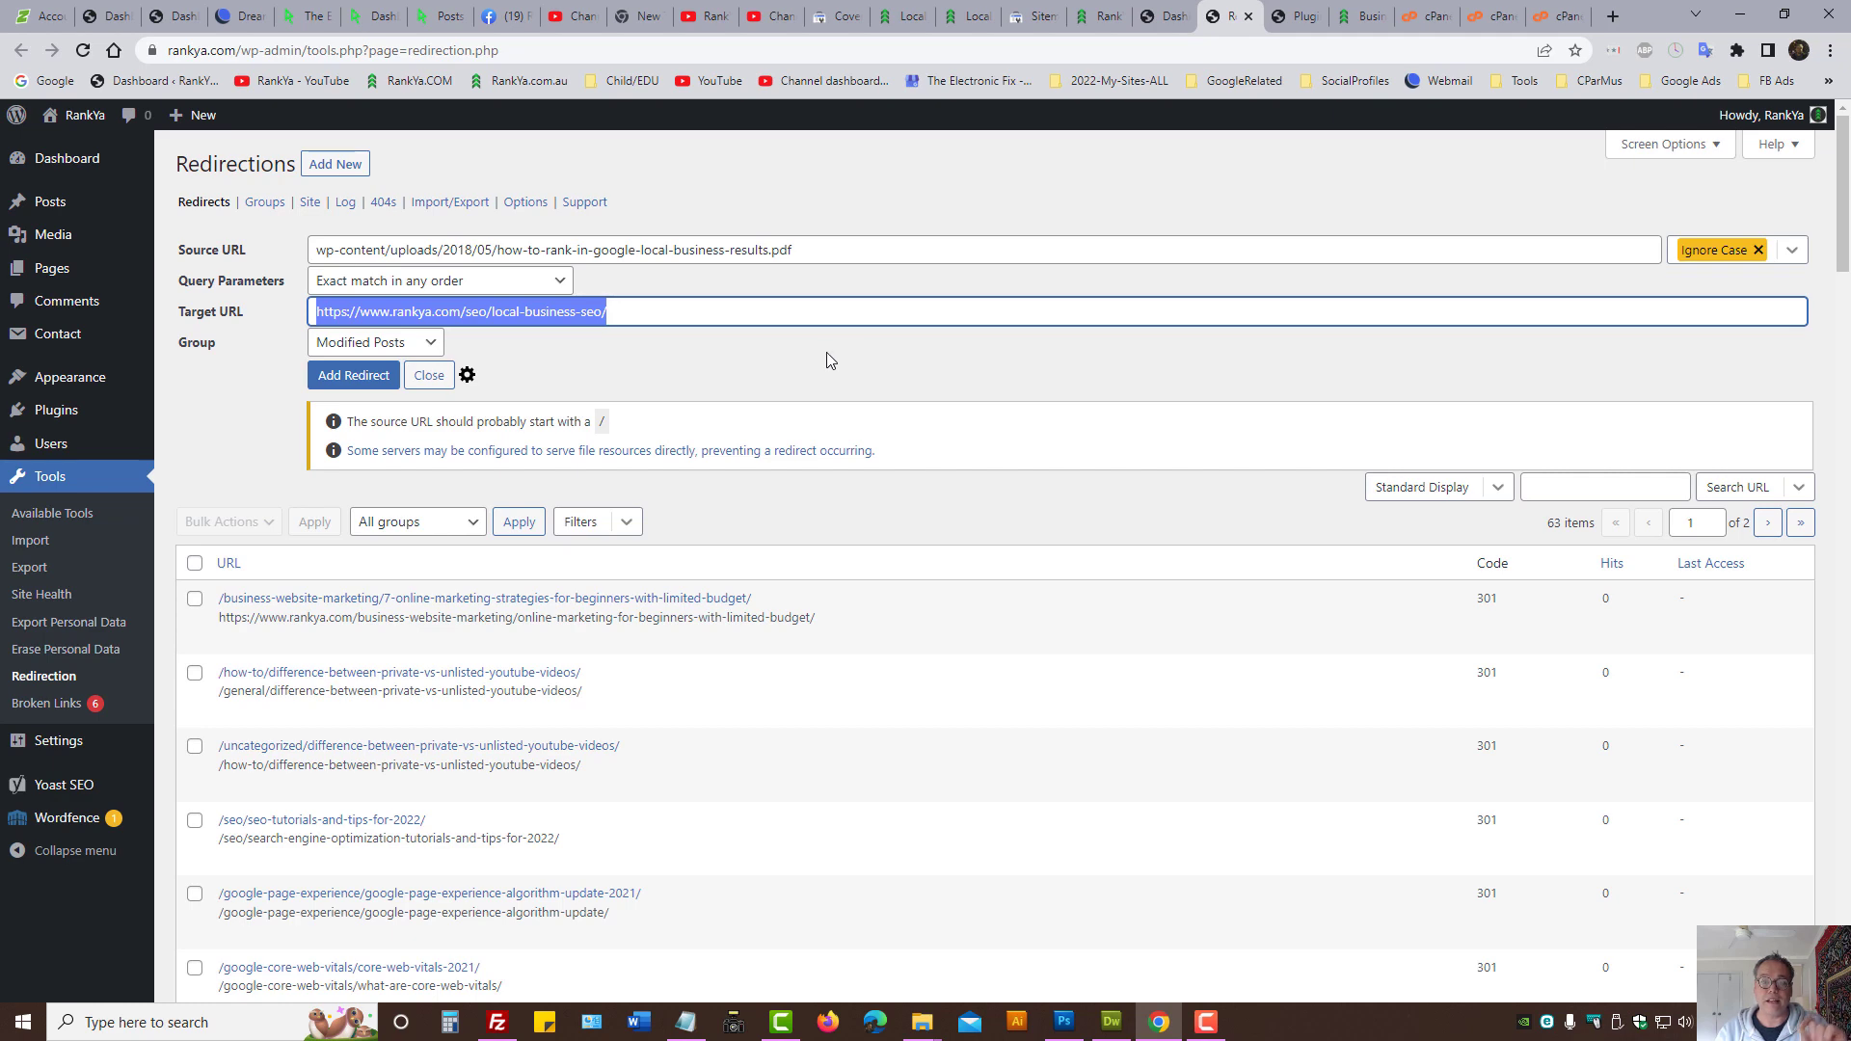
{"action": "left_click", "coordinate": [833, 15]}
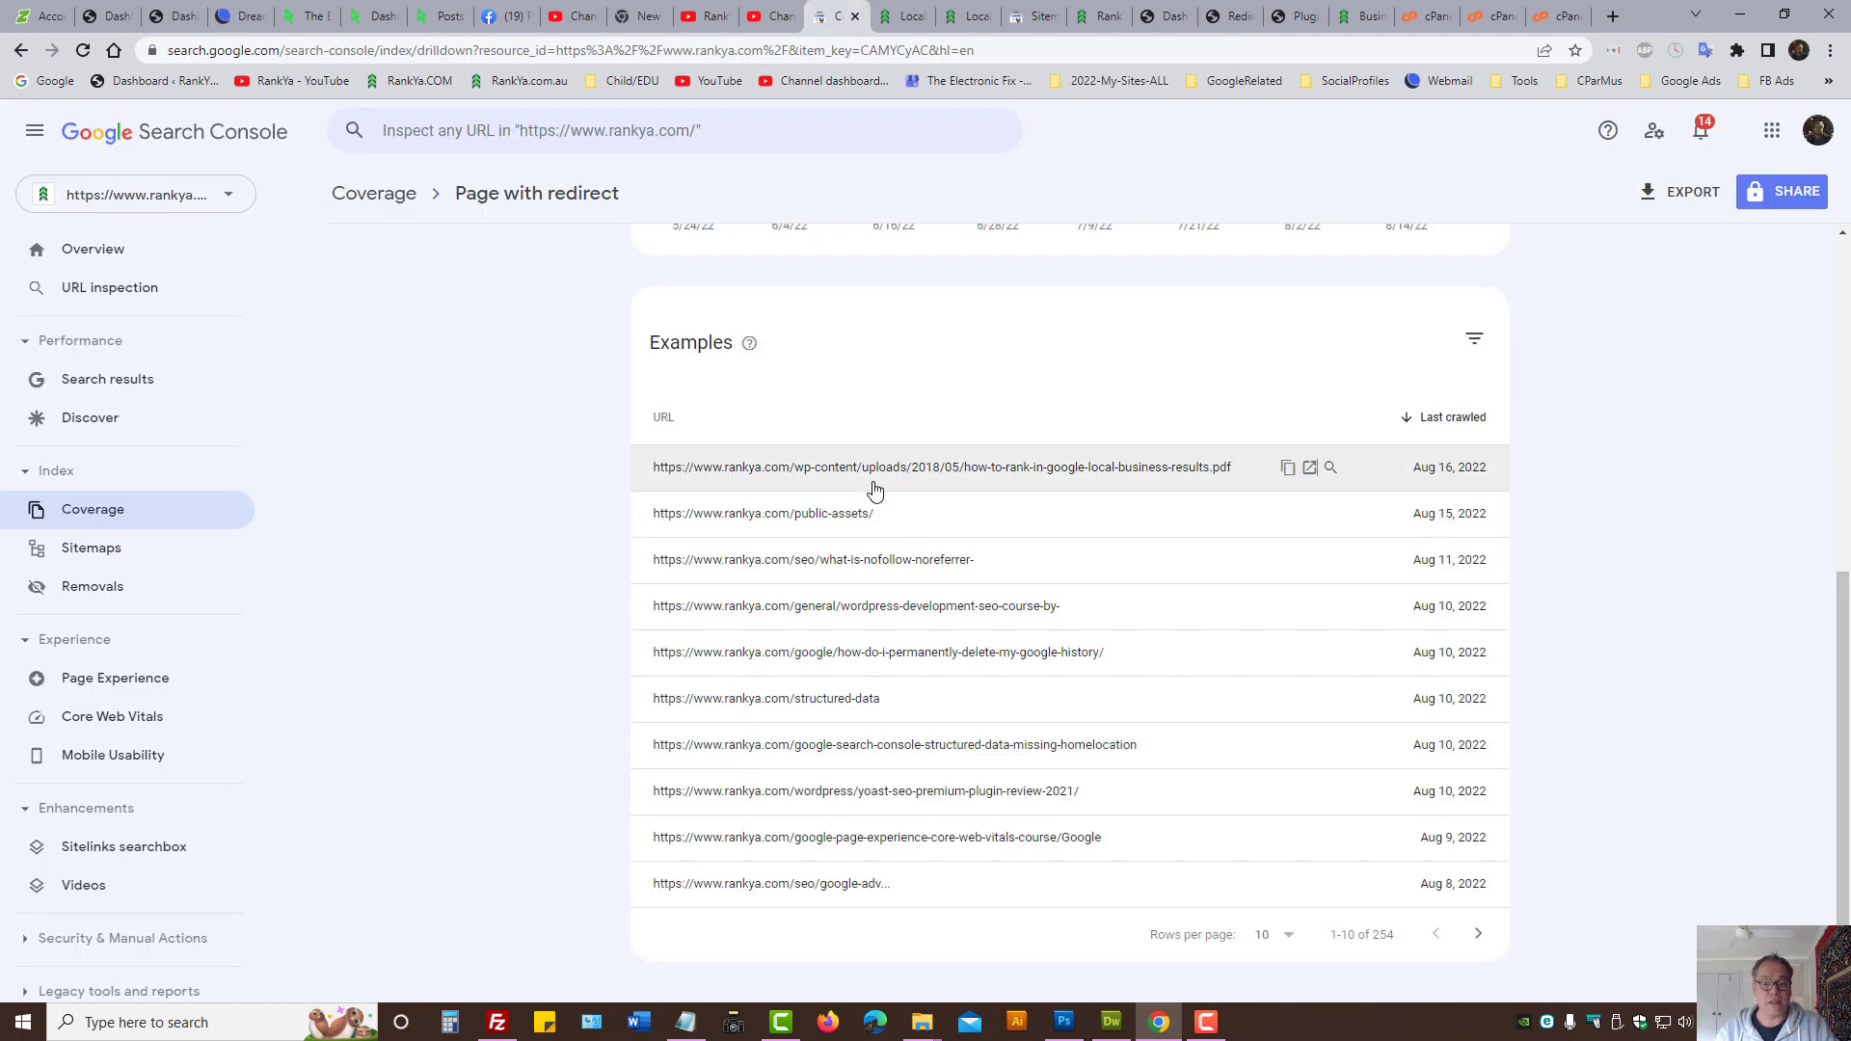
{"action": "mouse_move", "coordinate": [881, 484]}
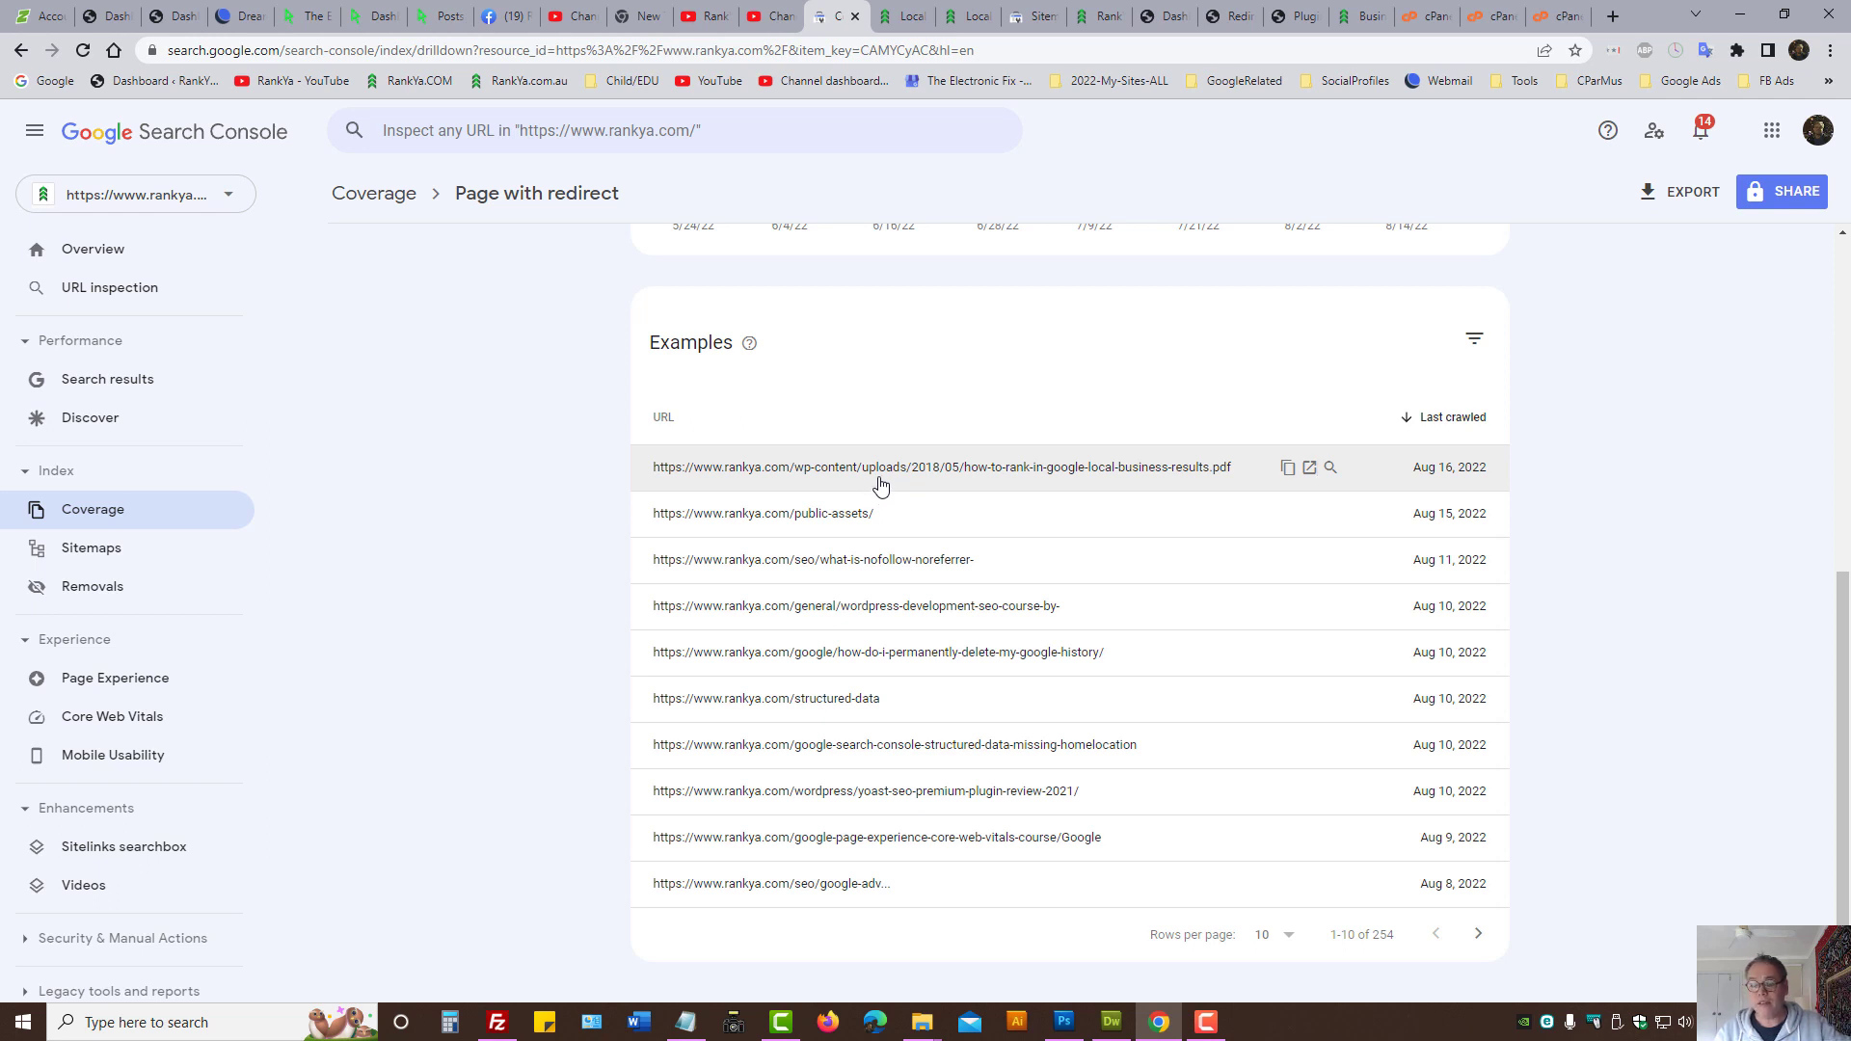
{"action": "mouse_move", "coordinate": [881, 466]}
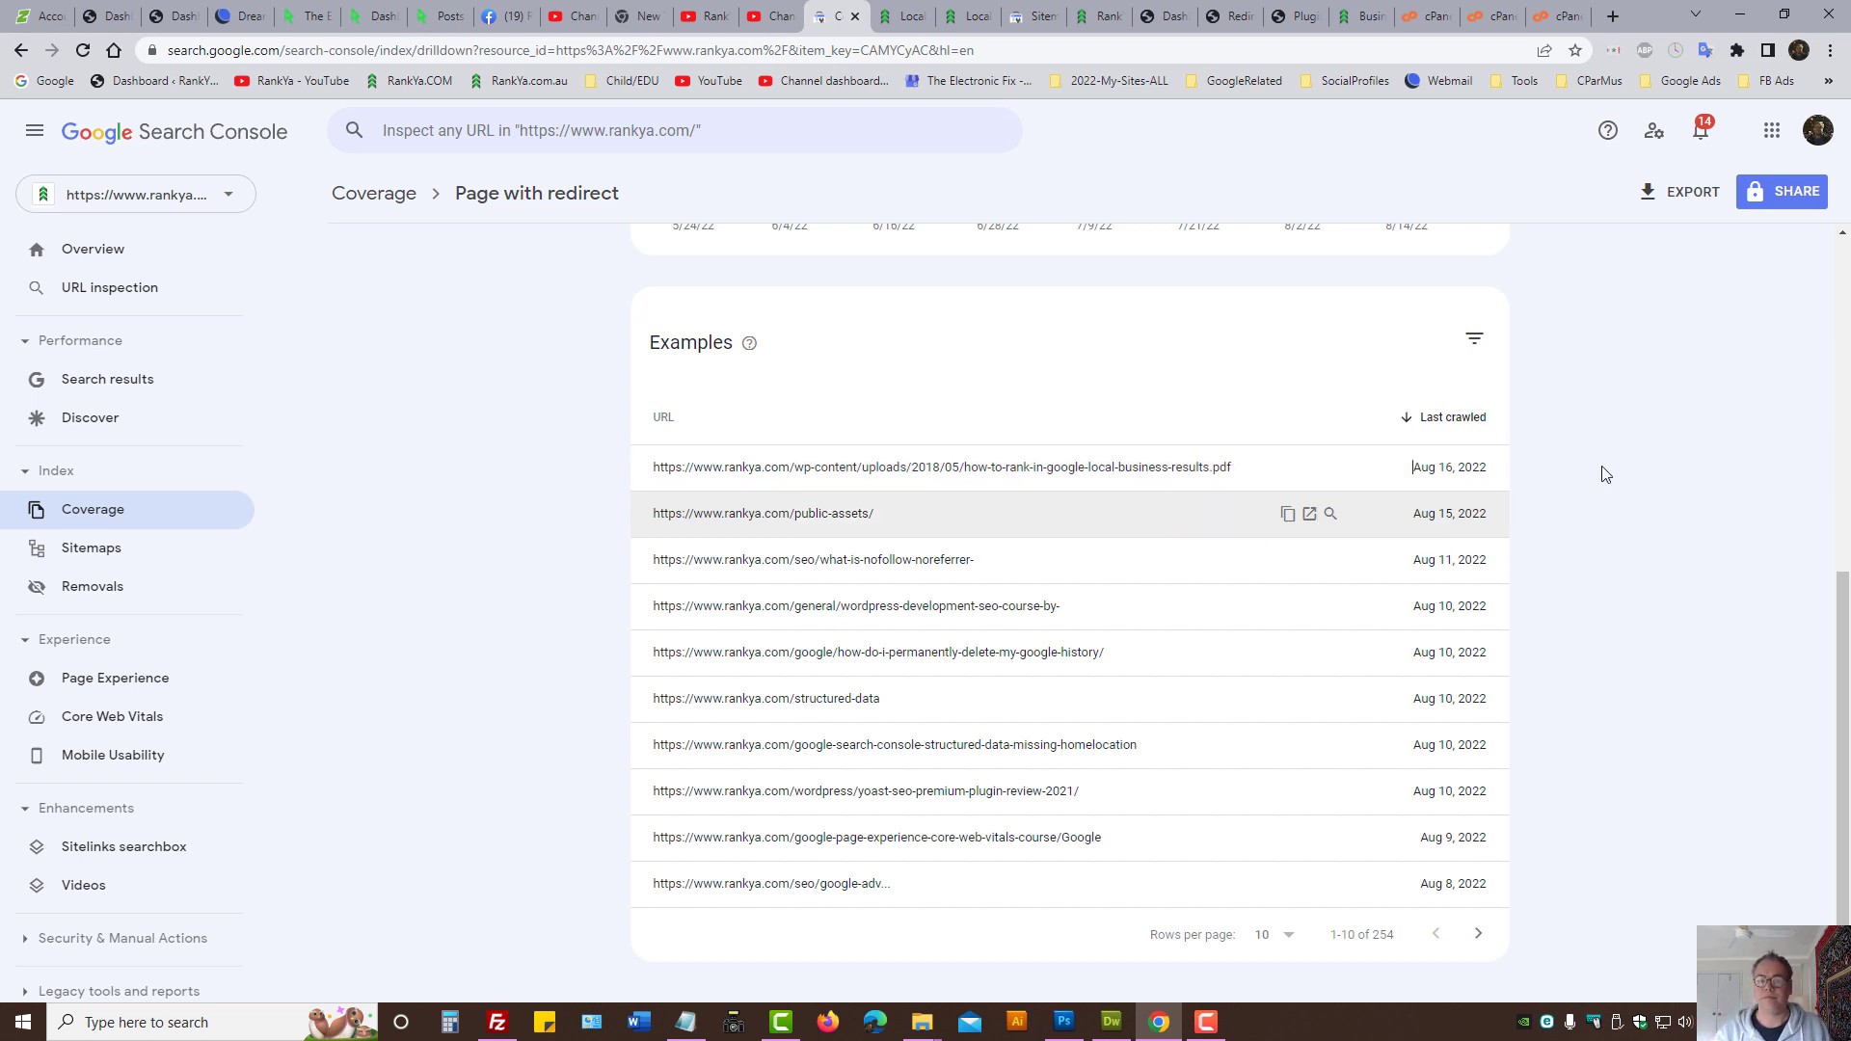
{"action": "left_click", "coordinate": [1217, 15]}
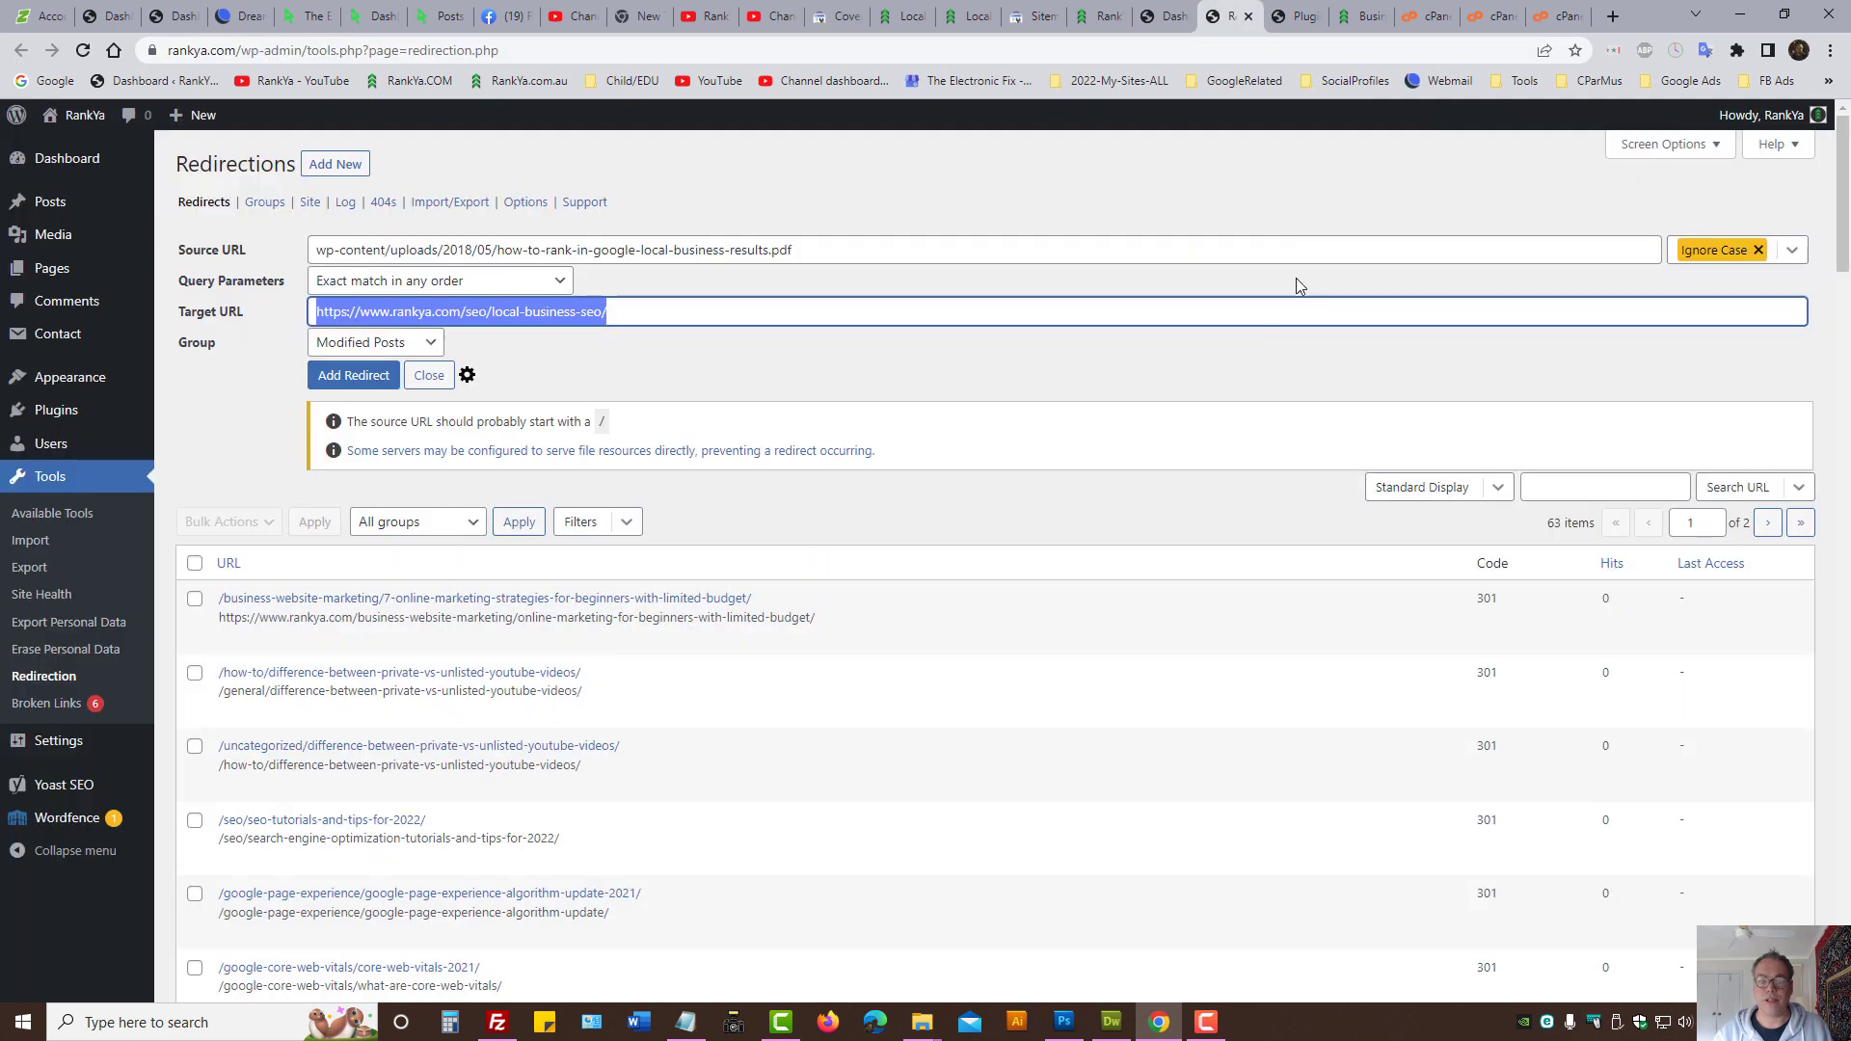
{"action": "mouse_move", "coordinate": [735, 386]}
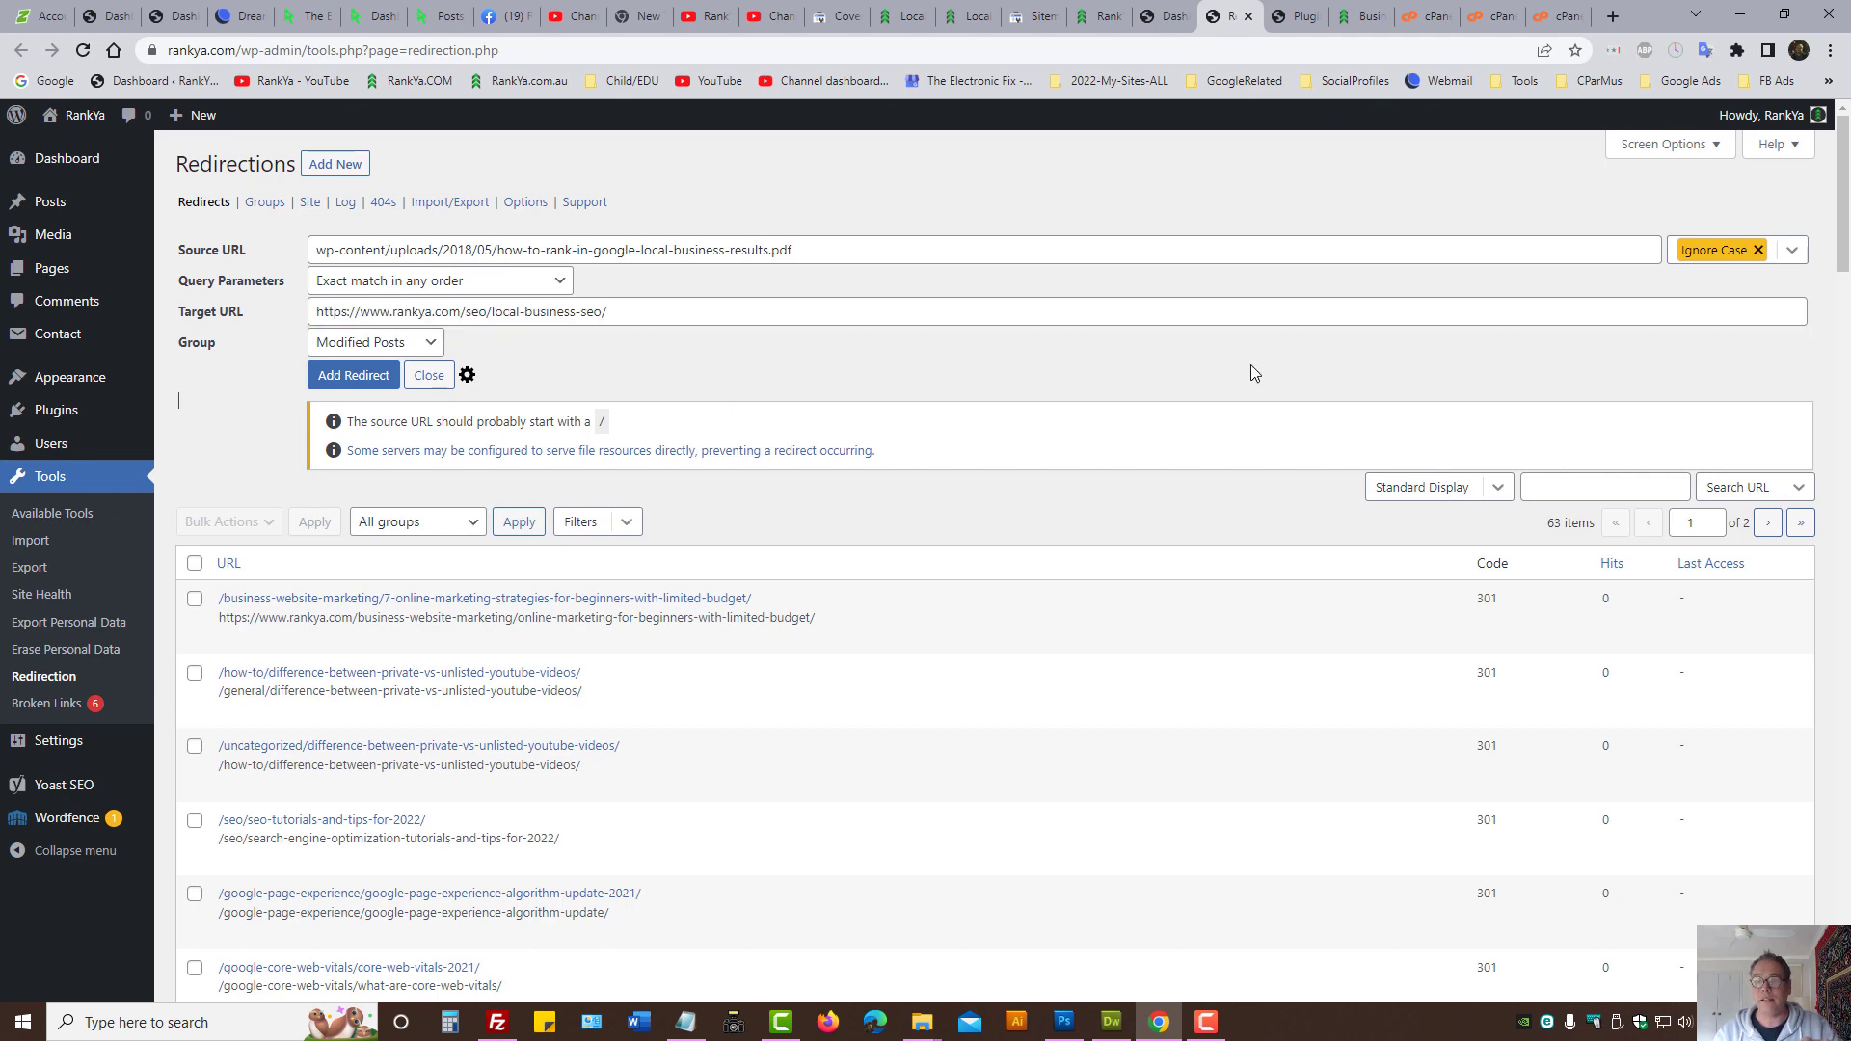
{"action": "left_click", "coordinate": [1413, 15]}
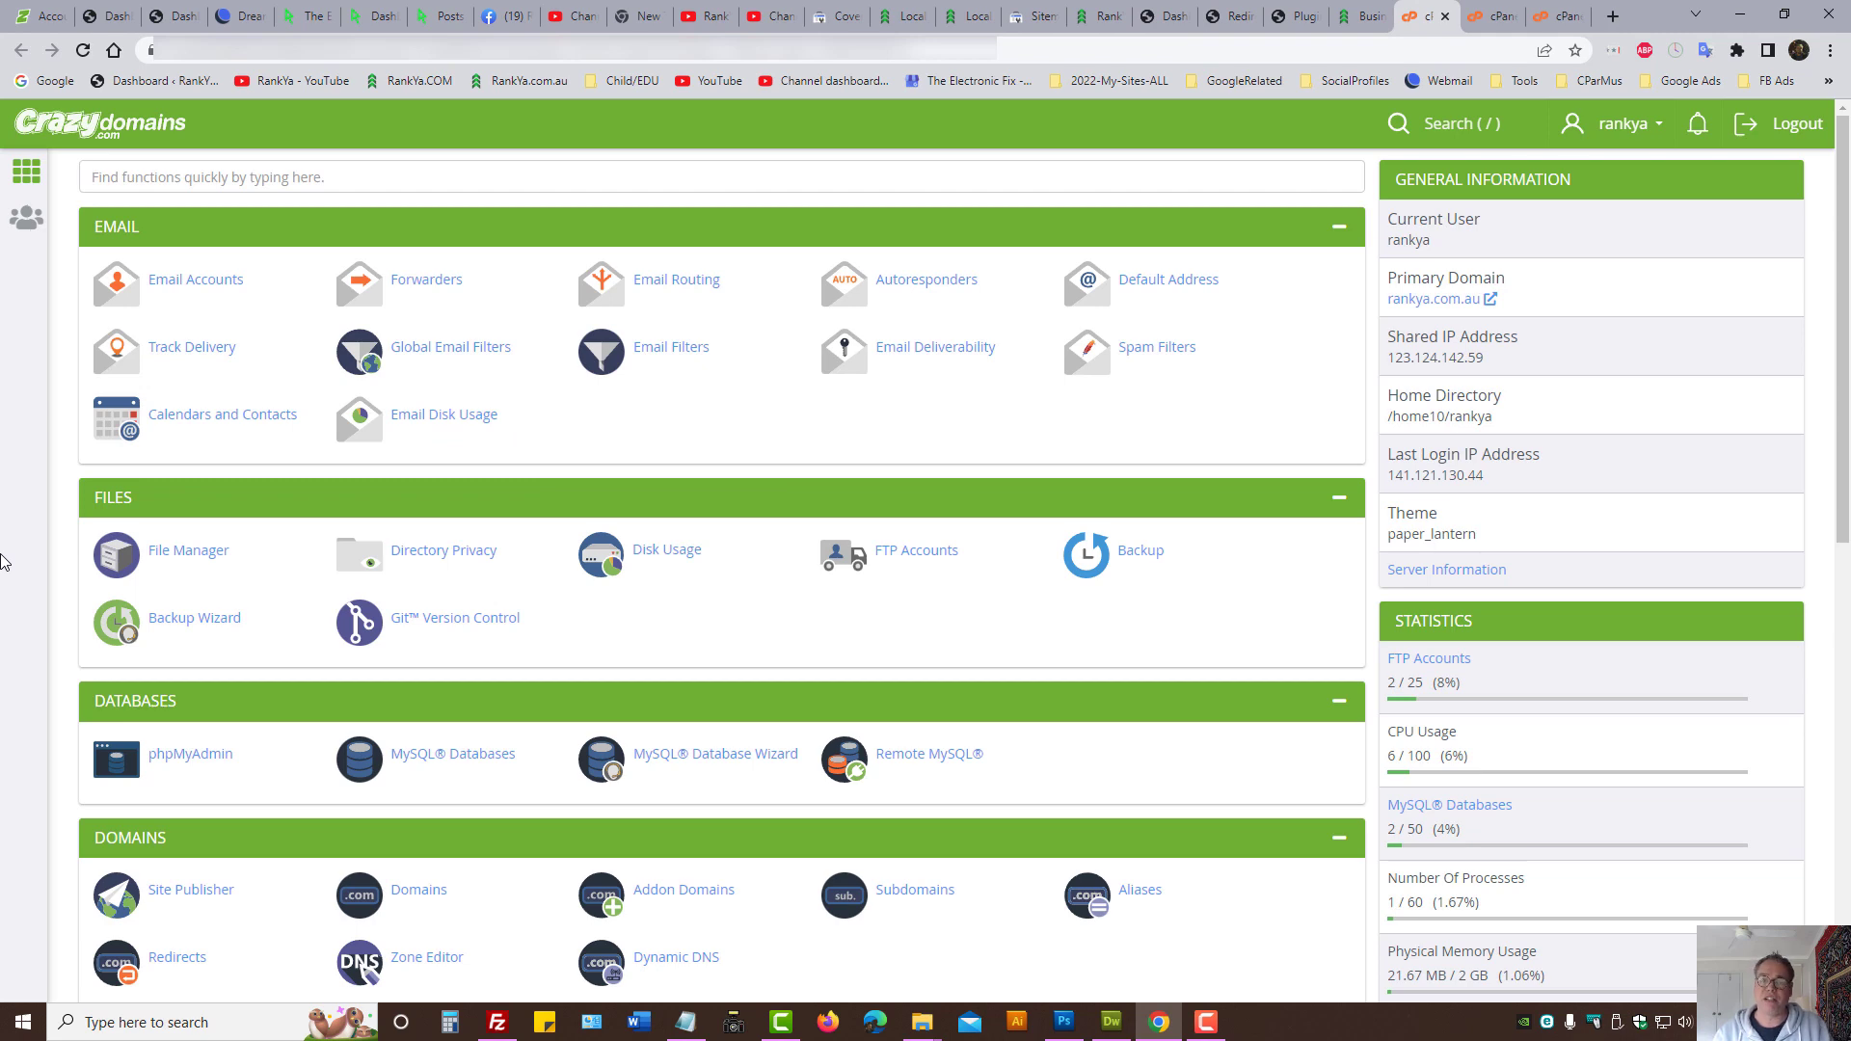
Step: Scroll to the Domains section and bring up the Redirects tool
{"action": "scroll", "scroll_direction": "down", "scroll_amount": 3}
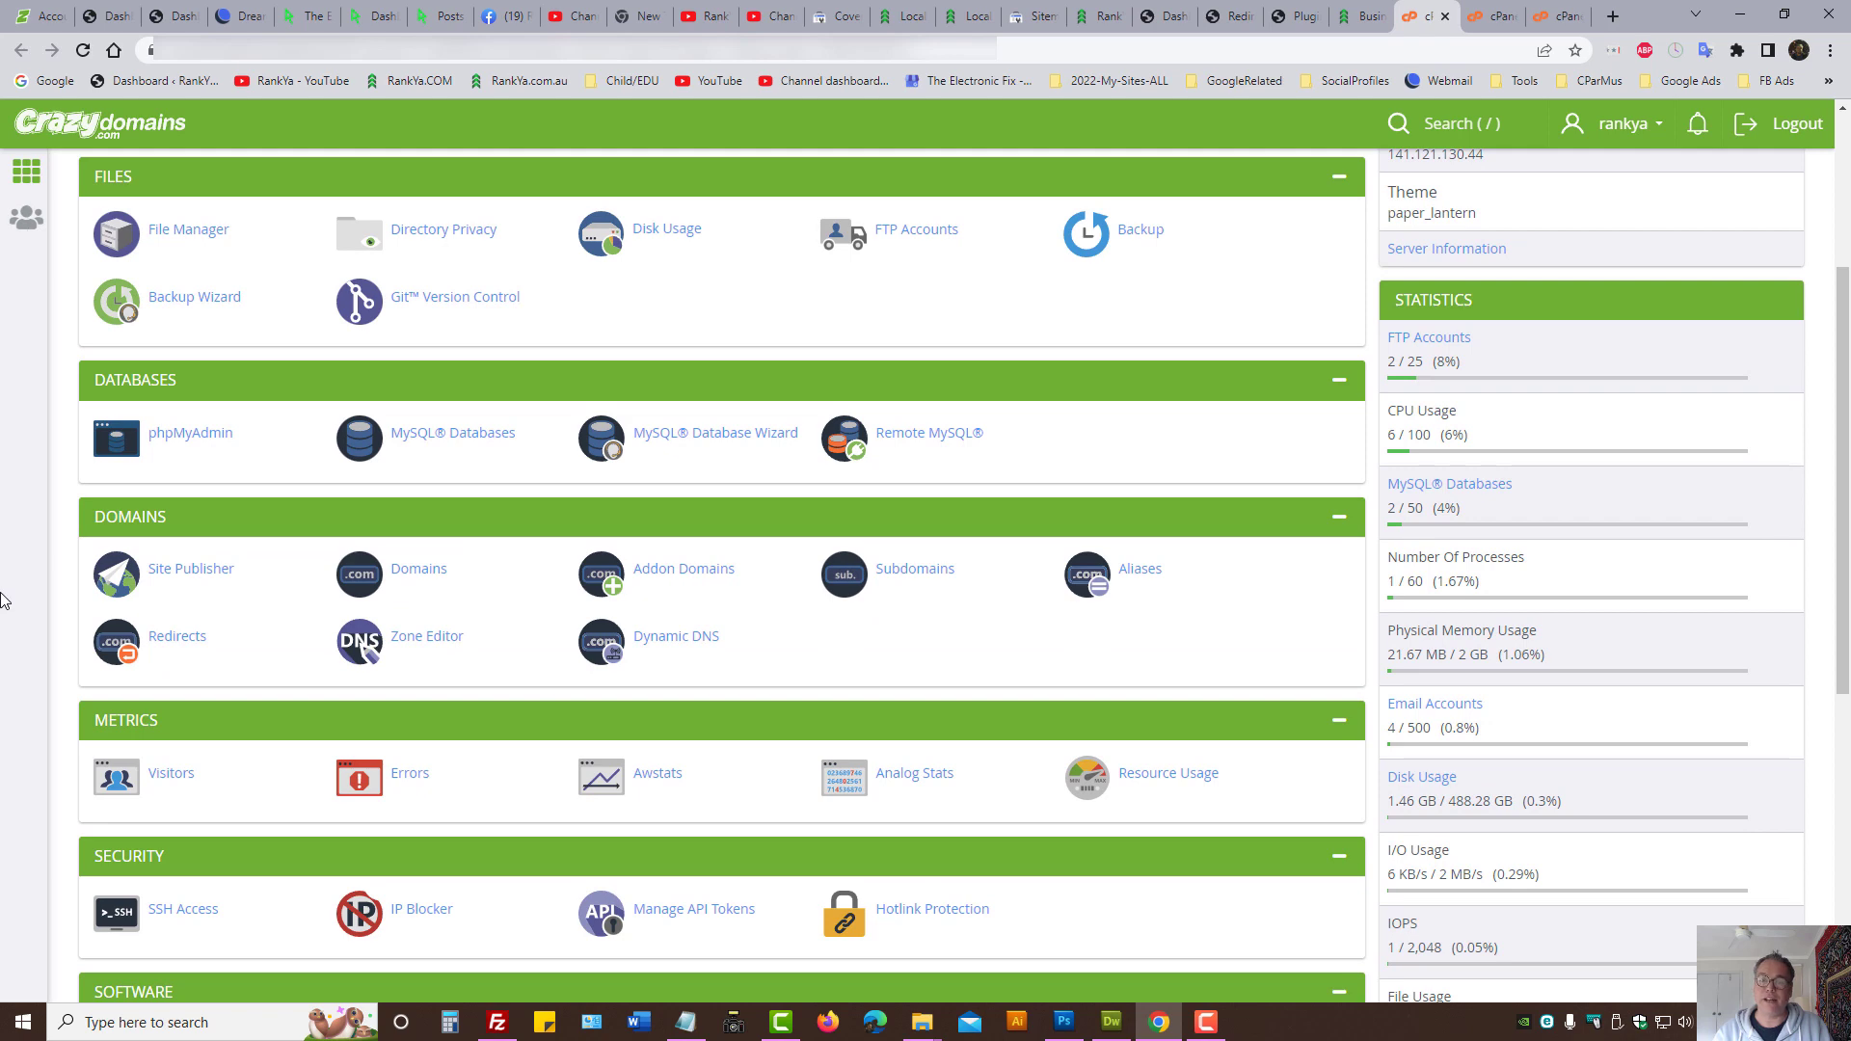
{"action": "mouse_move", "coordinate": [11, 547]}
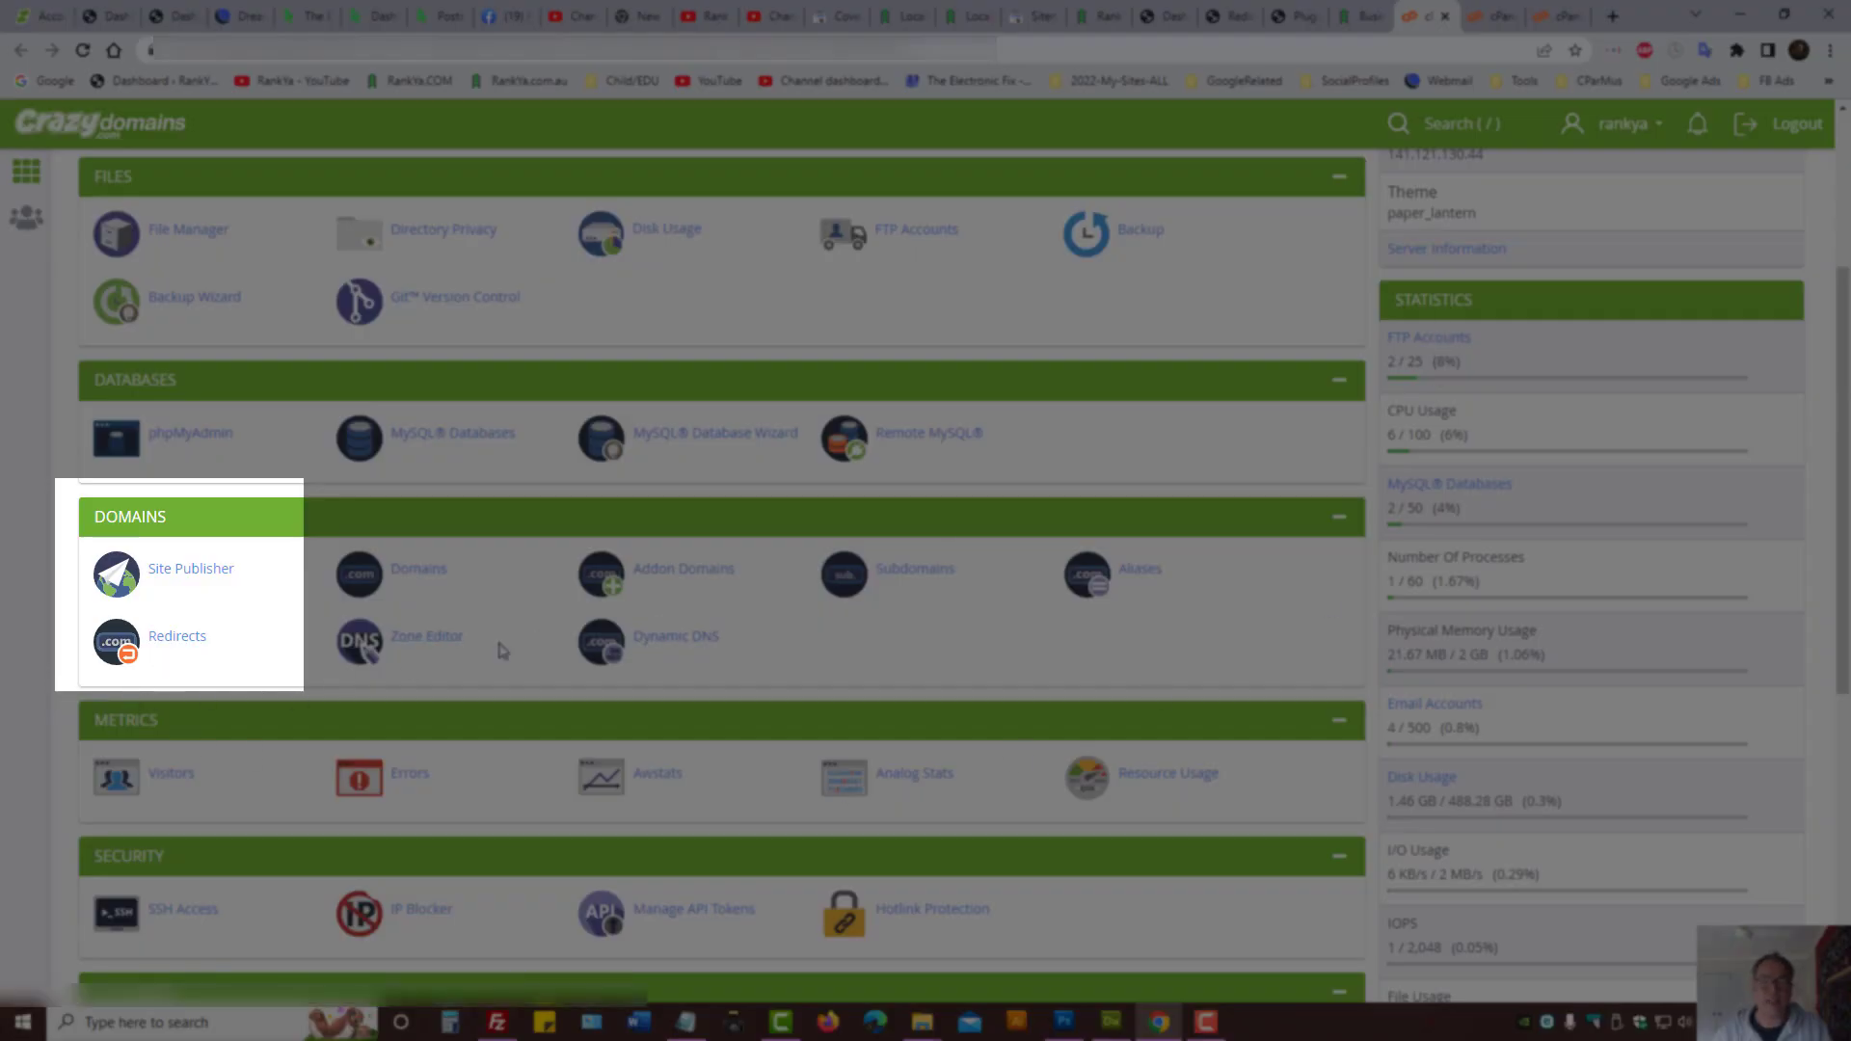
{"action": "left_click", "coordinate": [175, 636]}
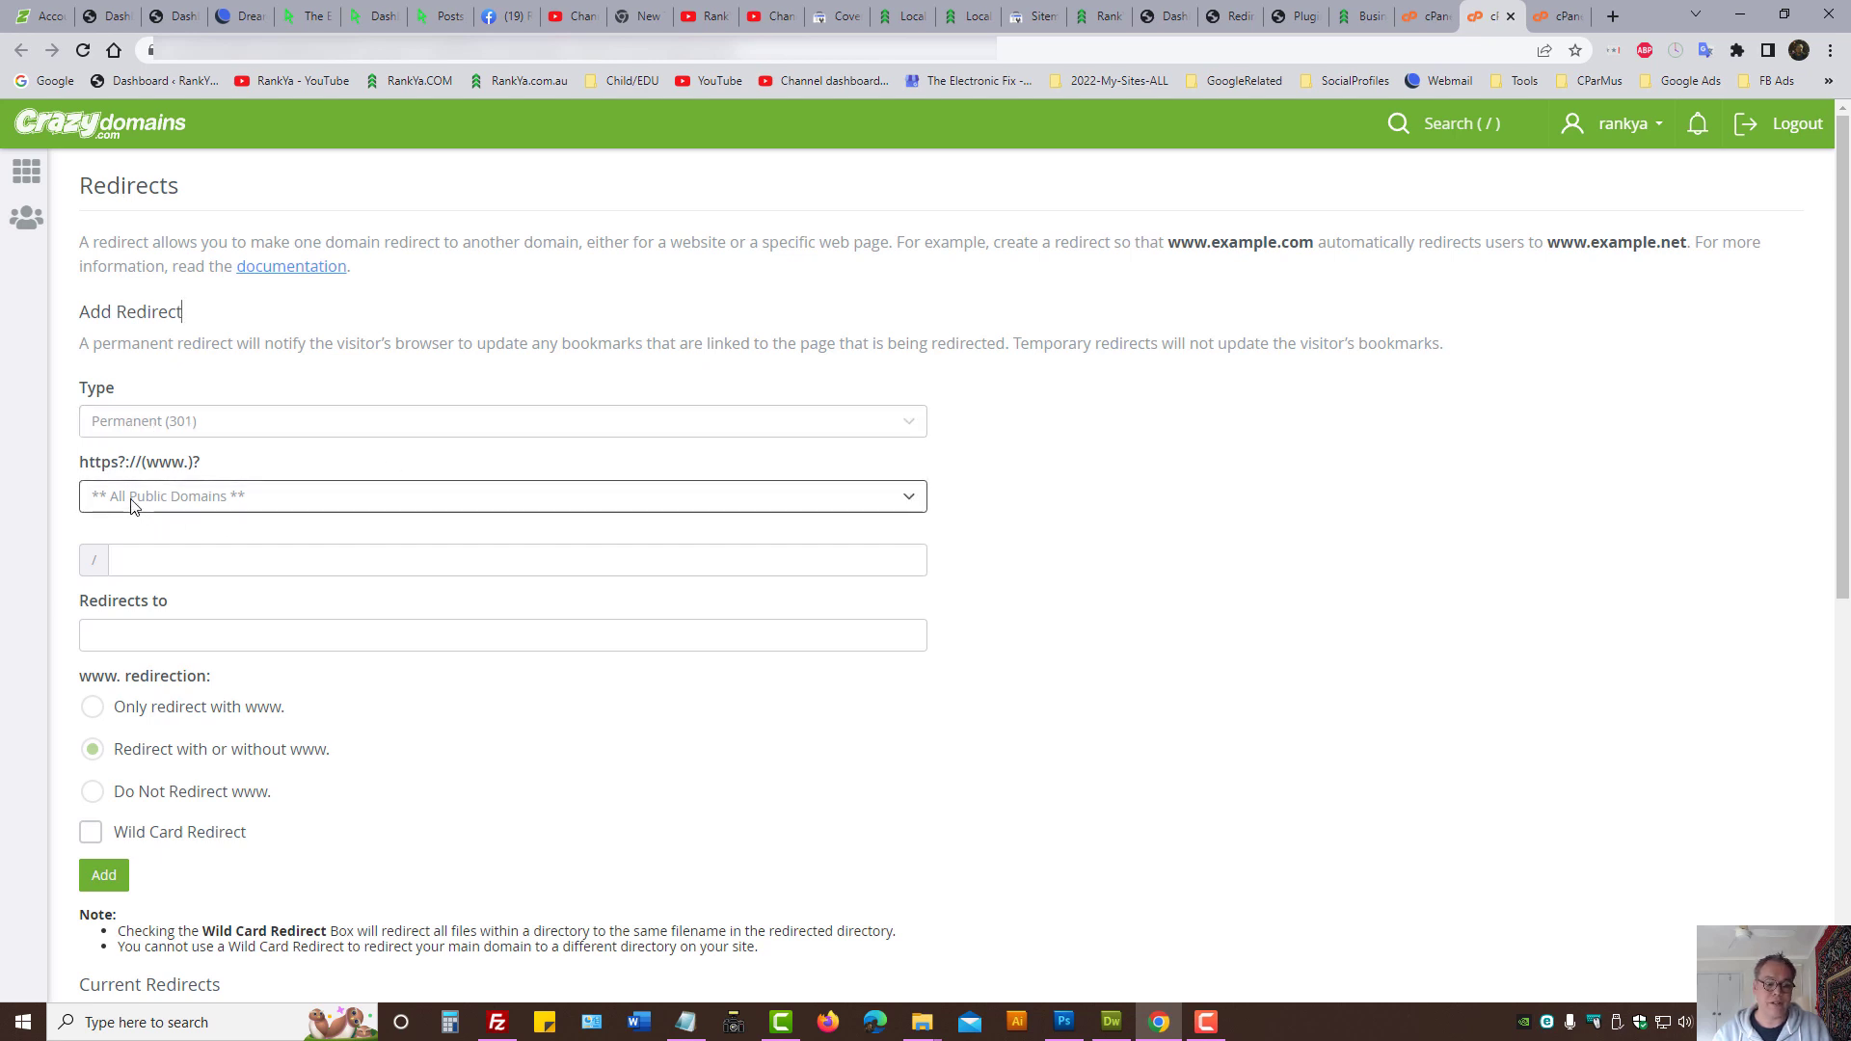
{"action": "mouse_move", "coordinate": [249, 517]}
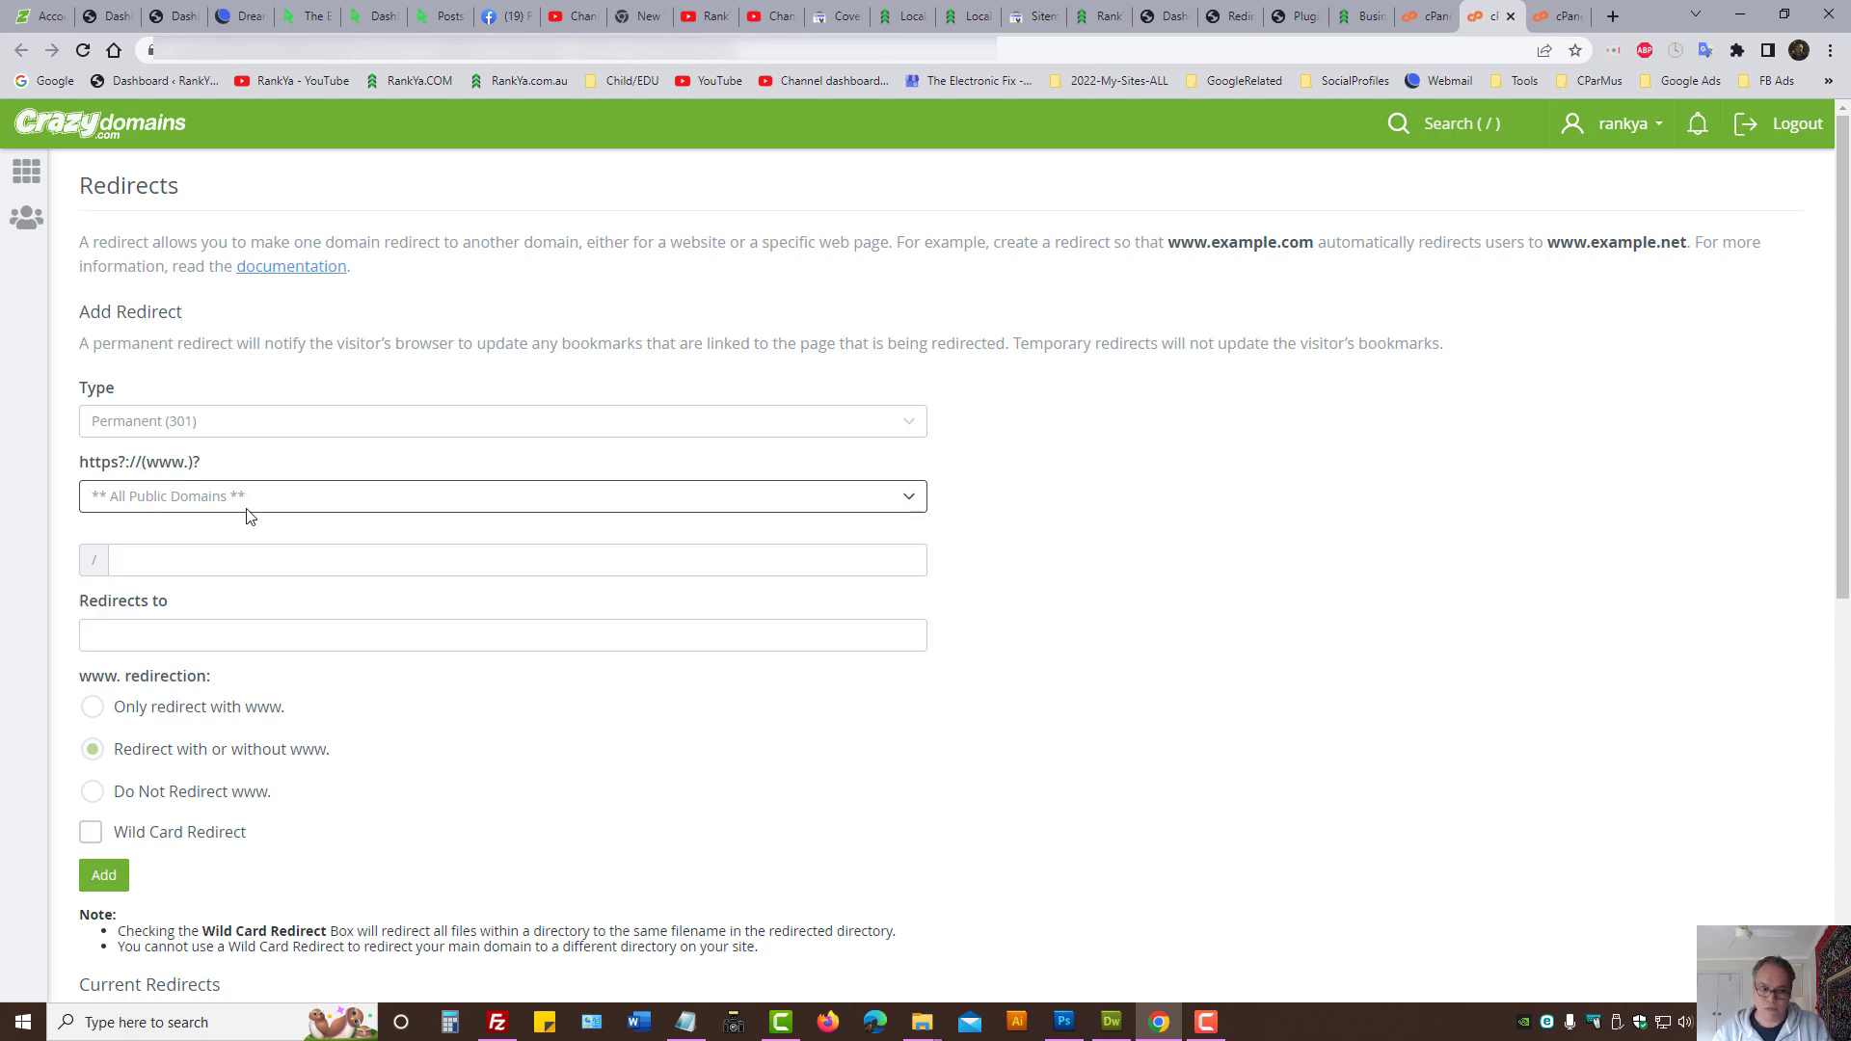
Step: Paste the old how-to-rank PDF path into the redirect source field and trim the extra copied text
{"action": "left_click", "coordinate": [517, 559]}
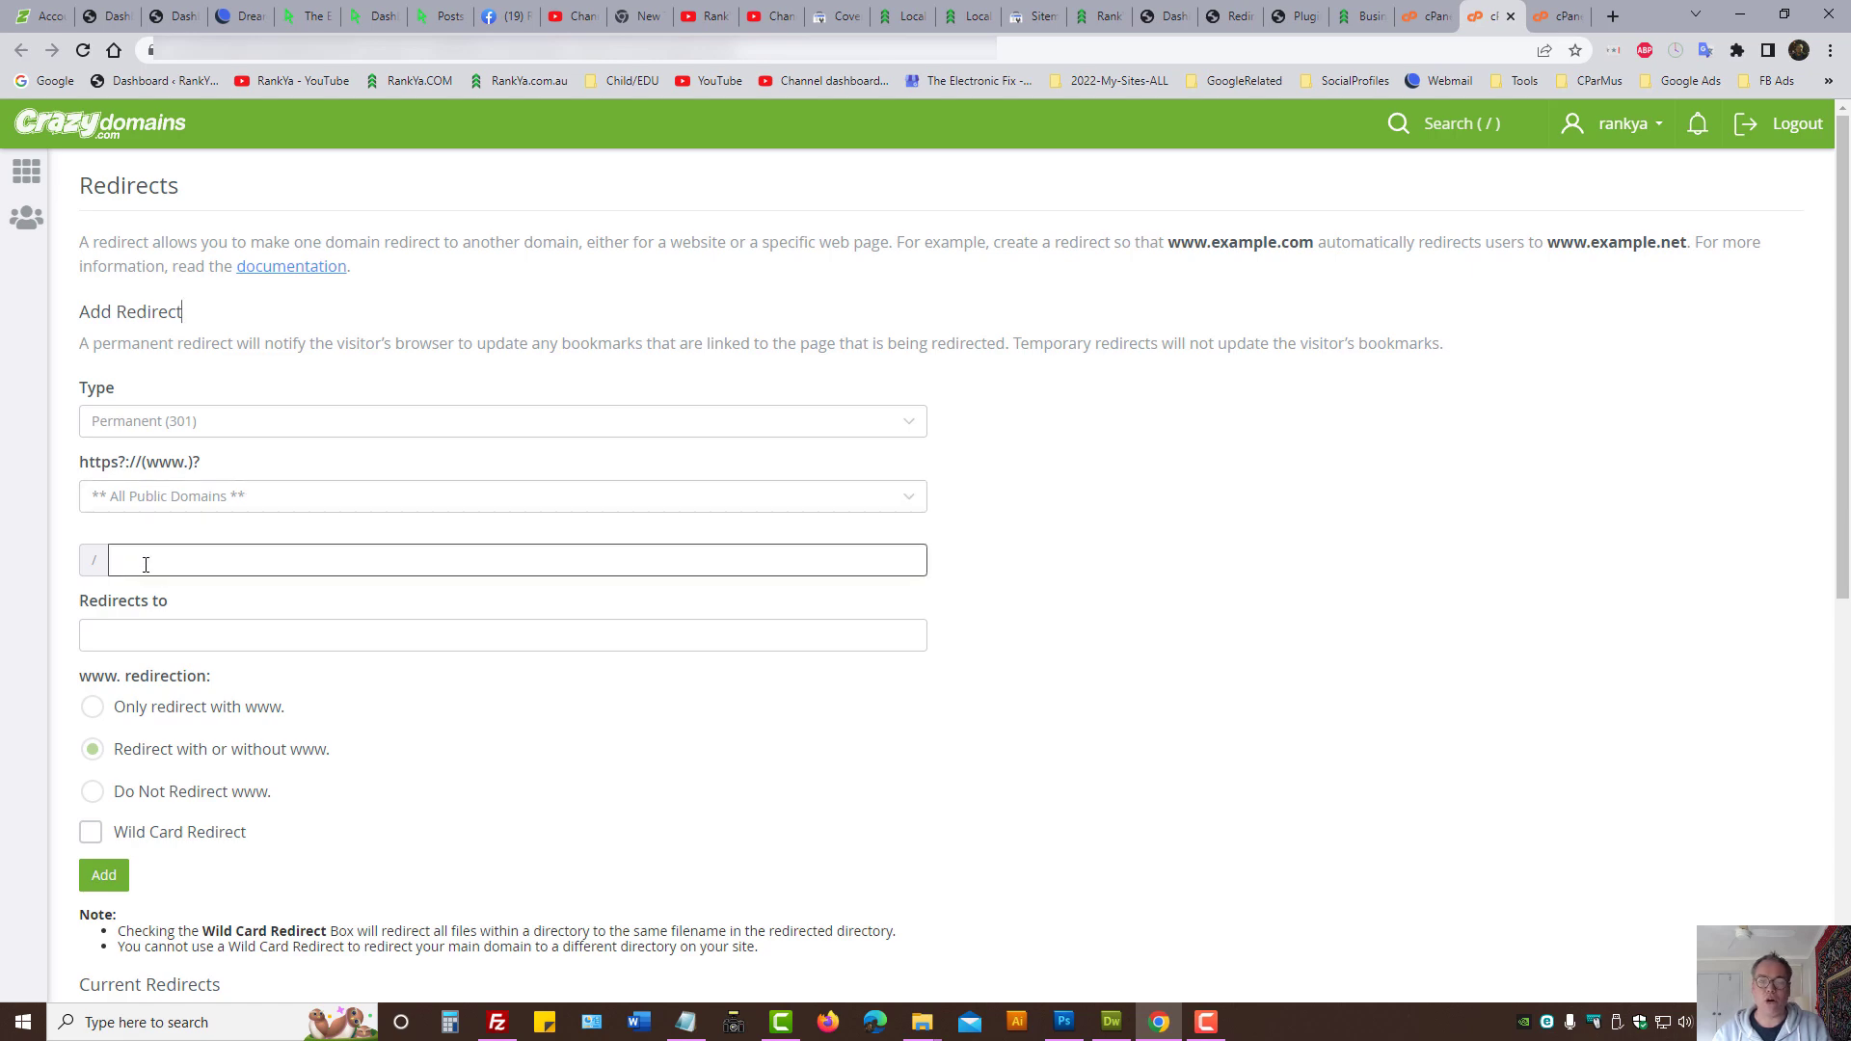
{"action": "left_click", "coordinate": [837, 17]}
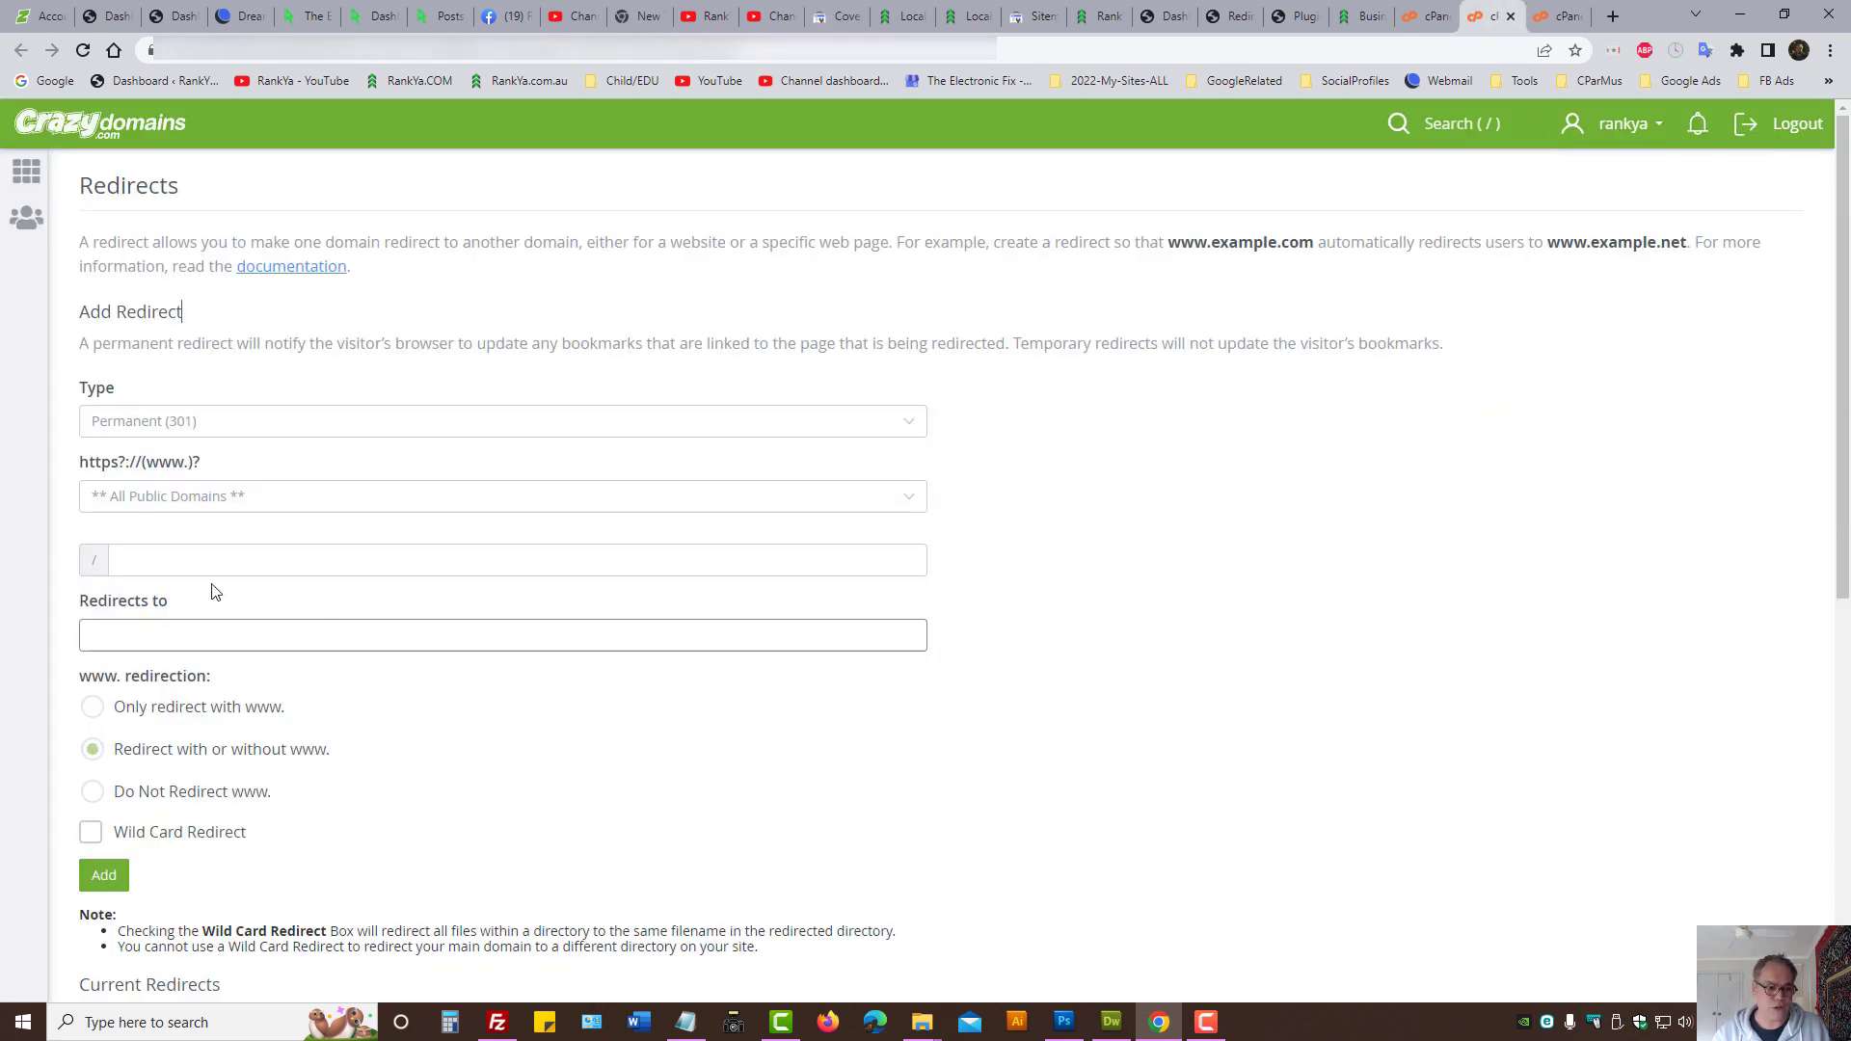
{"action": "type", "text": "URL Last crawled https://www.rankya.com/wp-content/uploads/2018/05/how-to-rank-in-google-local-business-results.pdf"}
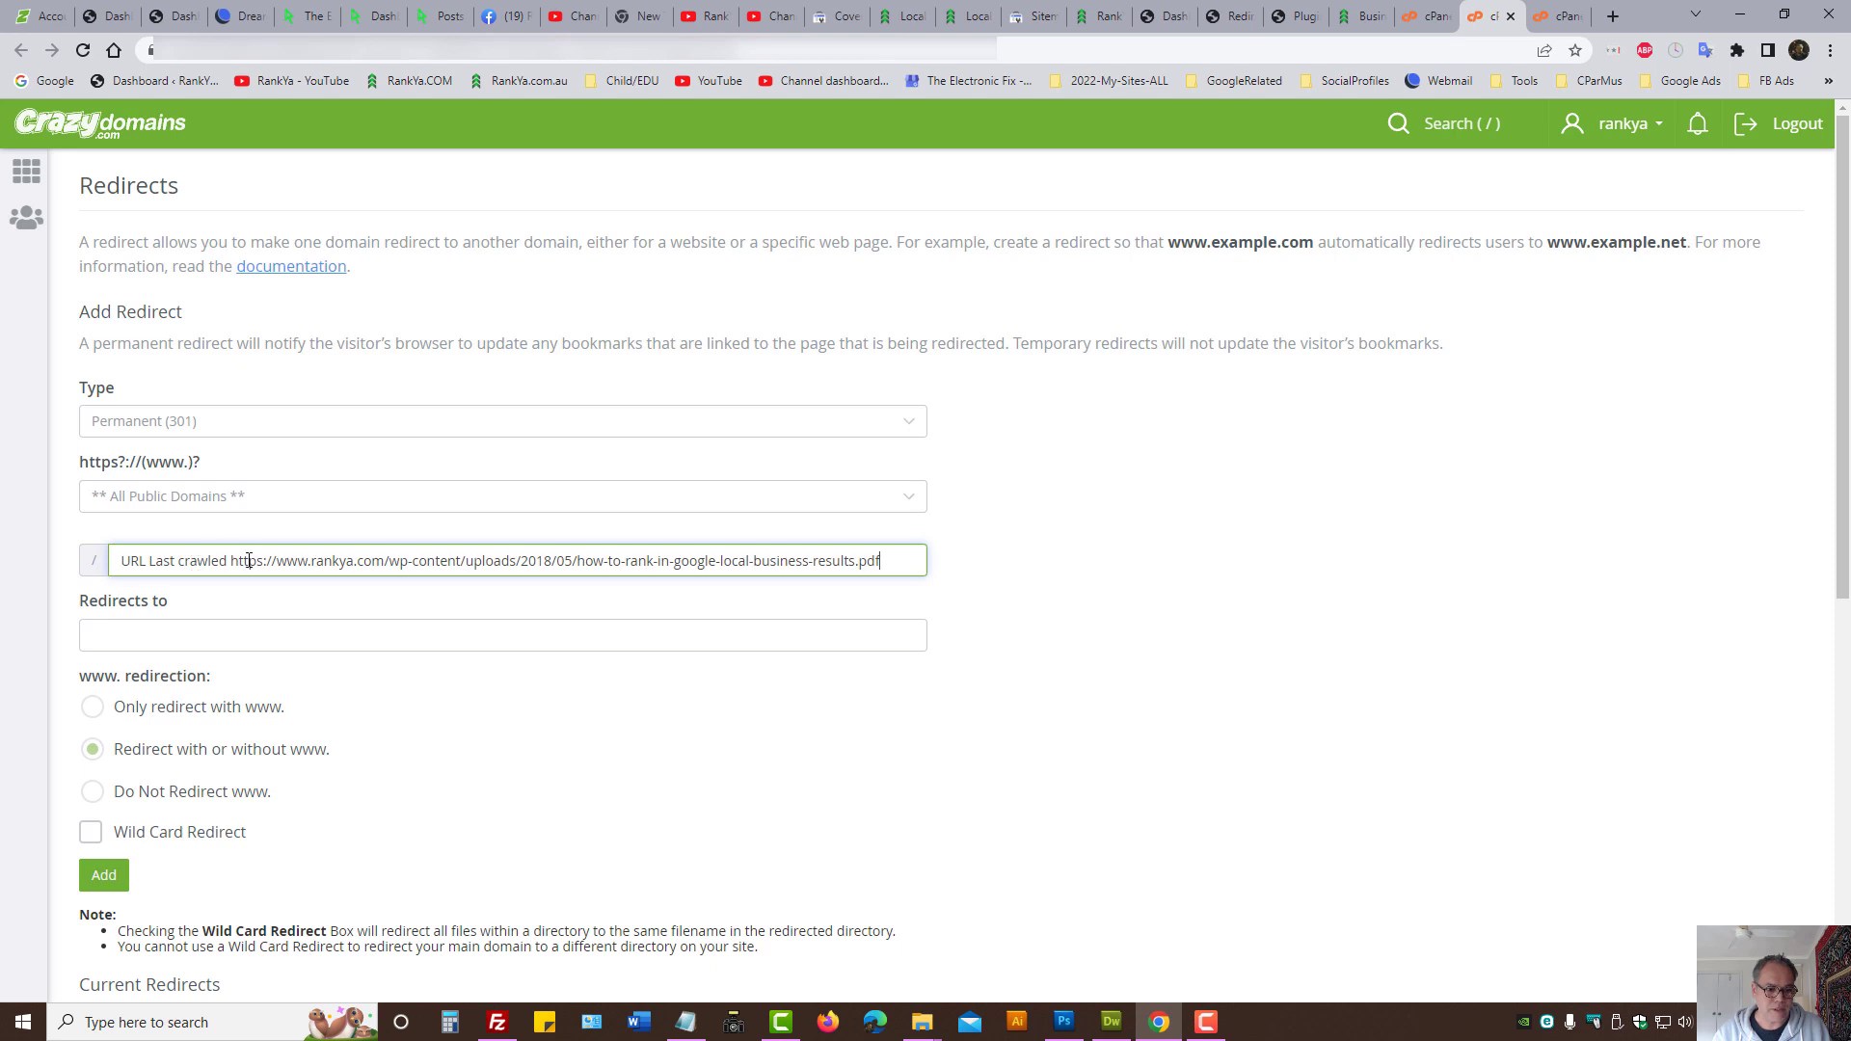
{"action": "double_click", "coordinate": [345, 559]}
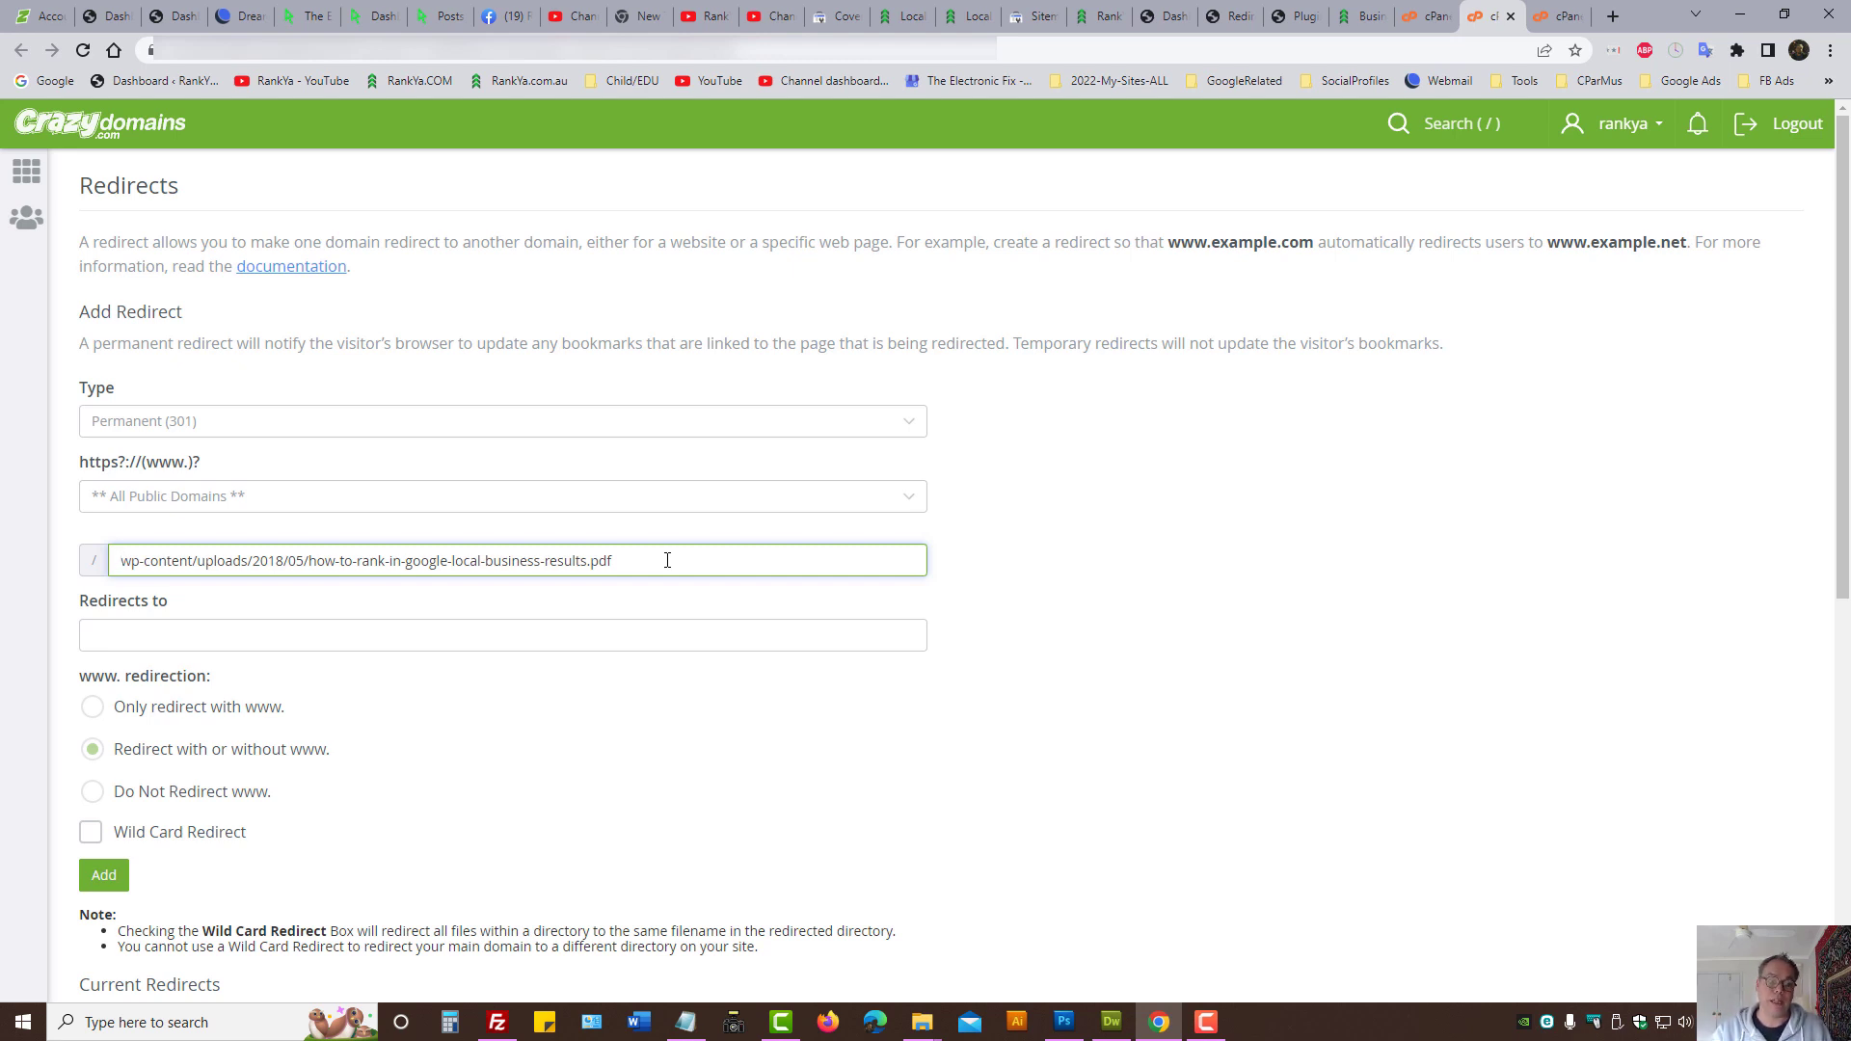
{"action": "triple_click", "coordinate": [366, 559]}
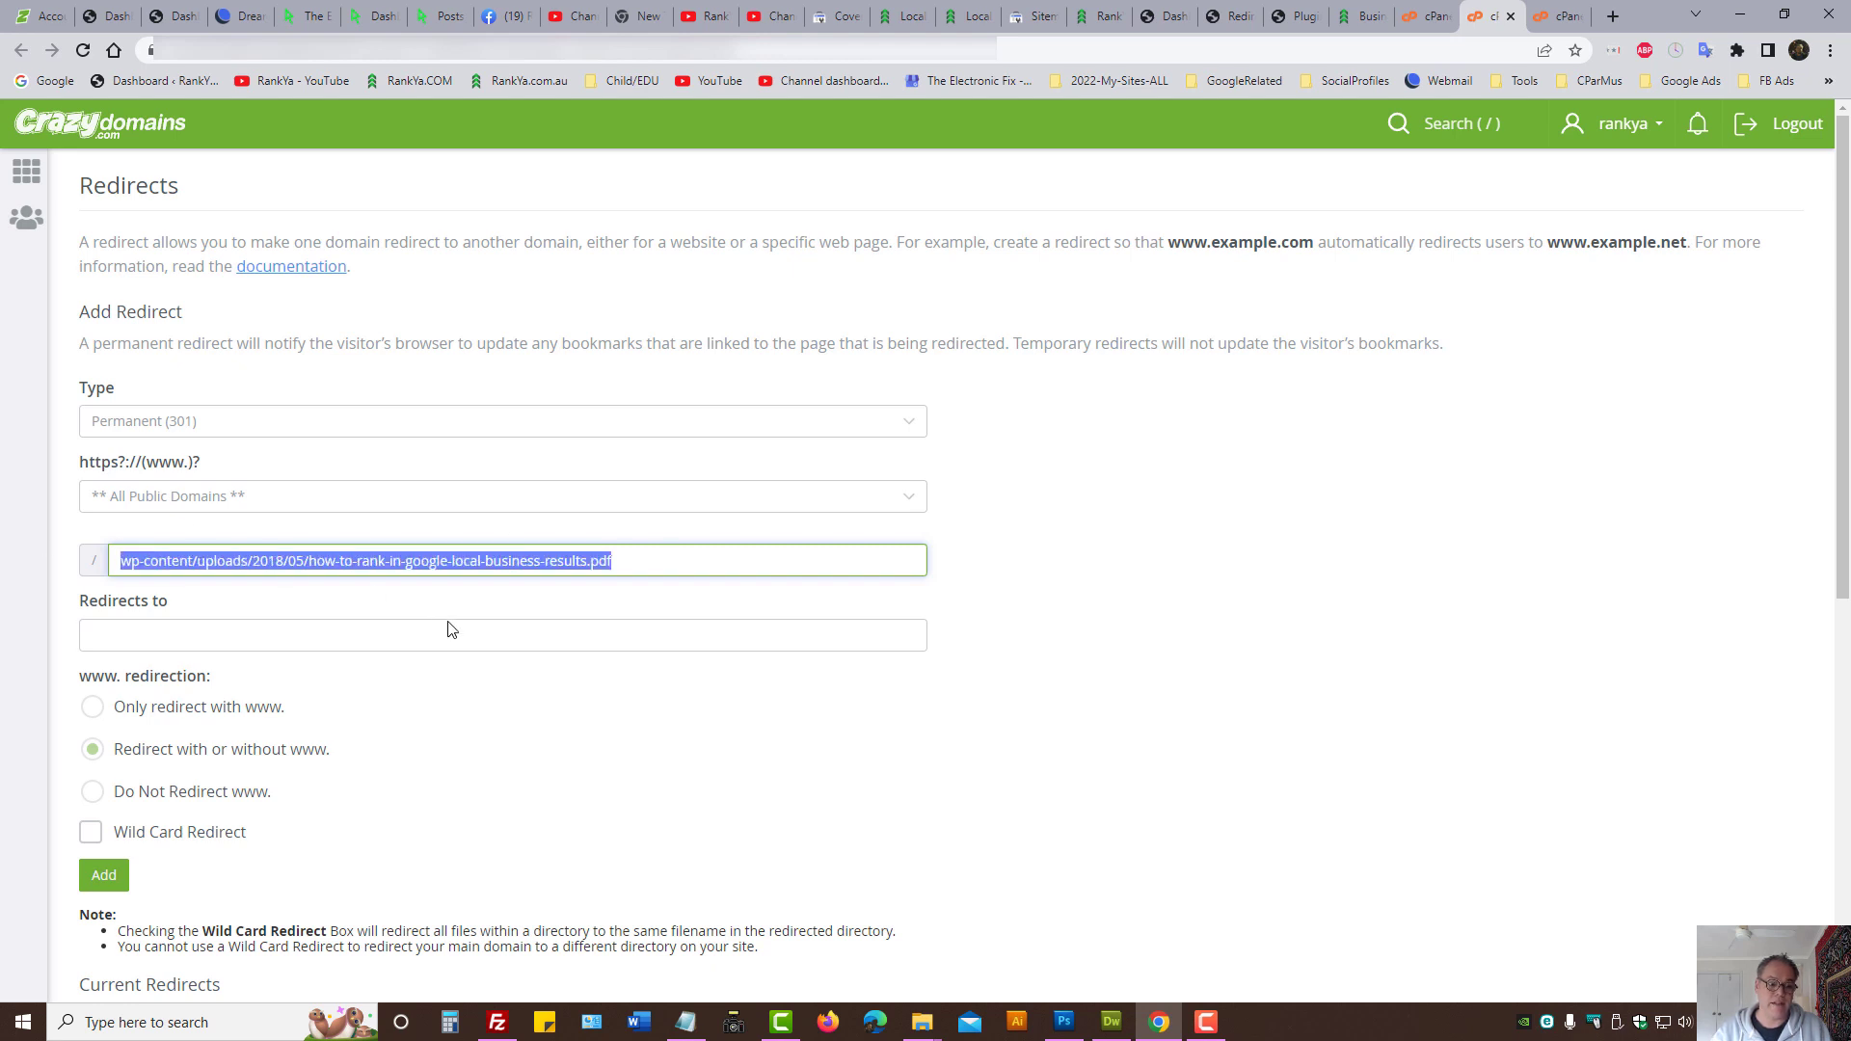
{"action": "mouse_move", "coordinate": [449, 586]}
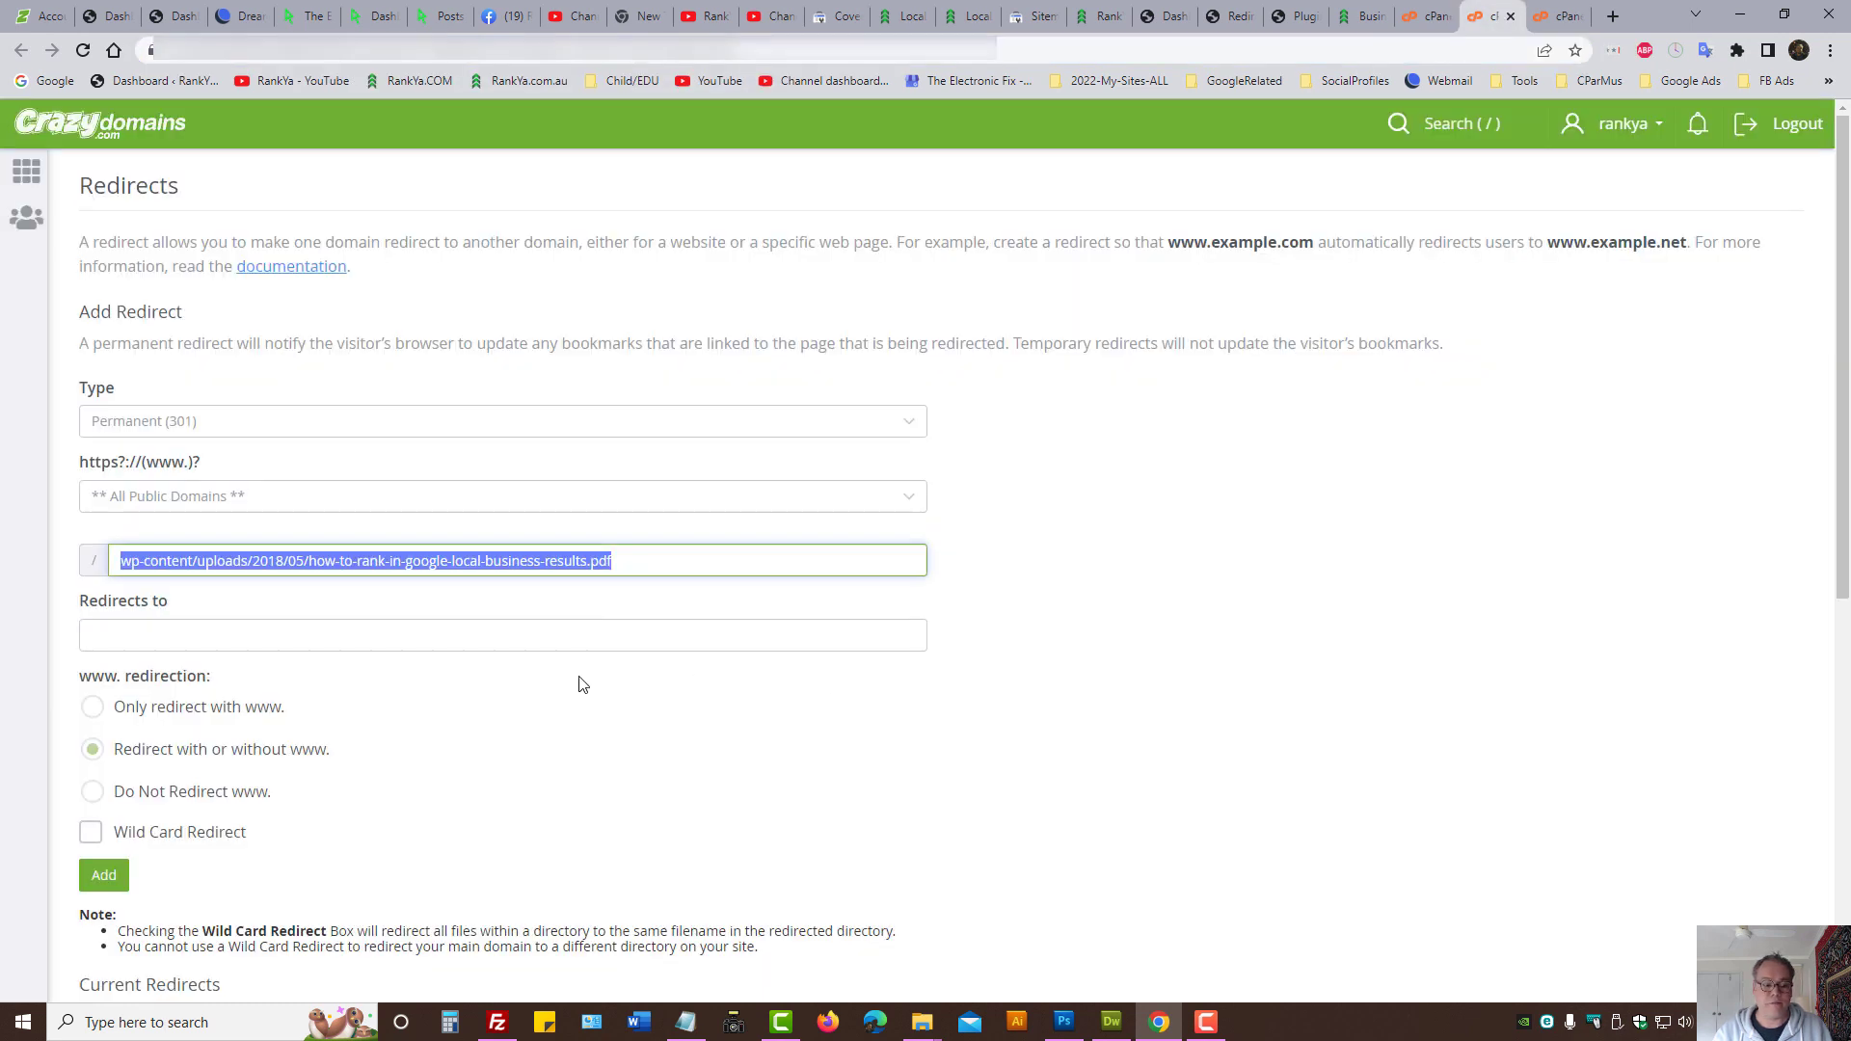
{"action": "left_click", "coordinate": [501, 634]}
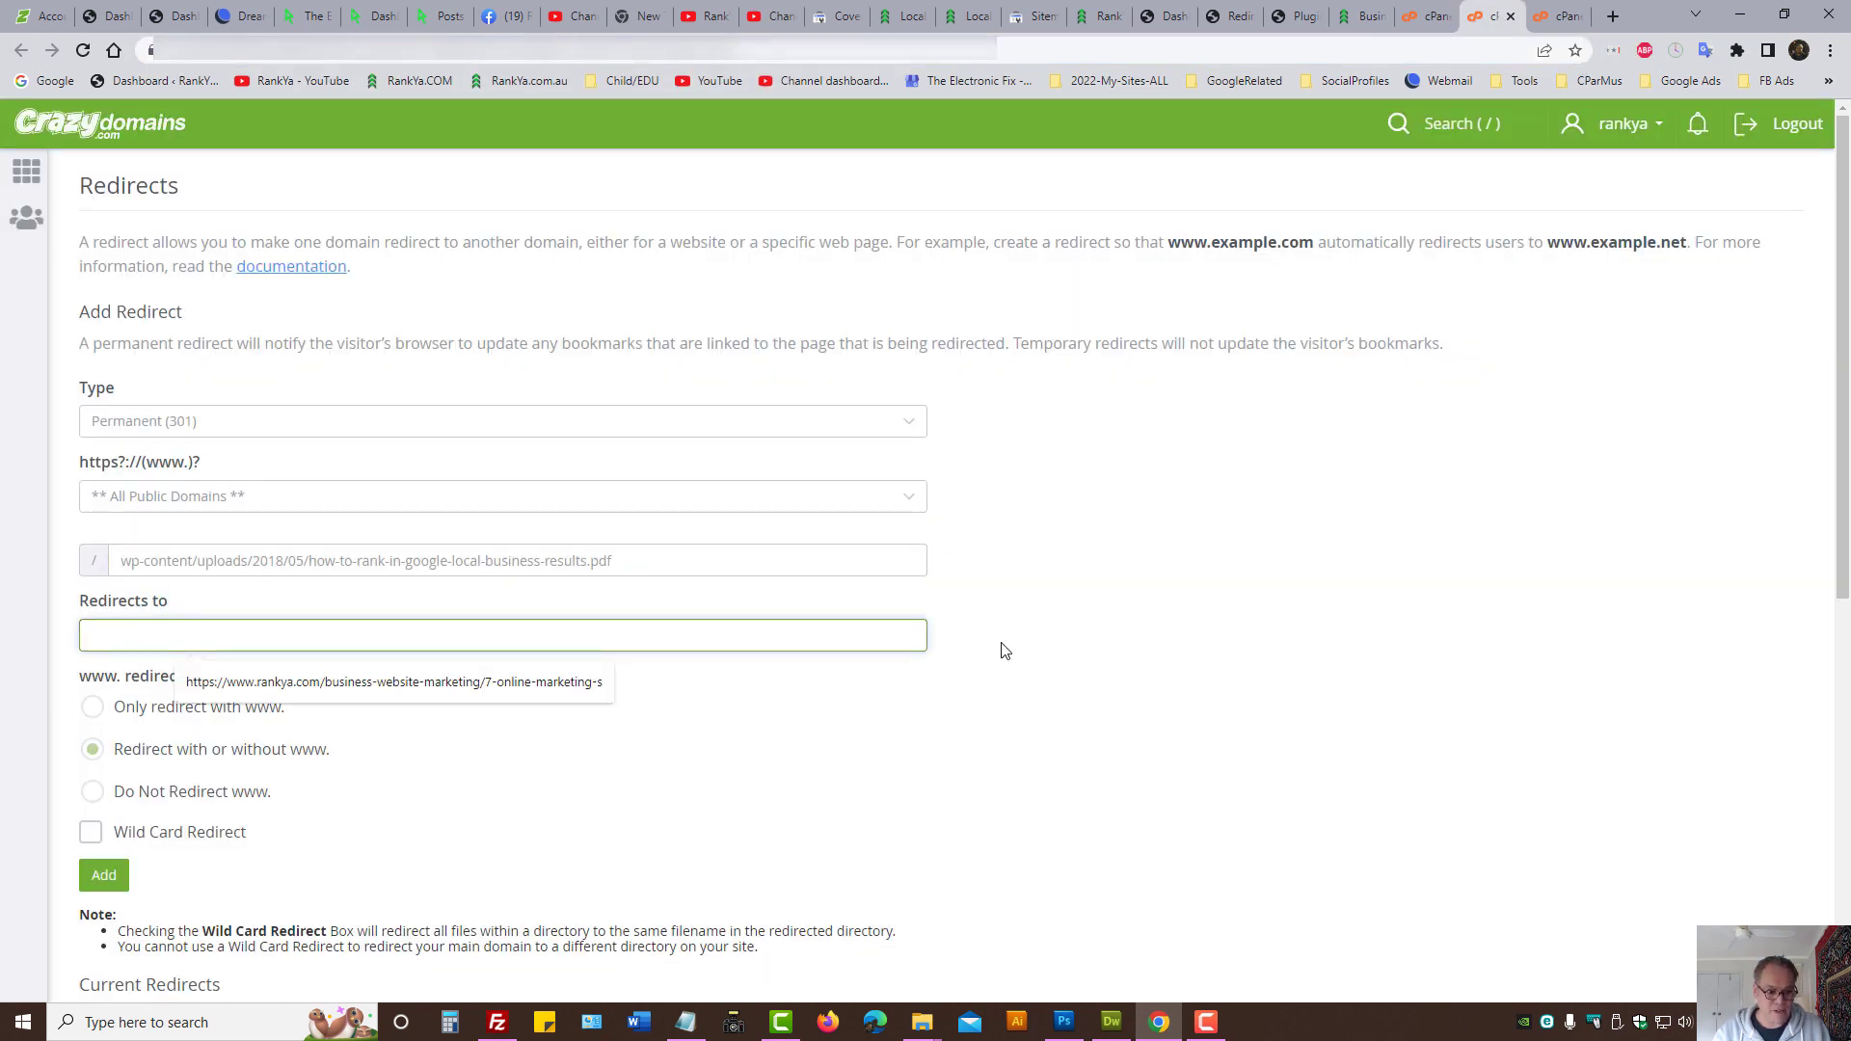
{"action": "type", "text": "https://www.rankya.com/seo/local-business-seo/"}
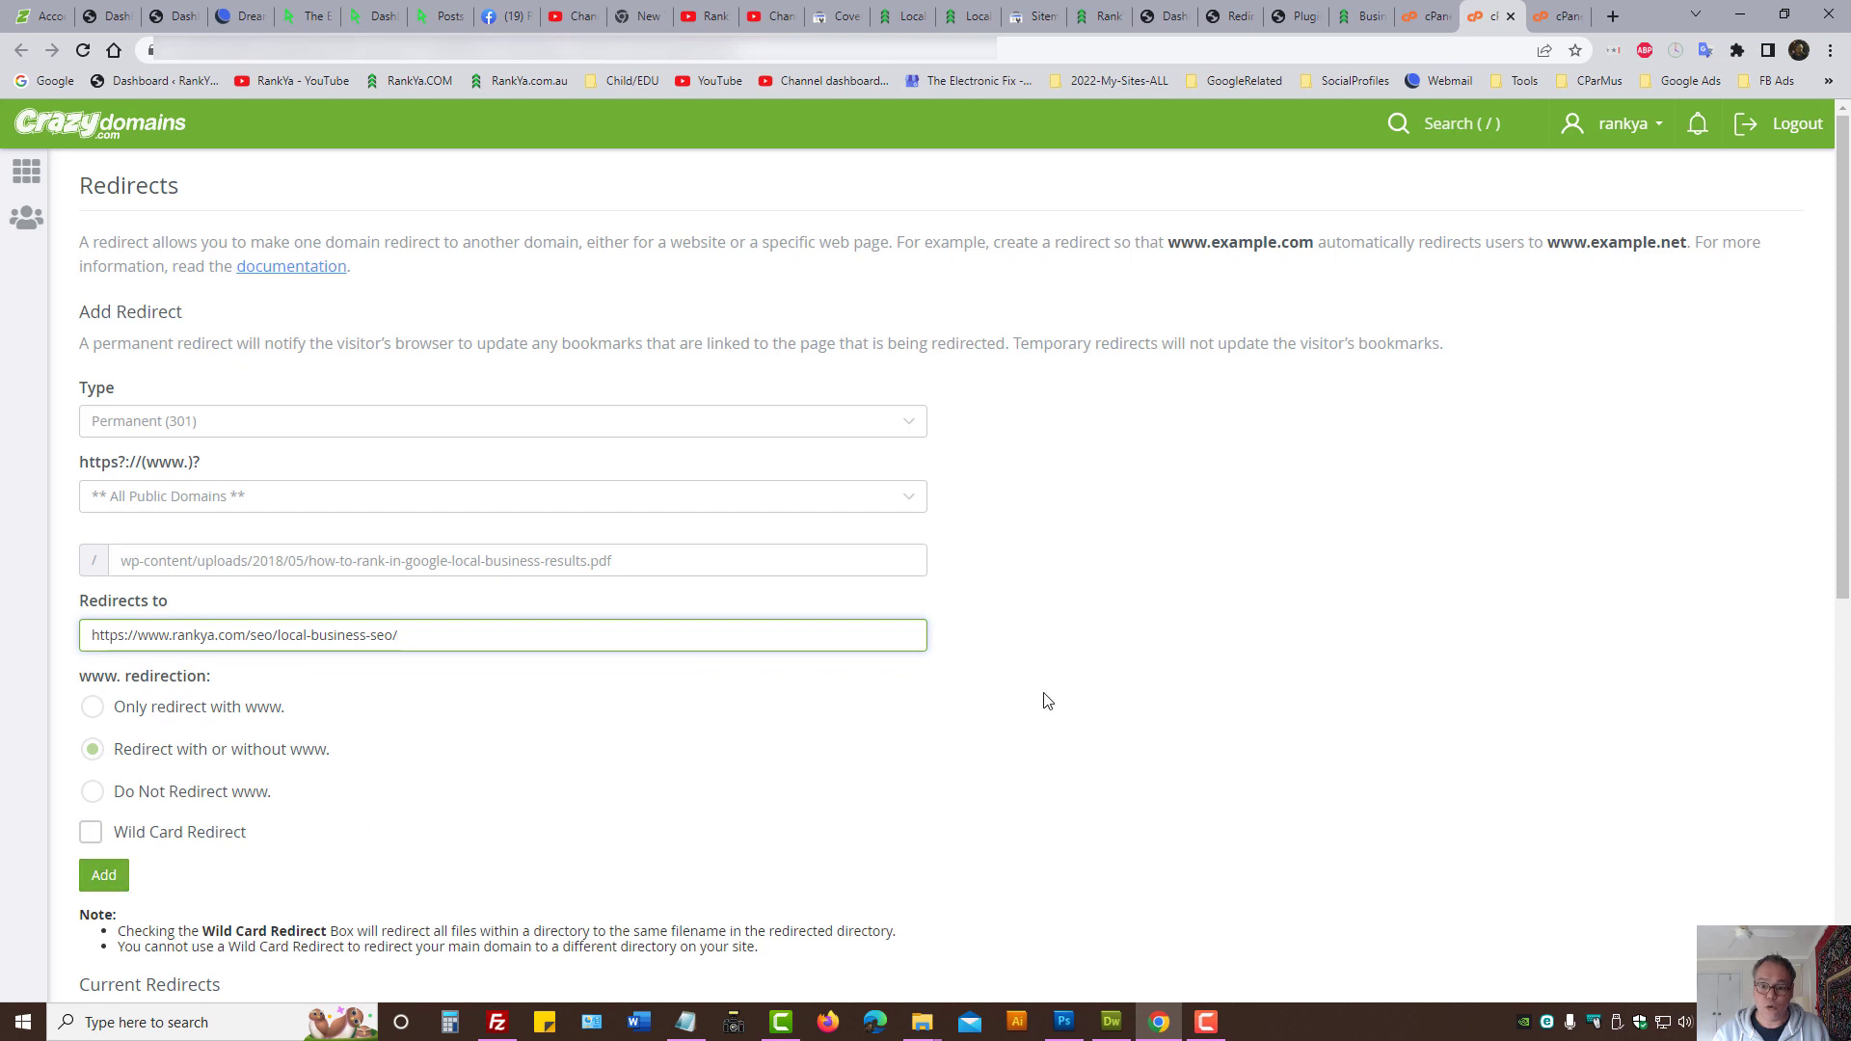
{"action": "scroll", "scroll_direction": "down", "scroll_amount": 3}
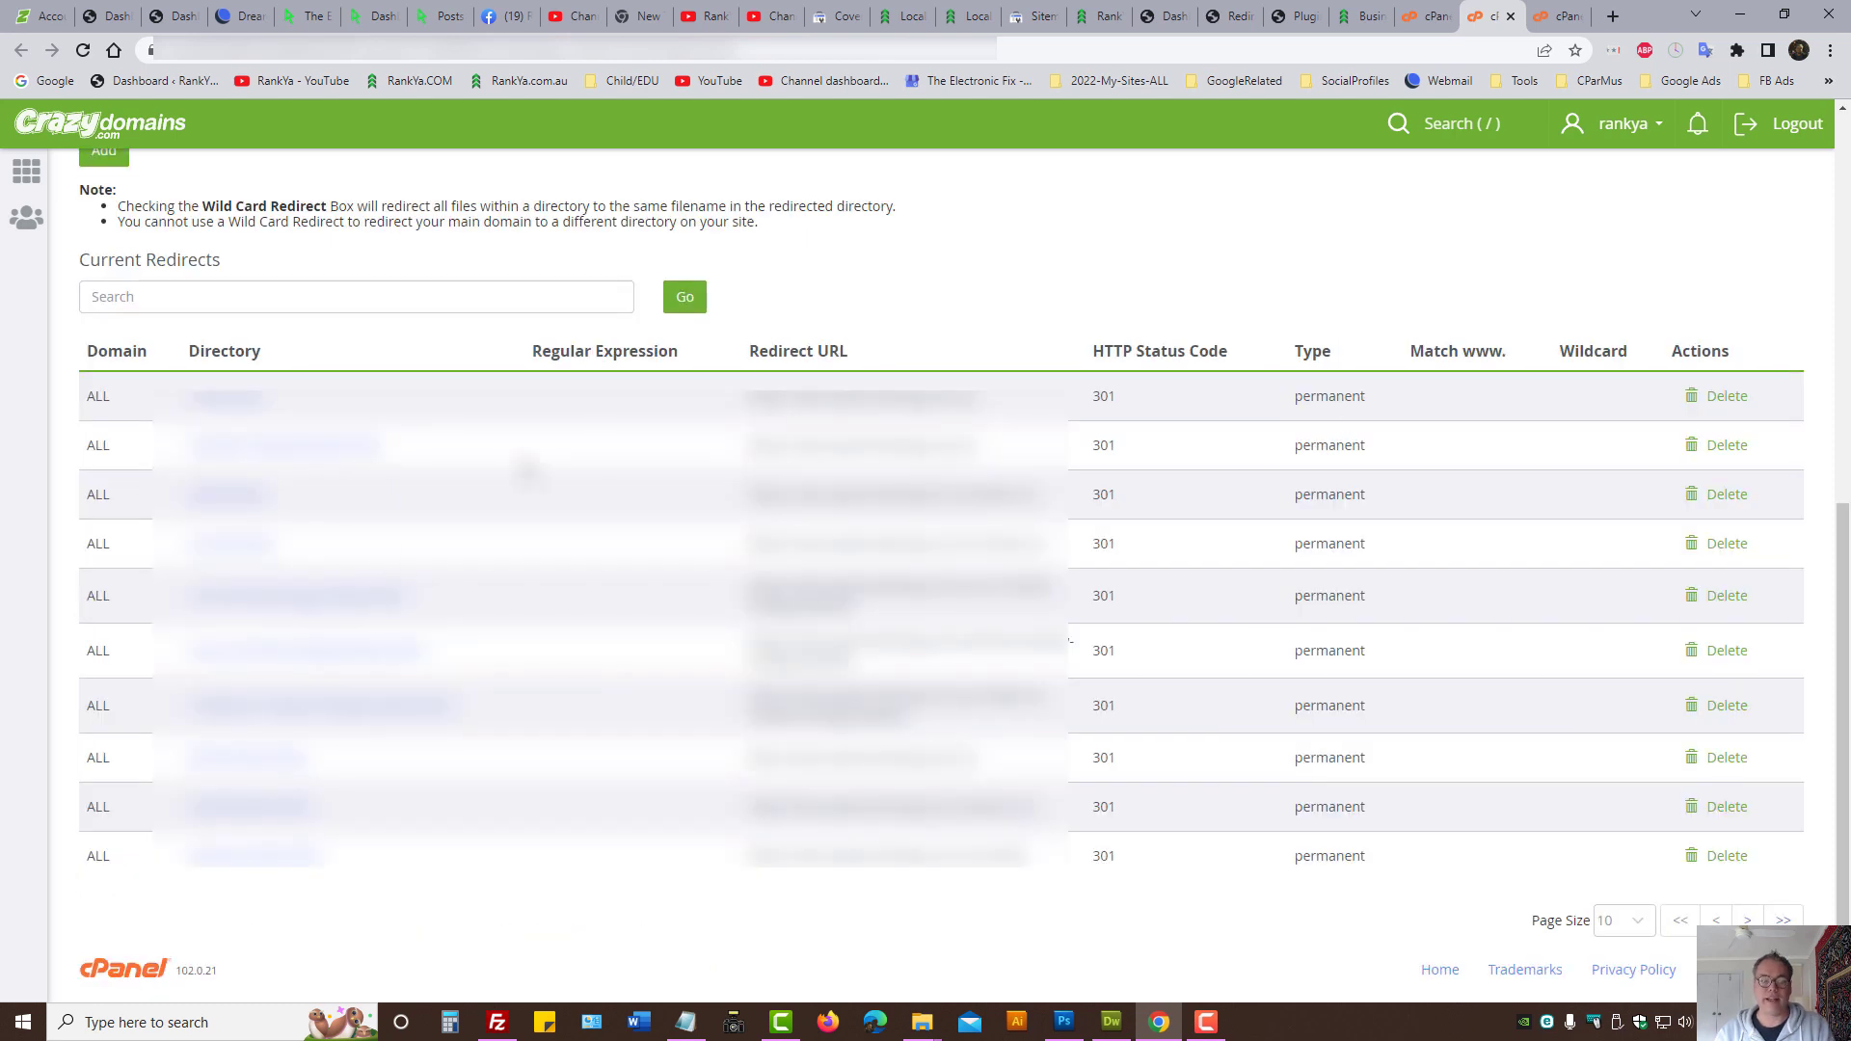
{"action": "mouse_move", "coordinate": [546, 922]}
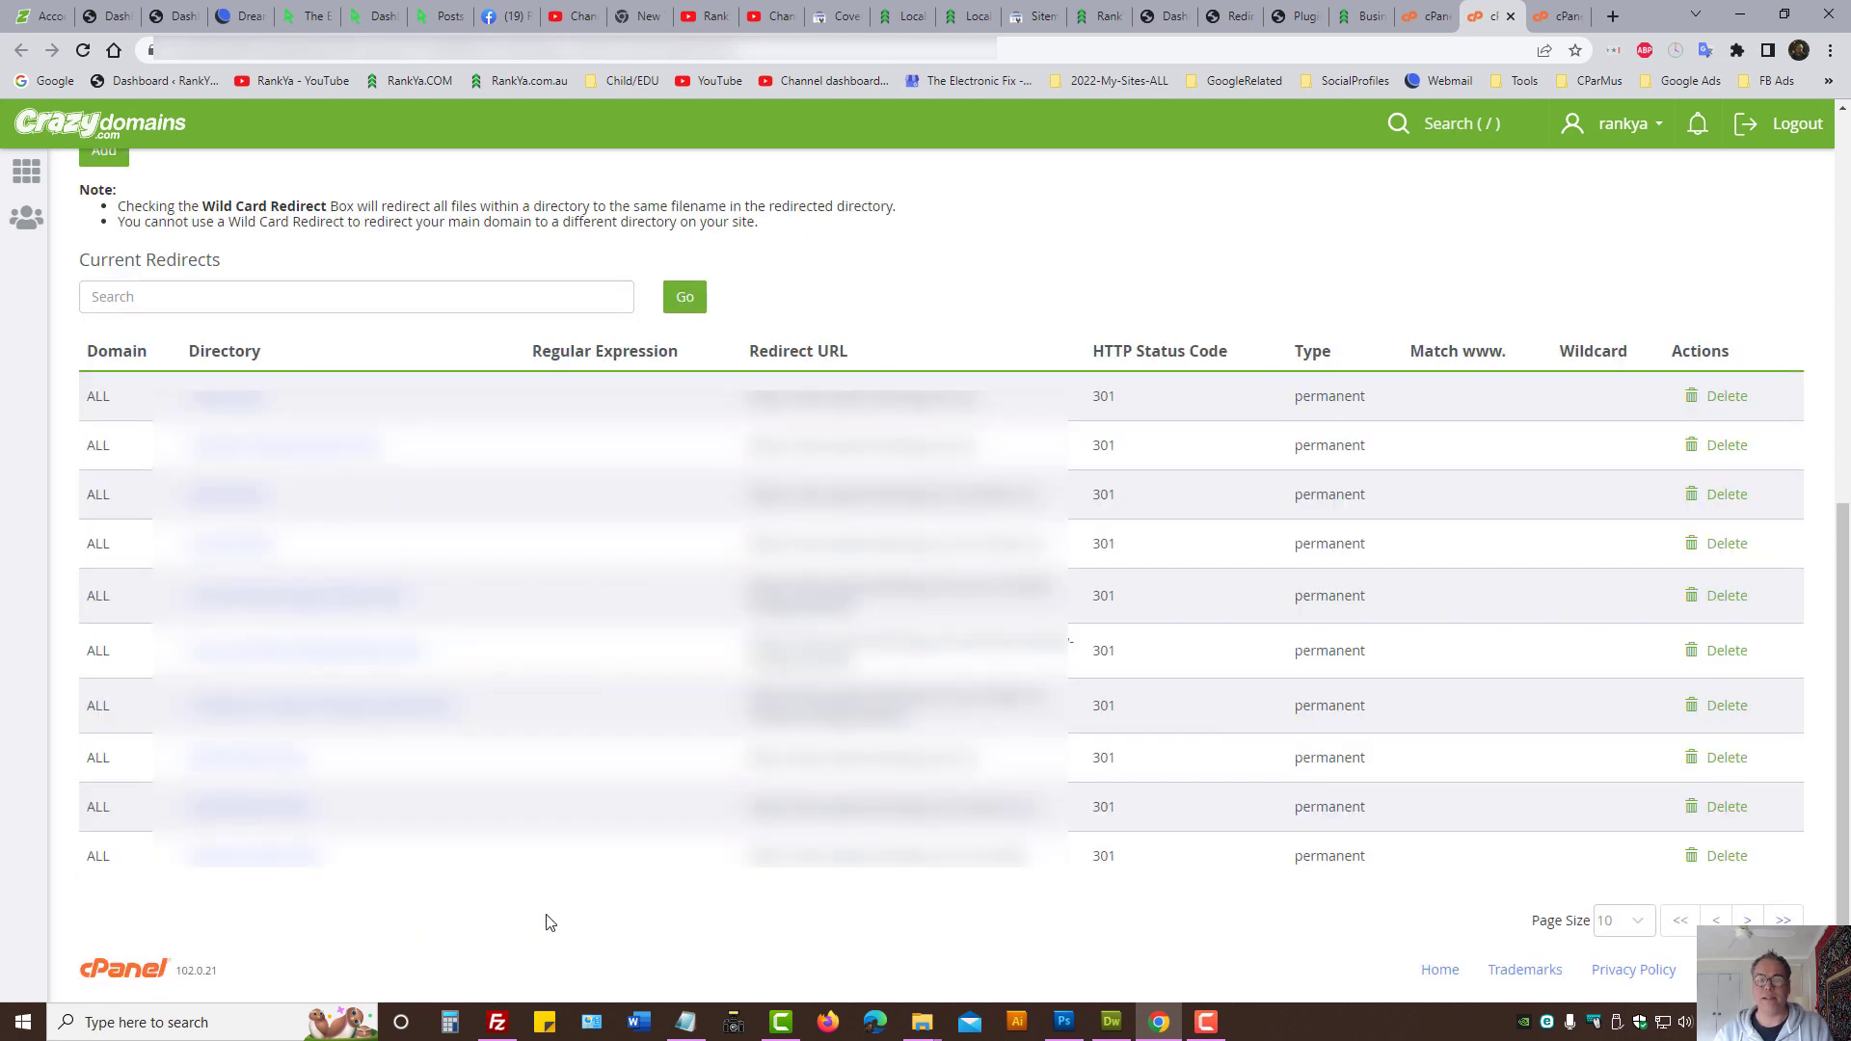
{"action": "mouse_move", "coordinate": [1317, 292]}
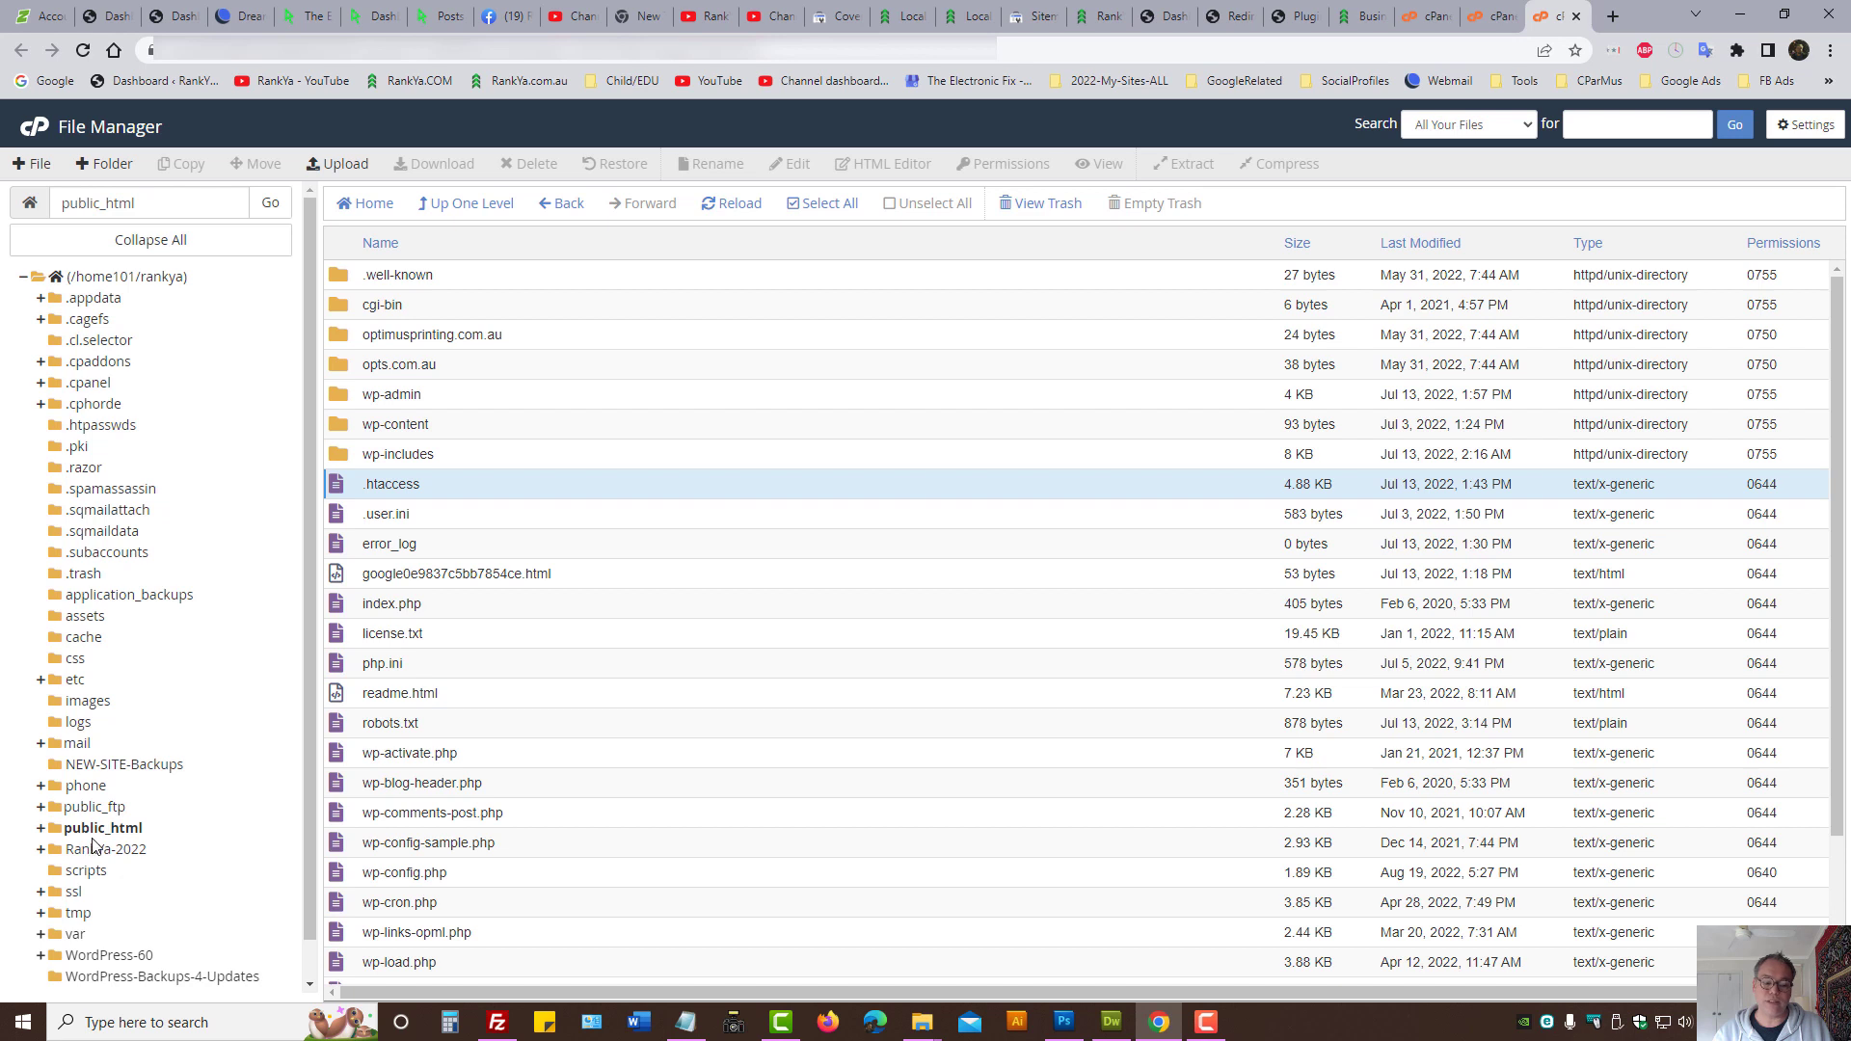
{"action": "mouse_move", "coordinate": [122, 844]}
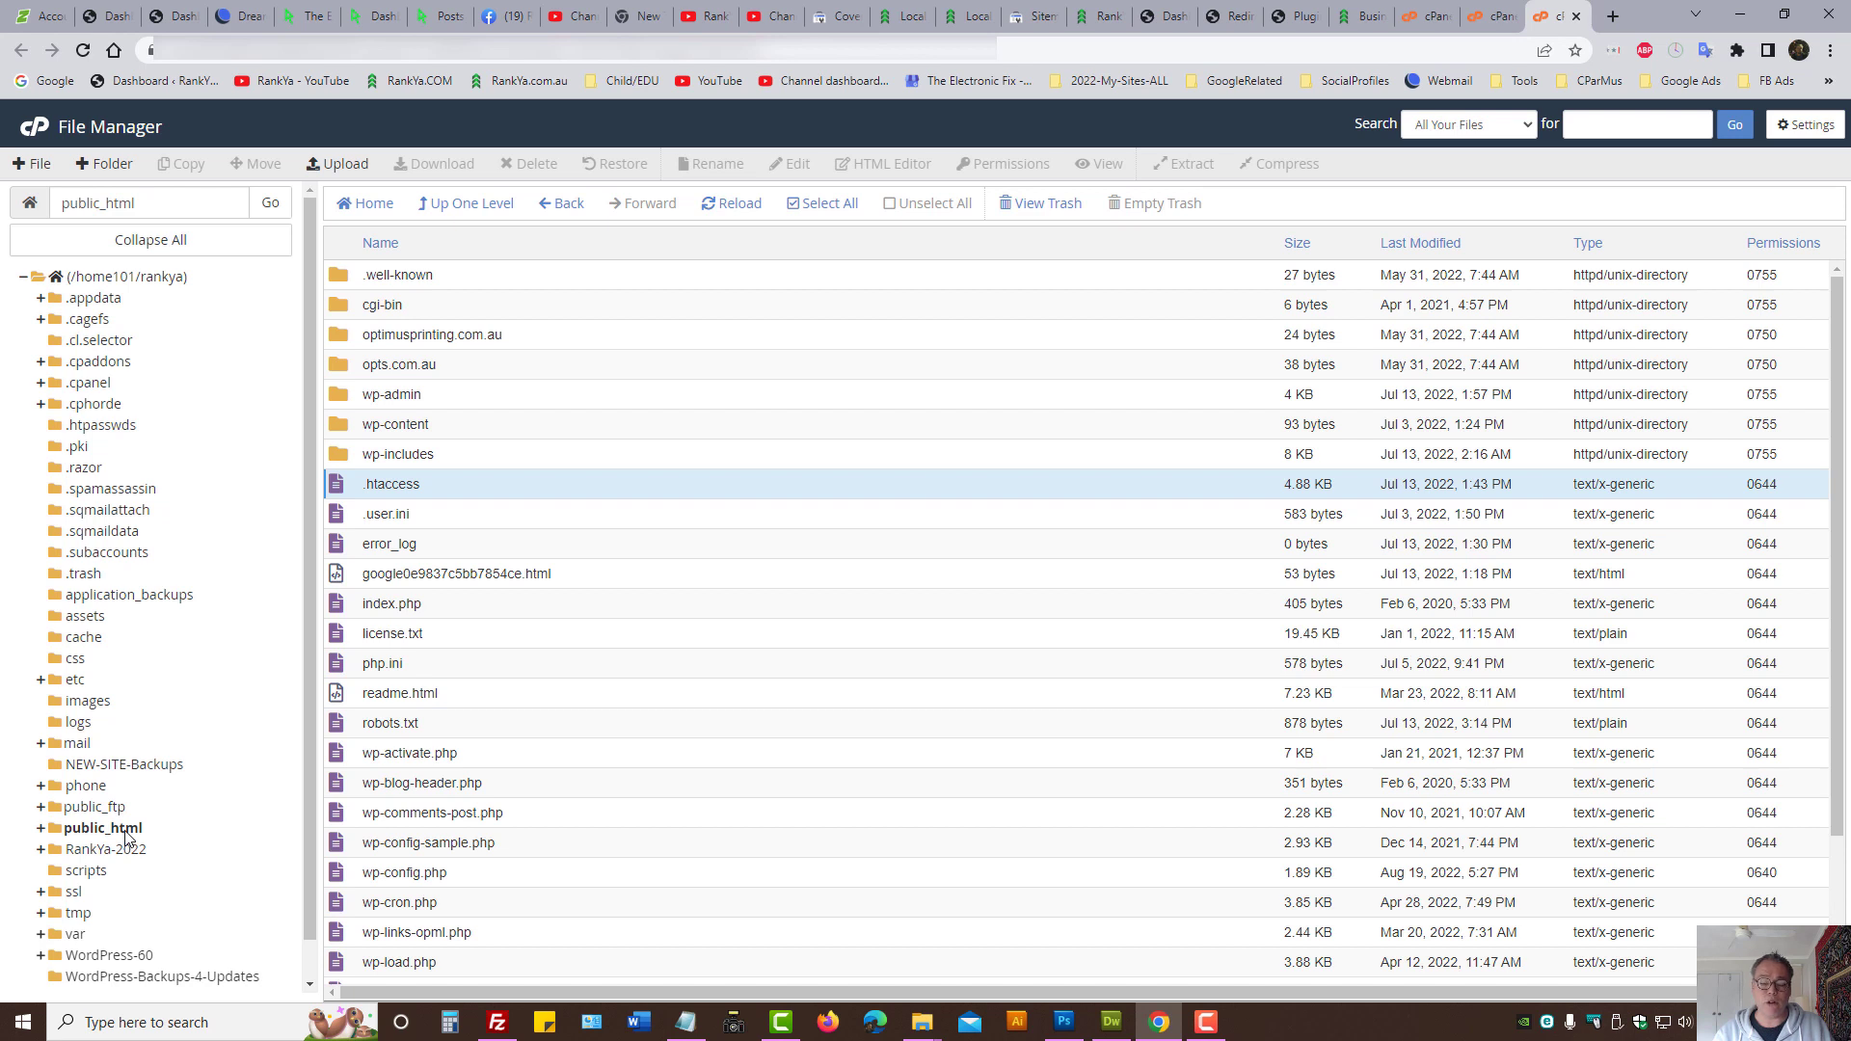
{"action": "mouse_move", "coordinate": [445, 567]}
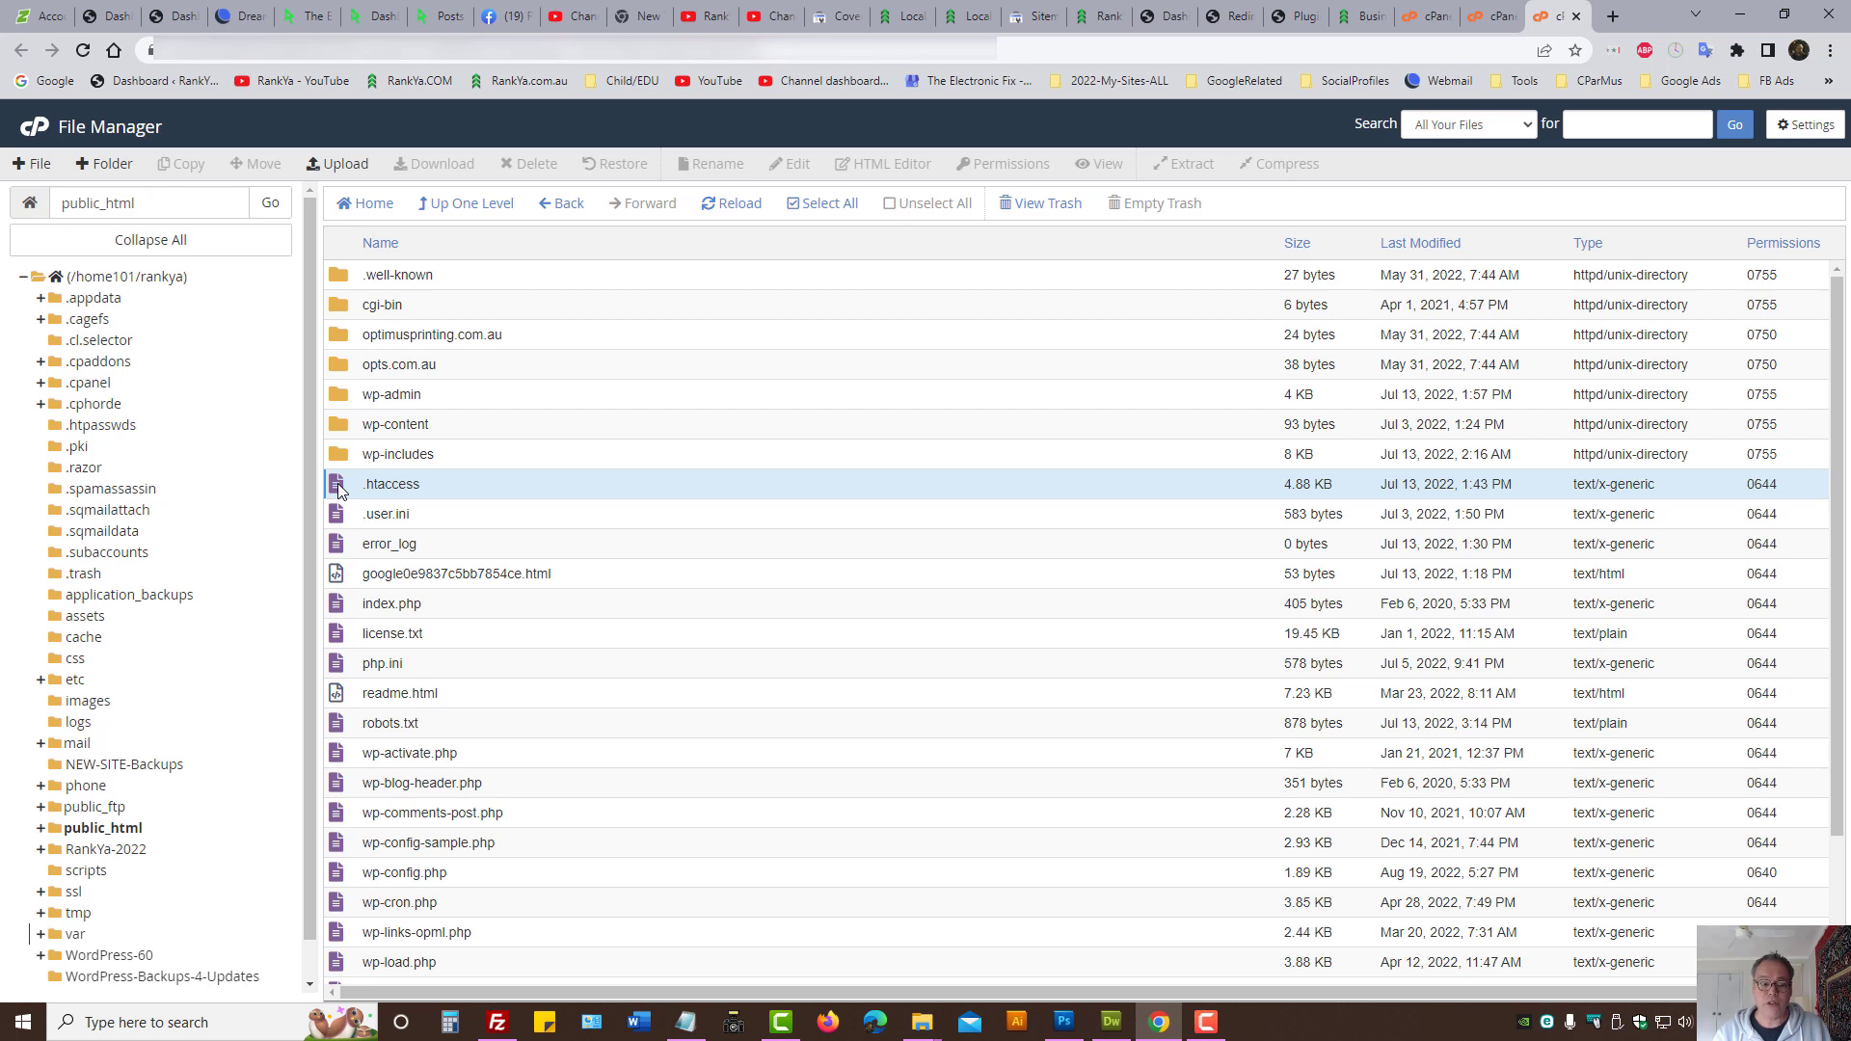
Step: Bring up the file actions for .htaccess in public_html, then switch to its copy in Dreamweaver
{"action": "right_click", "coordinate": [389, 482]}
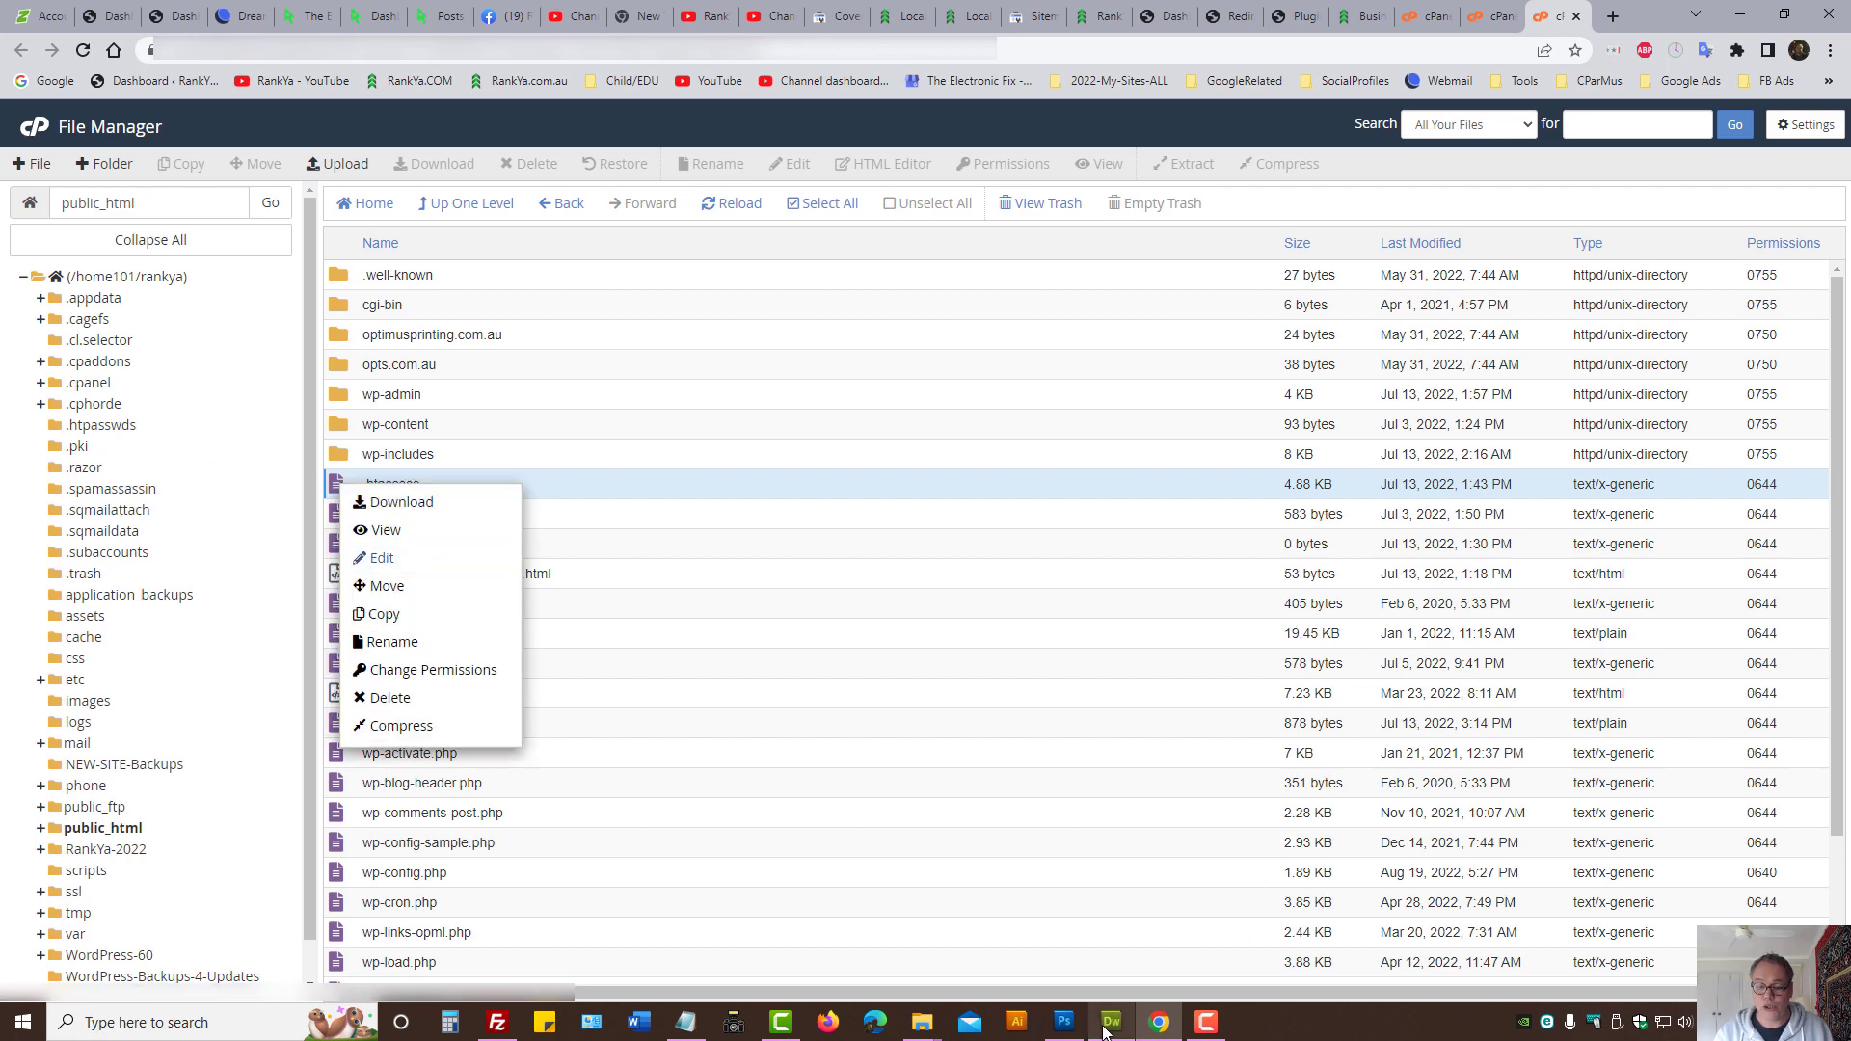
{"action": "left_click", "coordinate": [1108, 1022]}
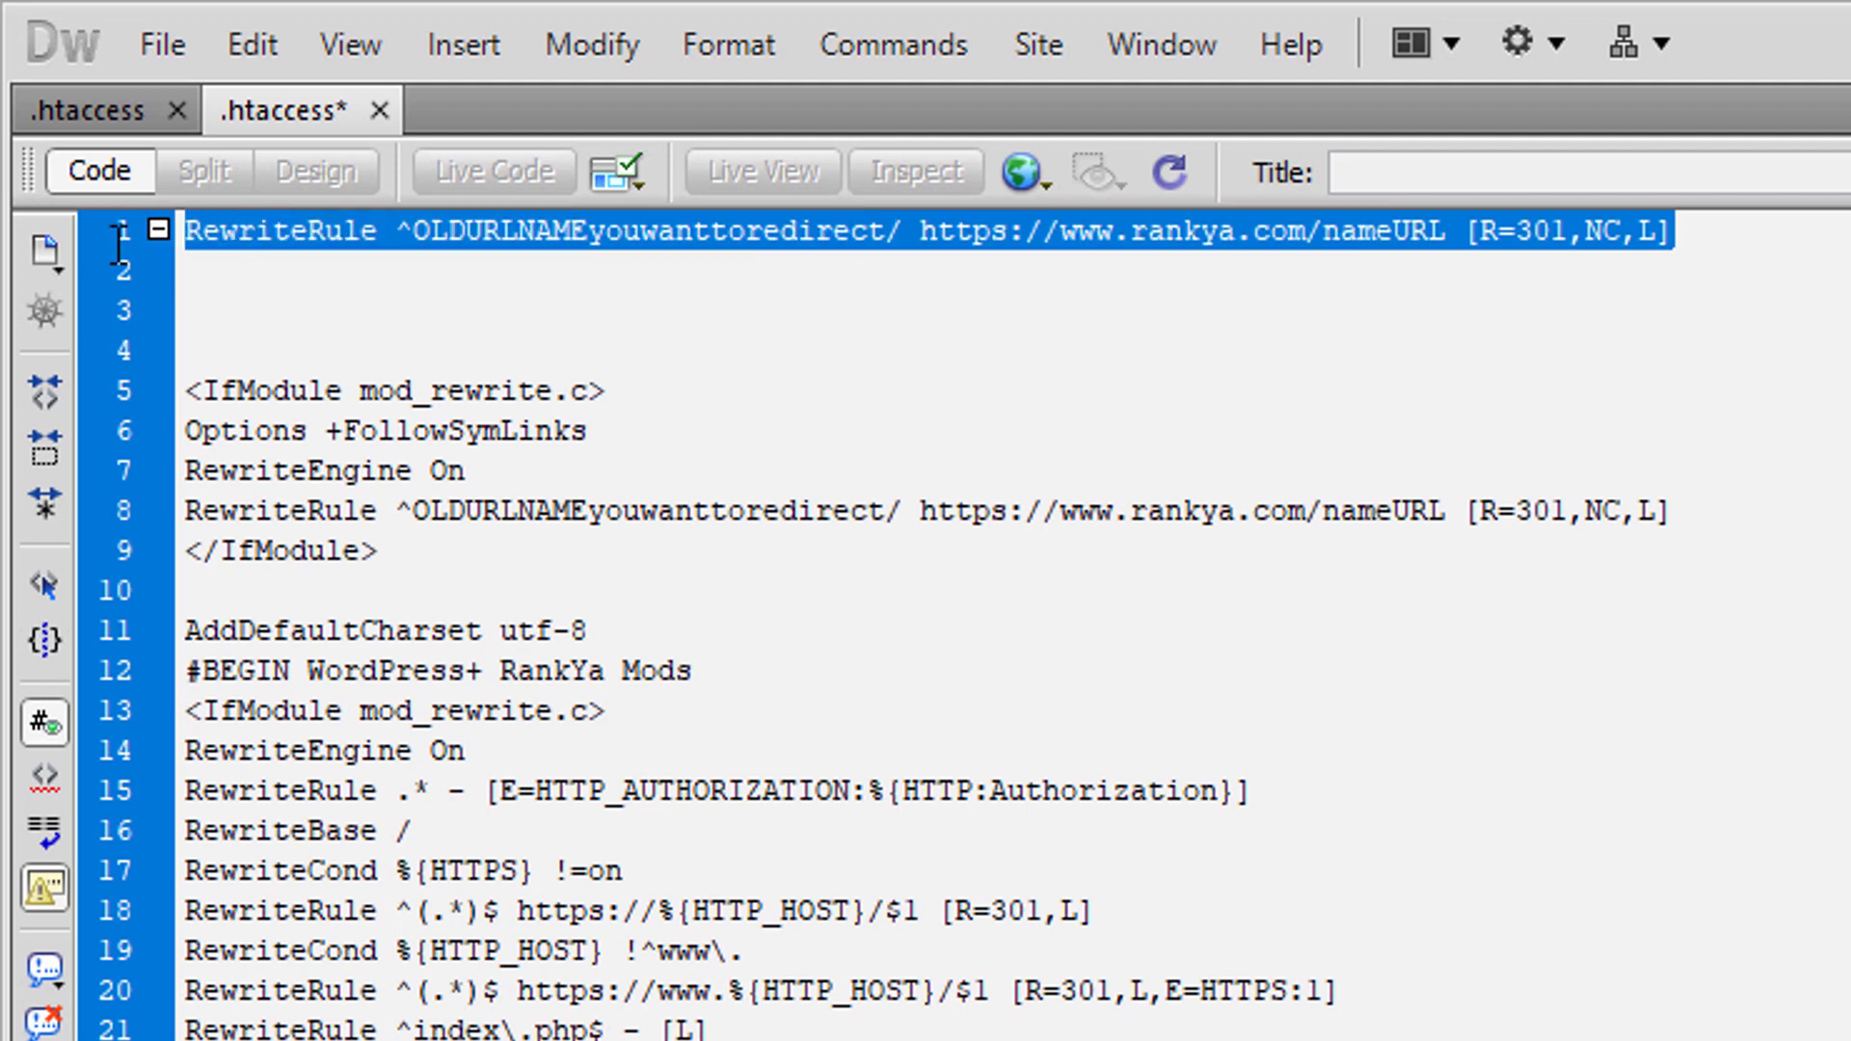
Step: Select the placeholder RewriteRule line at the top of .htaccess for removal
{"action": "double_click", "coordinate": [644, 231]}
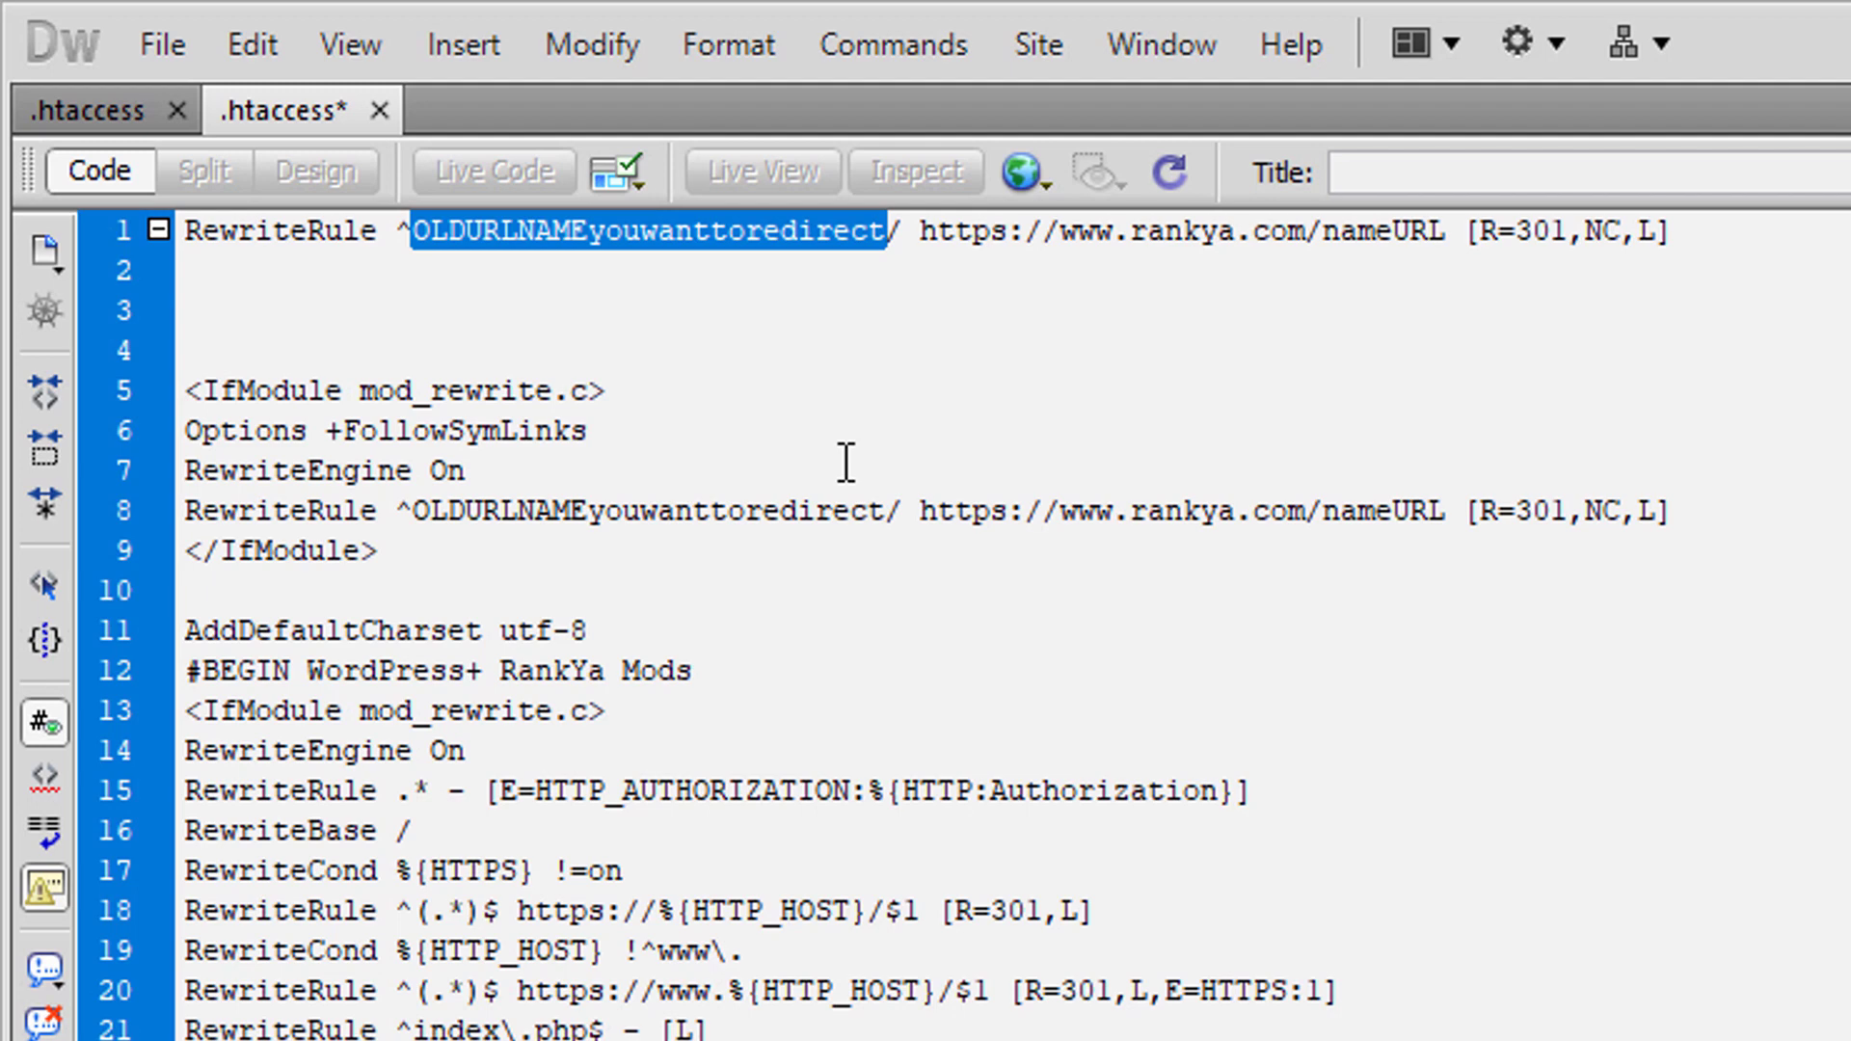
{"action": "mouse_move", "coordinate": [251, 243]}
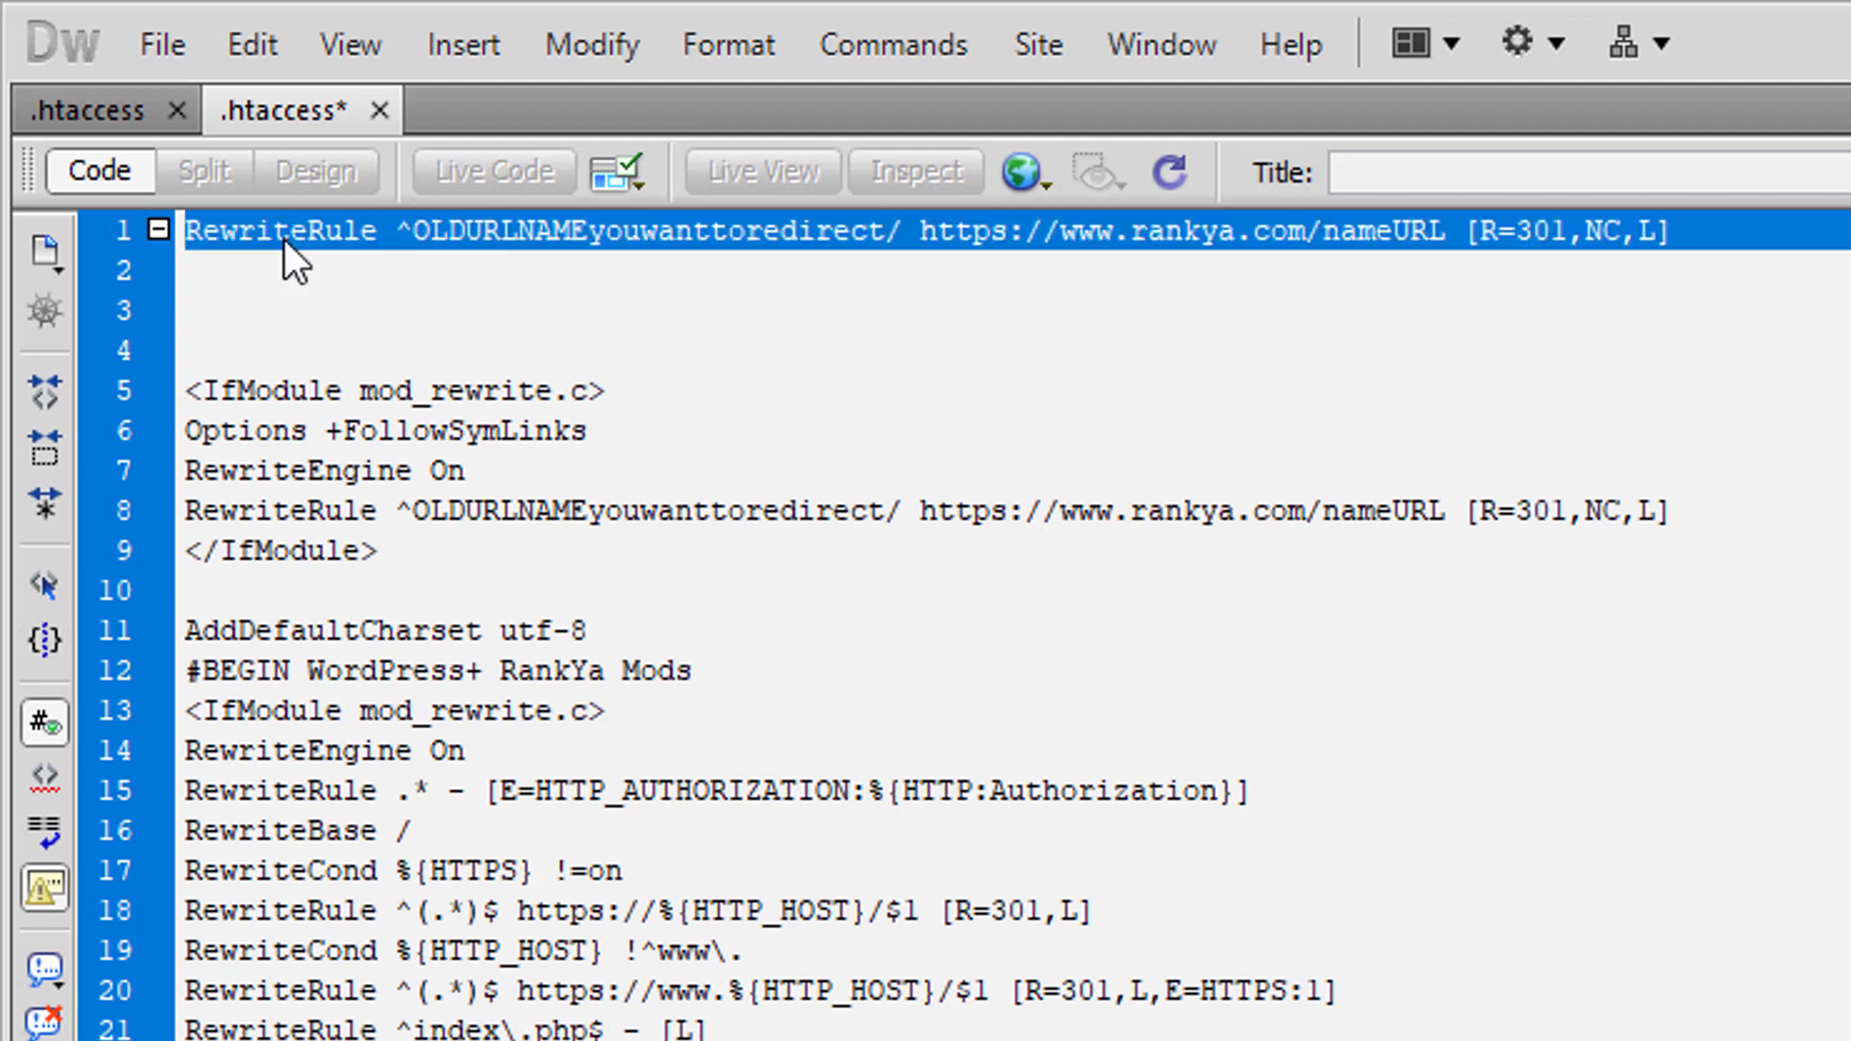
{"action": "double_click", "coordinate": [280, 229]}
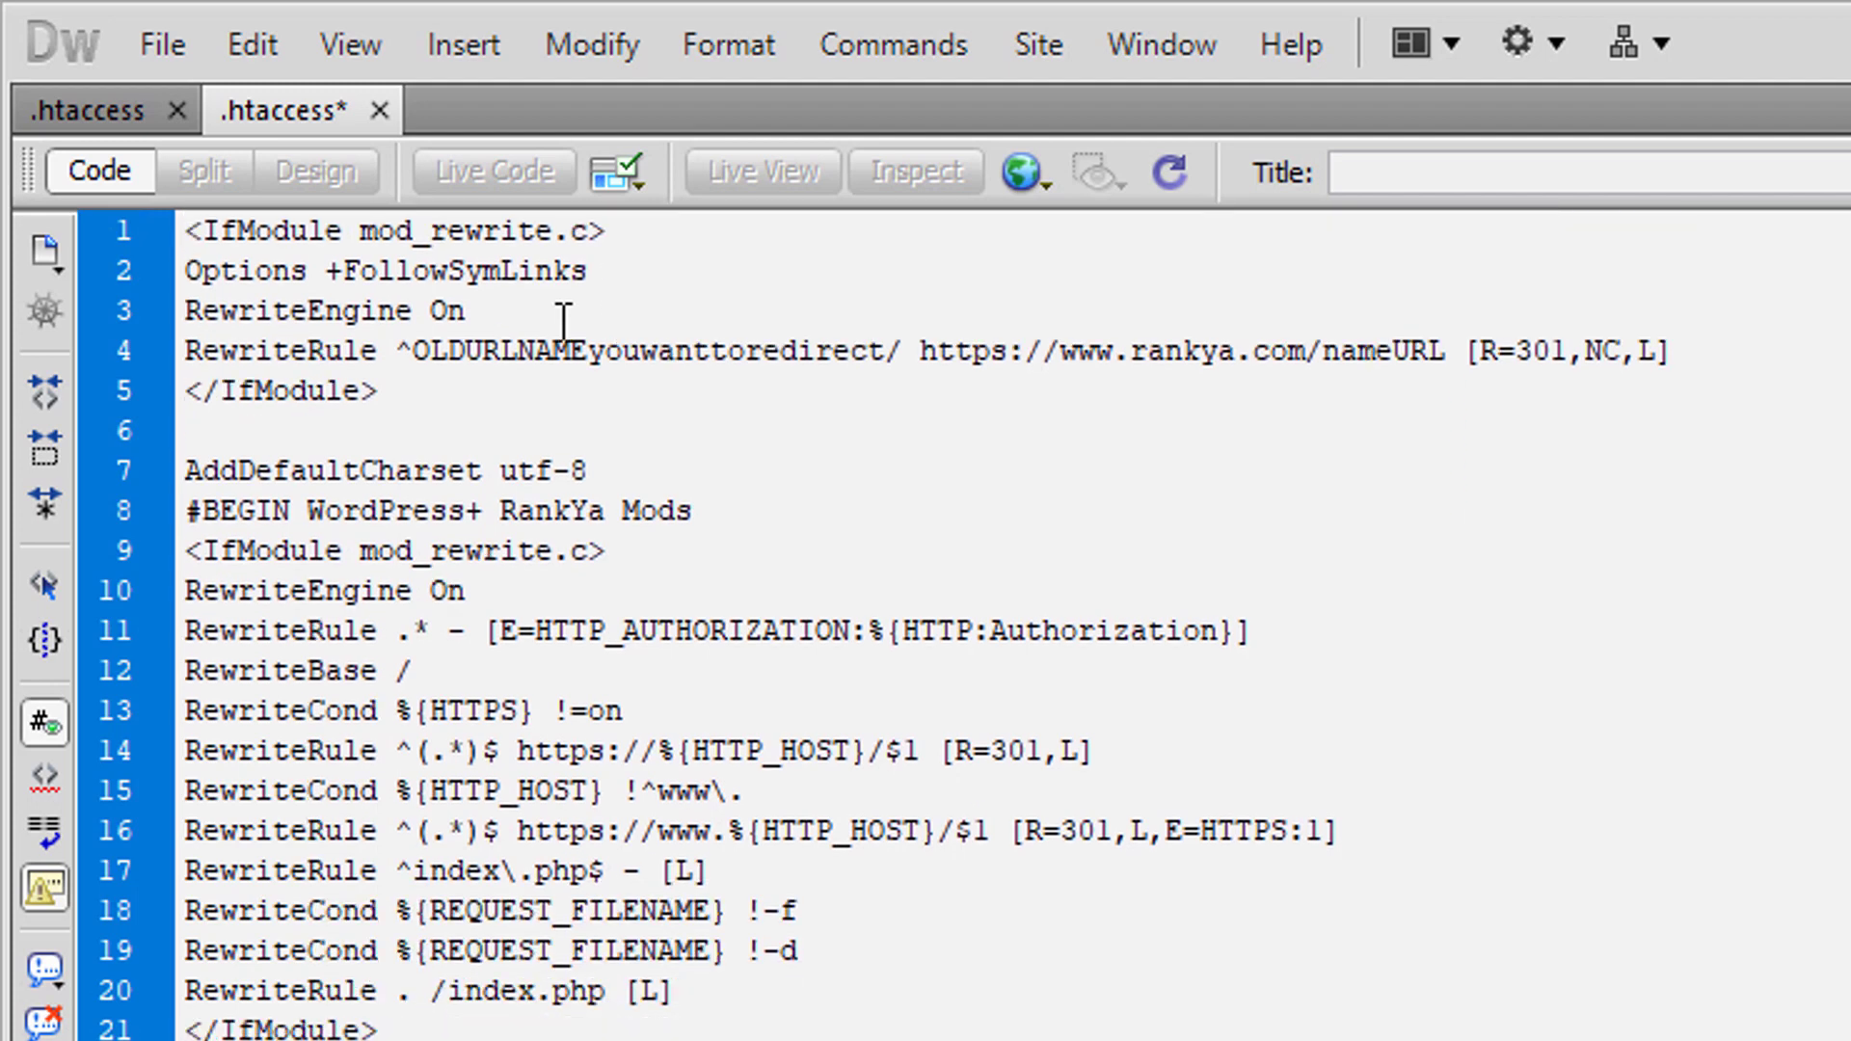
{"action": "double_click", "coordinate": [449, 230]}
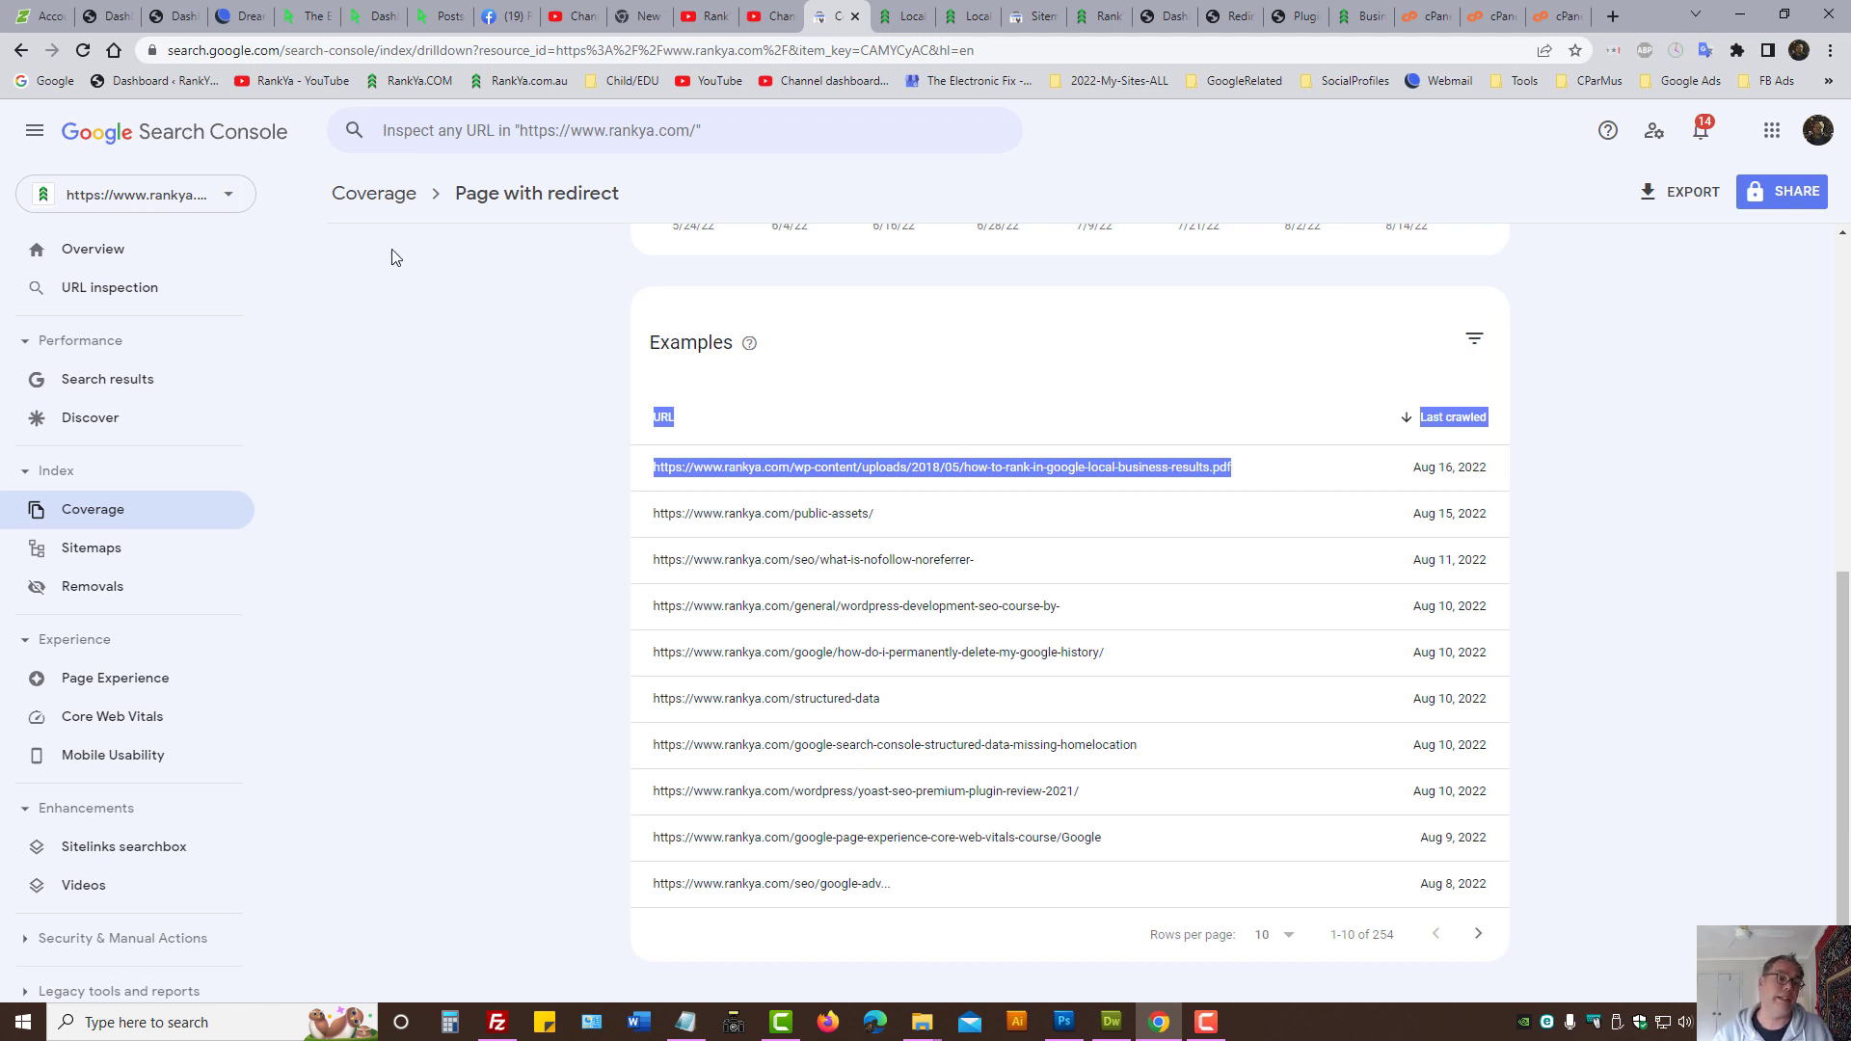
{"action": "mouse_move", "coordinate": [538, 214]}
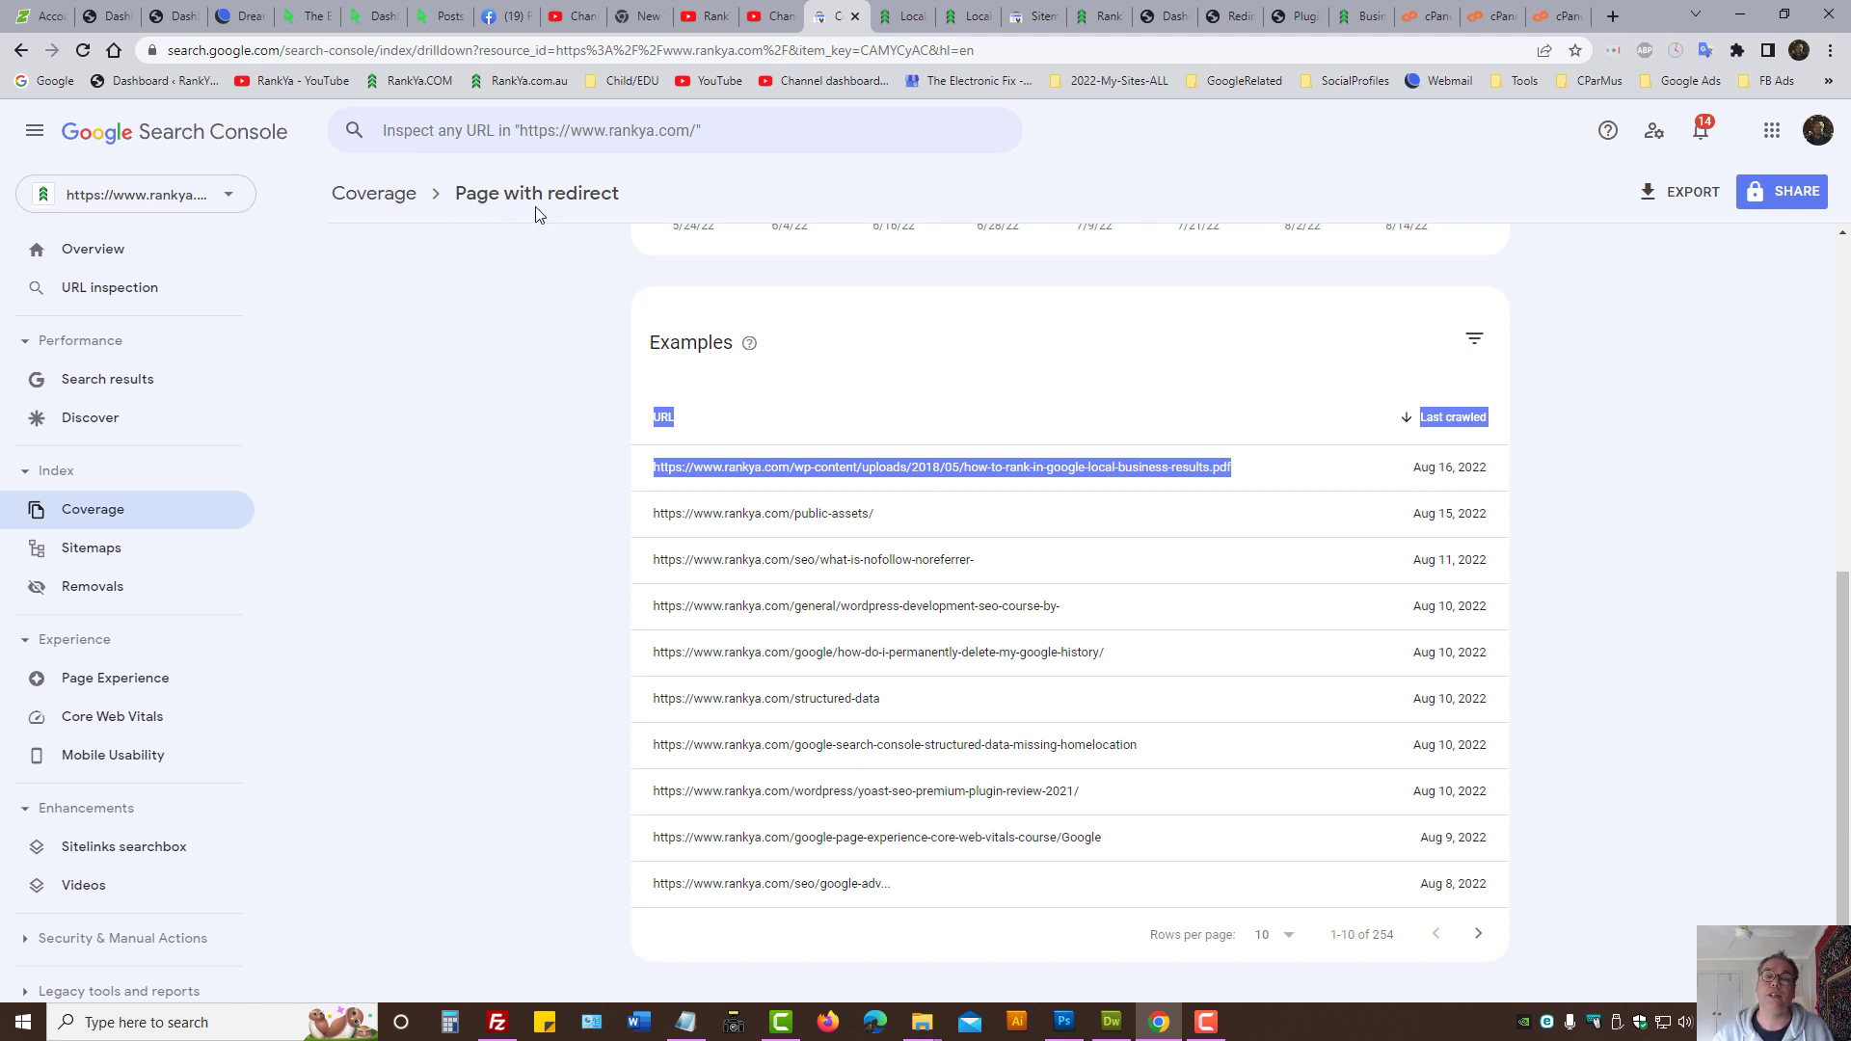
{"action": "mouse_move", "coordinate": [528, 565]}
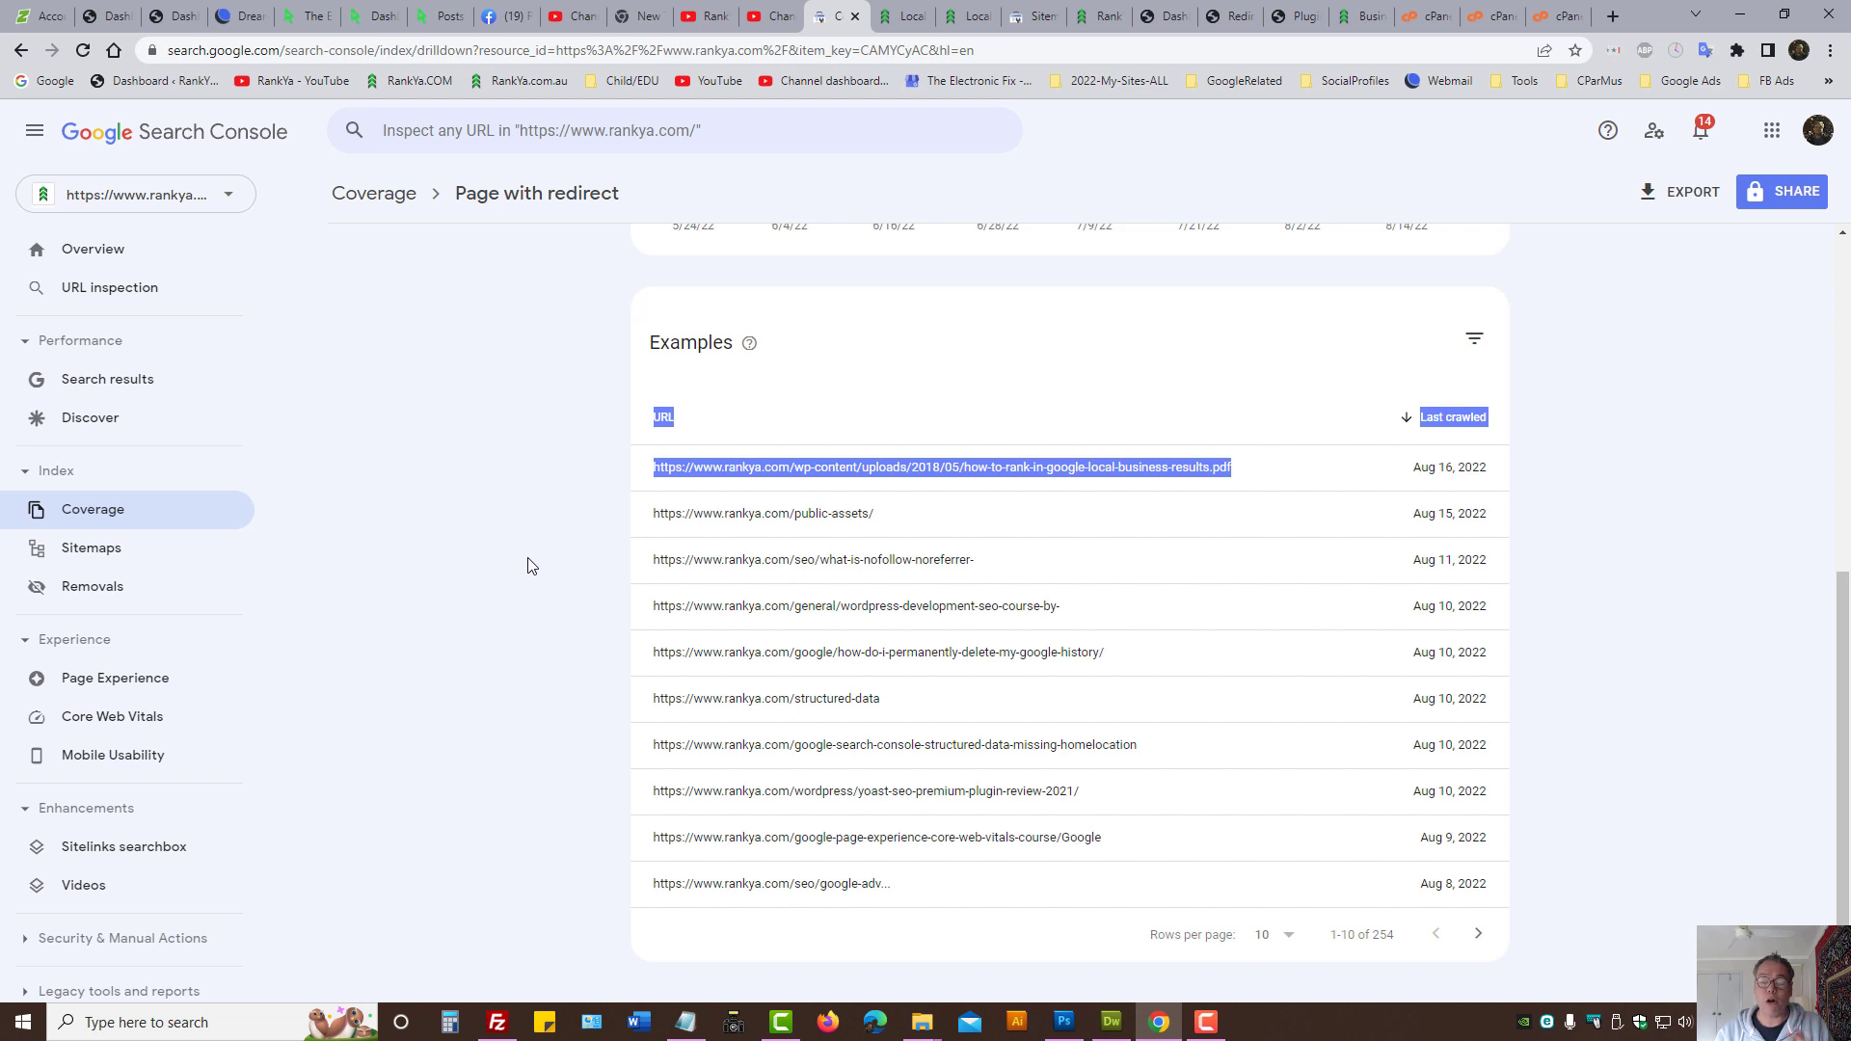
{"action": "mouse_move", "coordinate": [675, 584]}
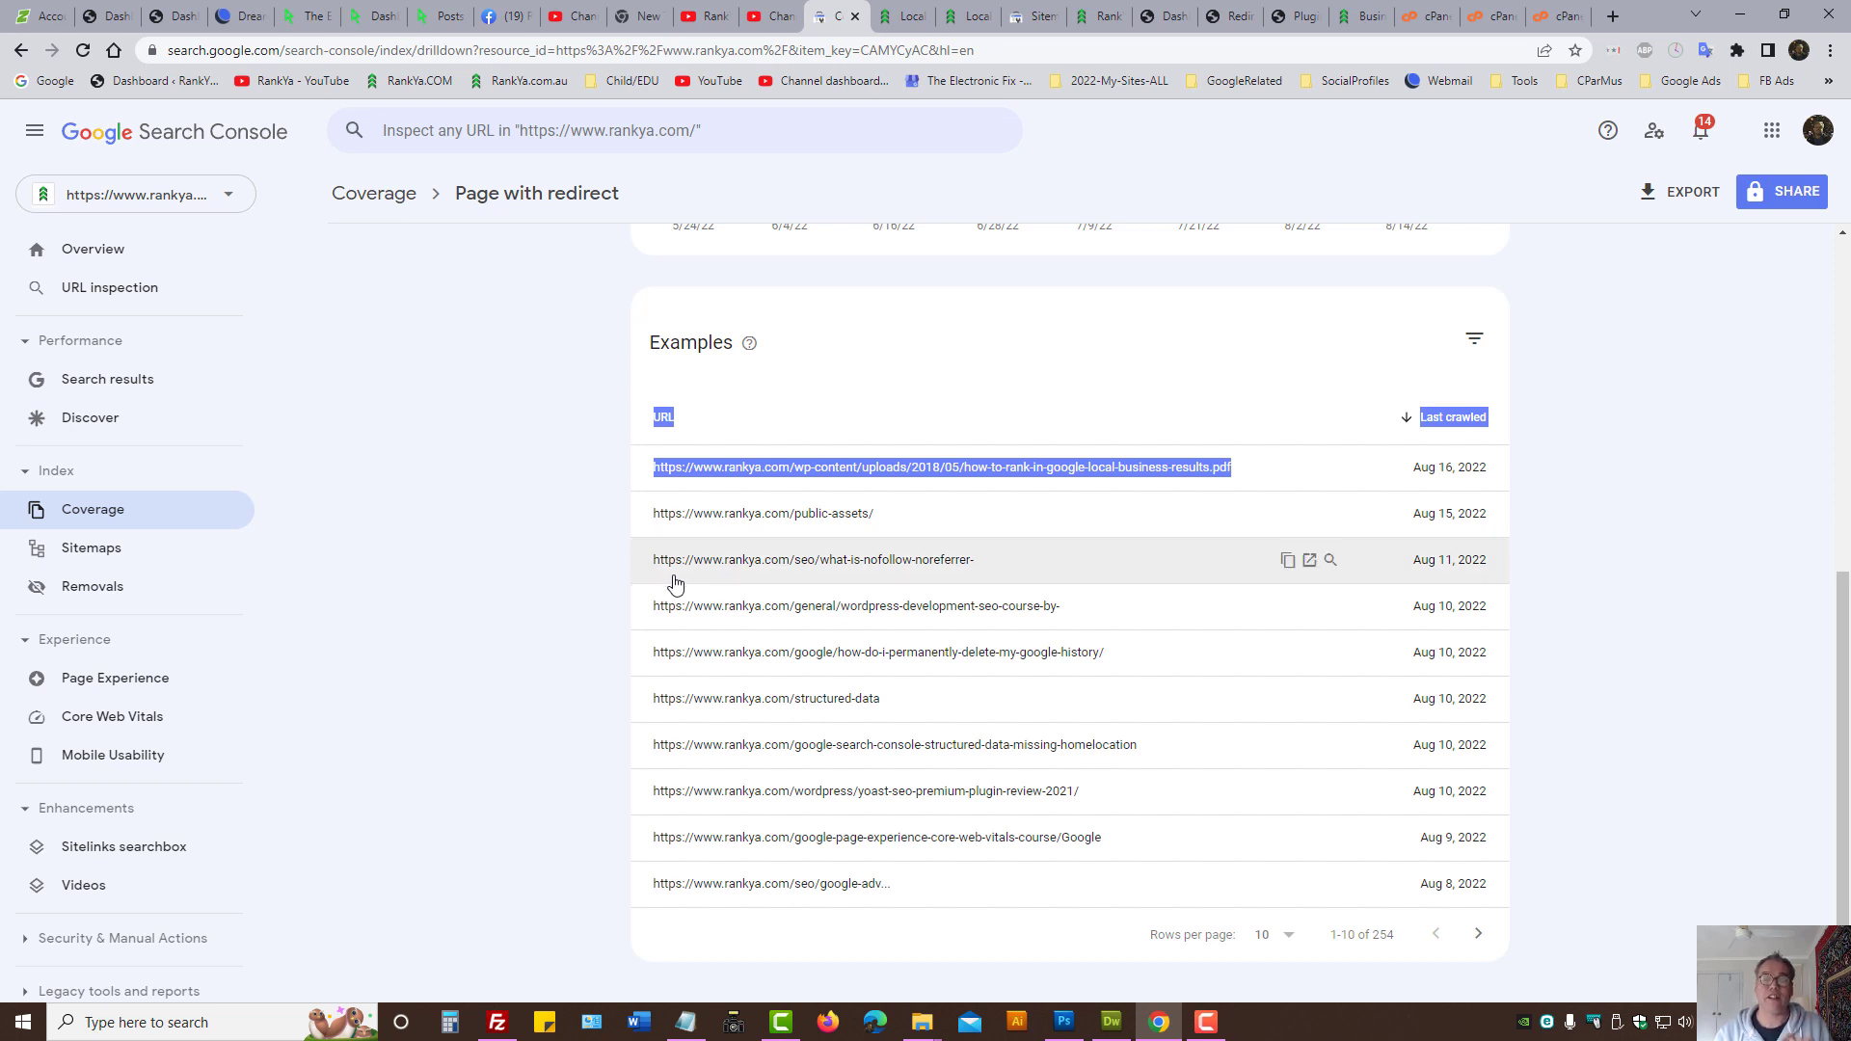
{"action": "mouse_move", "coordinate": [574, 582]}
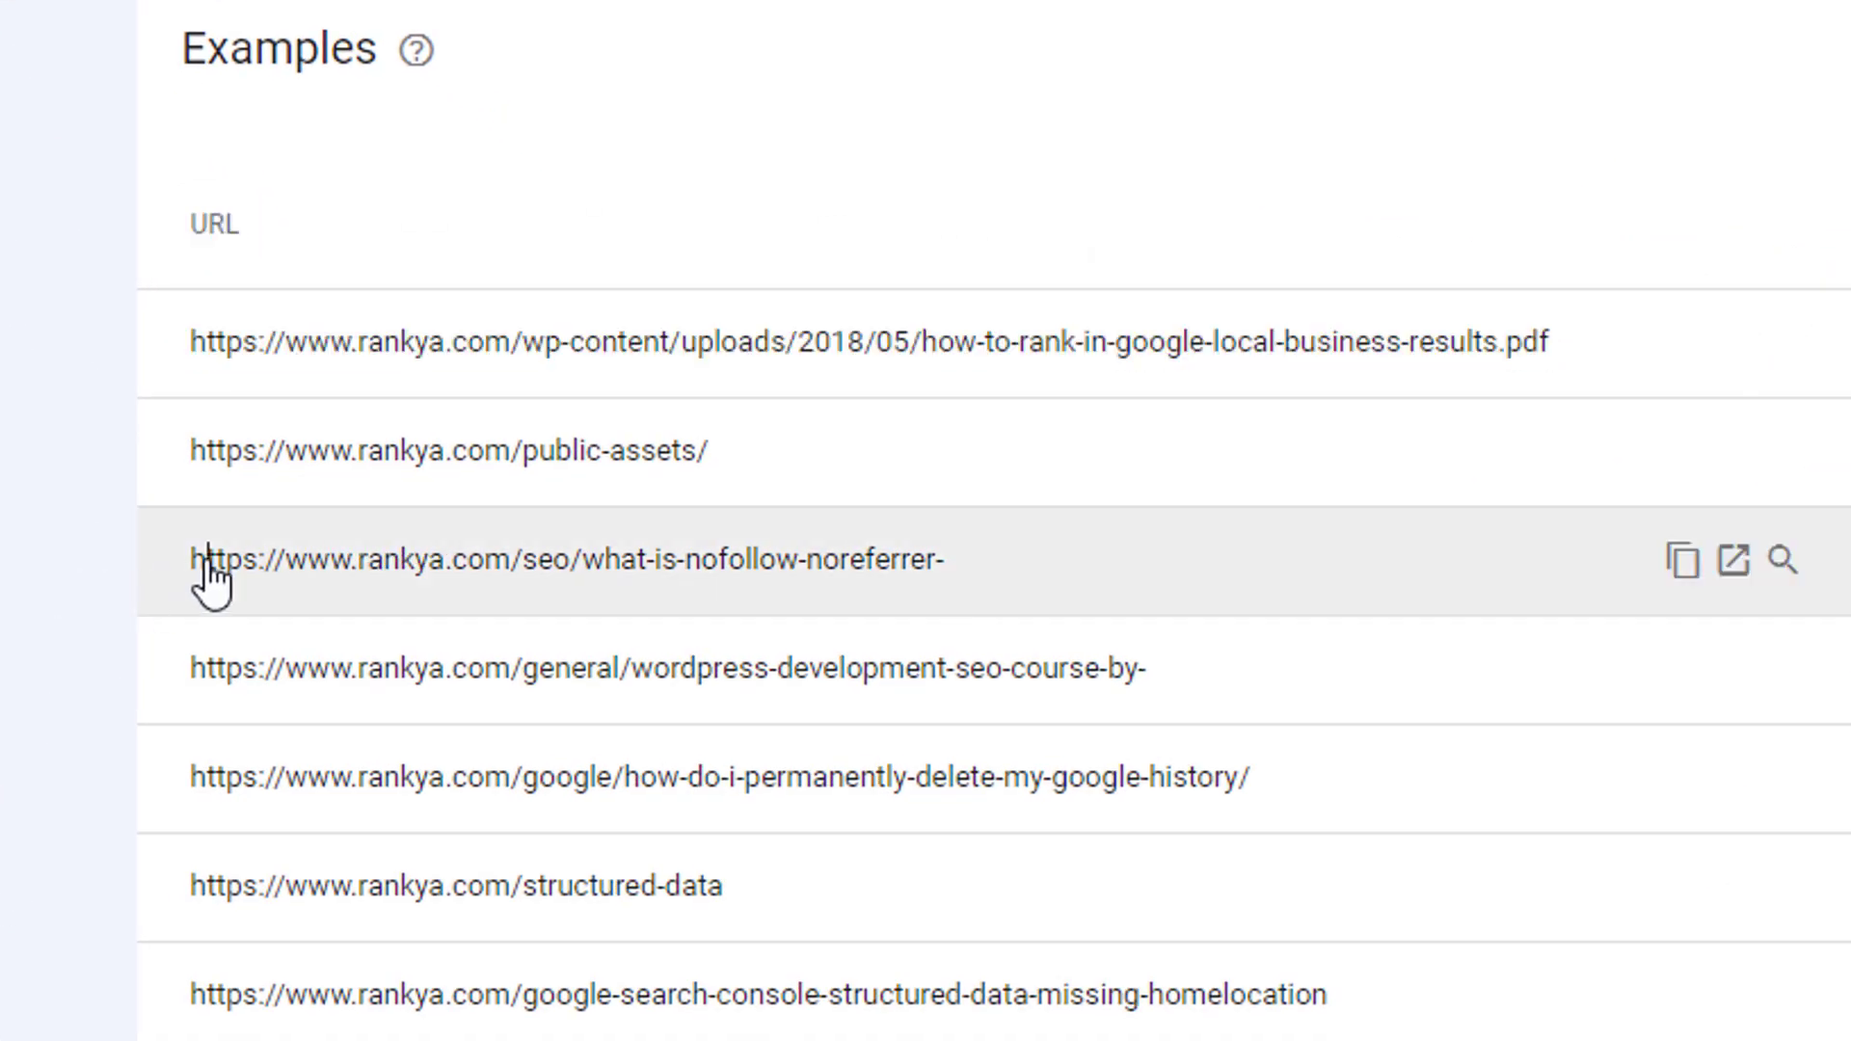
Step: Select the wordpress-development-seo-course-by- URL in the Examples table
{"action": "left_click_drag", "start_coordinate": [206, 559], "coordinate": [944, 559]}
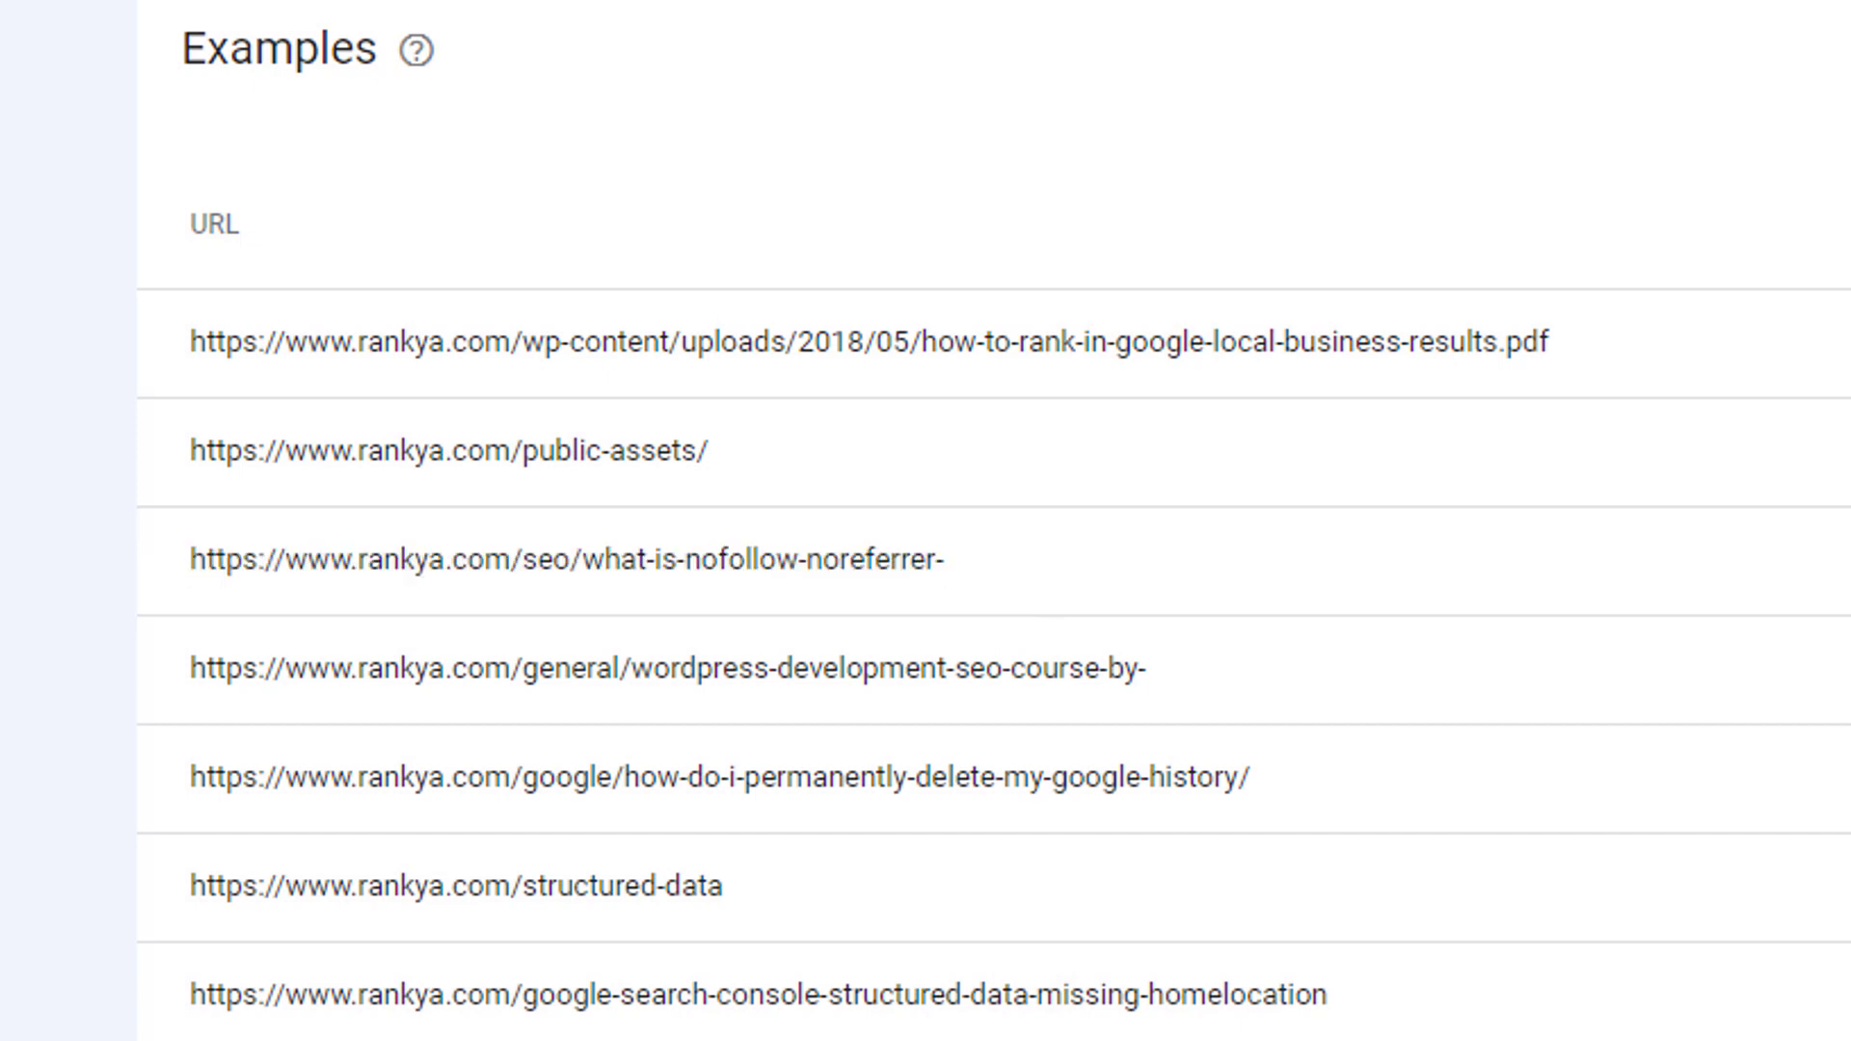
{"action": "double_click", "coordinate": [678, 669]}
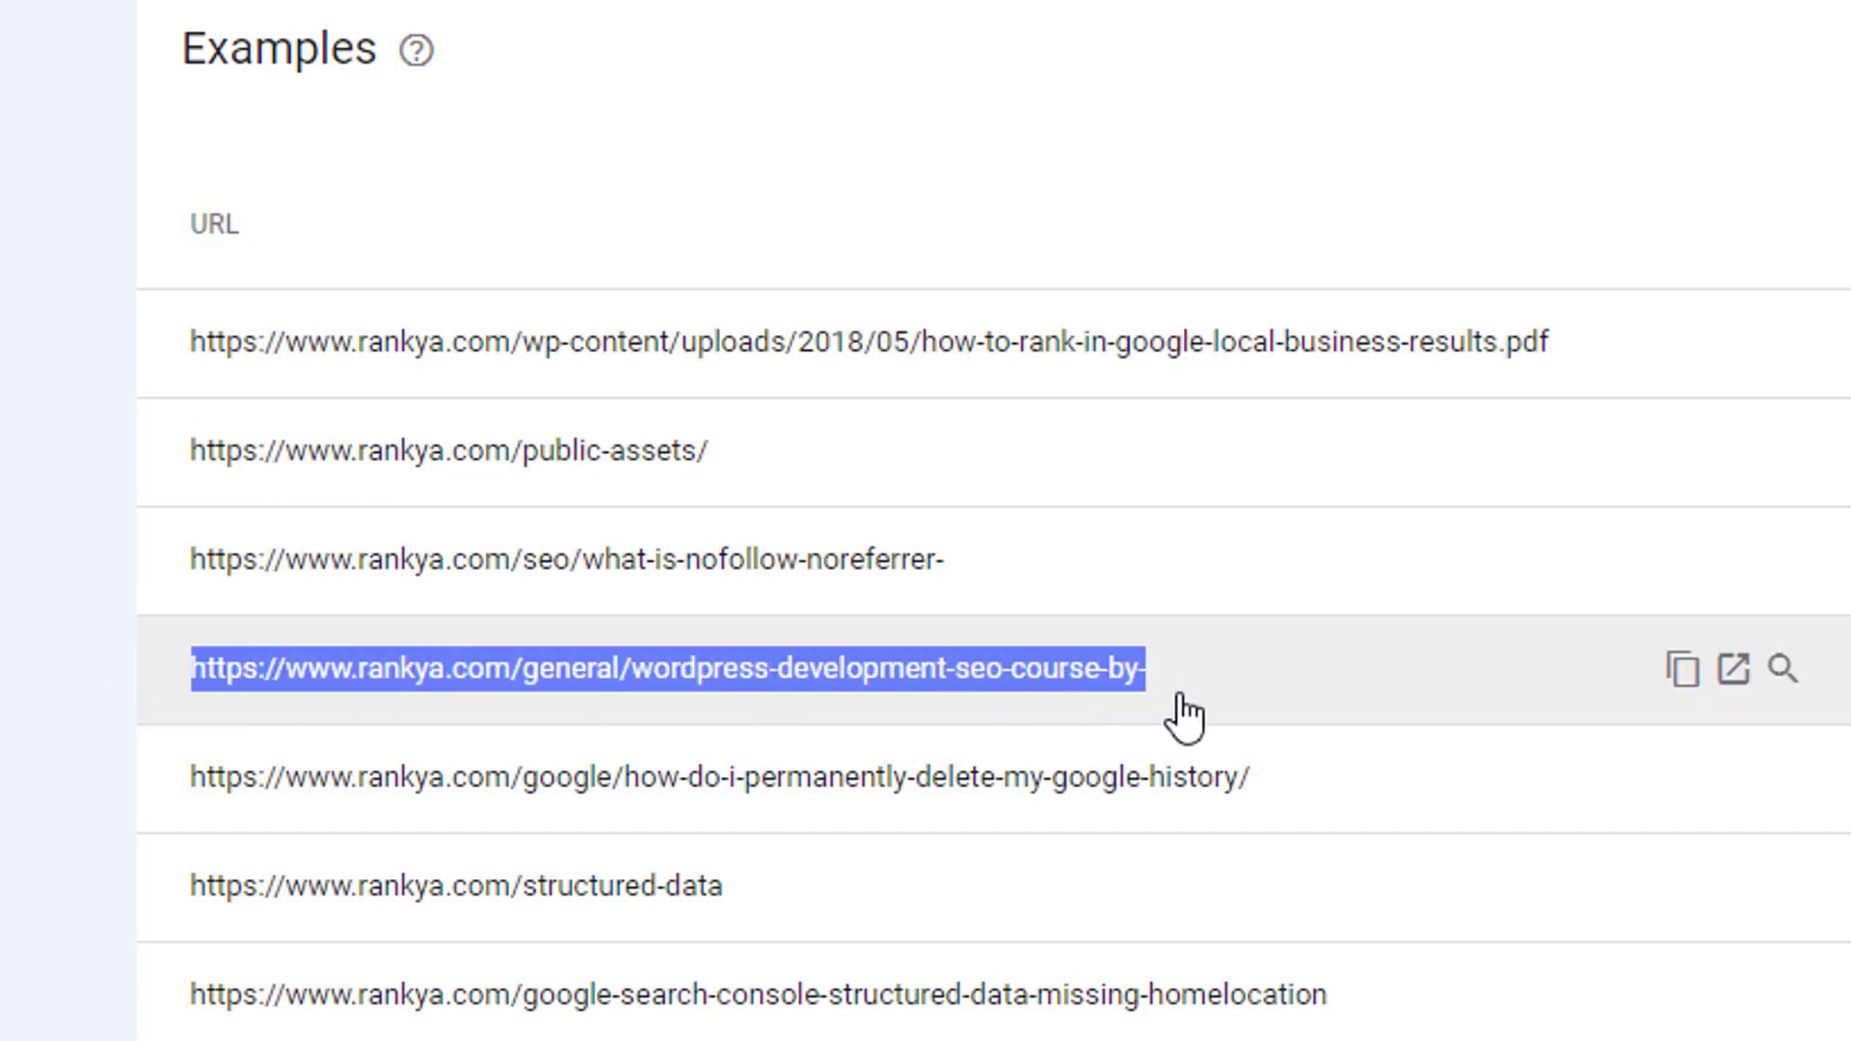
{"action": "mouse_move", "coordinate": [1207, 718]}
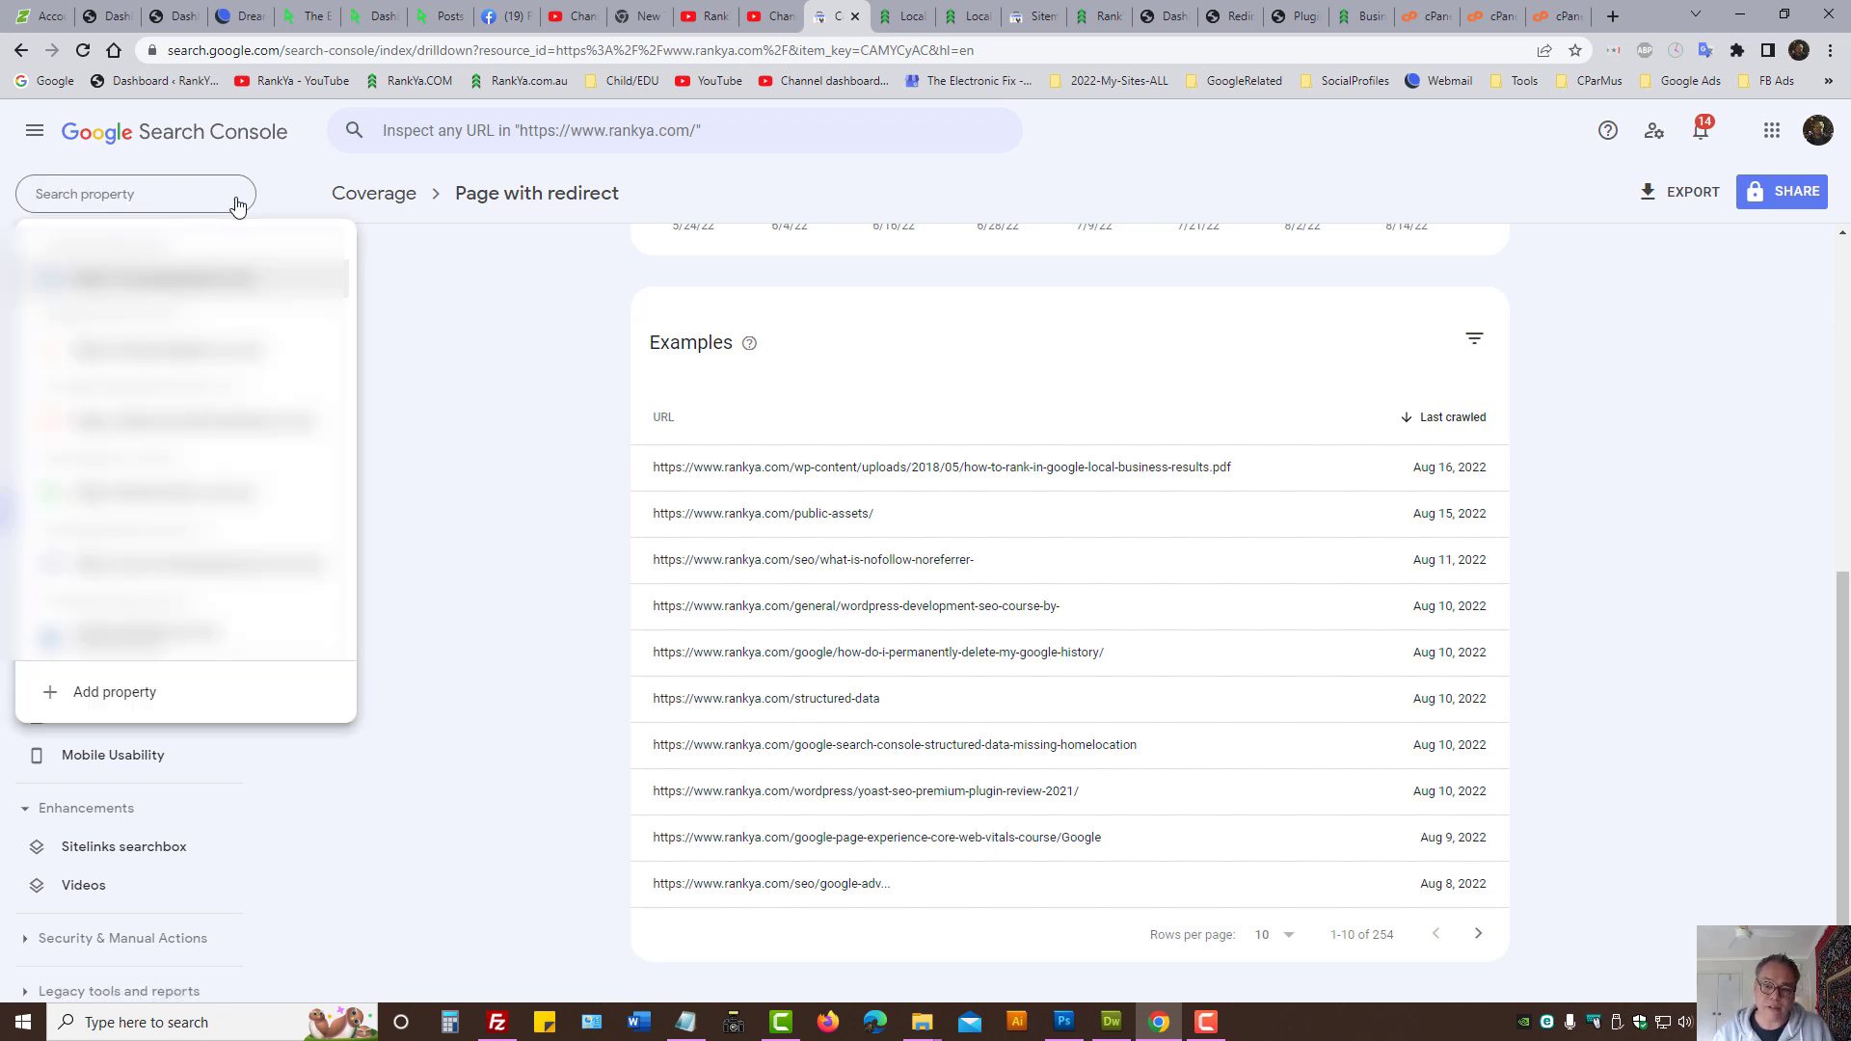
{"action": "mouse_move", "coordinate": [470, 341]}
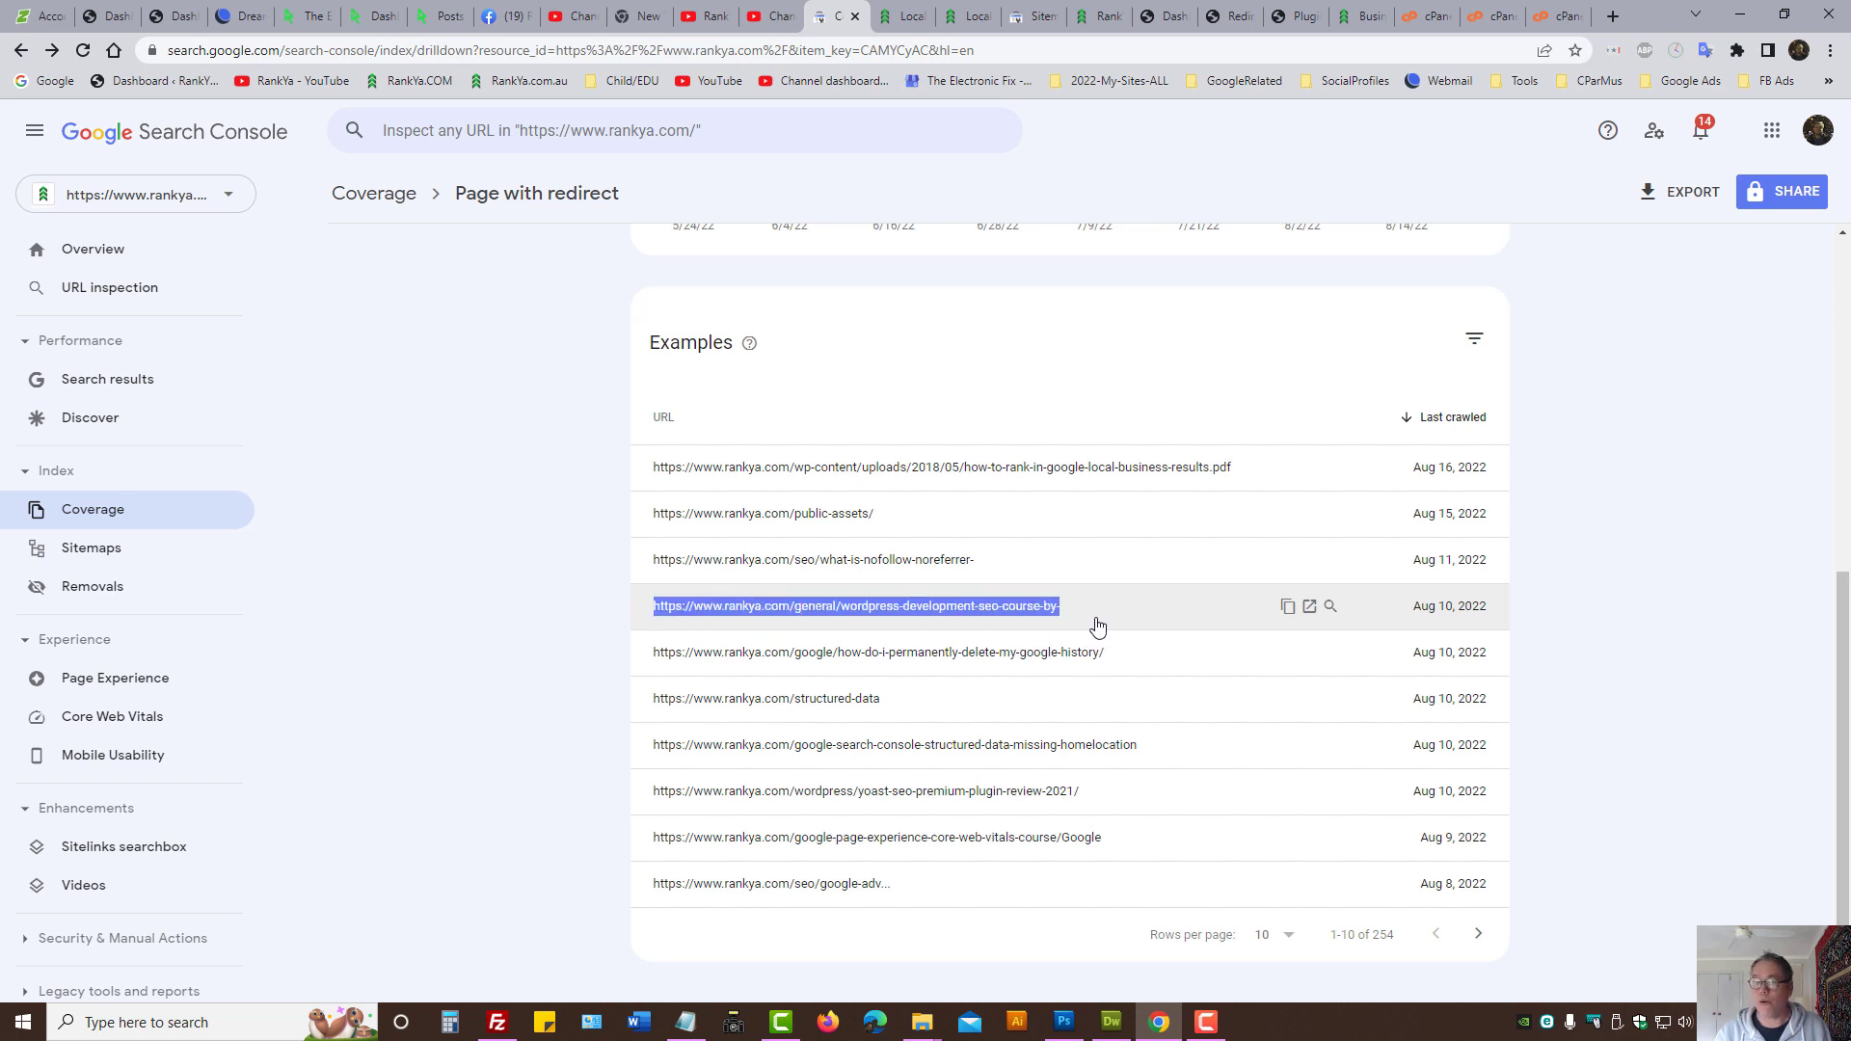
{"action": "mouse_move", "coordinate": [496, 663]}
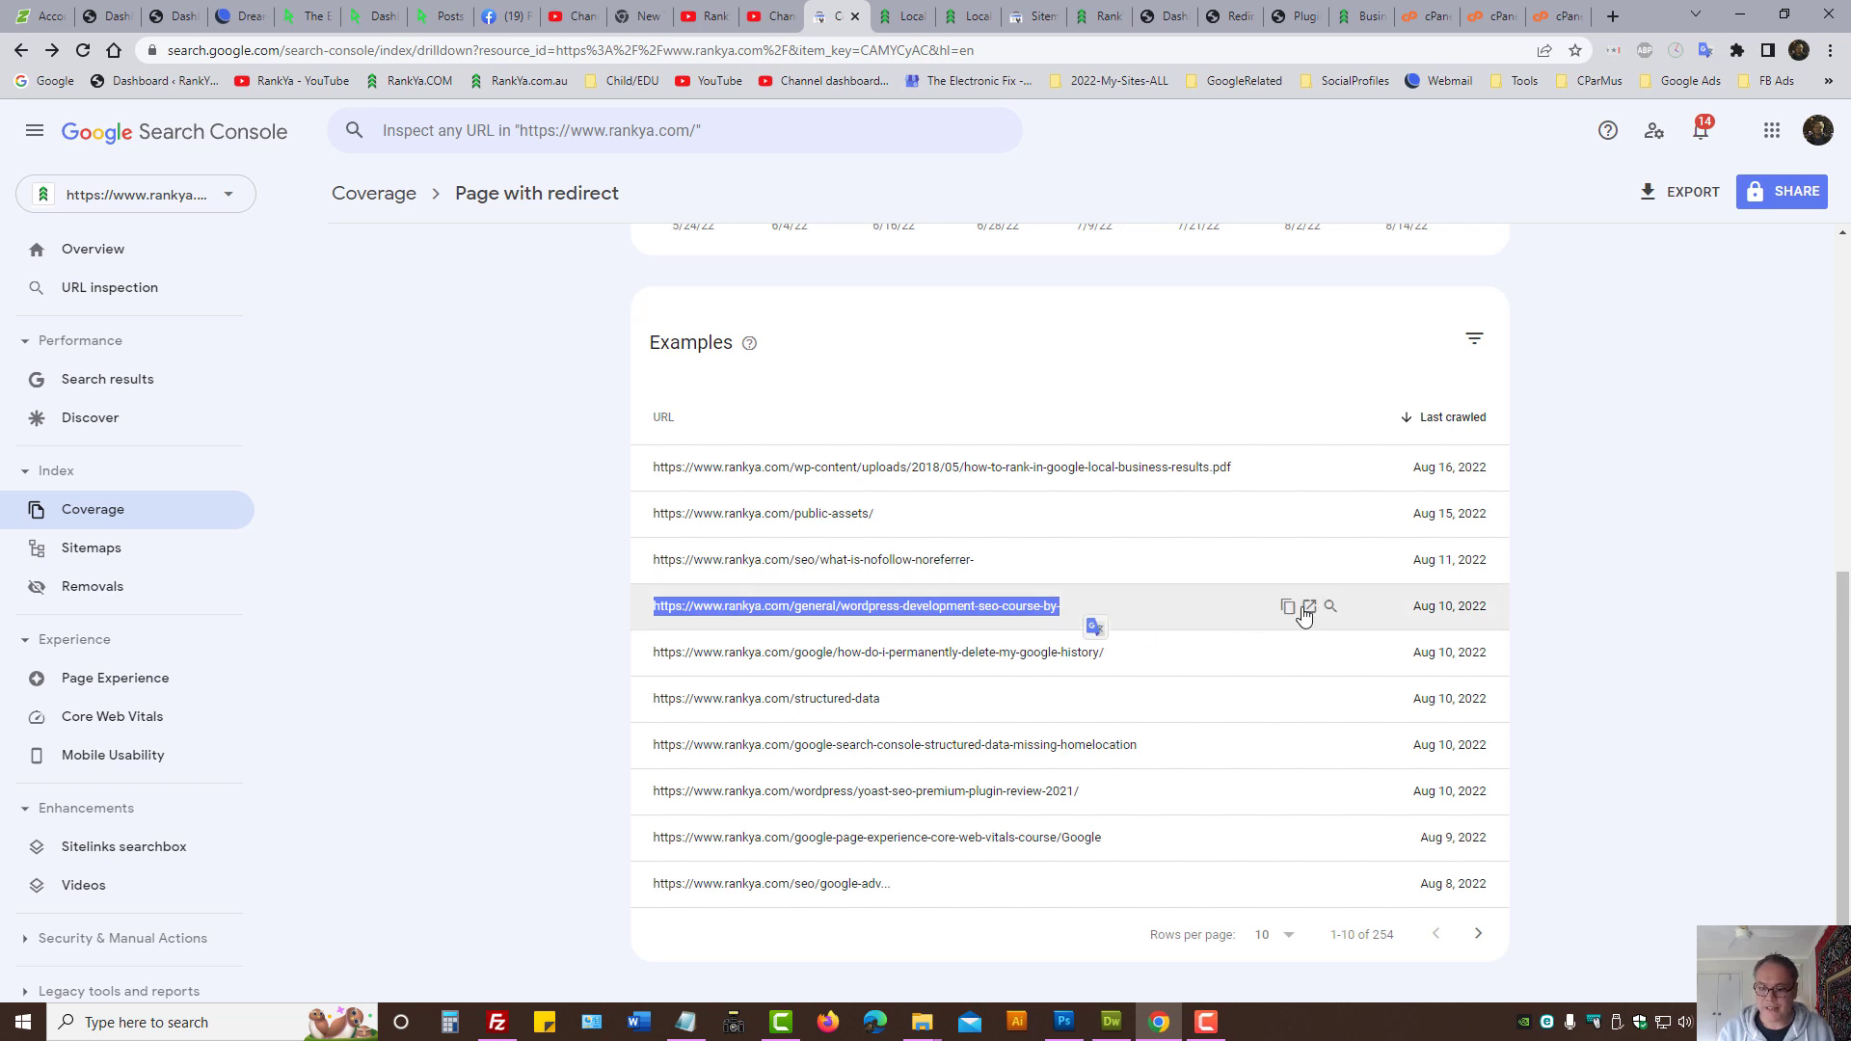
Step: Open the wordpress-development-seo-course-by- example in a new browser tab
{"action": "left_click", "coordinate": [1307, 605]}
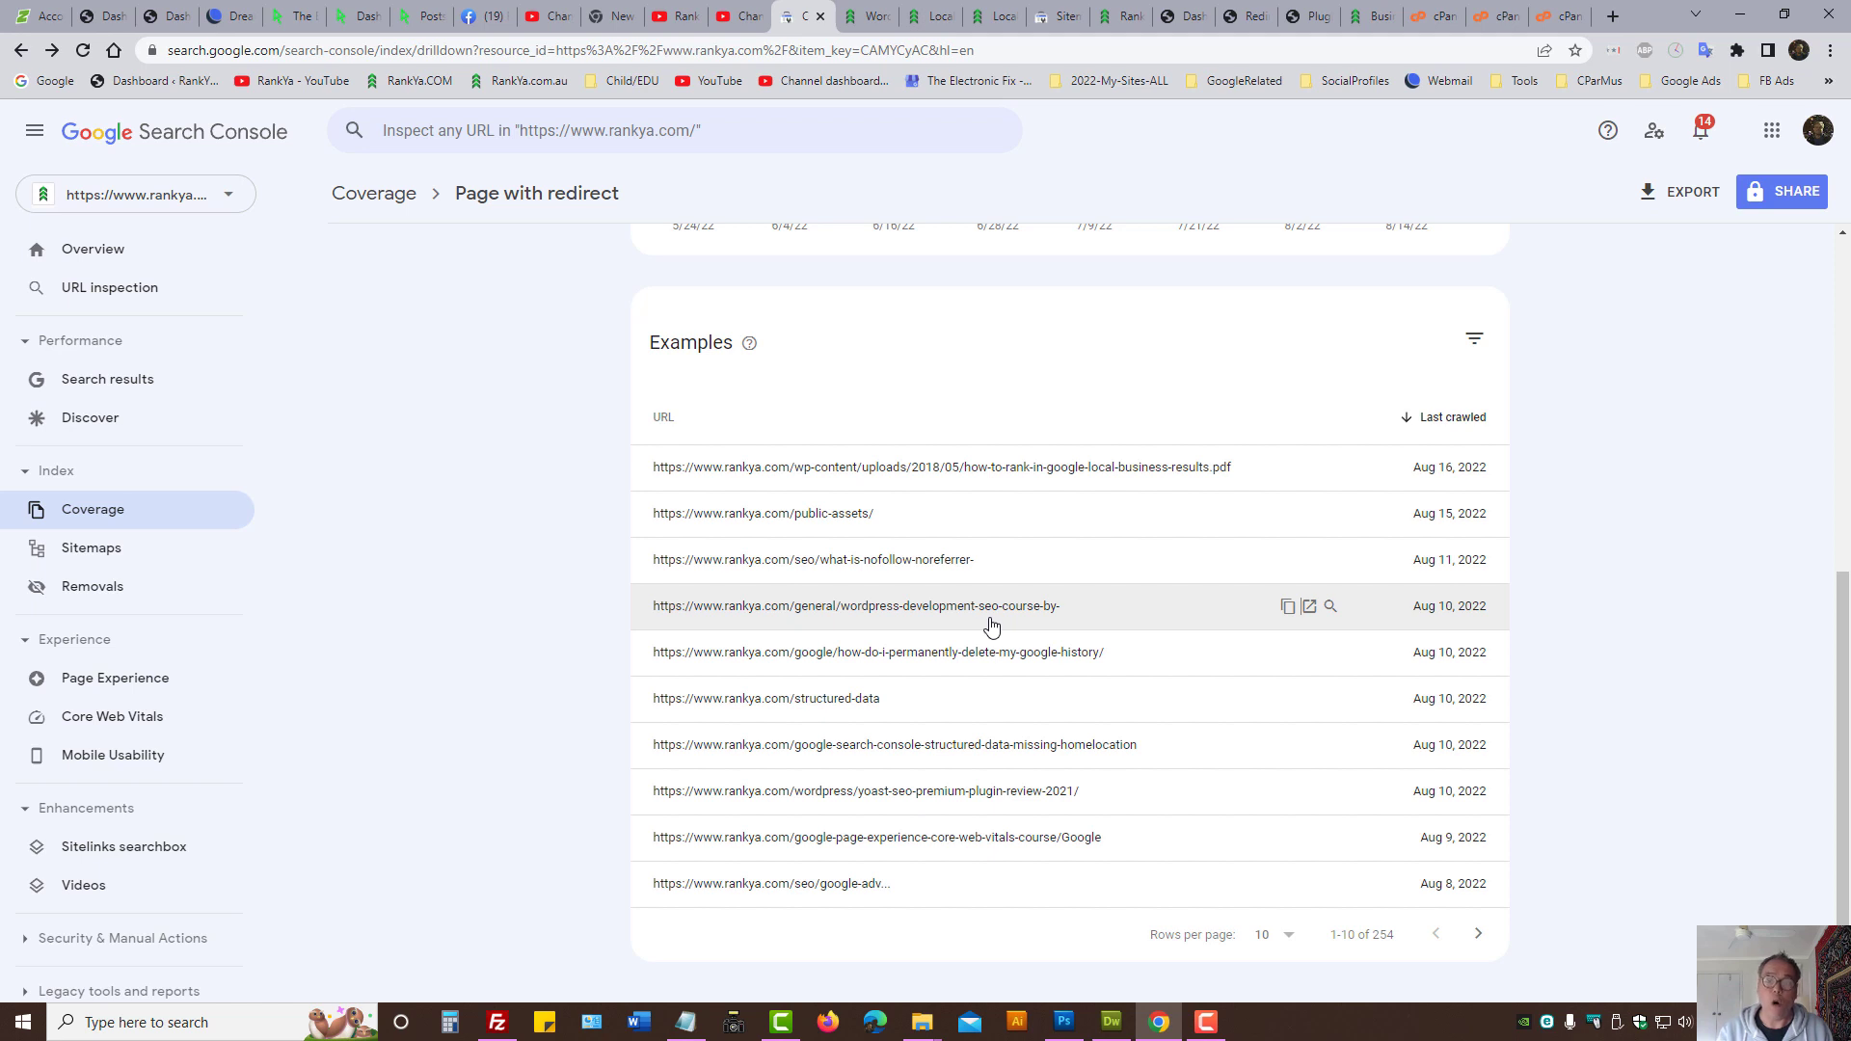
{"action": "mouse_move", "coordinate": [431, 588]}
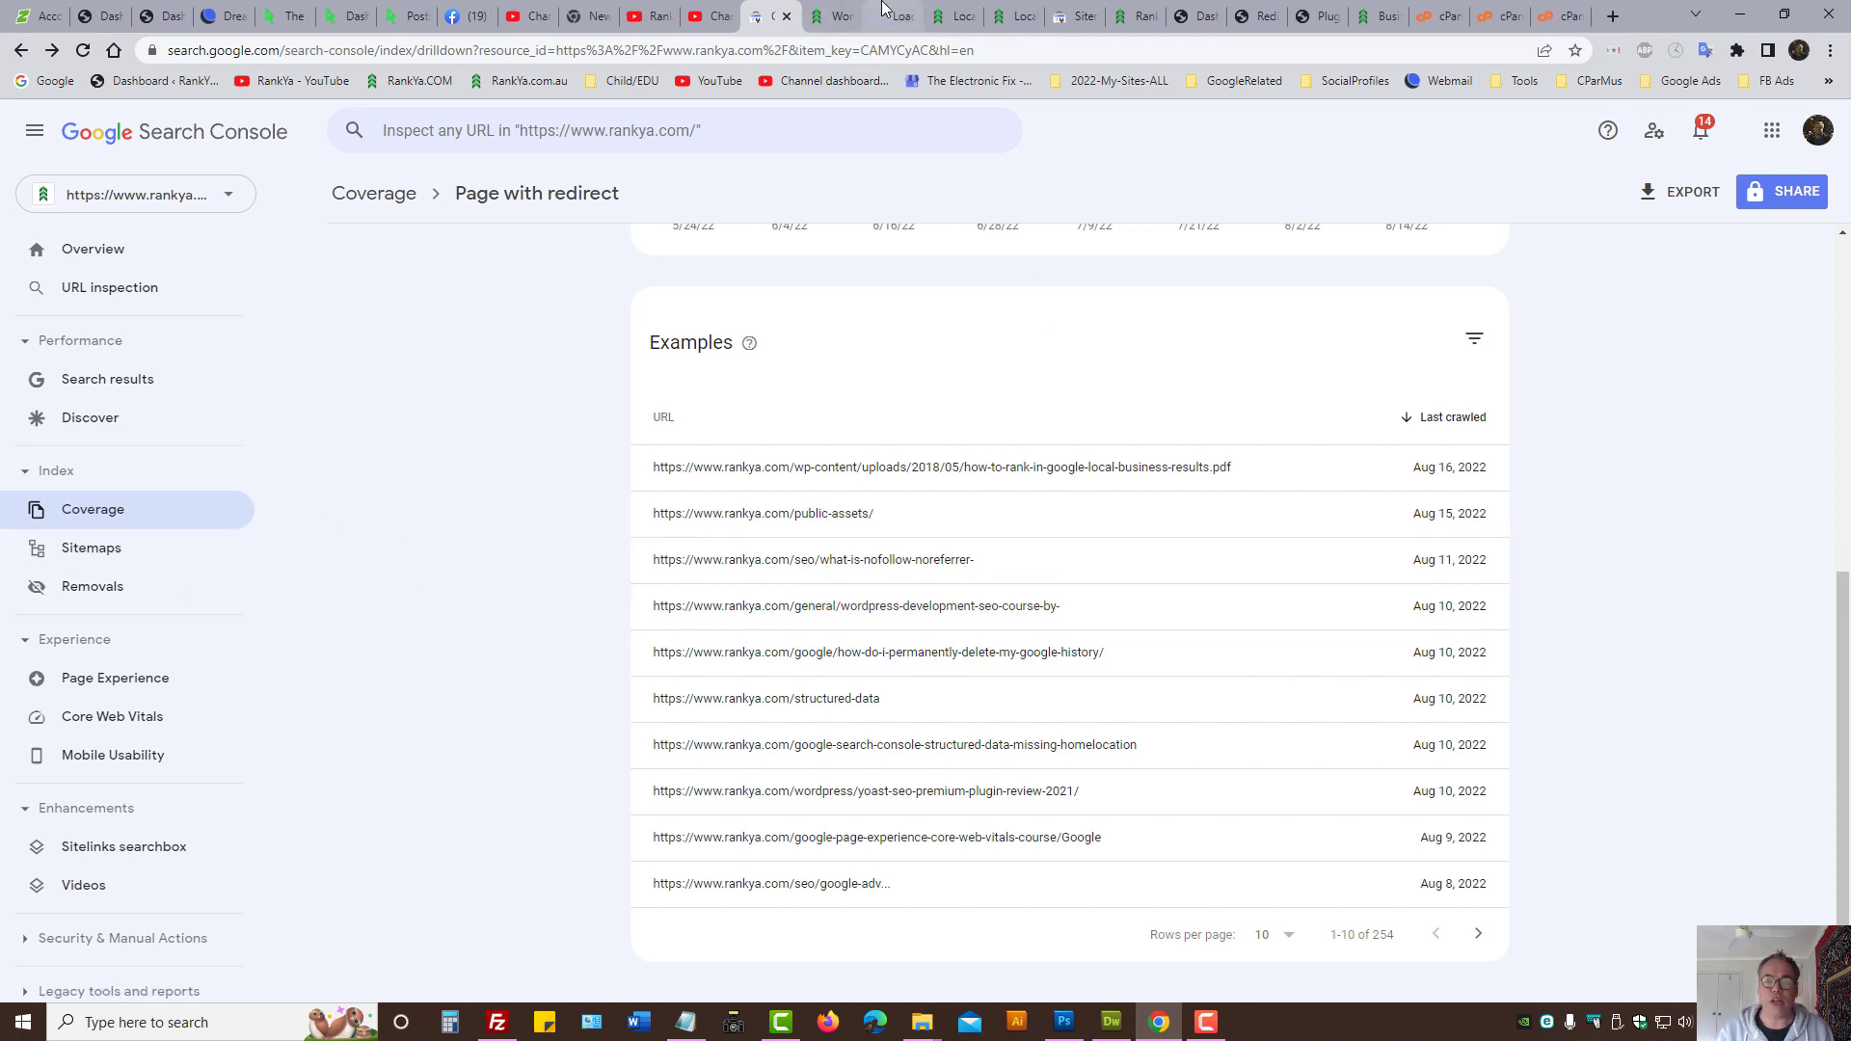
Step: Open /post-sitemap.xml from Sitemaps and search it for the course URL ending in rankya
{"action": "left_click", "coordinate": [90, 546]}
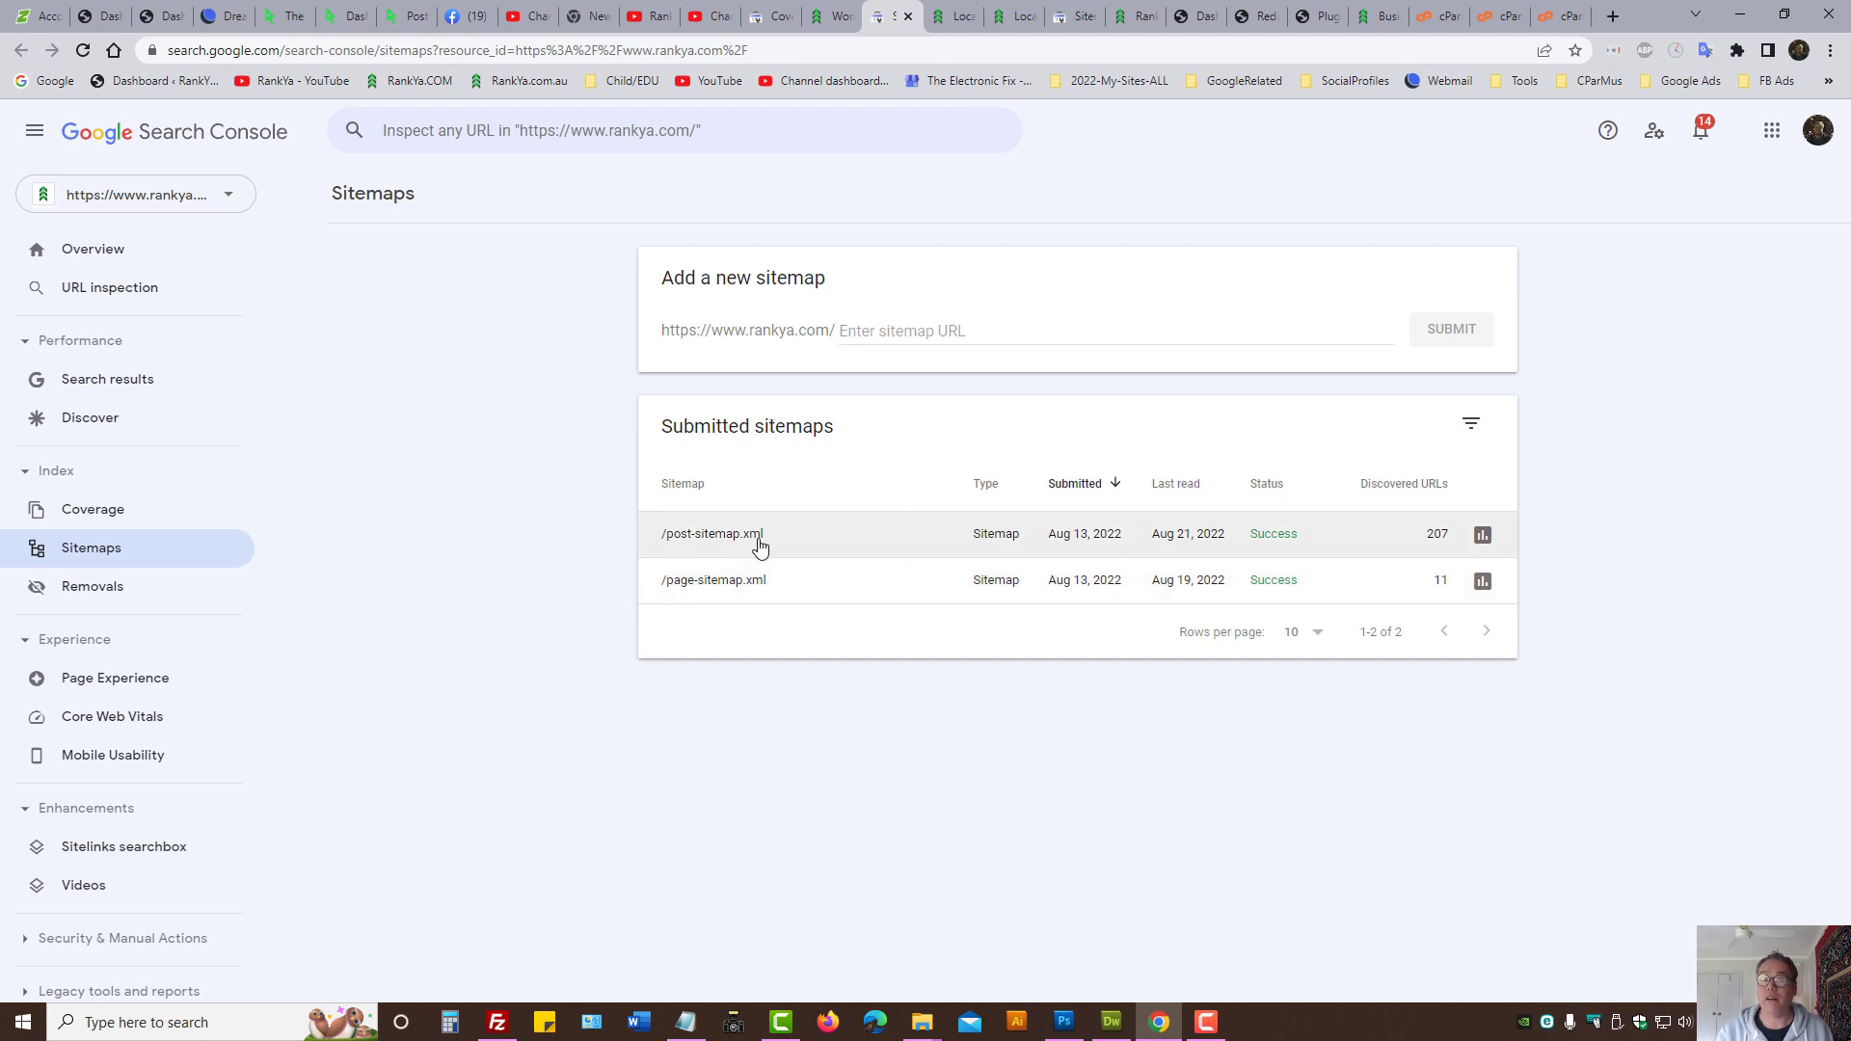
{"action": "left_click", "coordinate": [712, 534]}
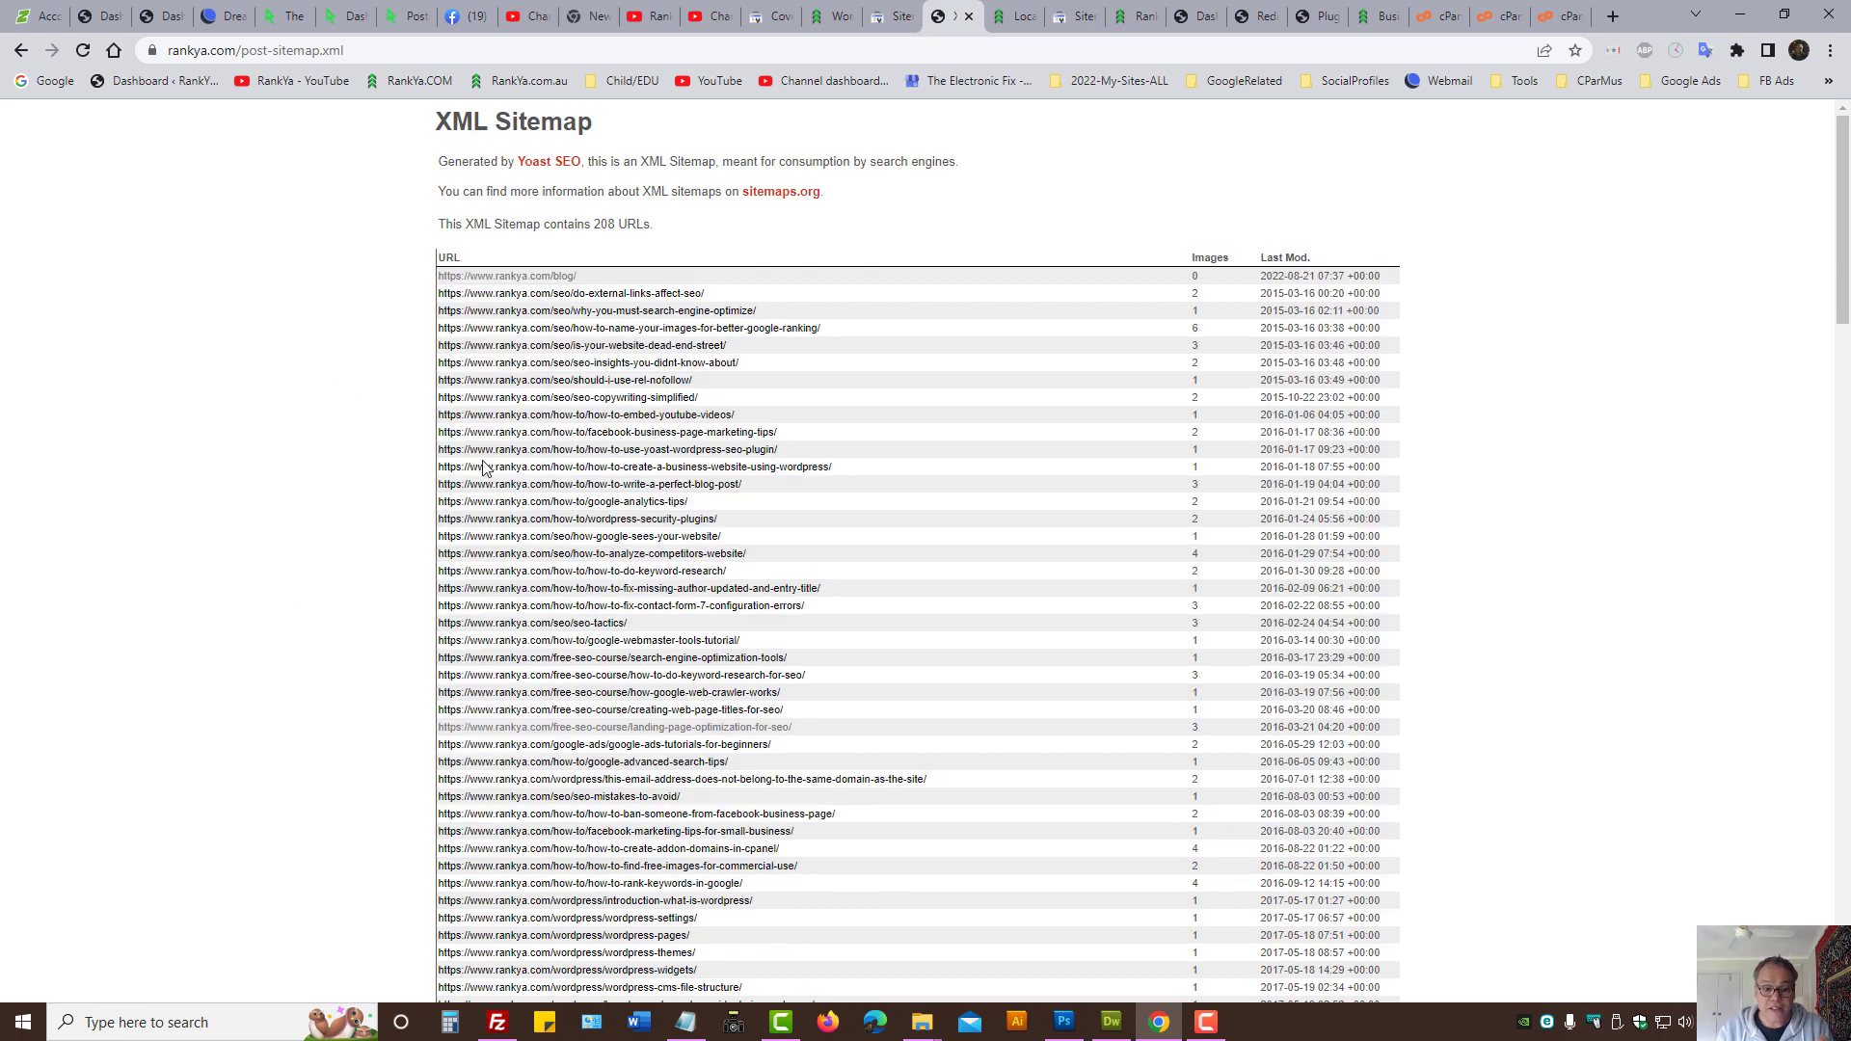
{"action": "mouse_move", "coordinate": [727, 243]}
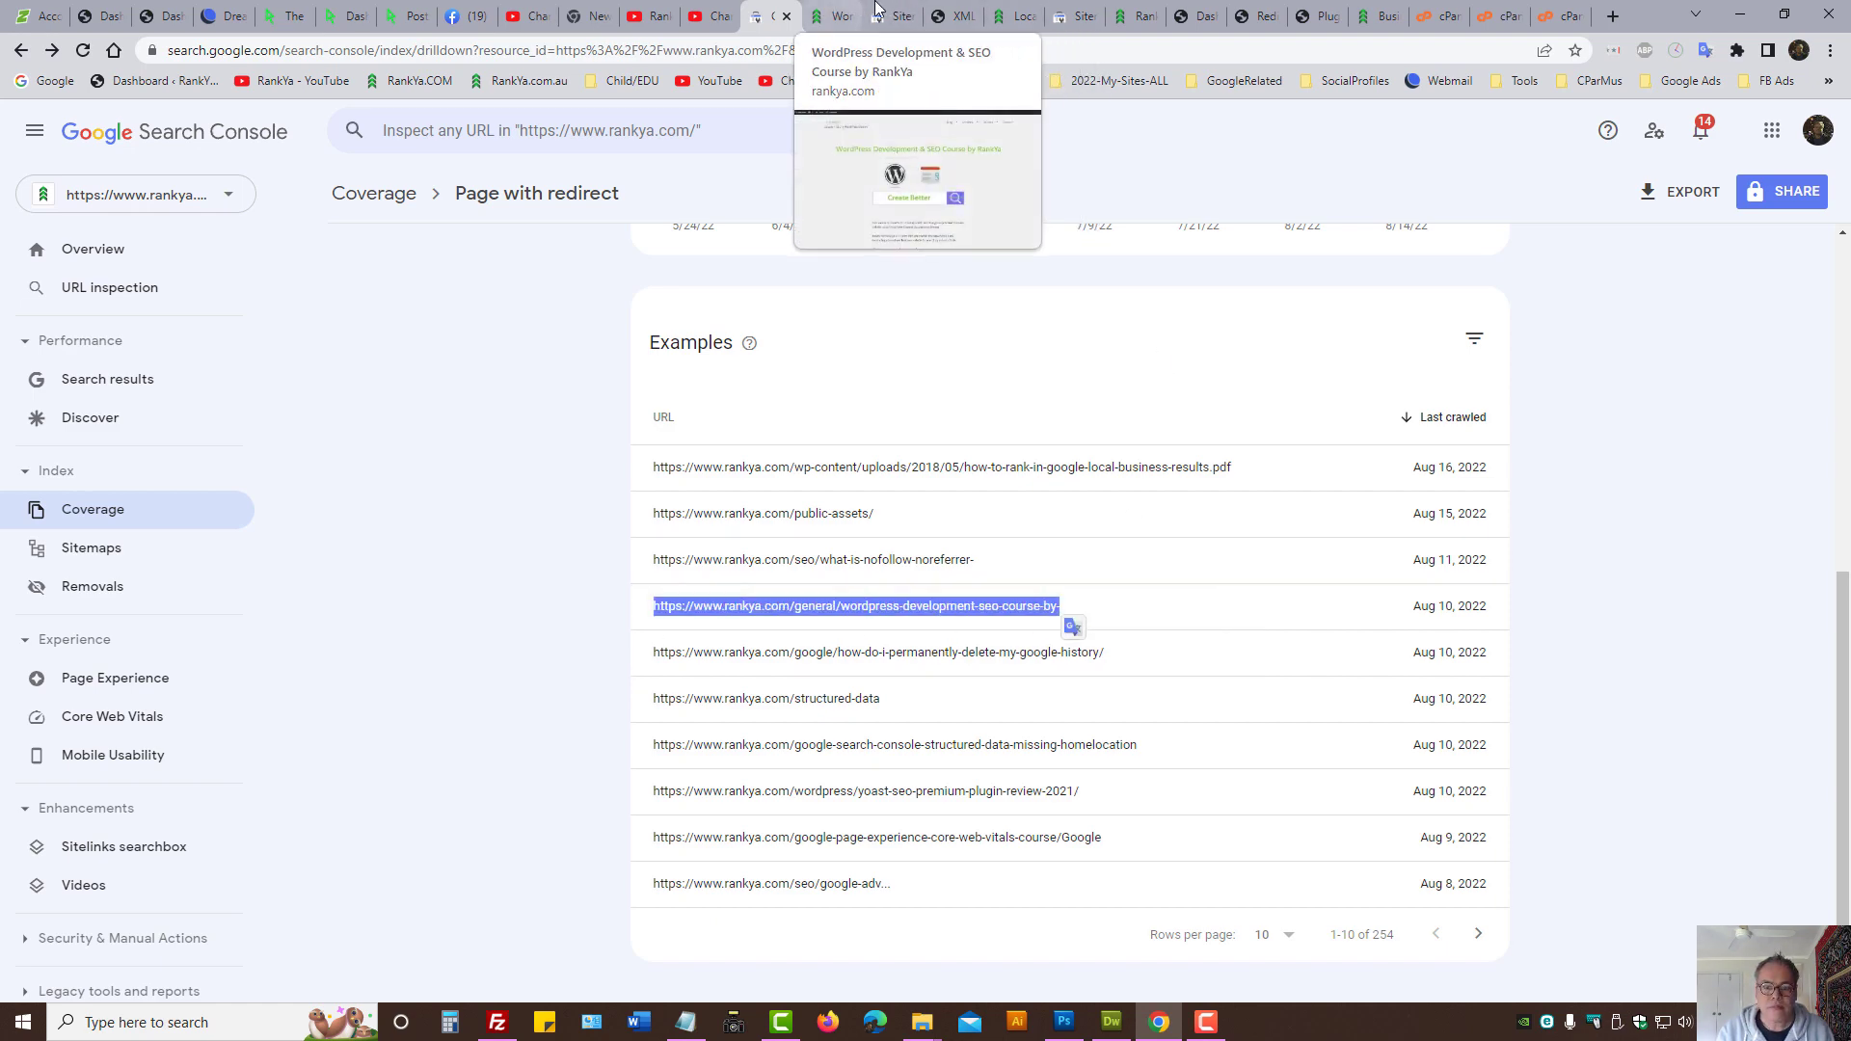
{"action": "left_click", "coordinate": [892, 15]}
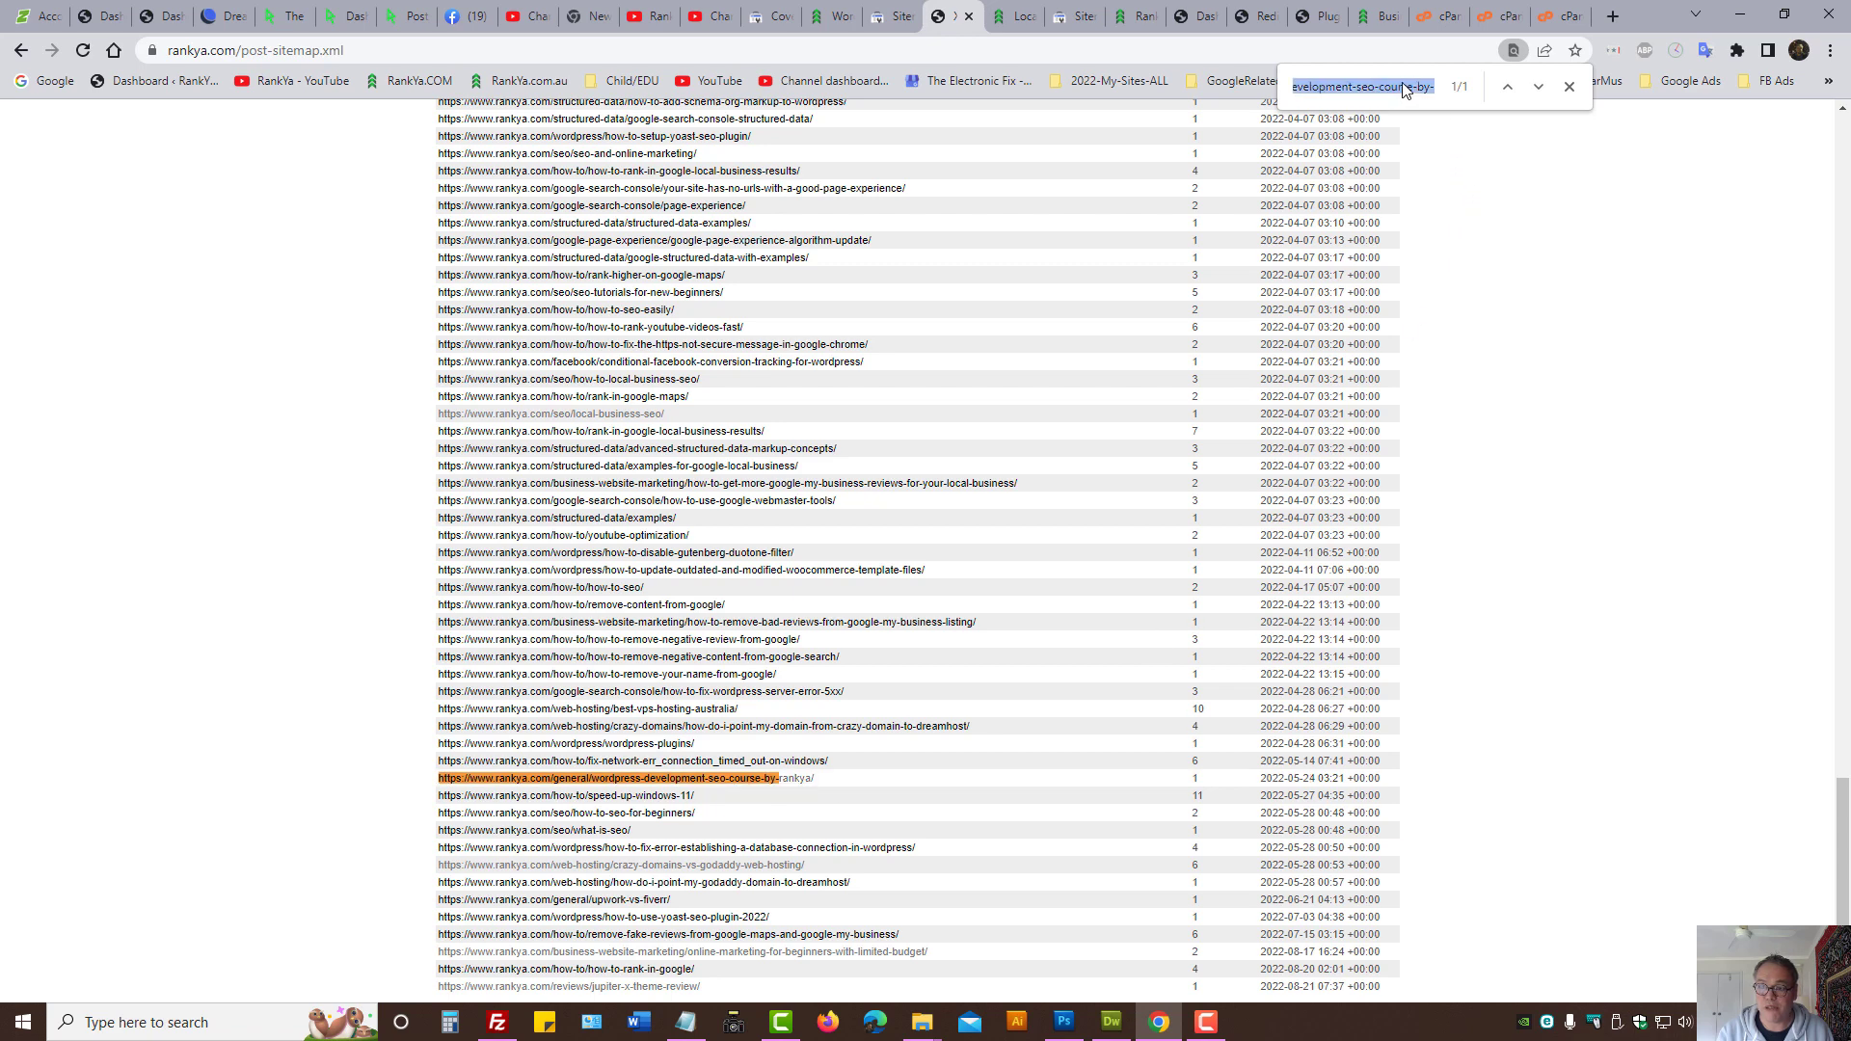
{"action": "left_click", "coordinate": [764, 16]}
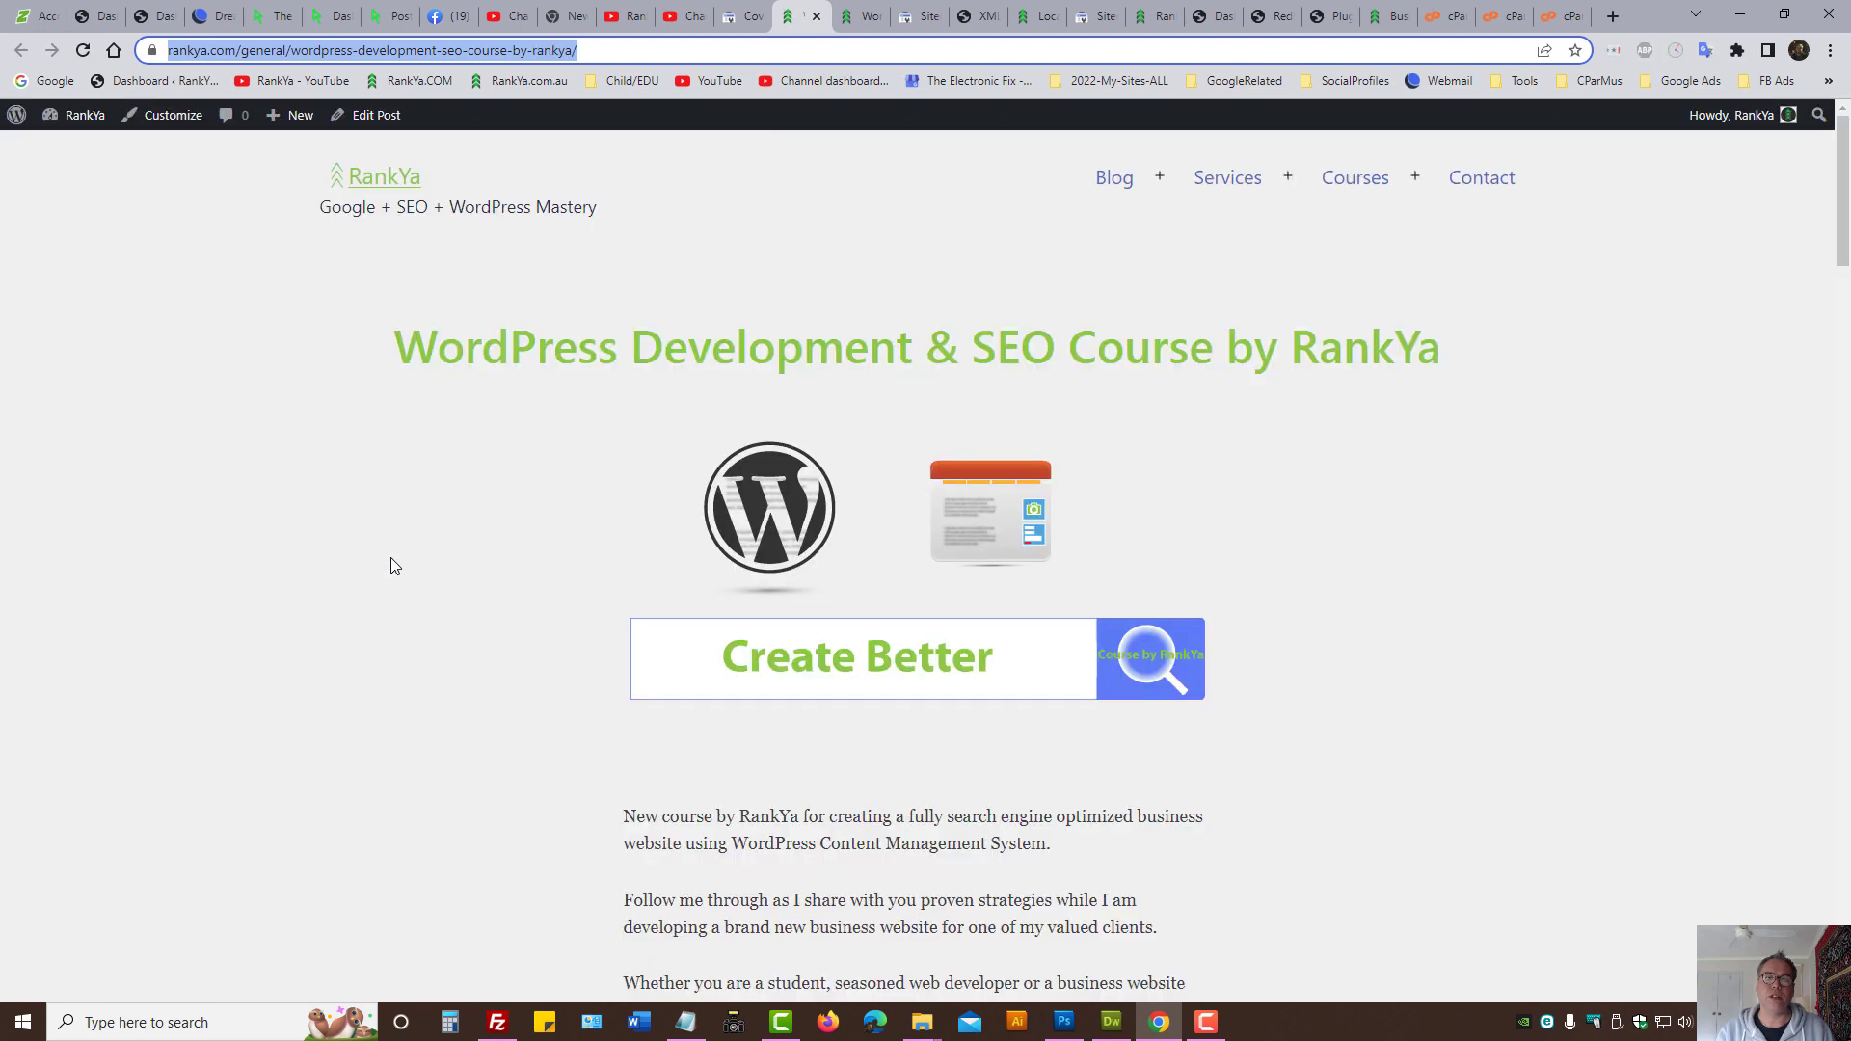
{"action": "mouse_move", "coordinate": [482, 565]}
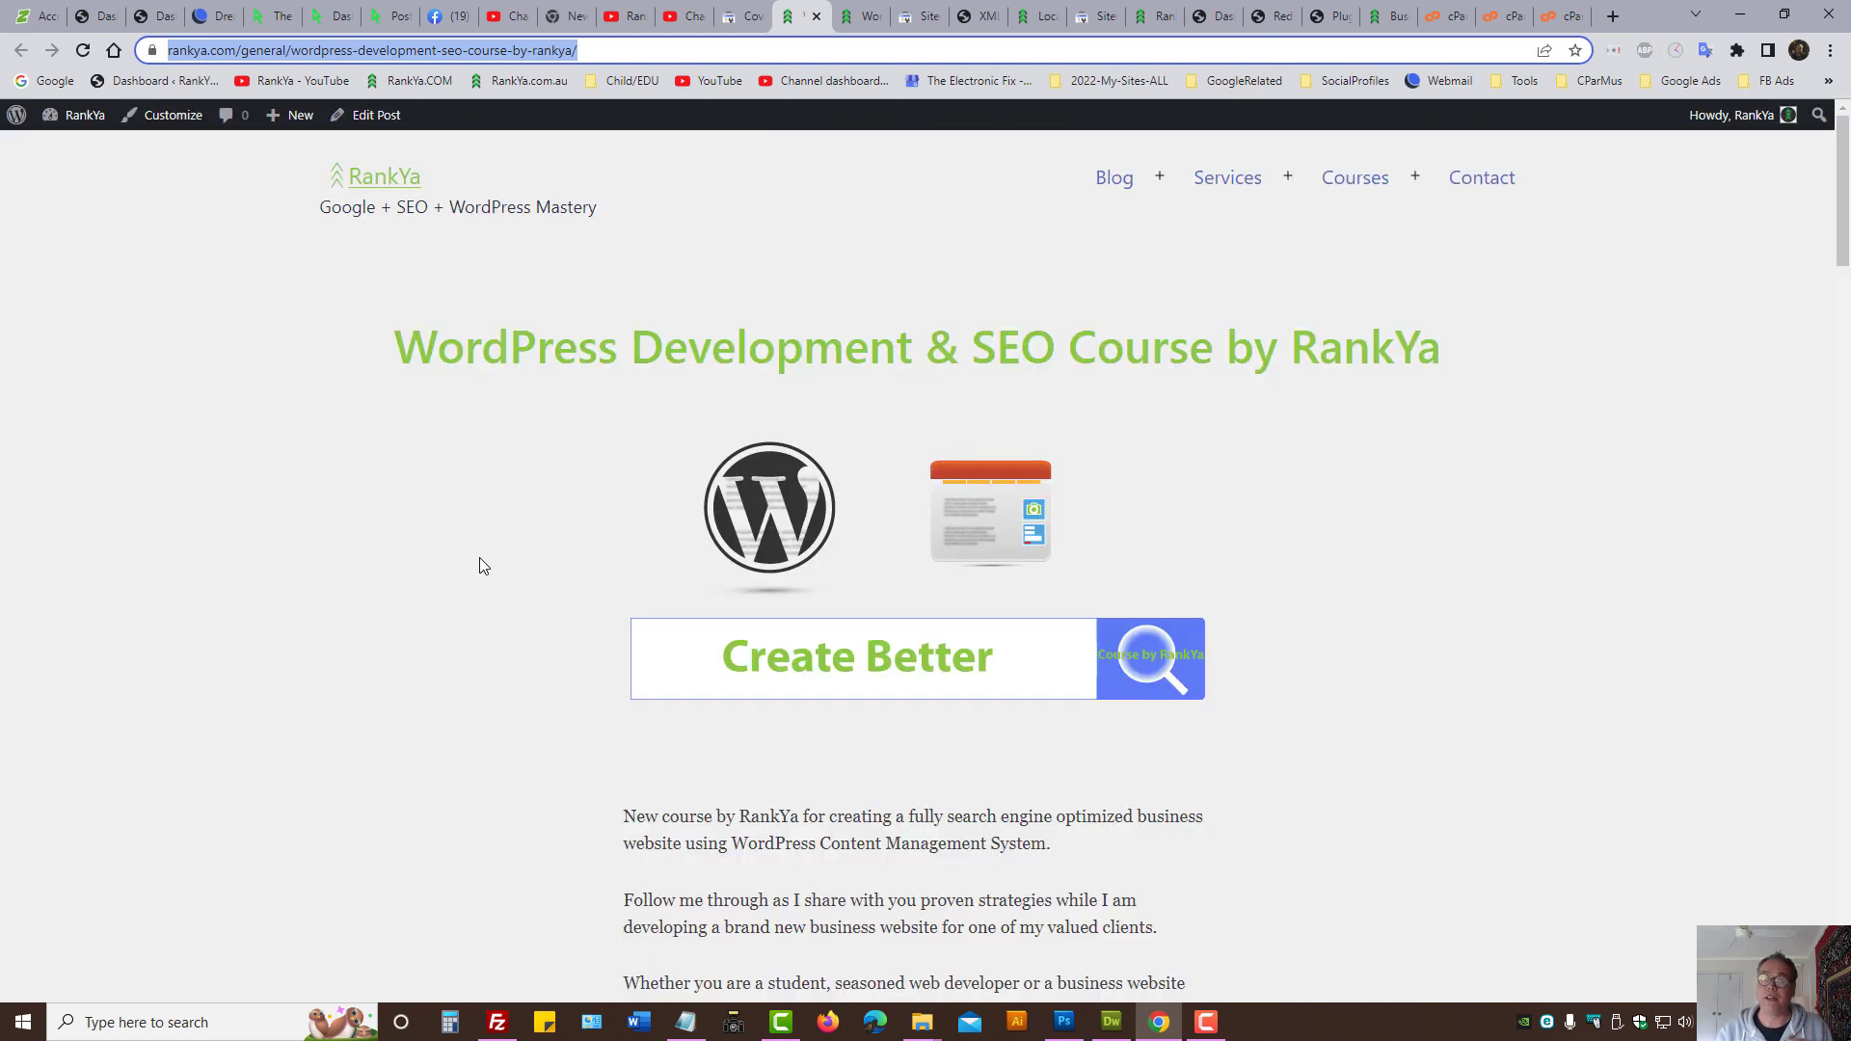
Step: View the Yoast SEO Premium review tab, then return to the Page with redirect report
{"action": "left_click", "coordinate": [739, 15]}
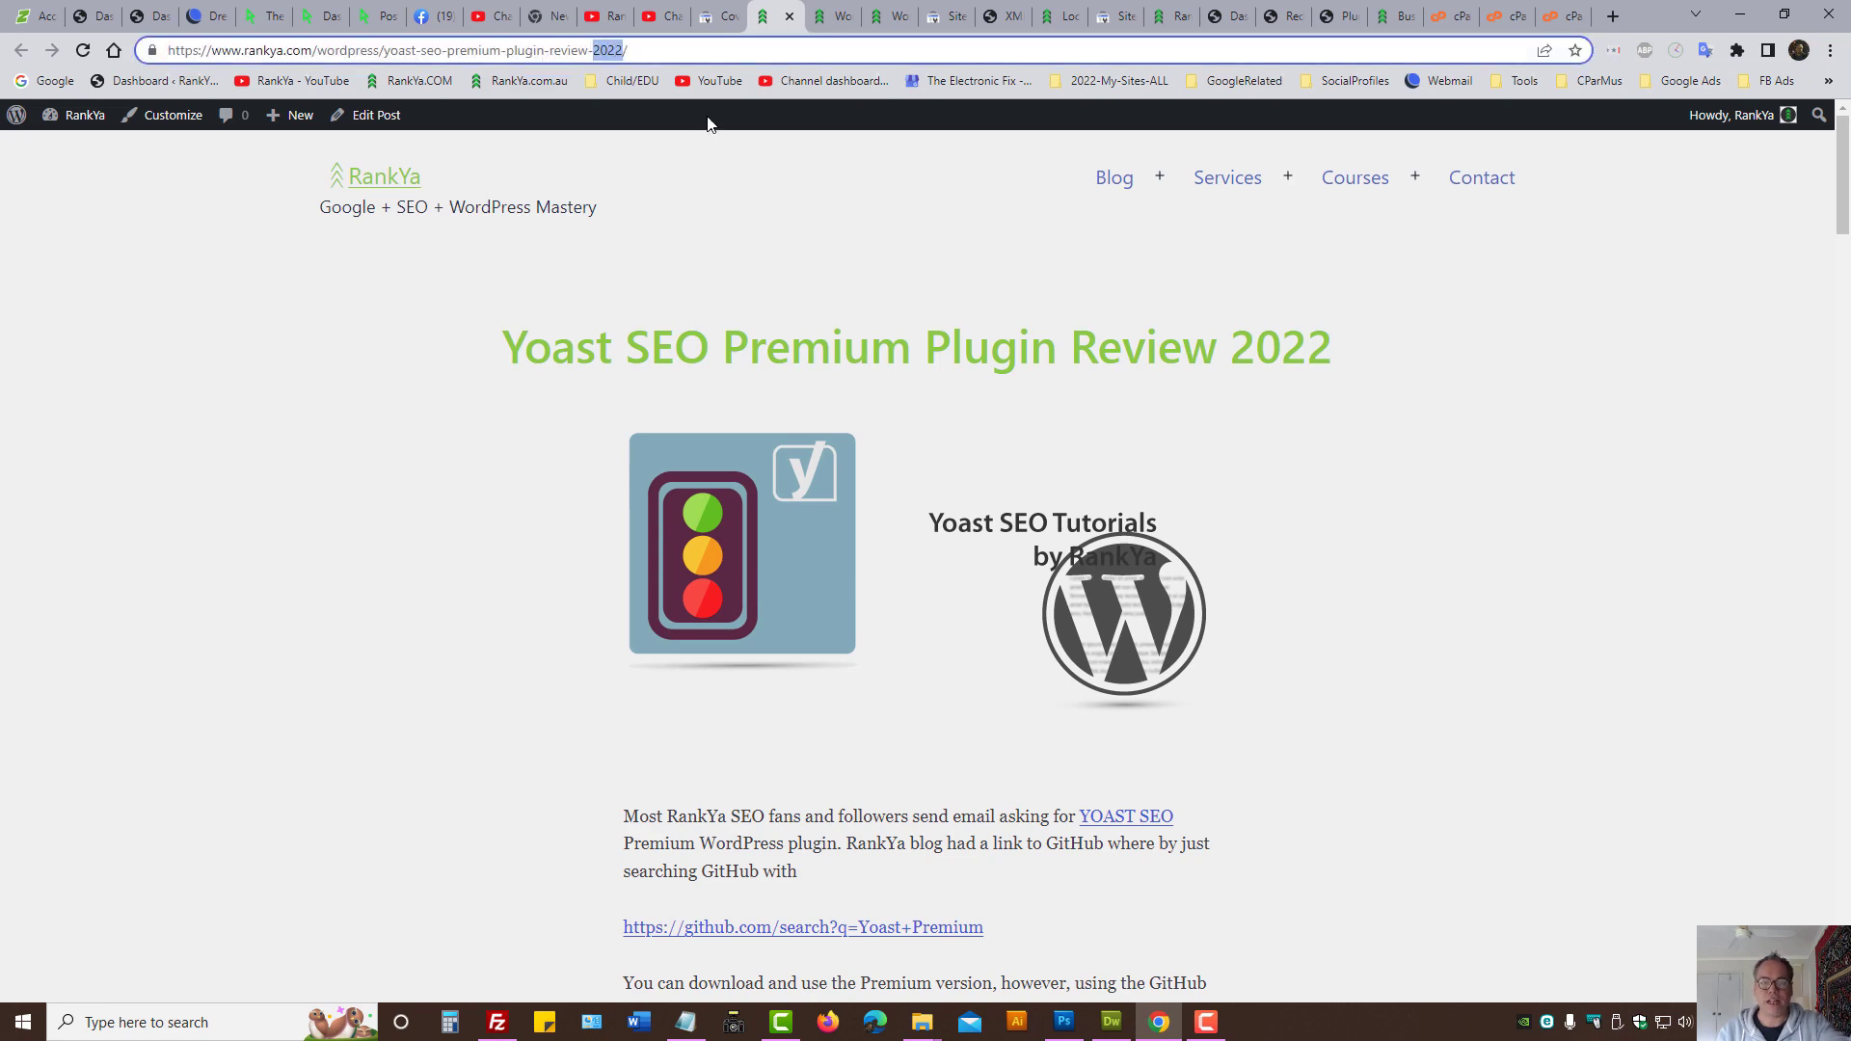
{"action": "left_click", "coordinate": [773, 15]}
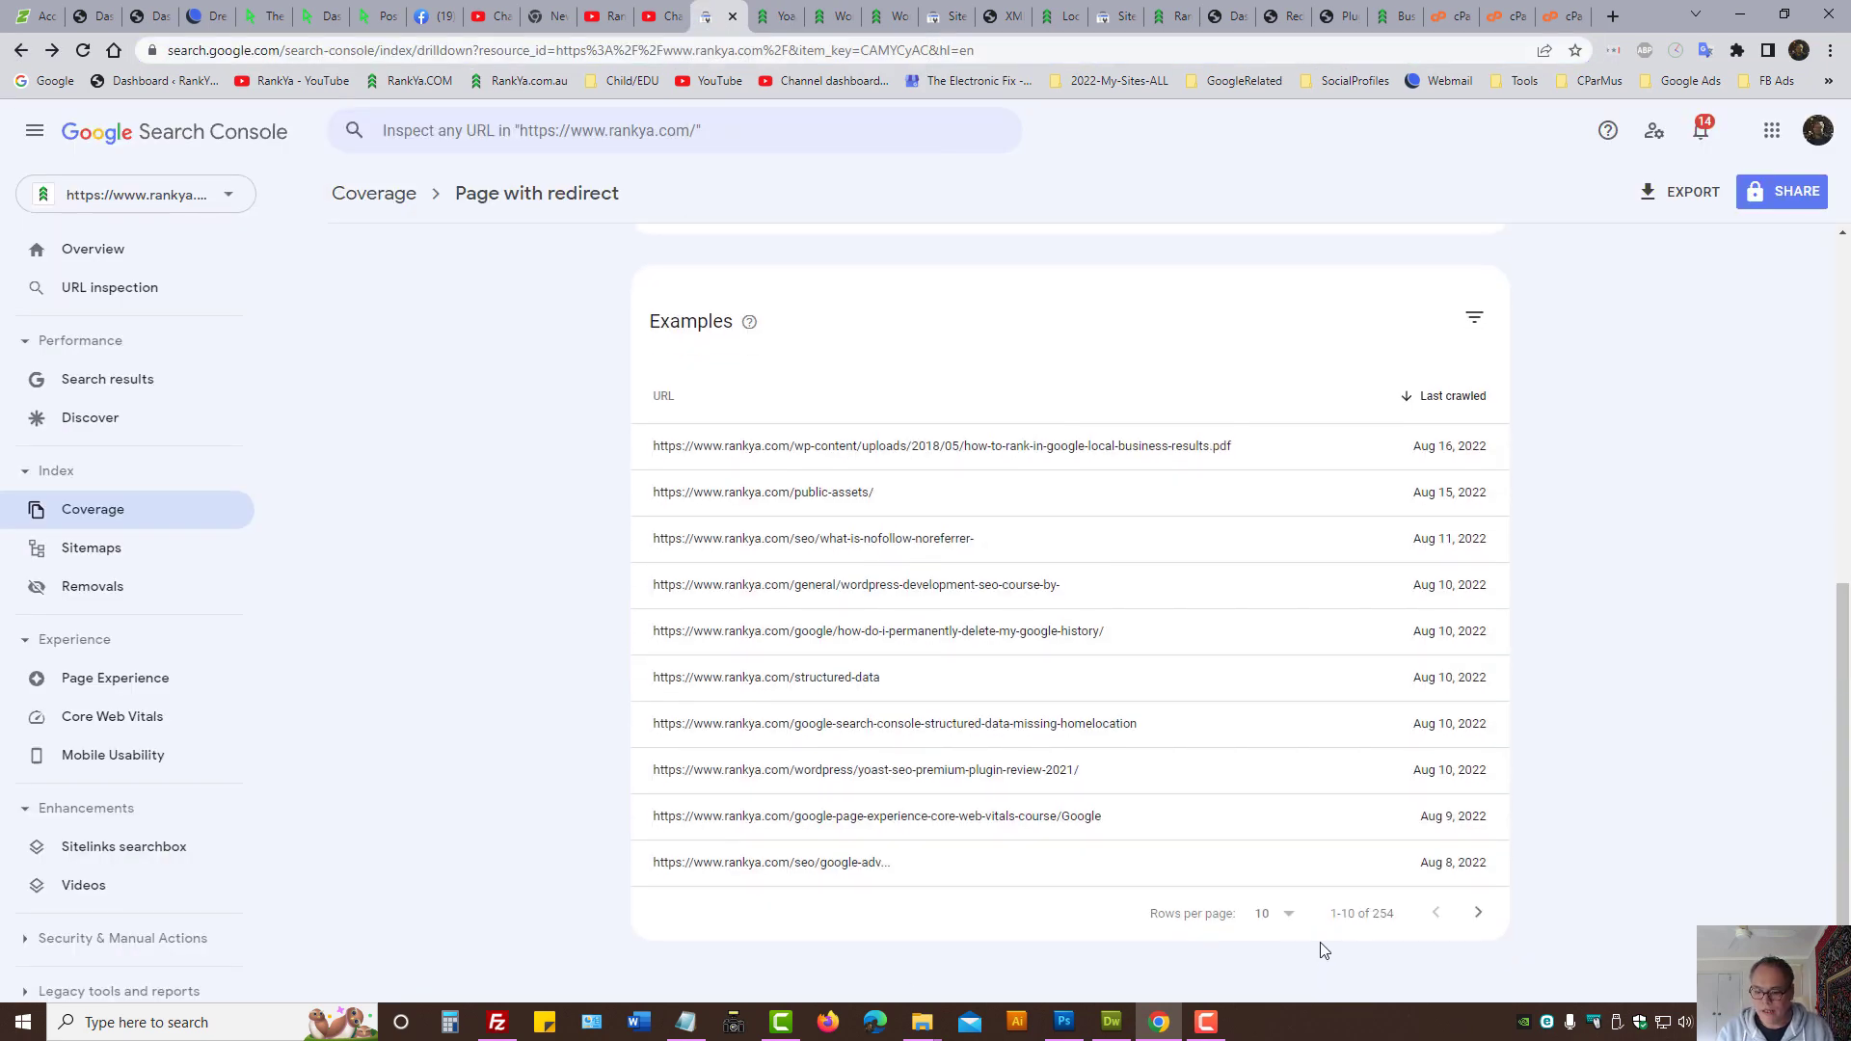
{"action": "left_click", "coordinate": [1272, 912]}
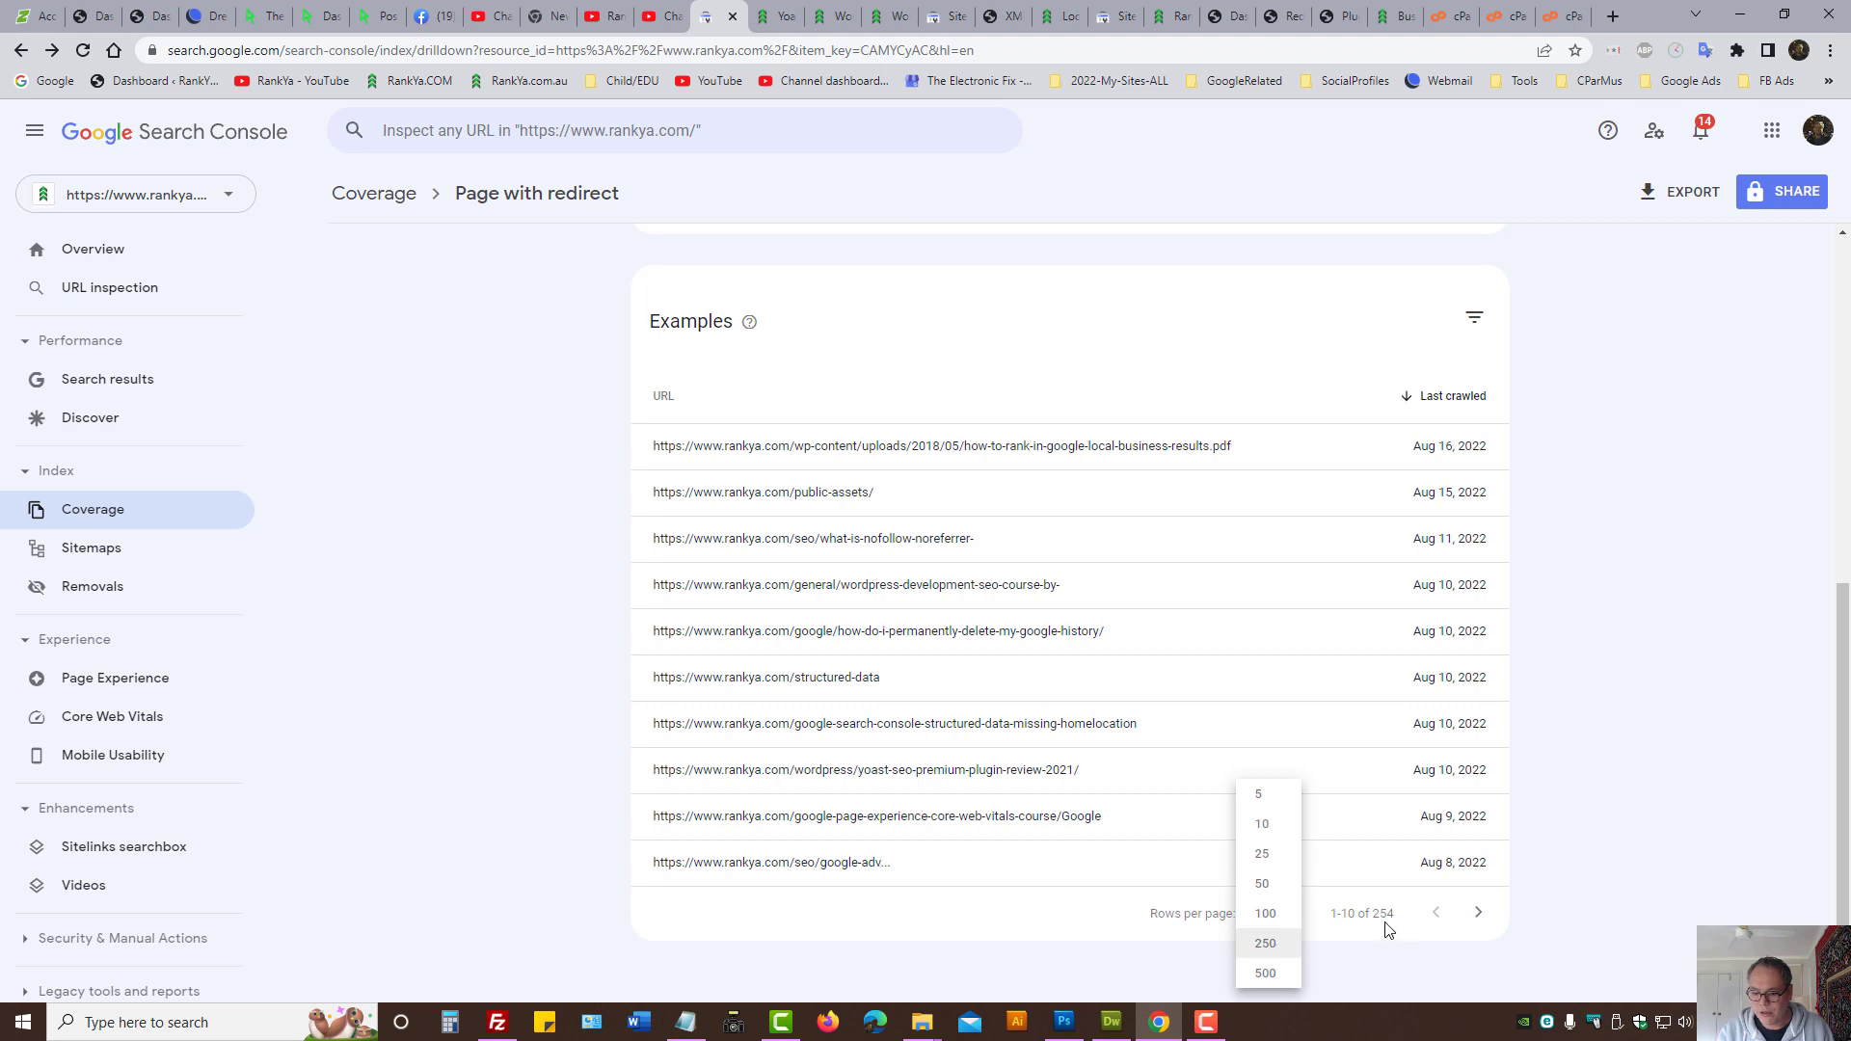
{"action": "left_click", "coordinate": [1477, 911]}
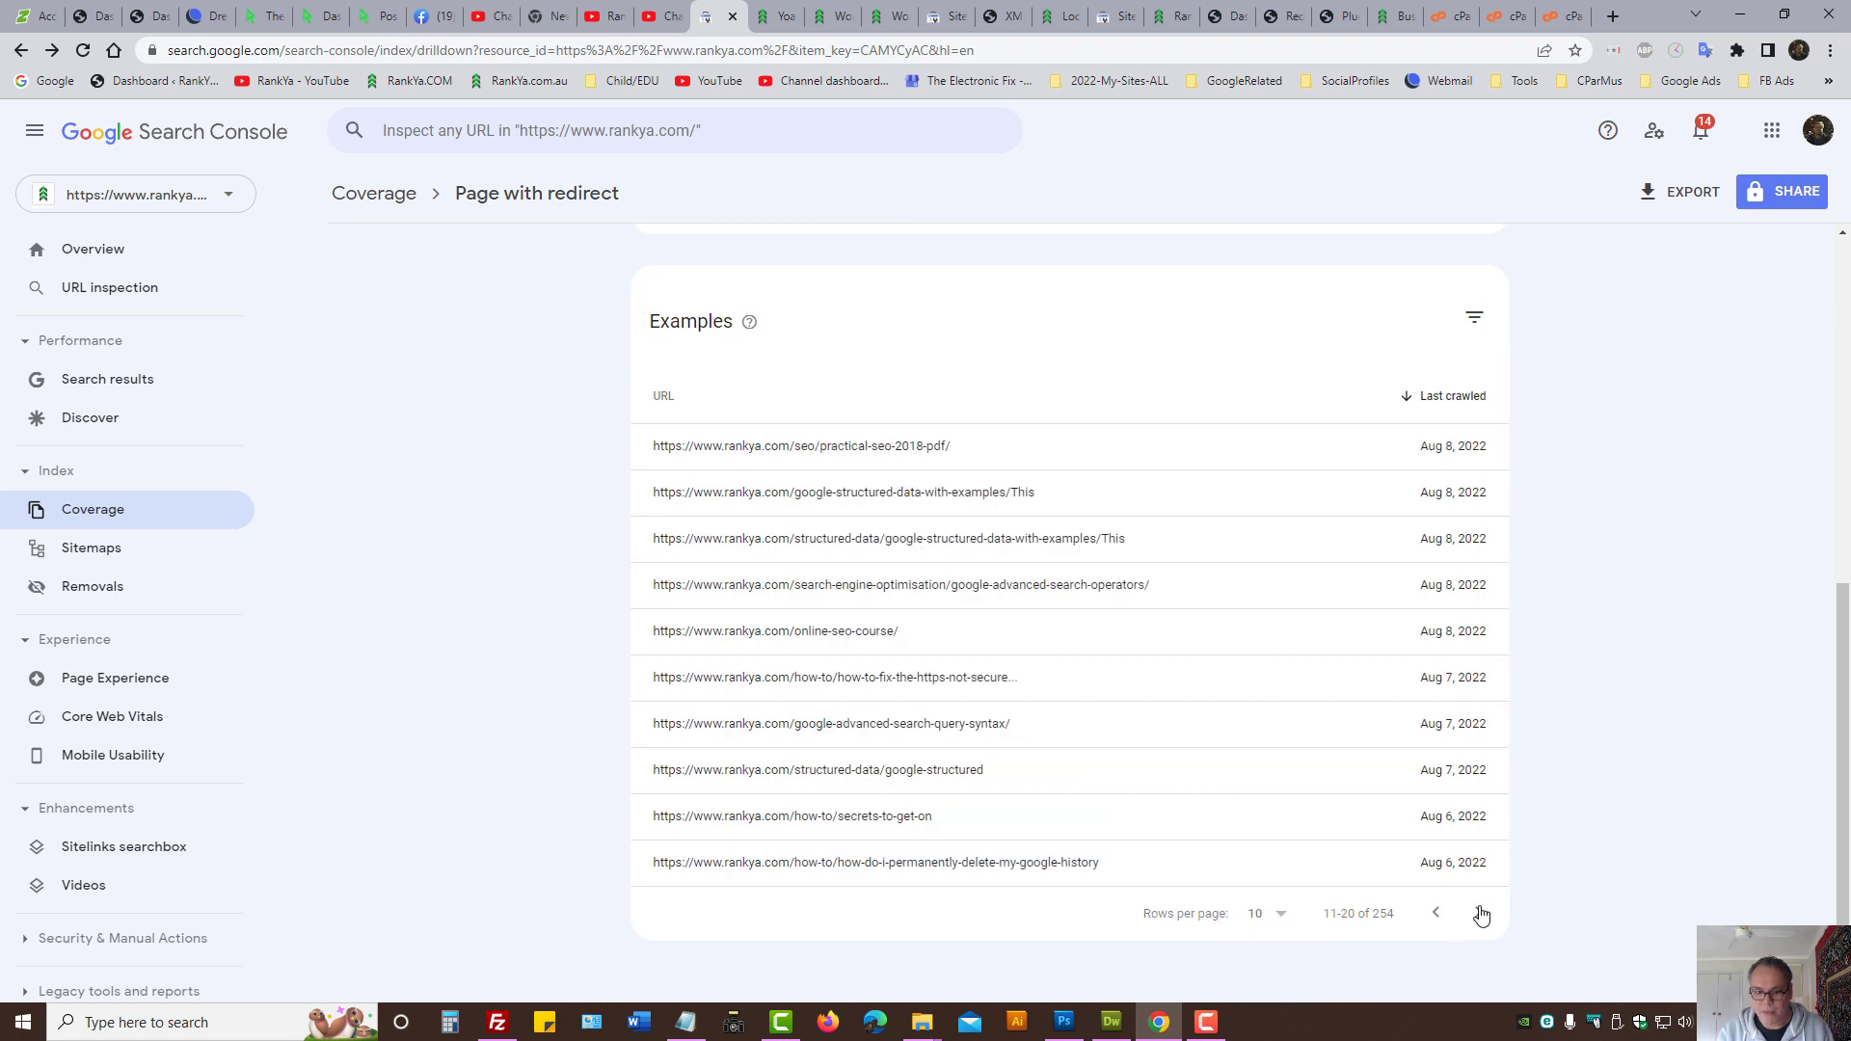
{"action": "mouse_move", "coordinate": [888, 453]}
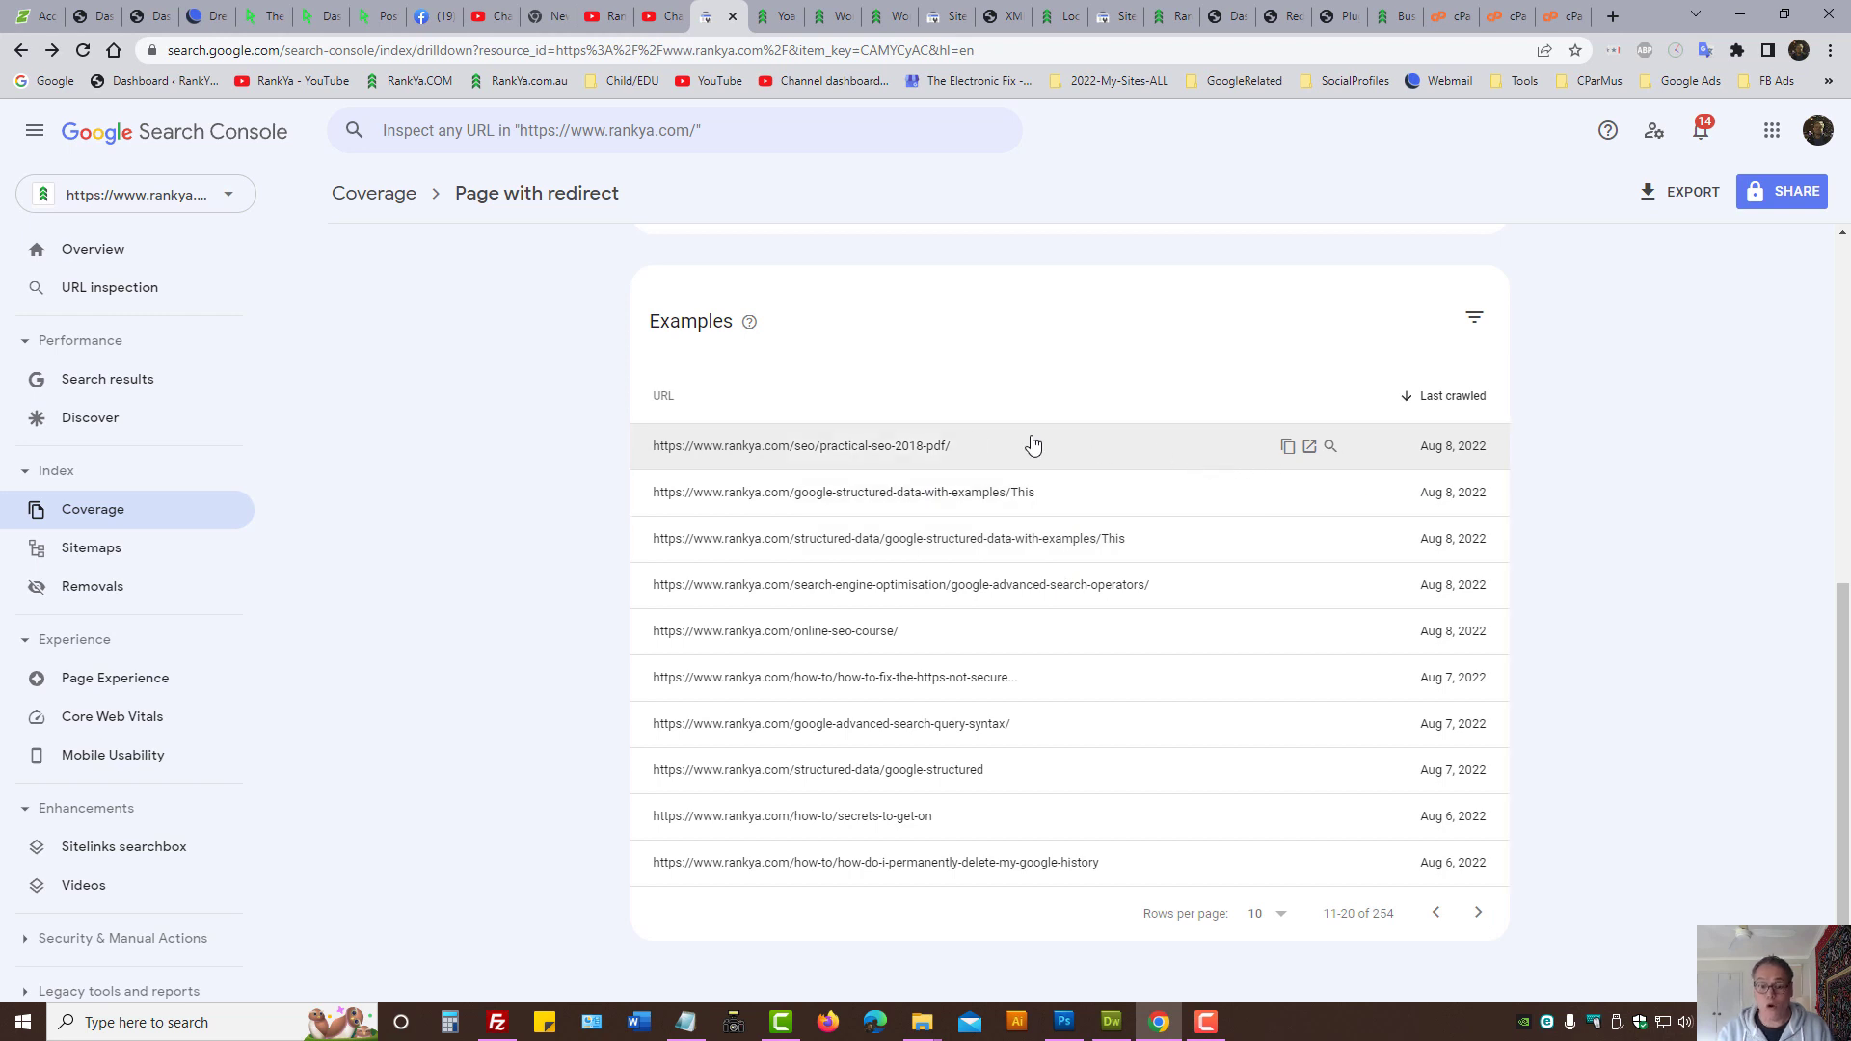
{"action": "mouse_move", "coordinate": [987, 630]}
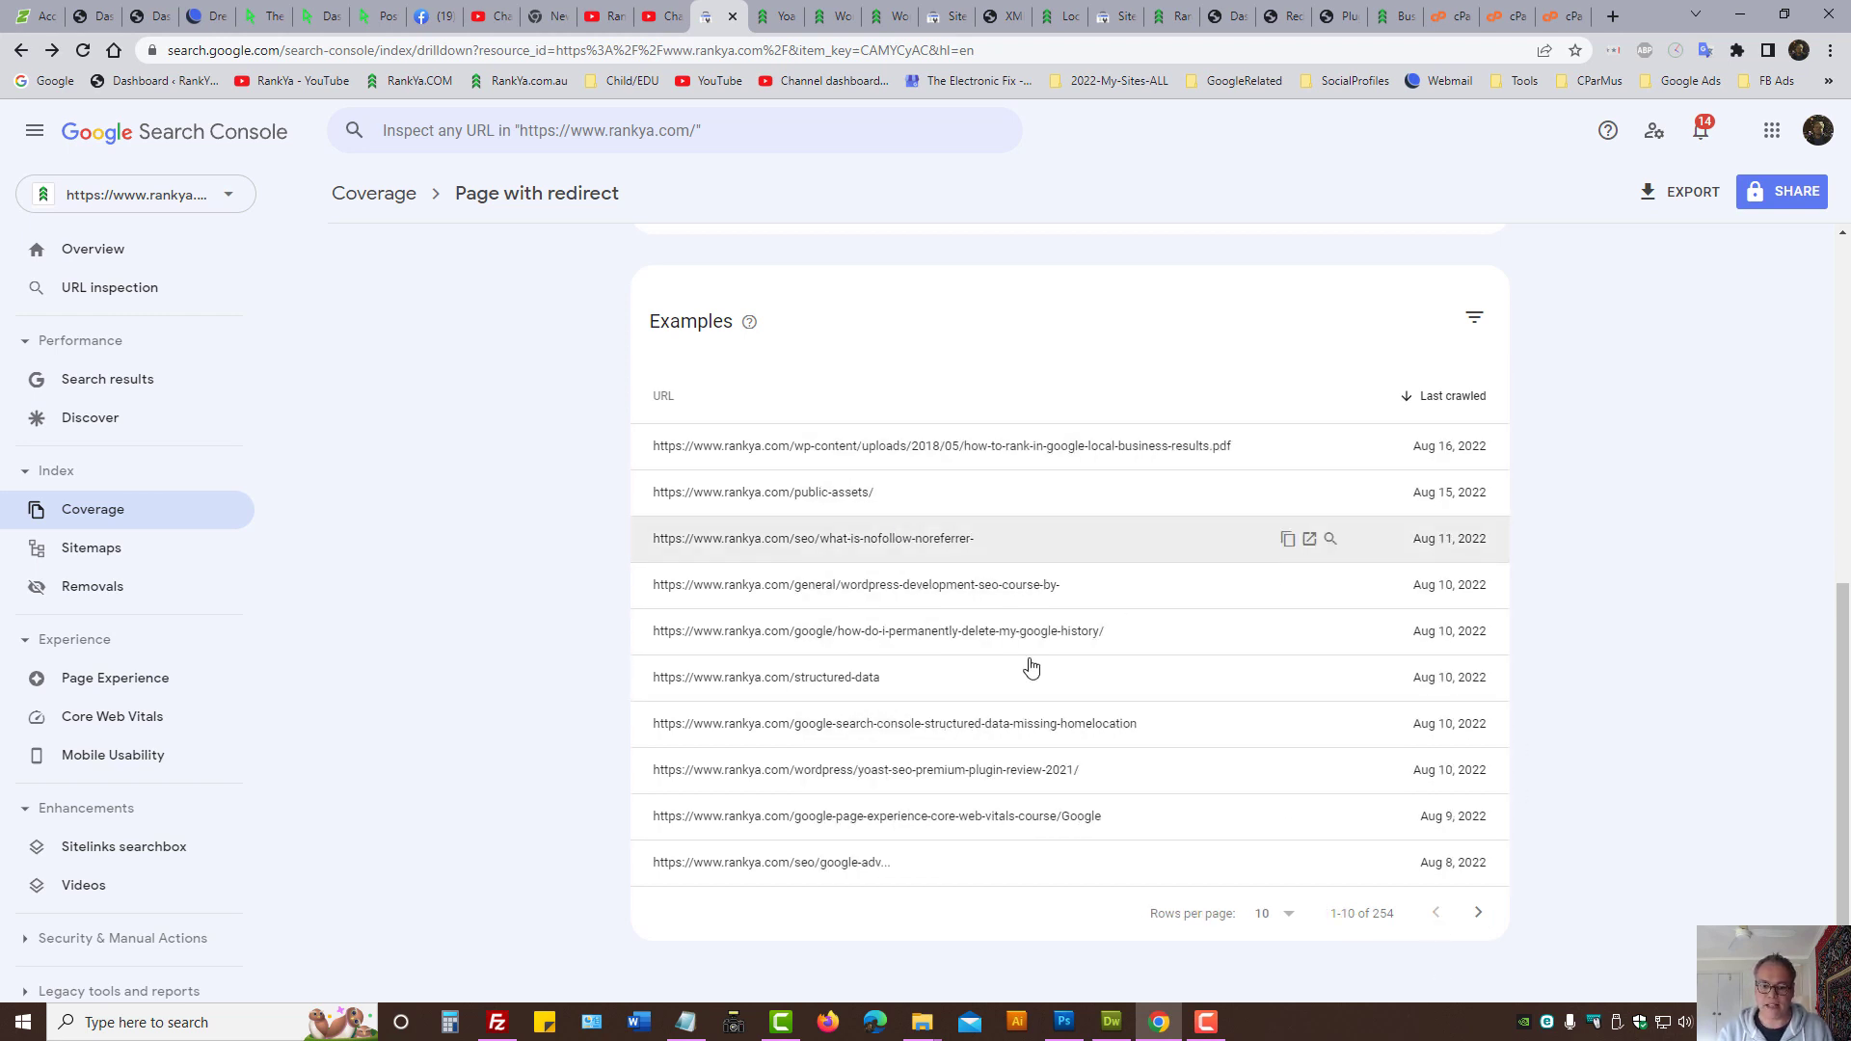
{"action": "mouse_move", "coordinate": [1085, 460]}
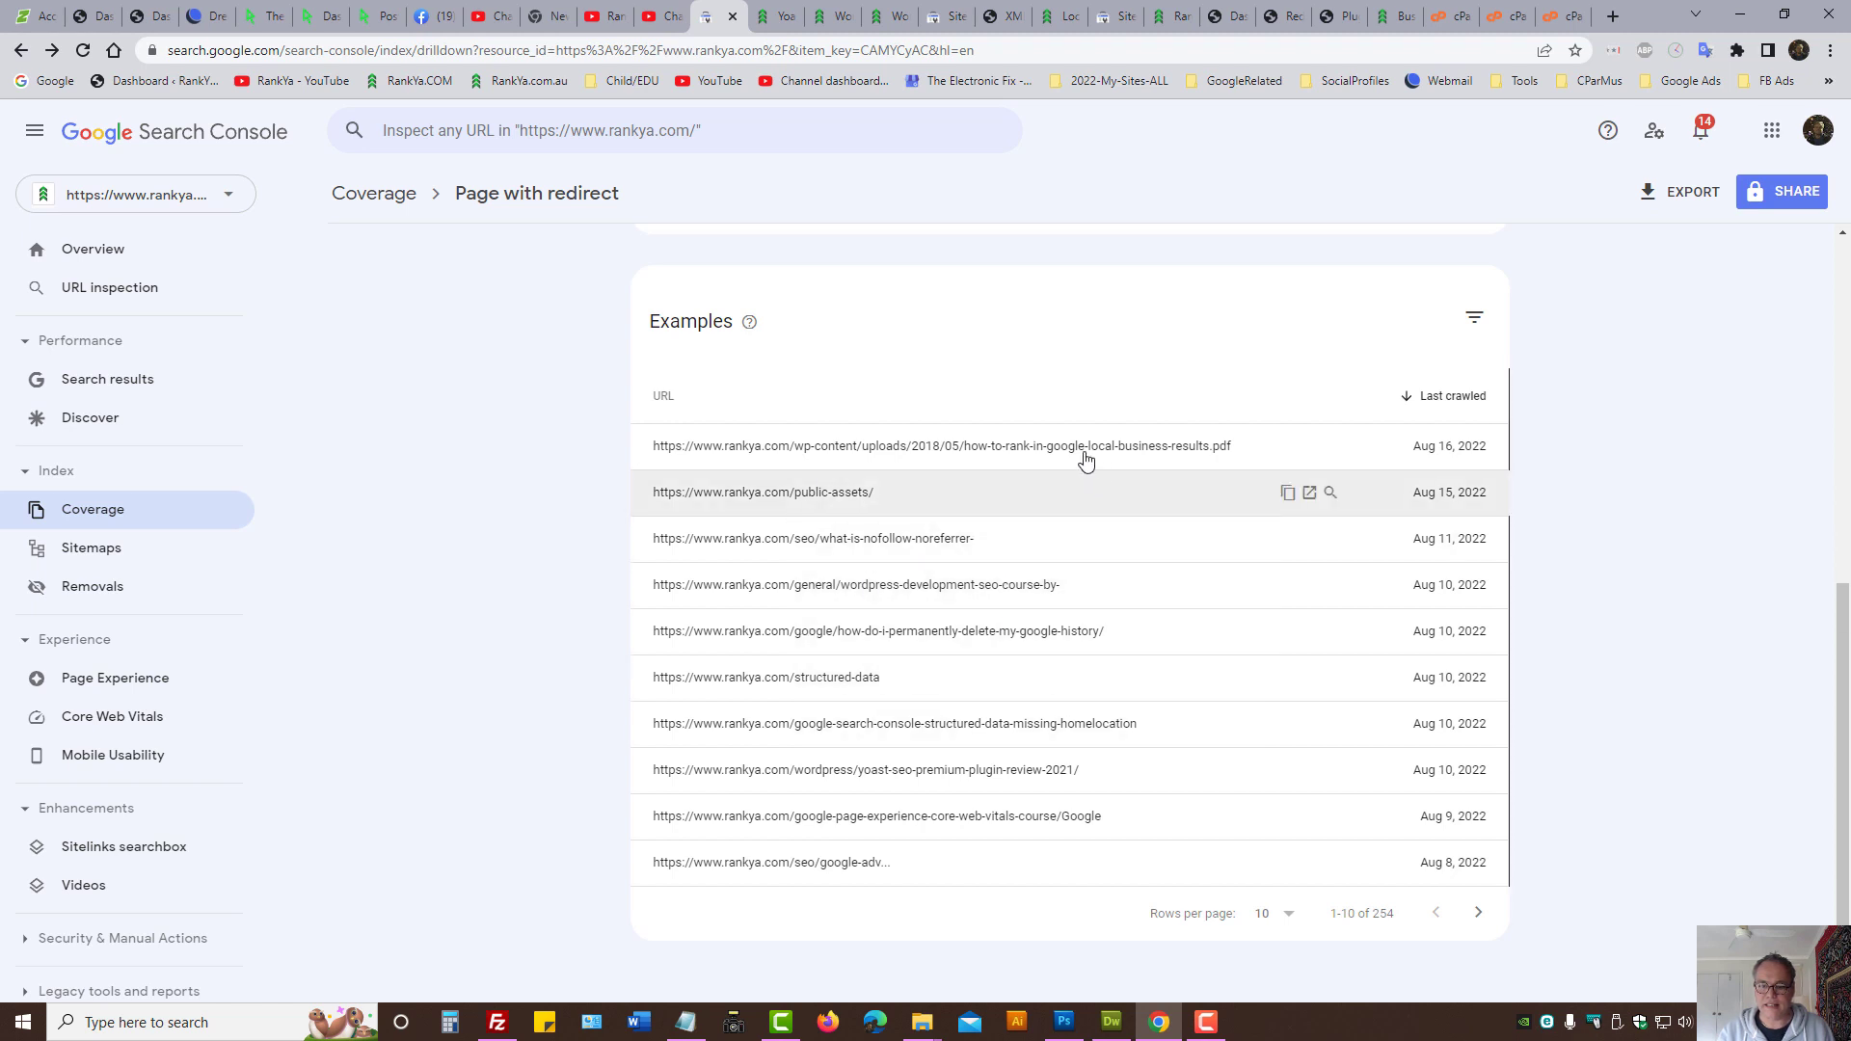
{"action": "mouse_move", "coordinate": [960, 584]}
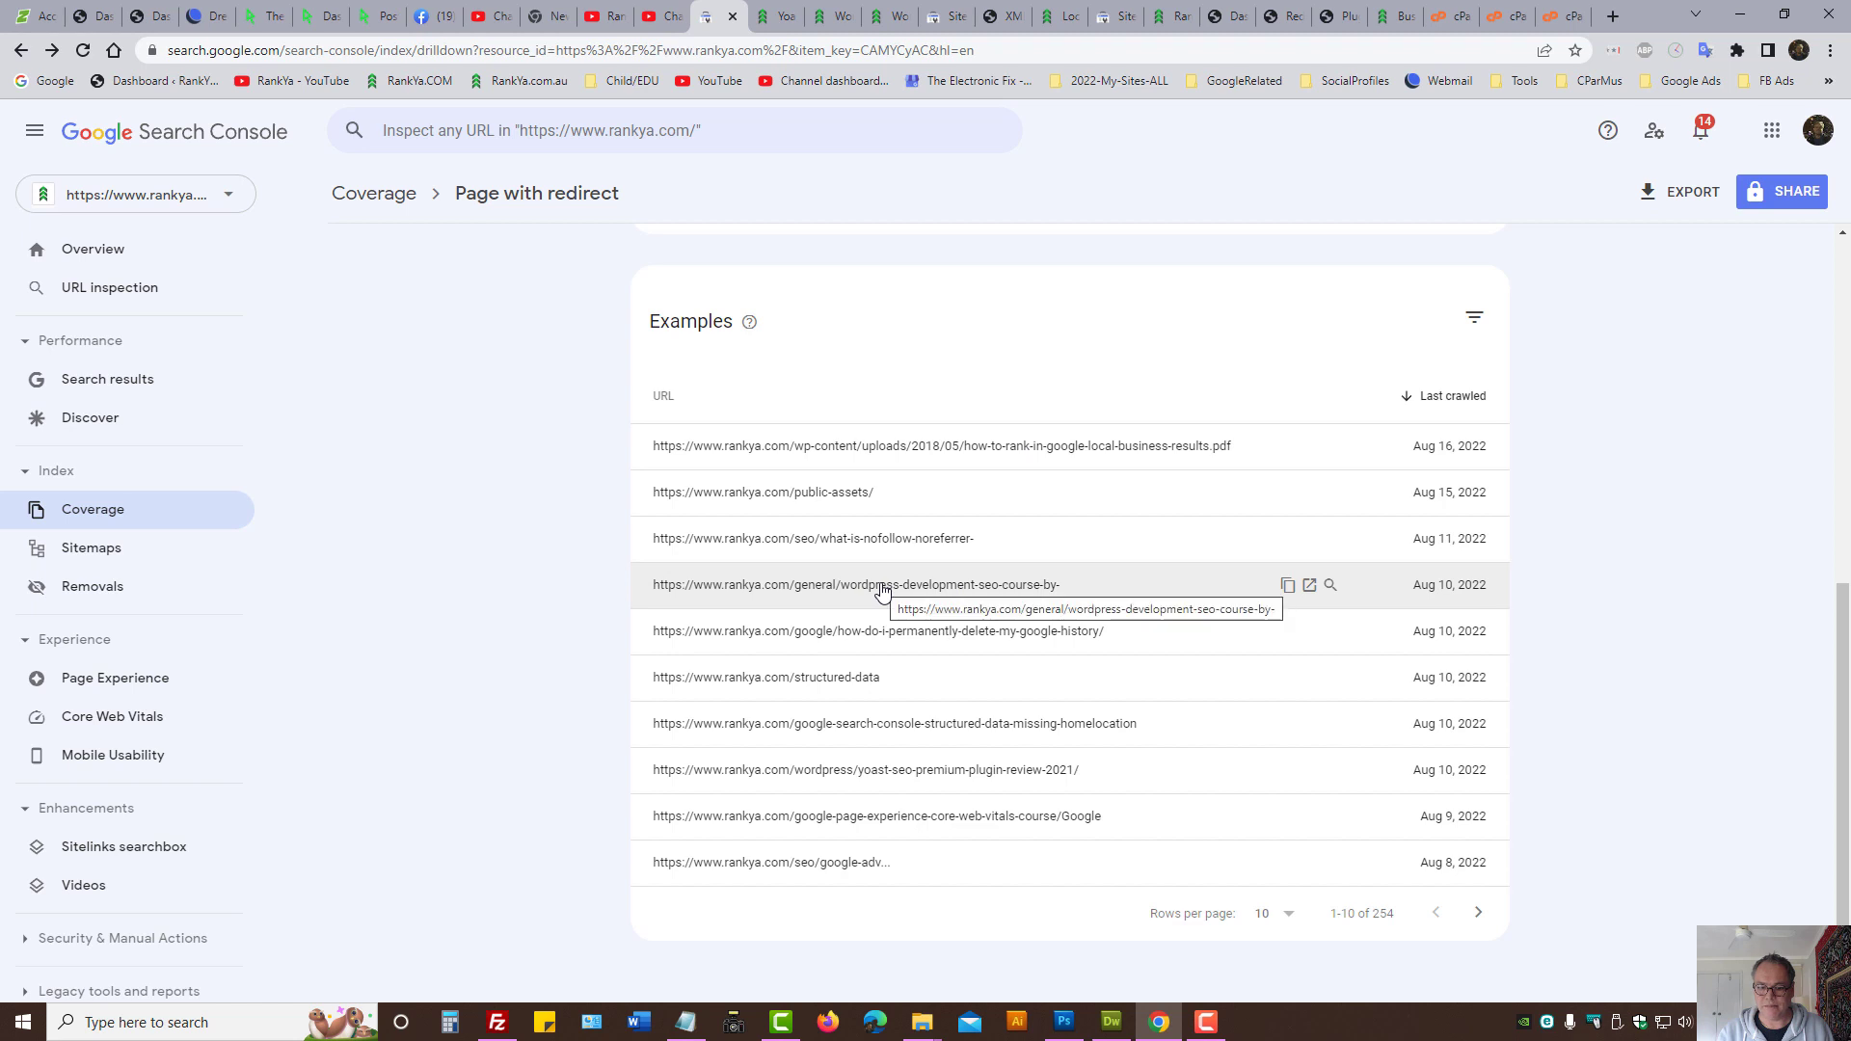
Step: Inspect the course example URL and note the 'URL is not on Google' verdict
{"action": "left_click", "coordinate": [839, 584]}
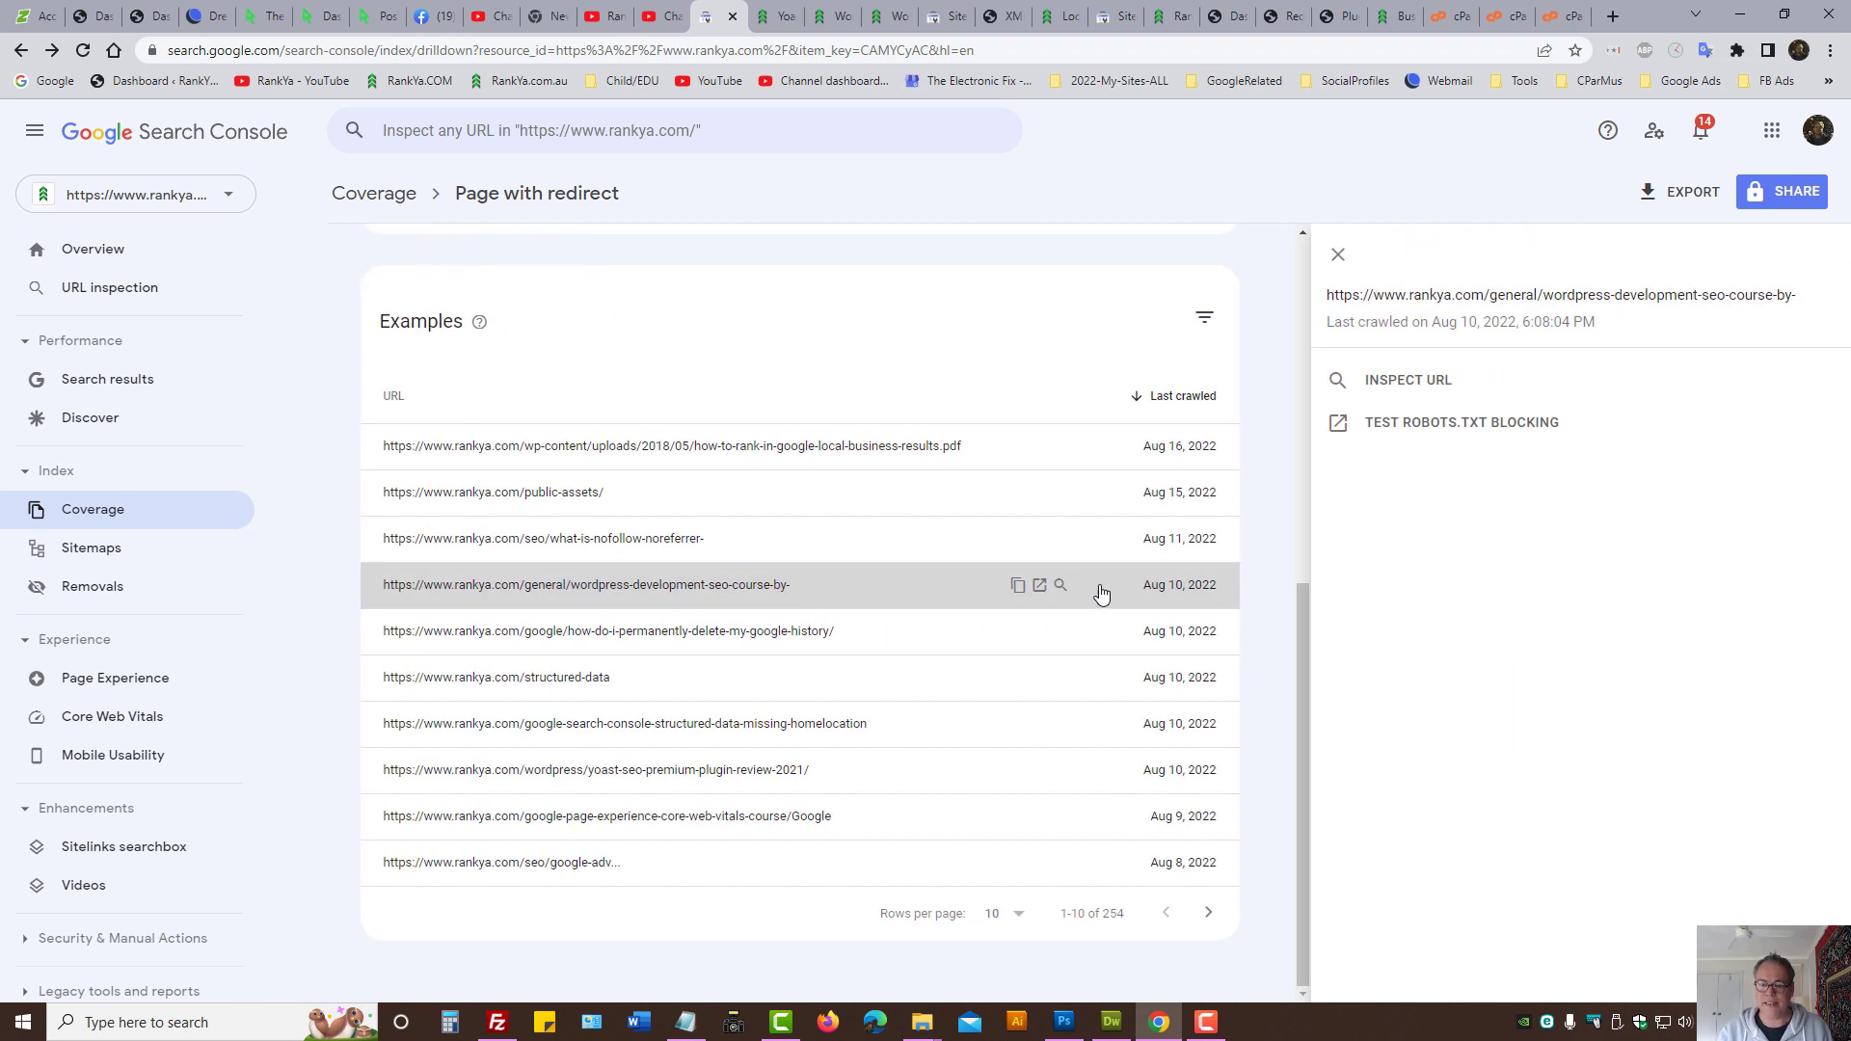
{"action": "mouse_move", "coordinate": [1395, 434]}
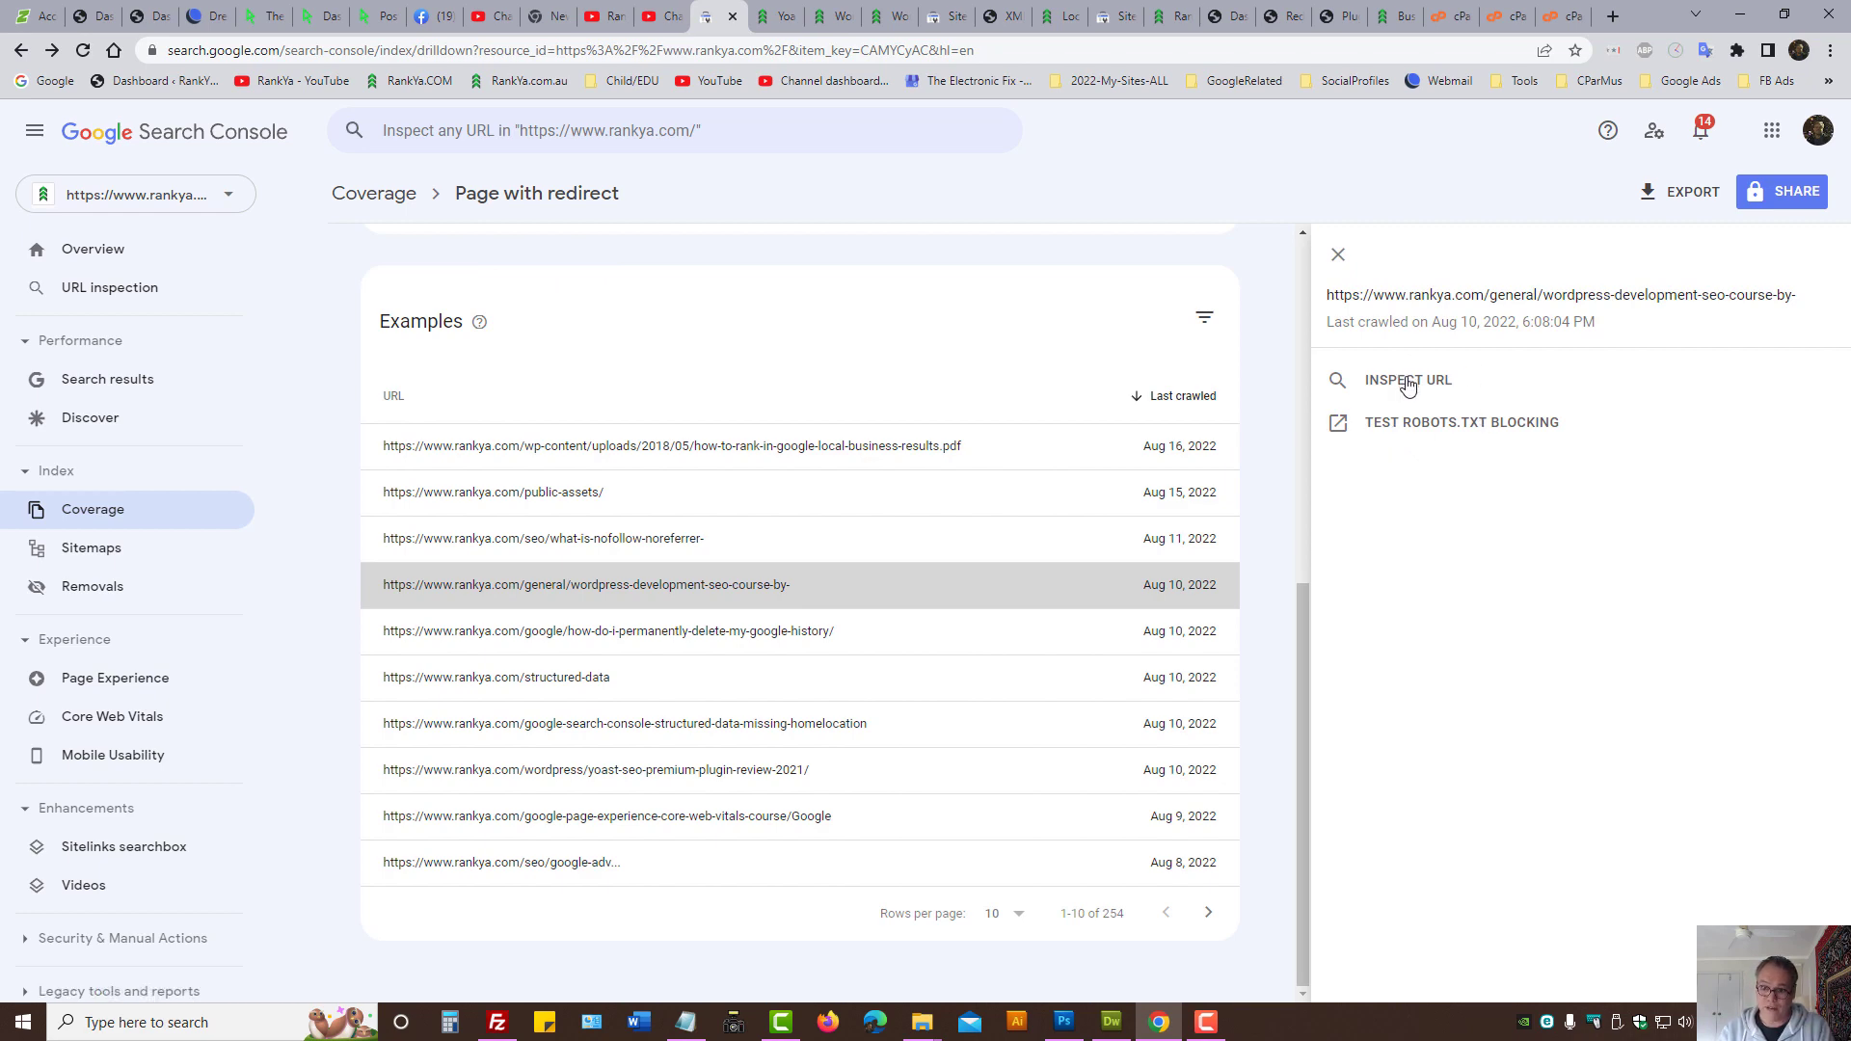
{"action": "left_click", "coordinate": [1408, 380]}
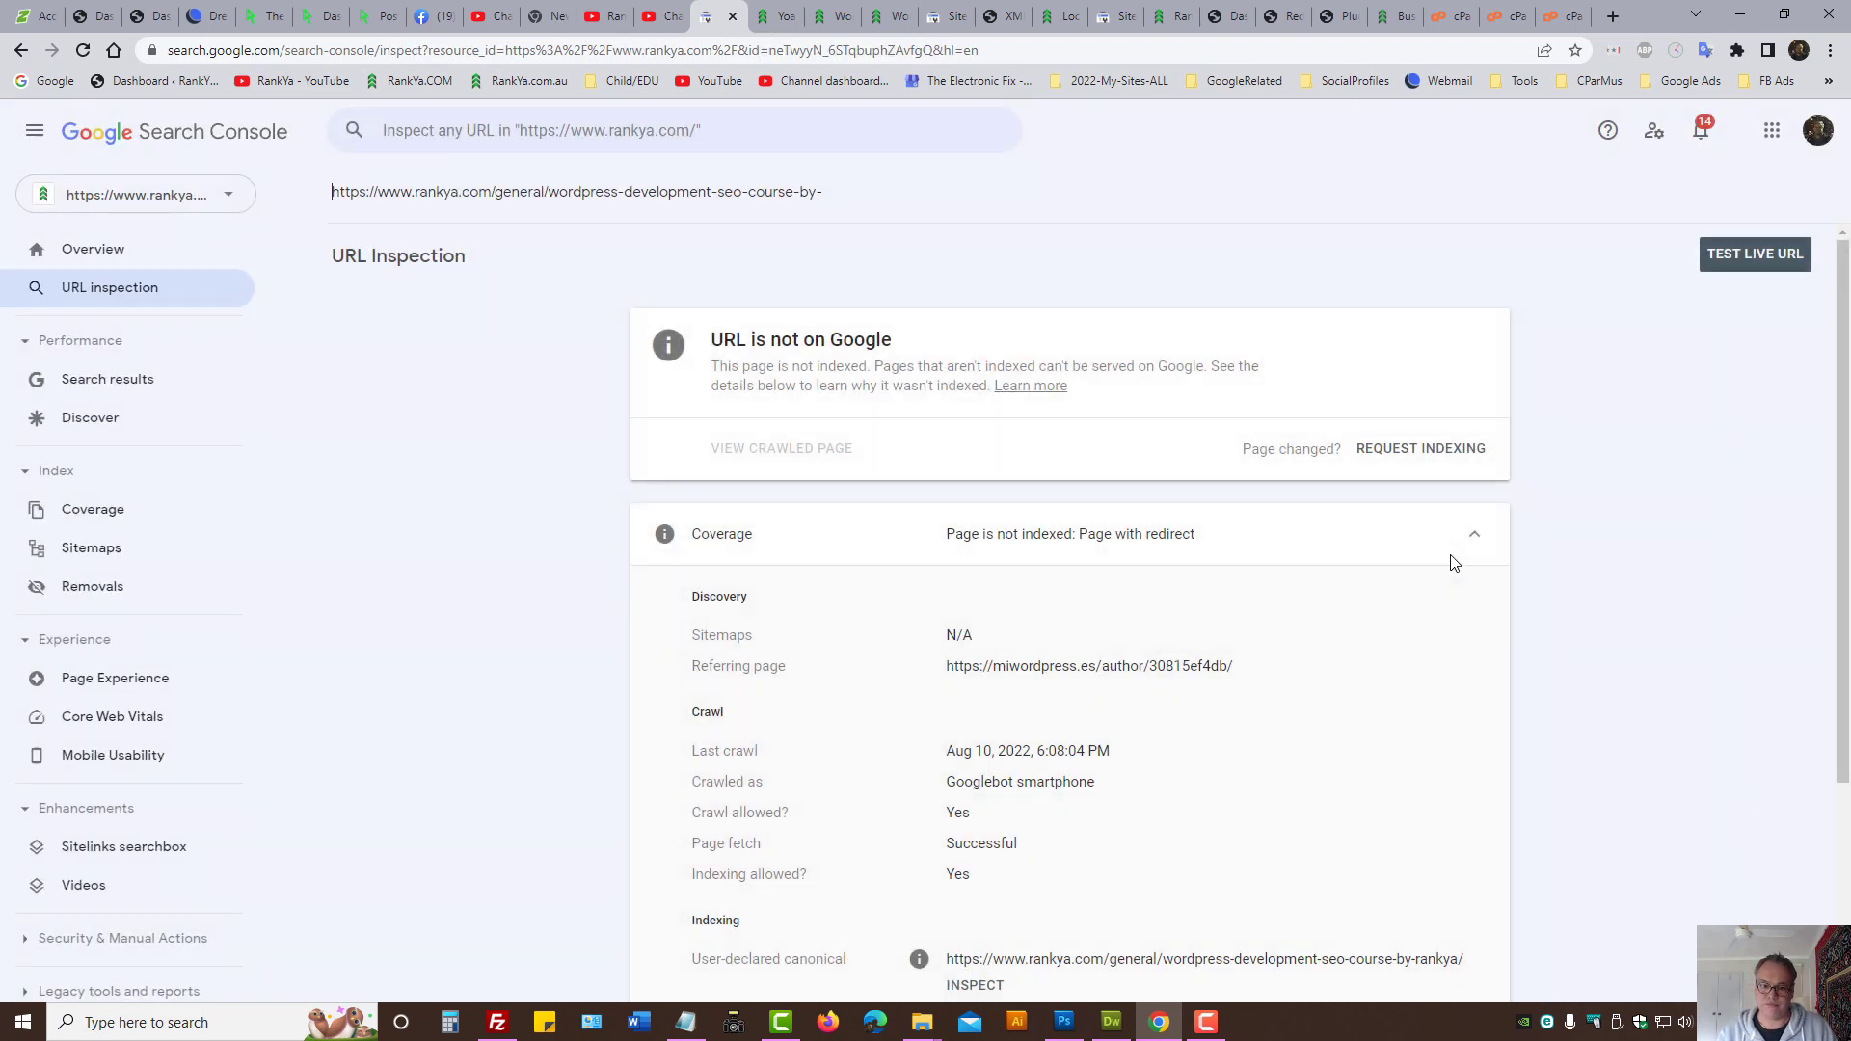
{"action": "left_click_drag", "start_coordinate": [711, 339], "coordinate": [875, 339]}
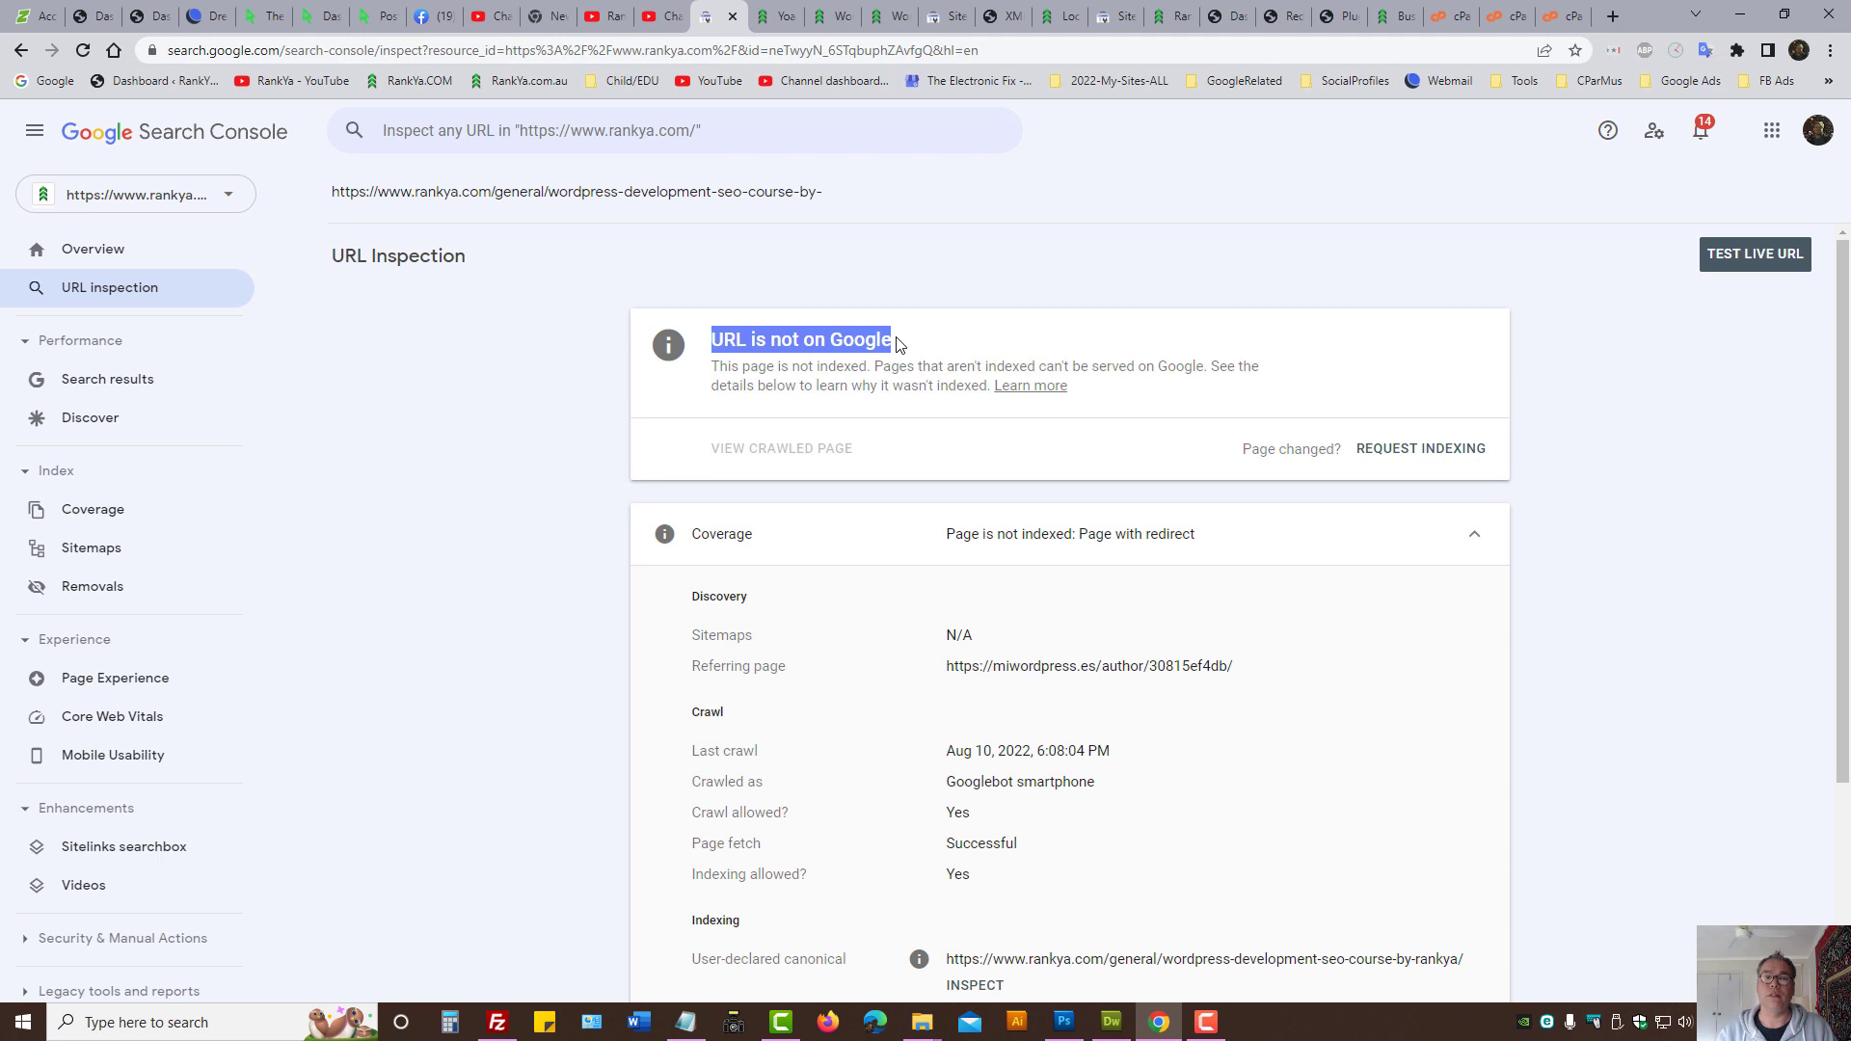
{"action": "mouse_move", "coordinate": [885, 333]}
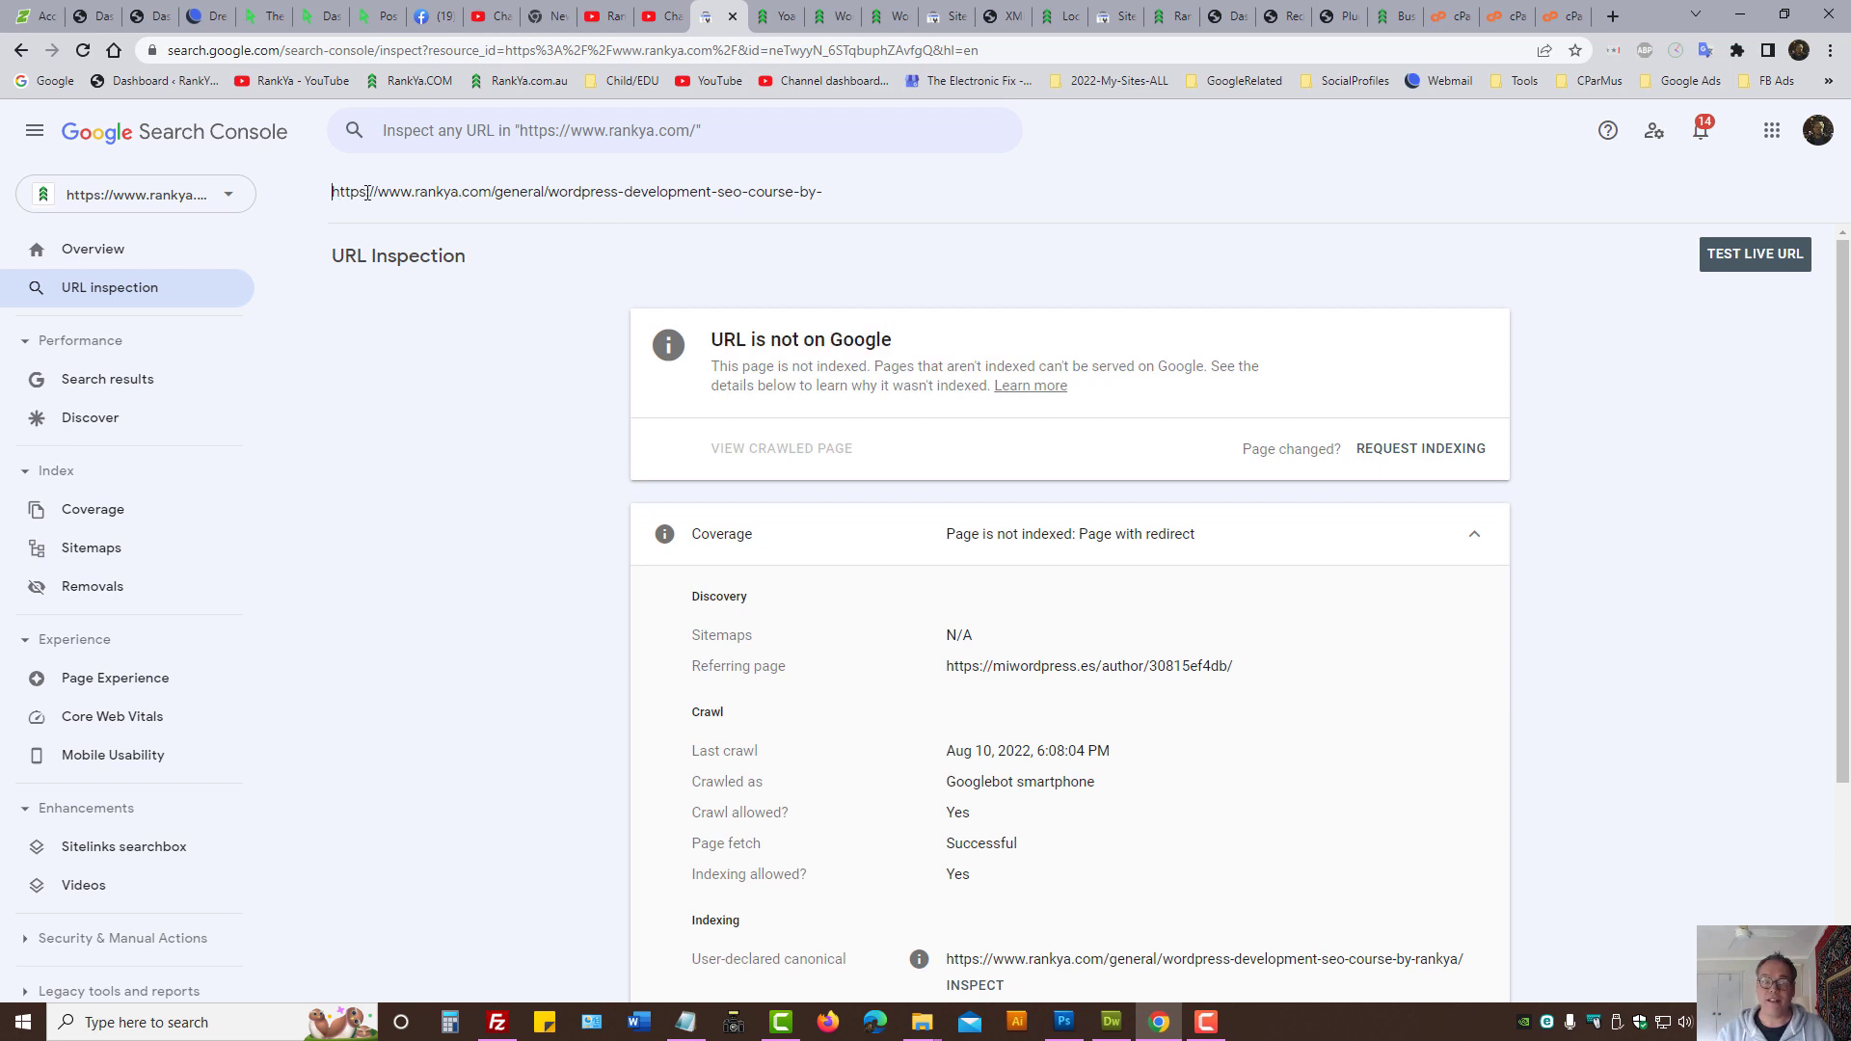
Step: Visit the inspected course URL in a new tab, then start a new URL inspection for its redirect target
{"action": "triple_click", "coordinate": [575, 190]}
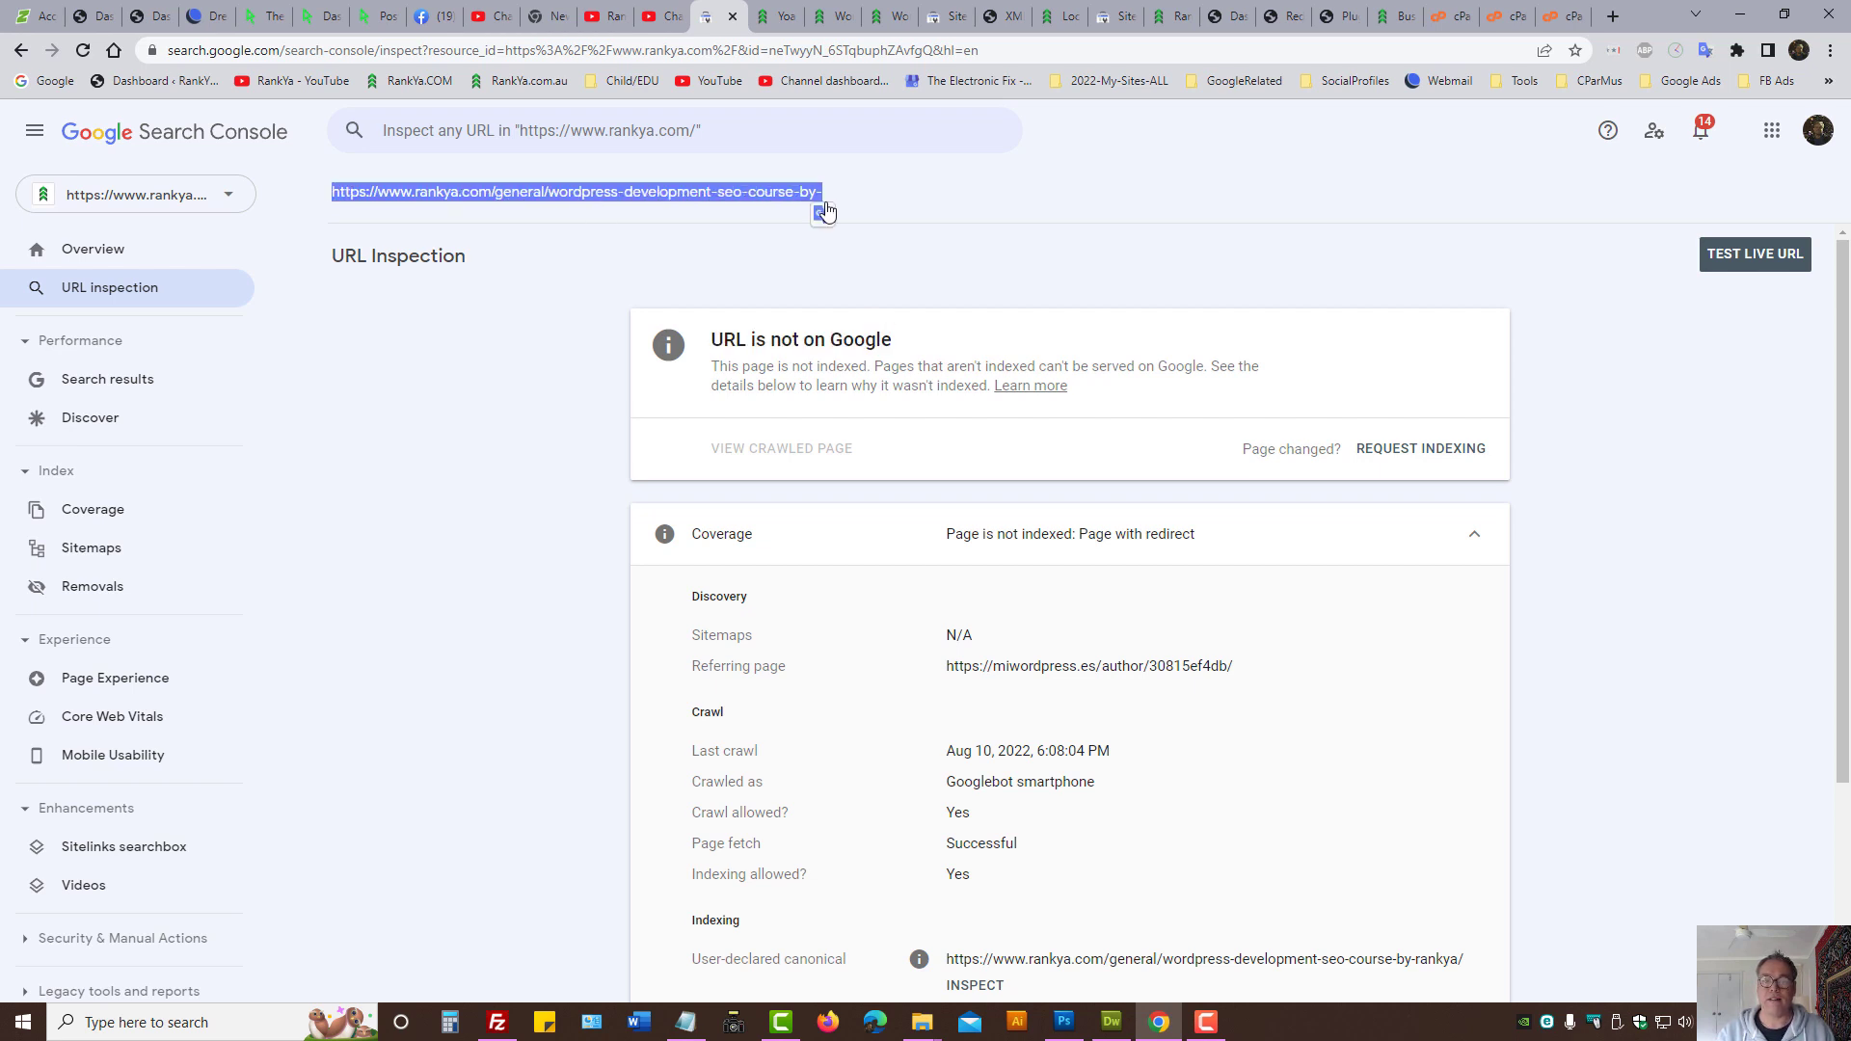
{"action": "mouse_move", "coordinate": [877, 216]}
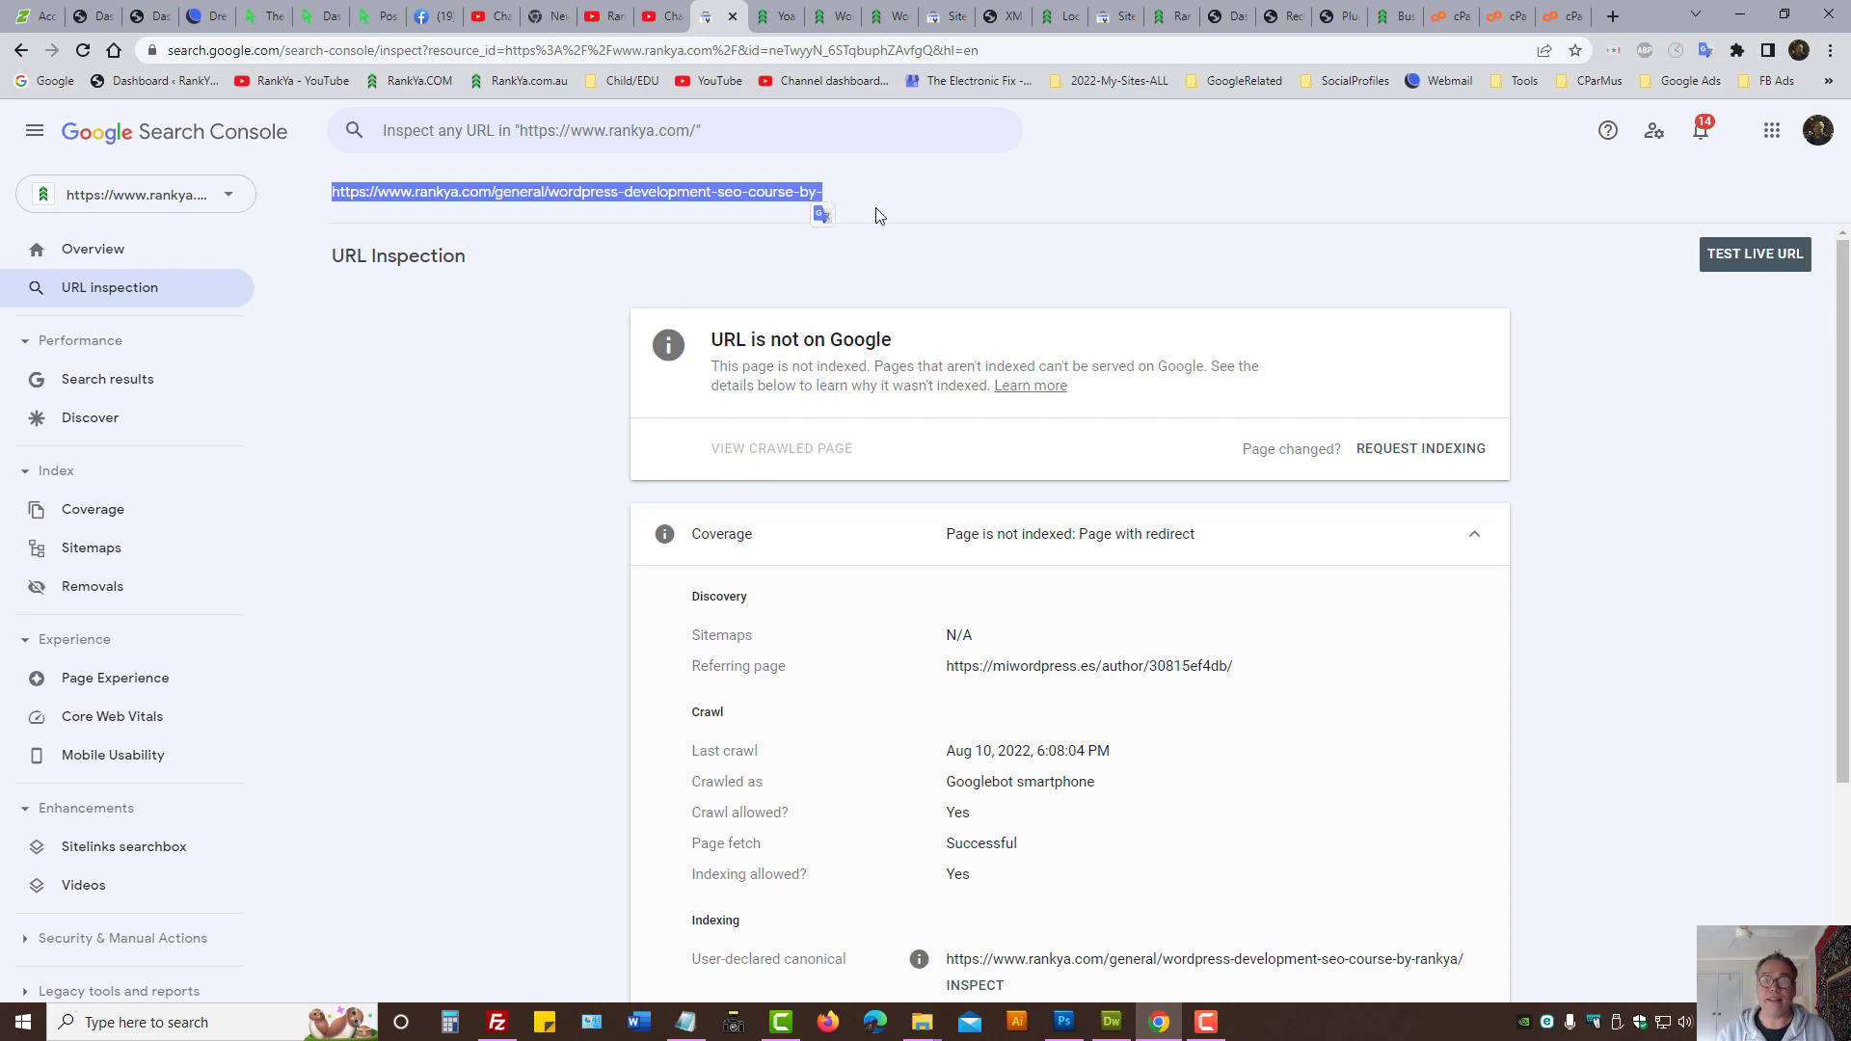
{"action": "right_click", "coordinate": [574, 190]}
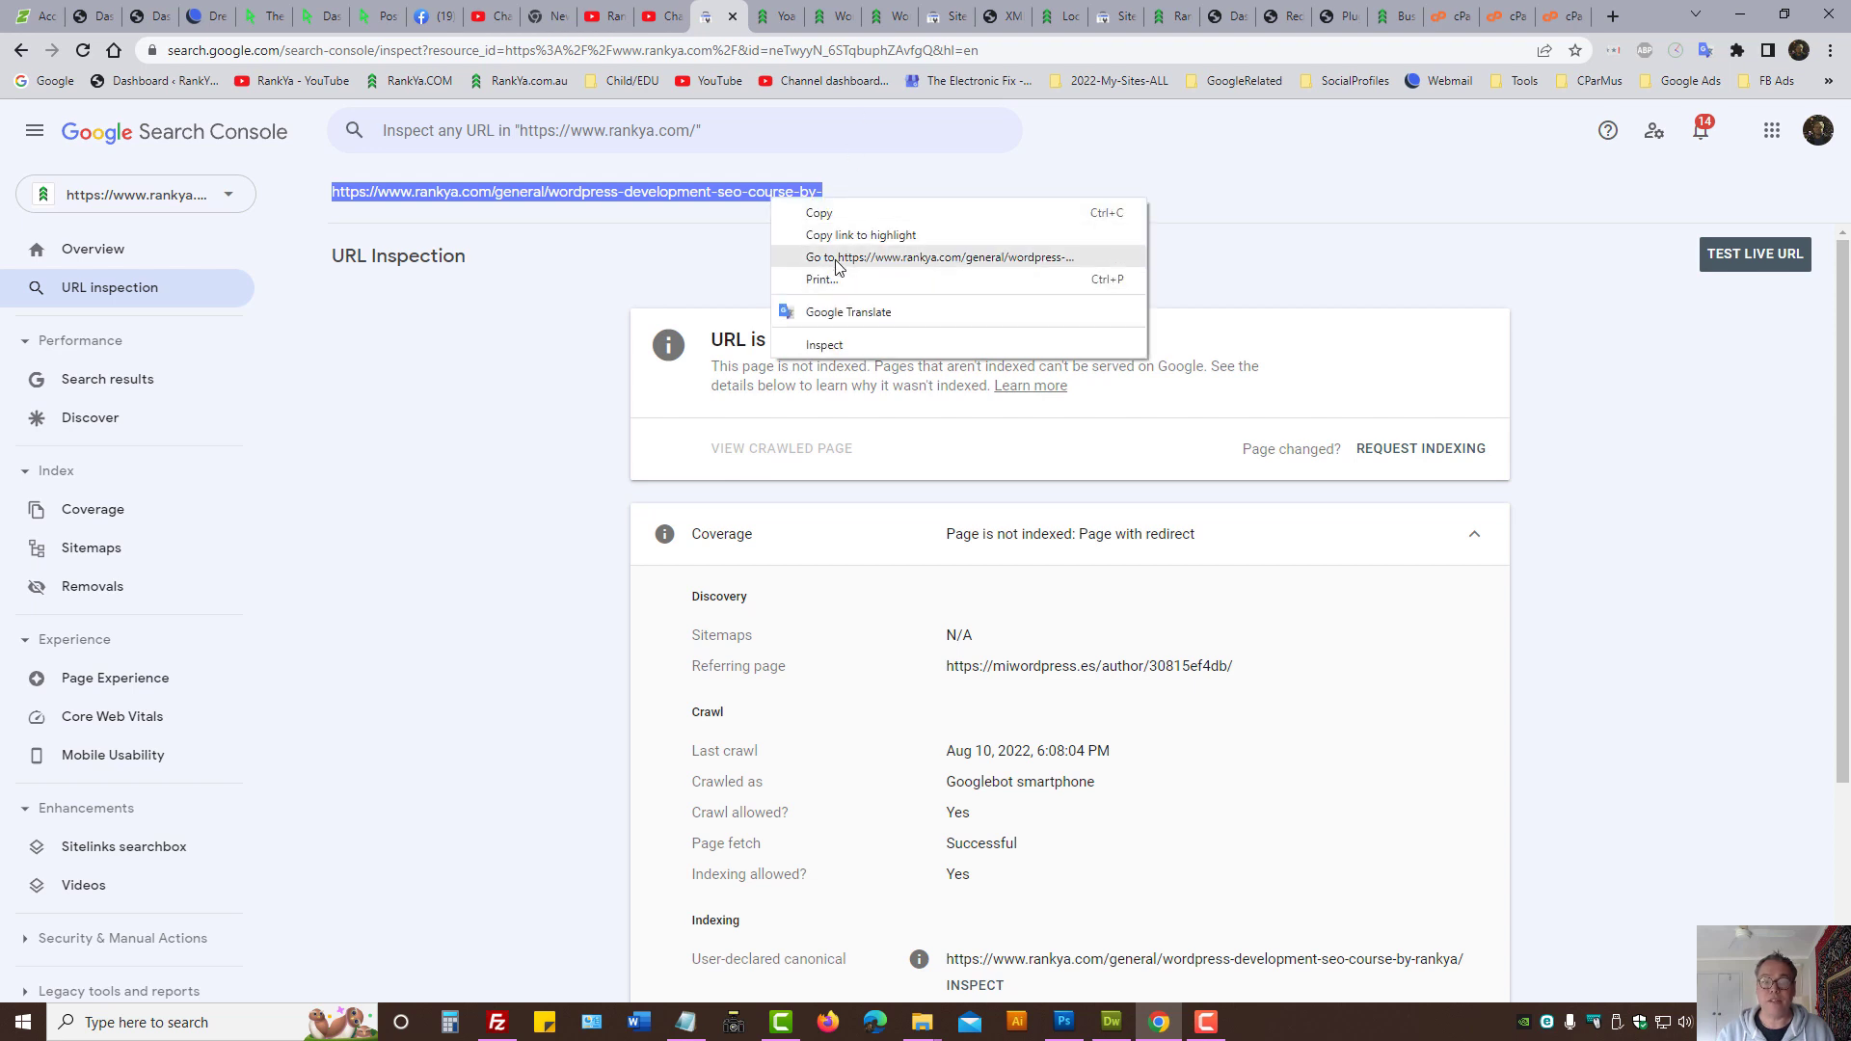
{"action": "left_click", "coordinate": [943, 257]}
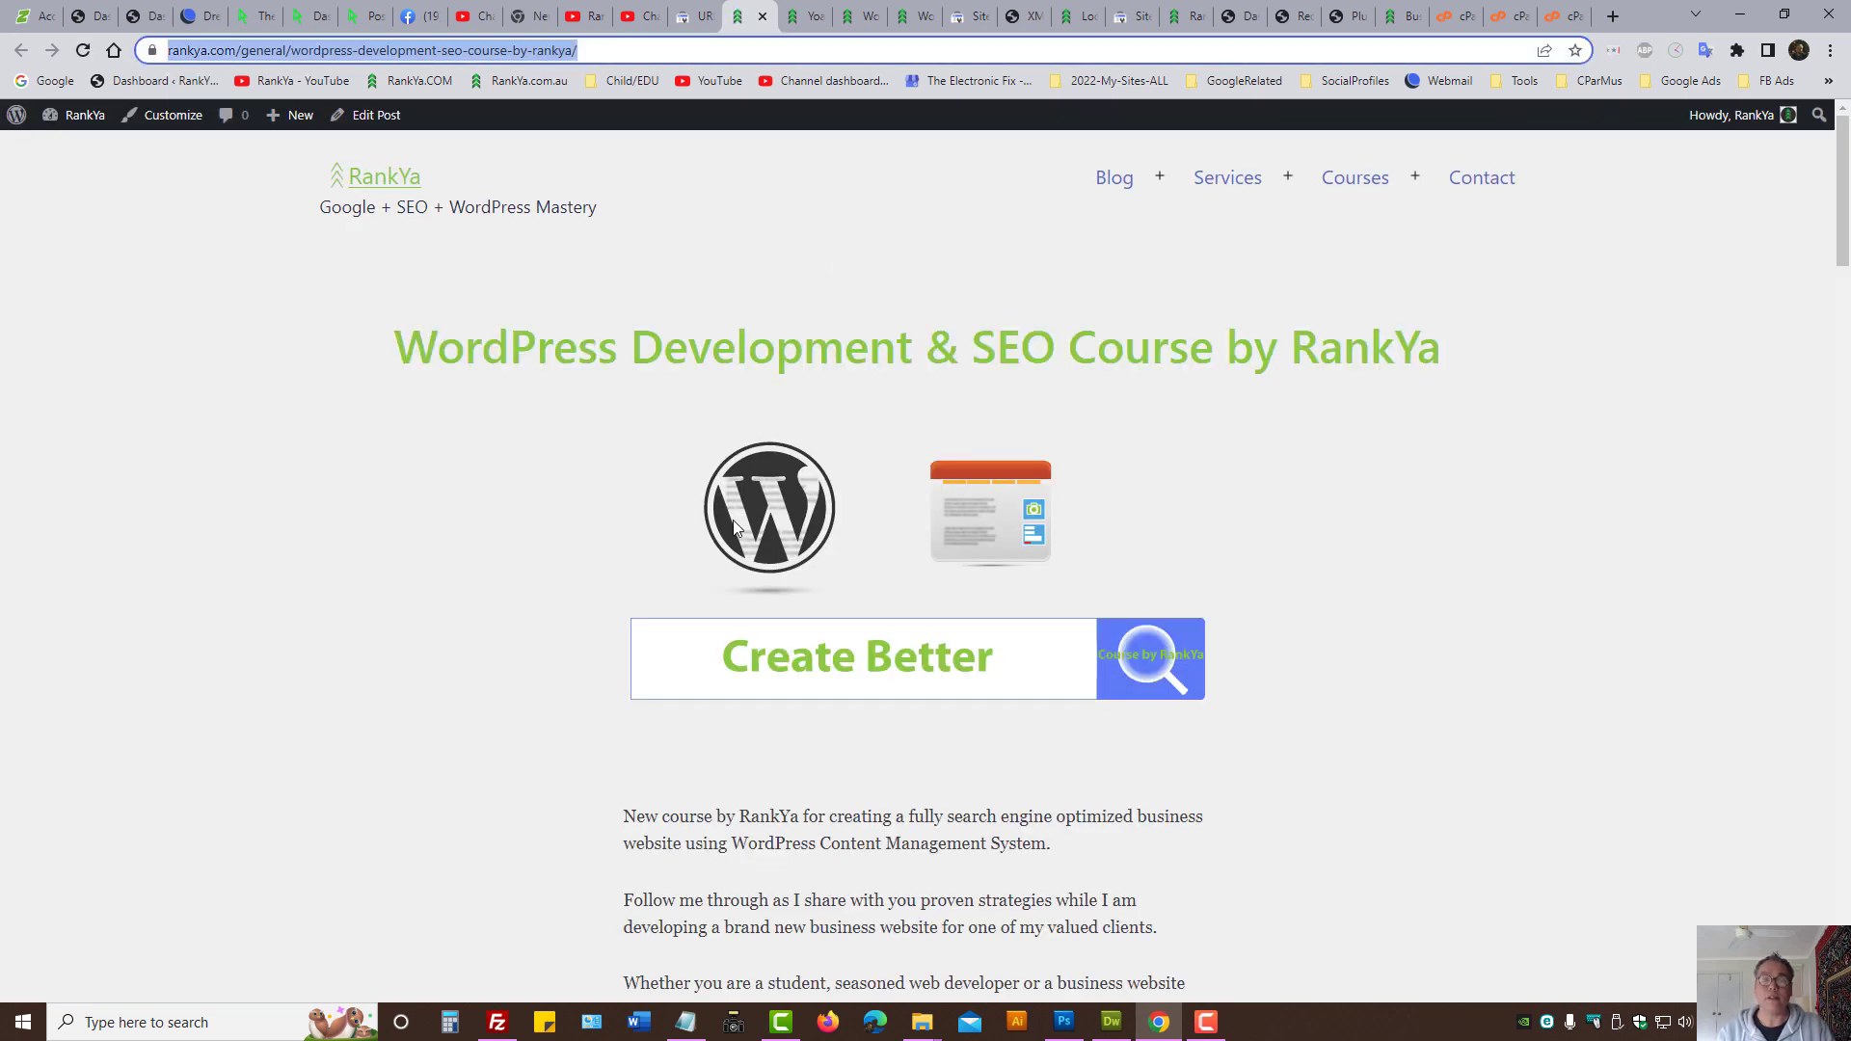
{"action": "left_click", "coordinate": [696, 15]}
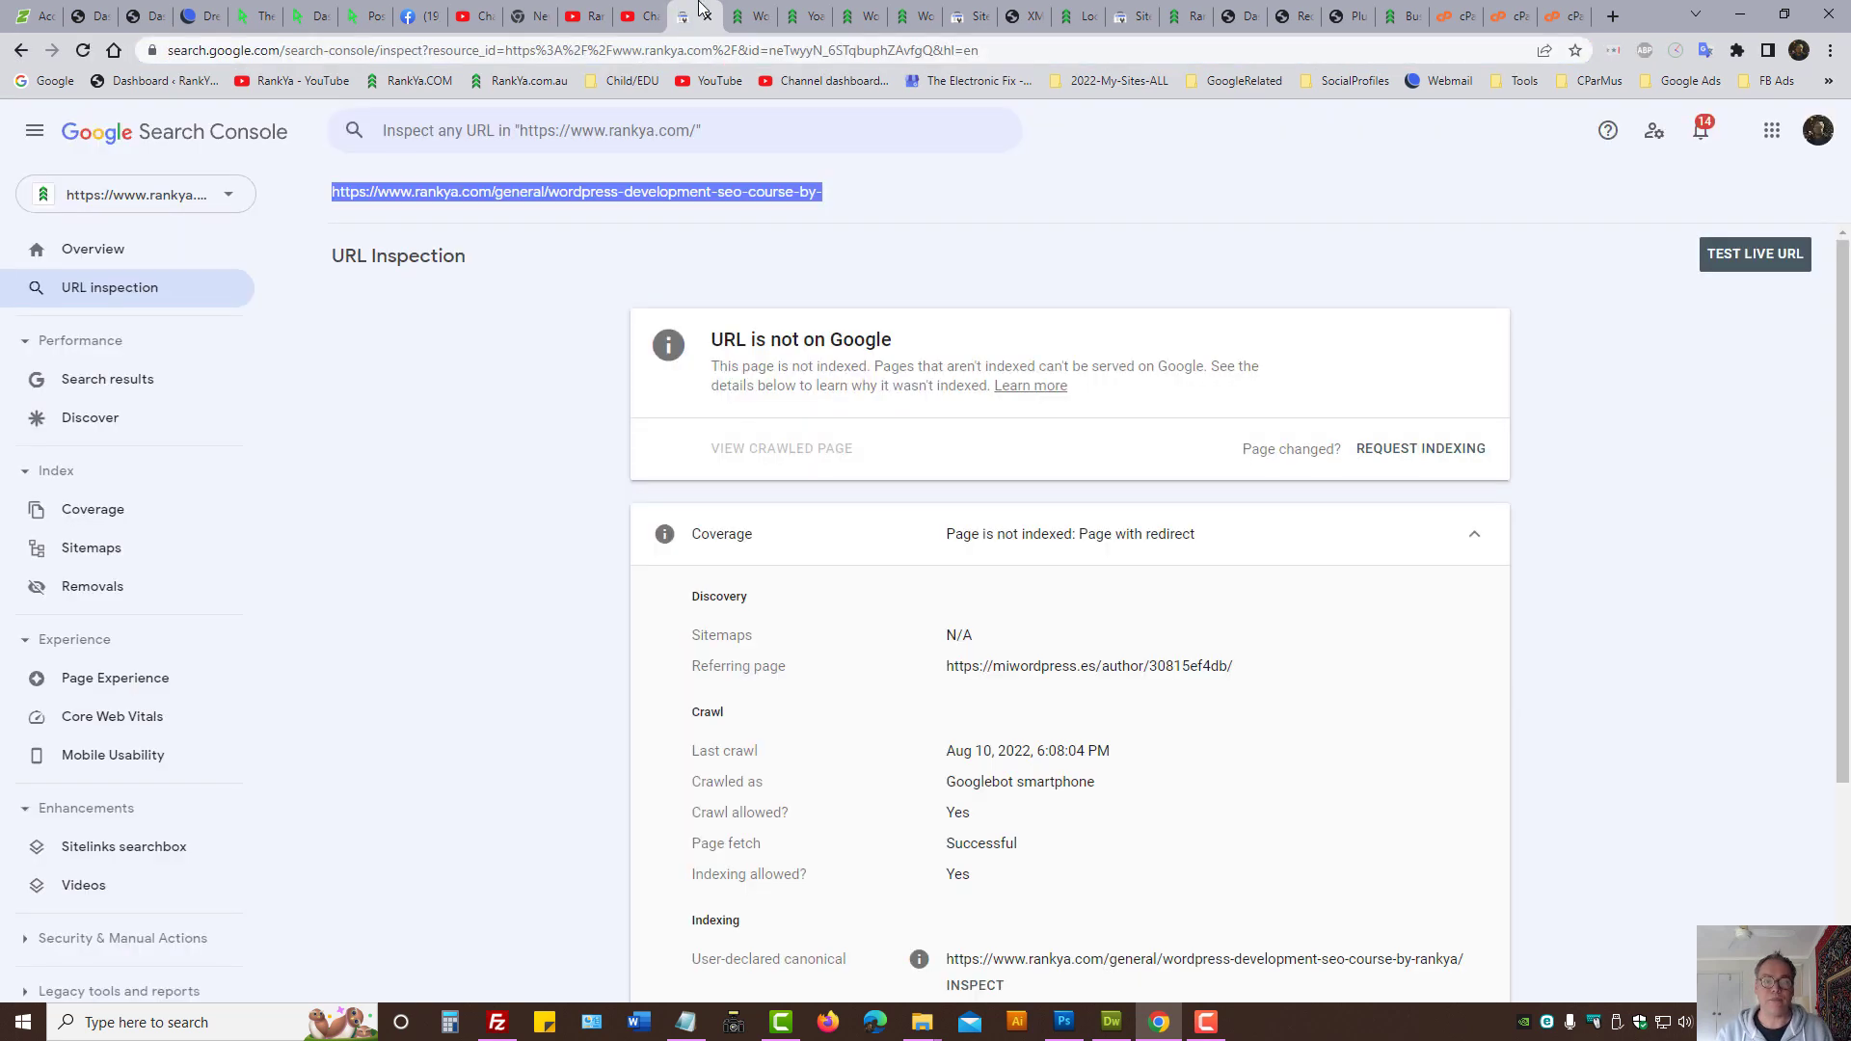
{"action": "left_click", "coordinate": [673, 129]}
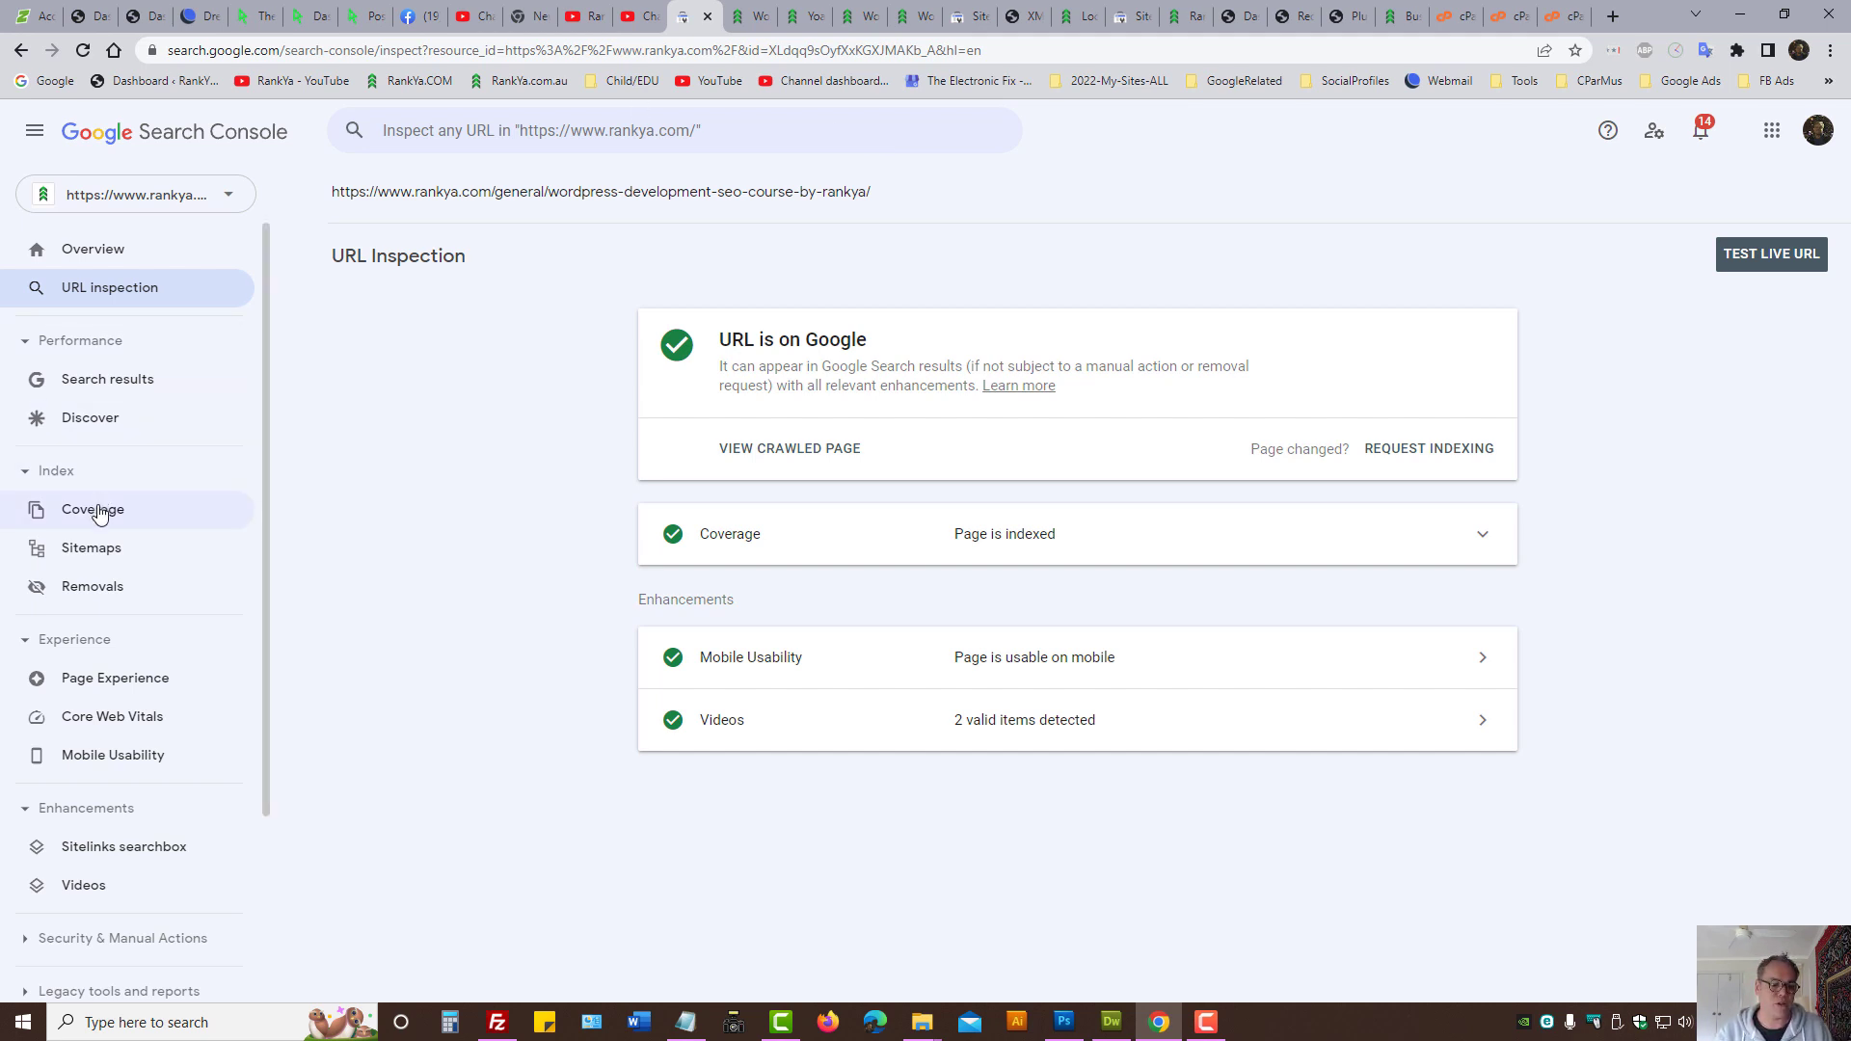
Step: Open Coverage > Page with redirect and scroll down to its example URLs
{"action": "left_click", "coordinate": [93, 509]}
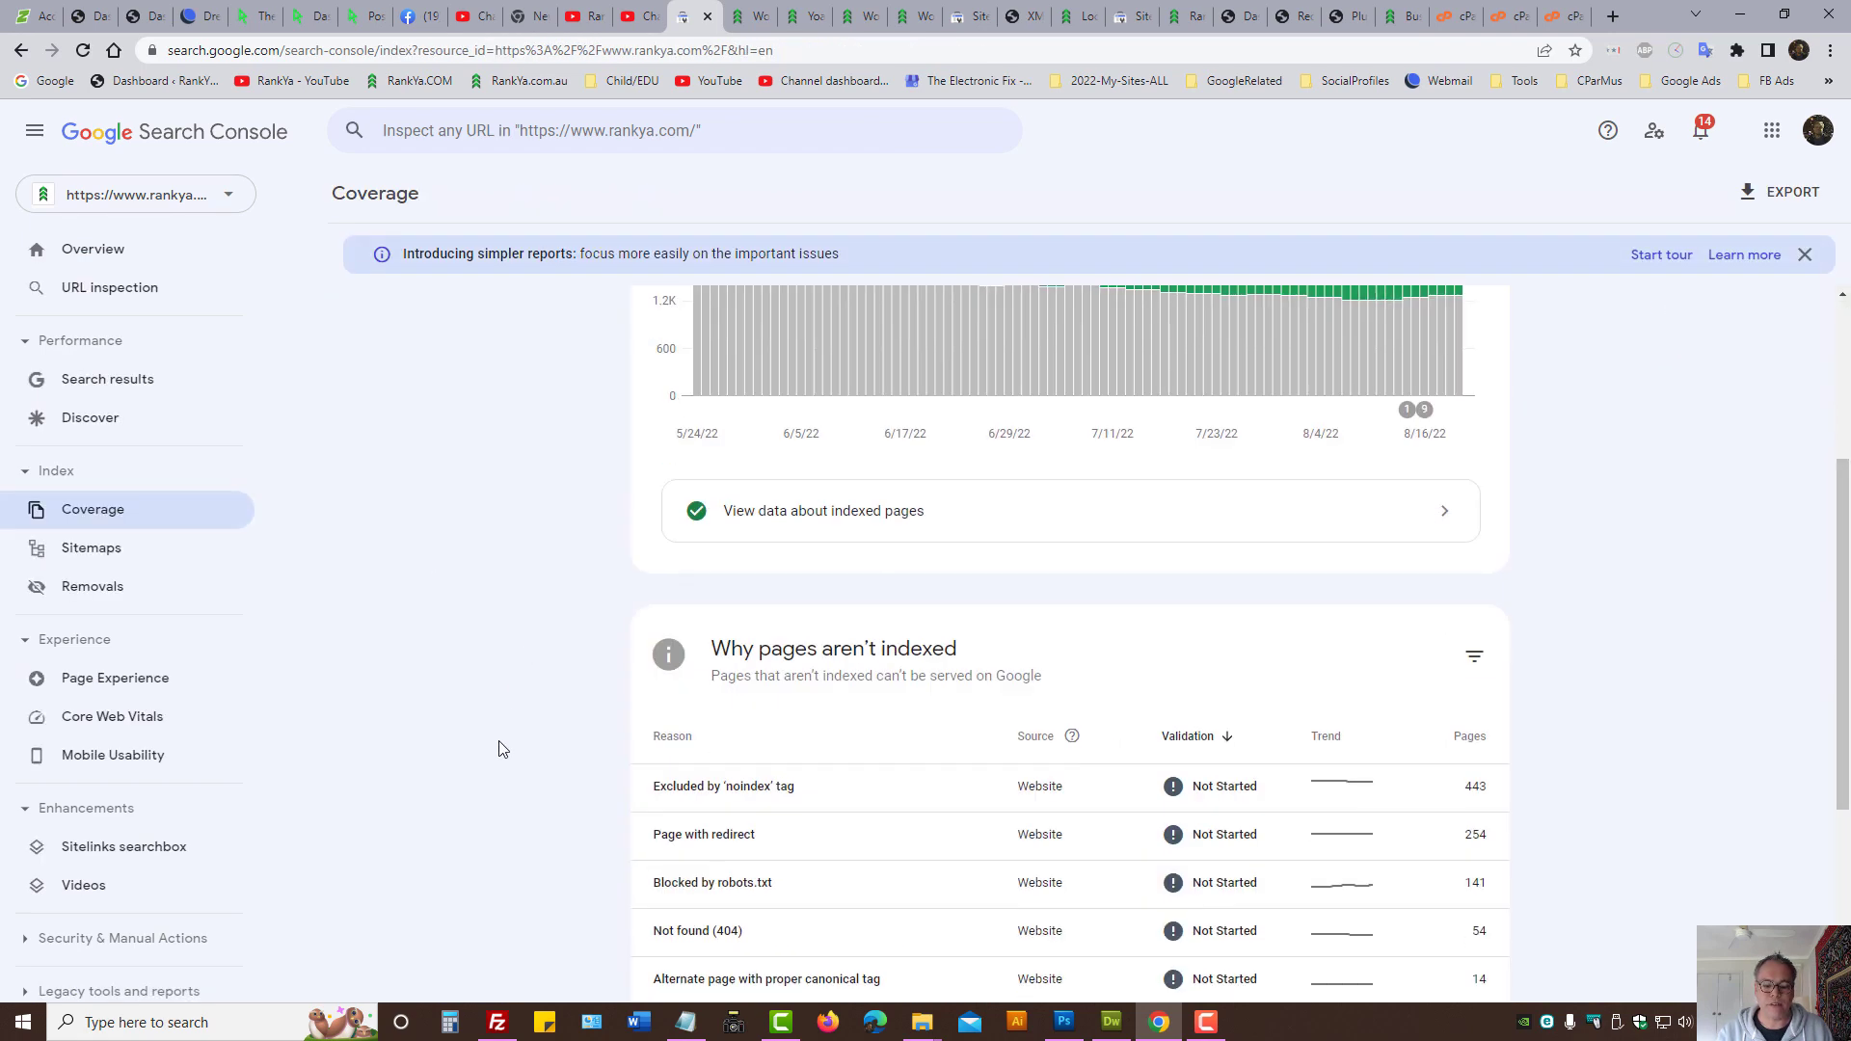
{"action": "left_click", "coordinate": [703, 835]}
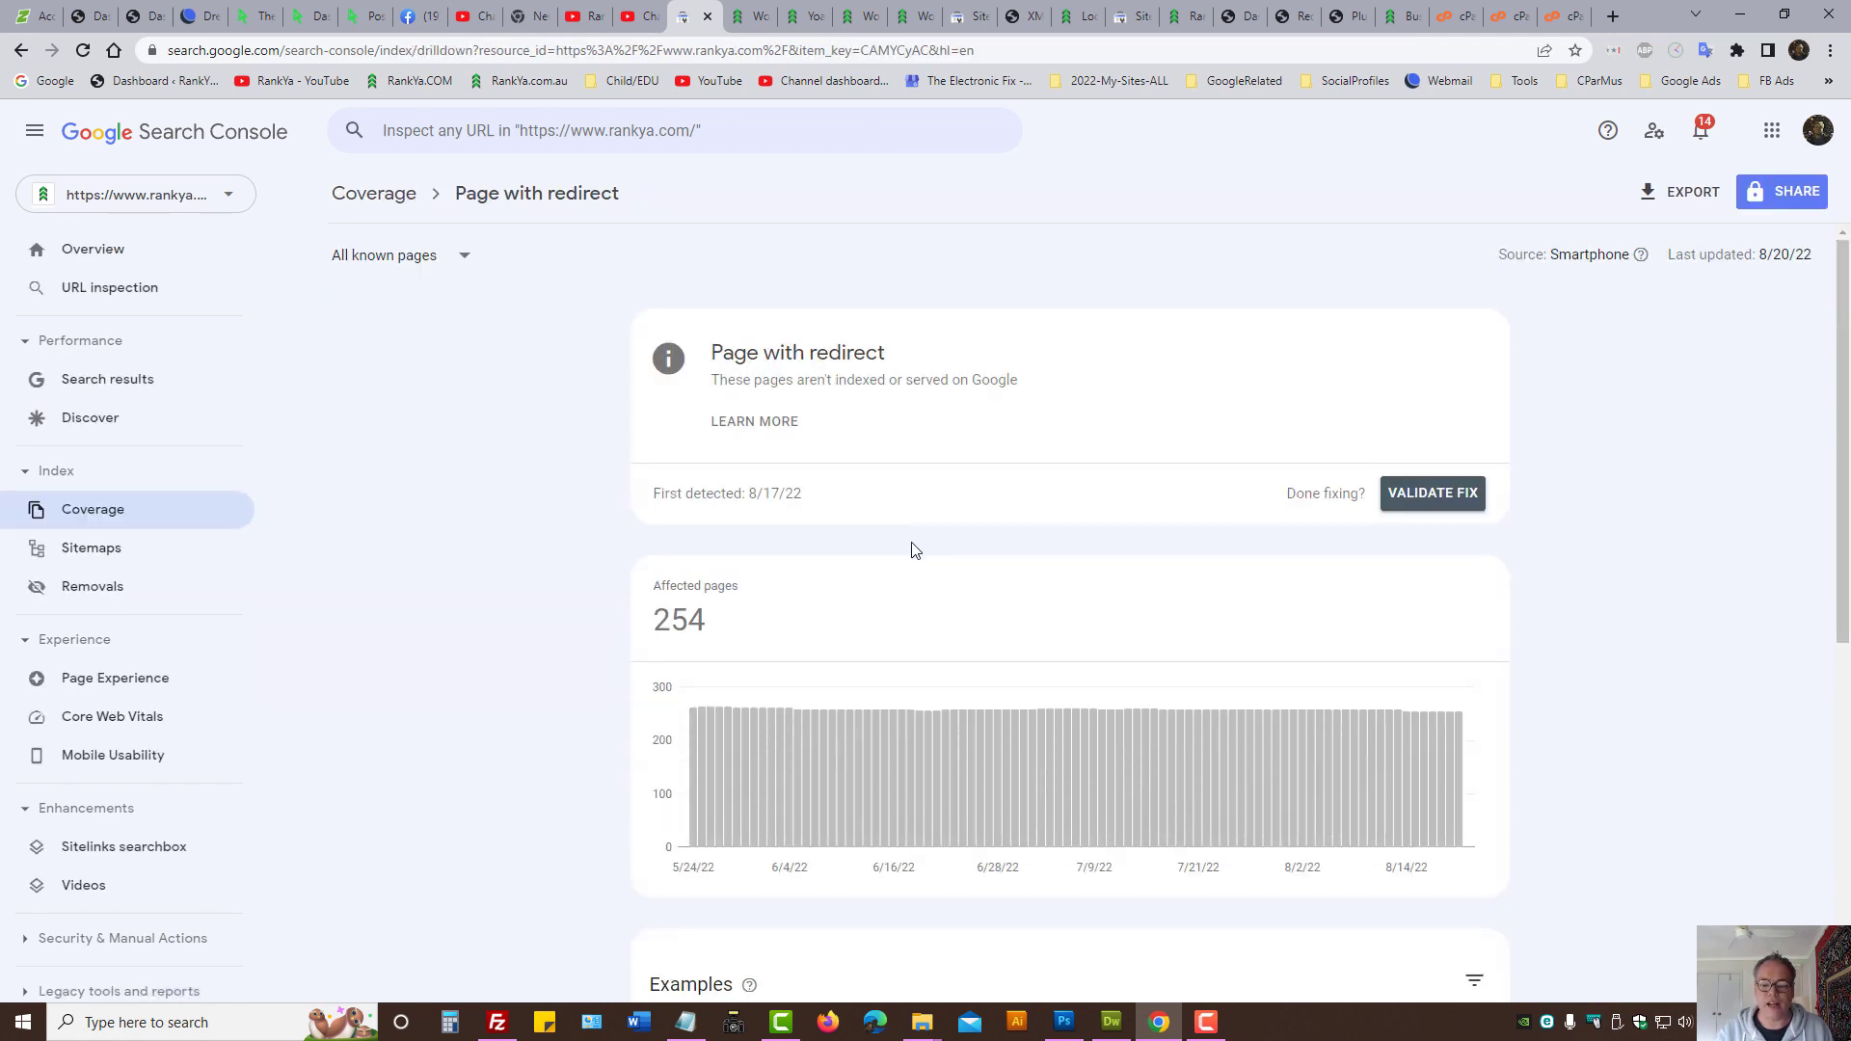
{"action": "scroll", "scroll_direction": "down", "scroll_amount": 3}
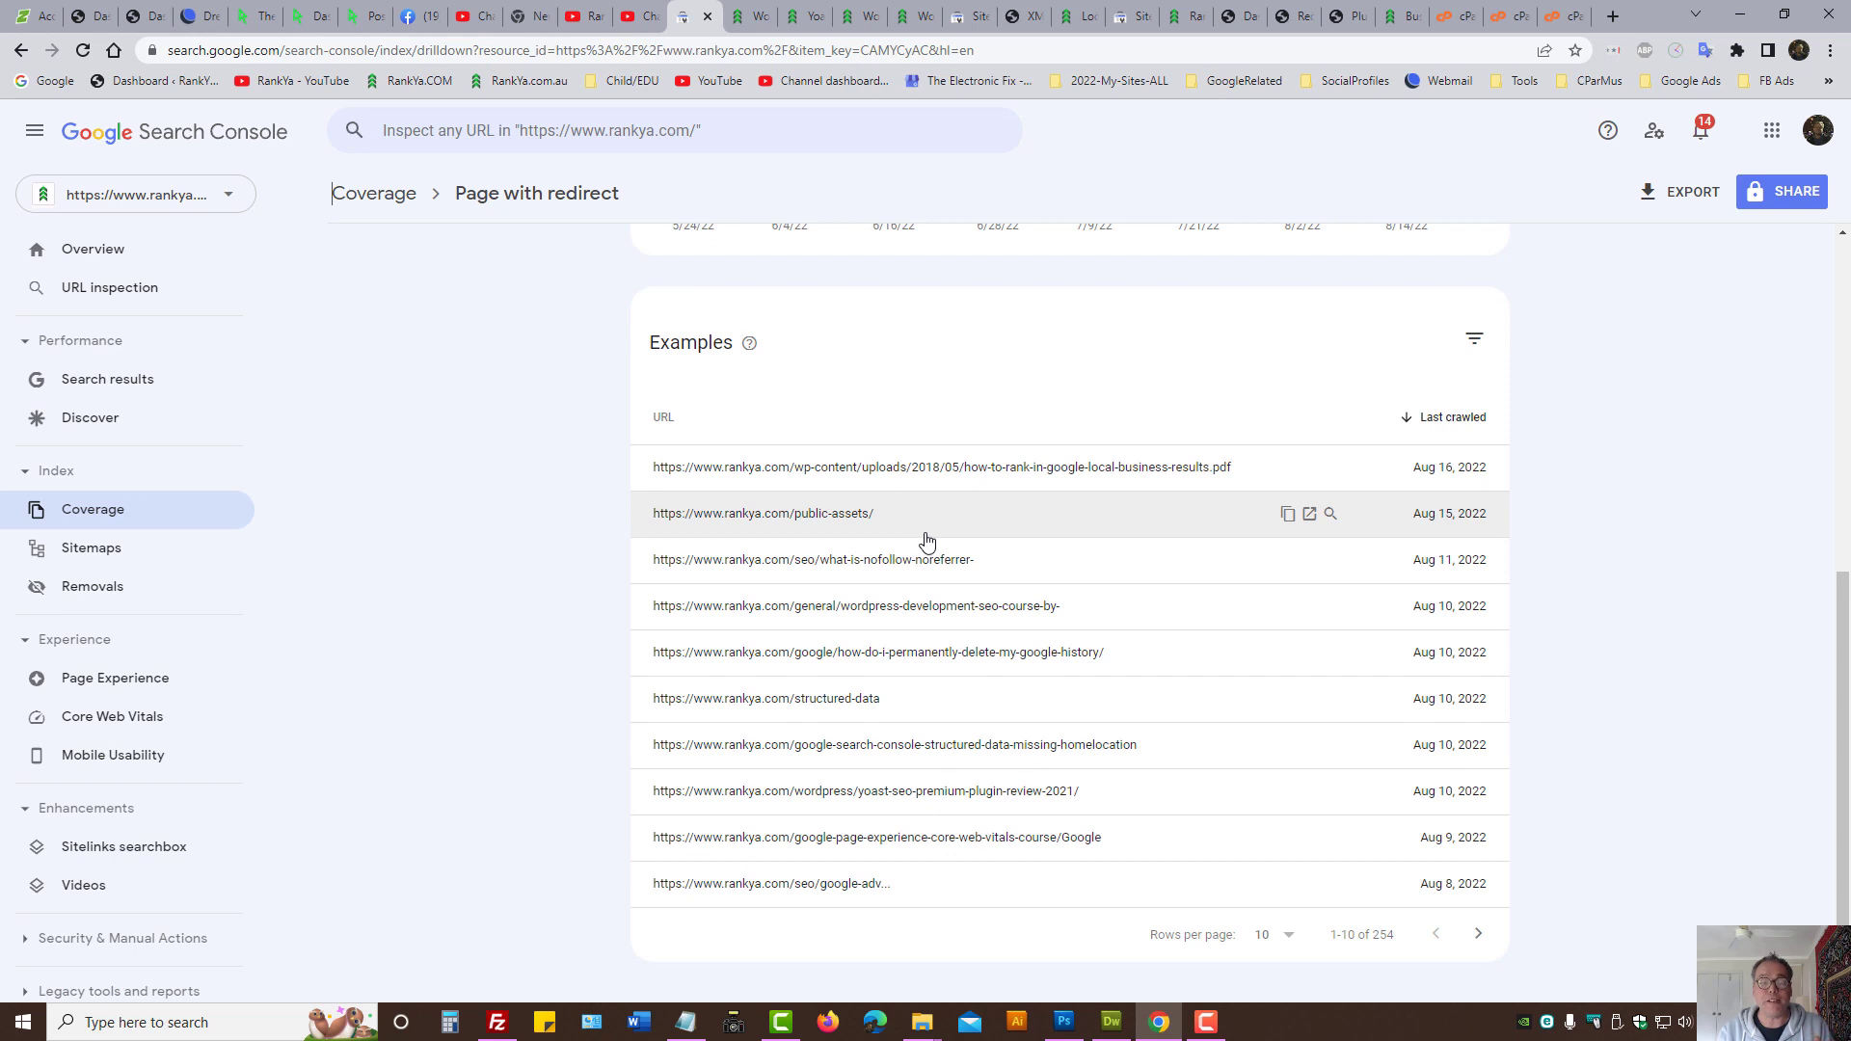
{"action": "scroll", "scroll_direction": "down", "scroll_amount": 3}
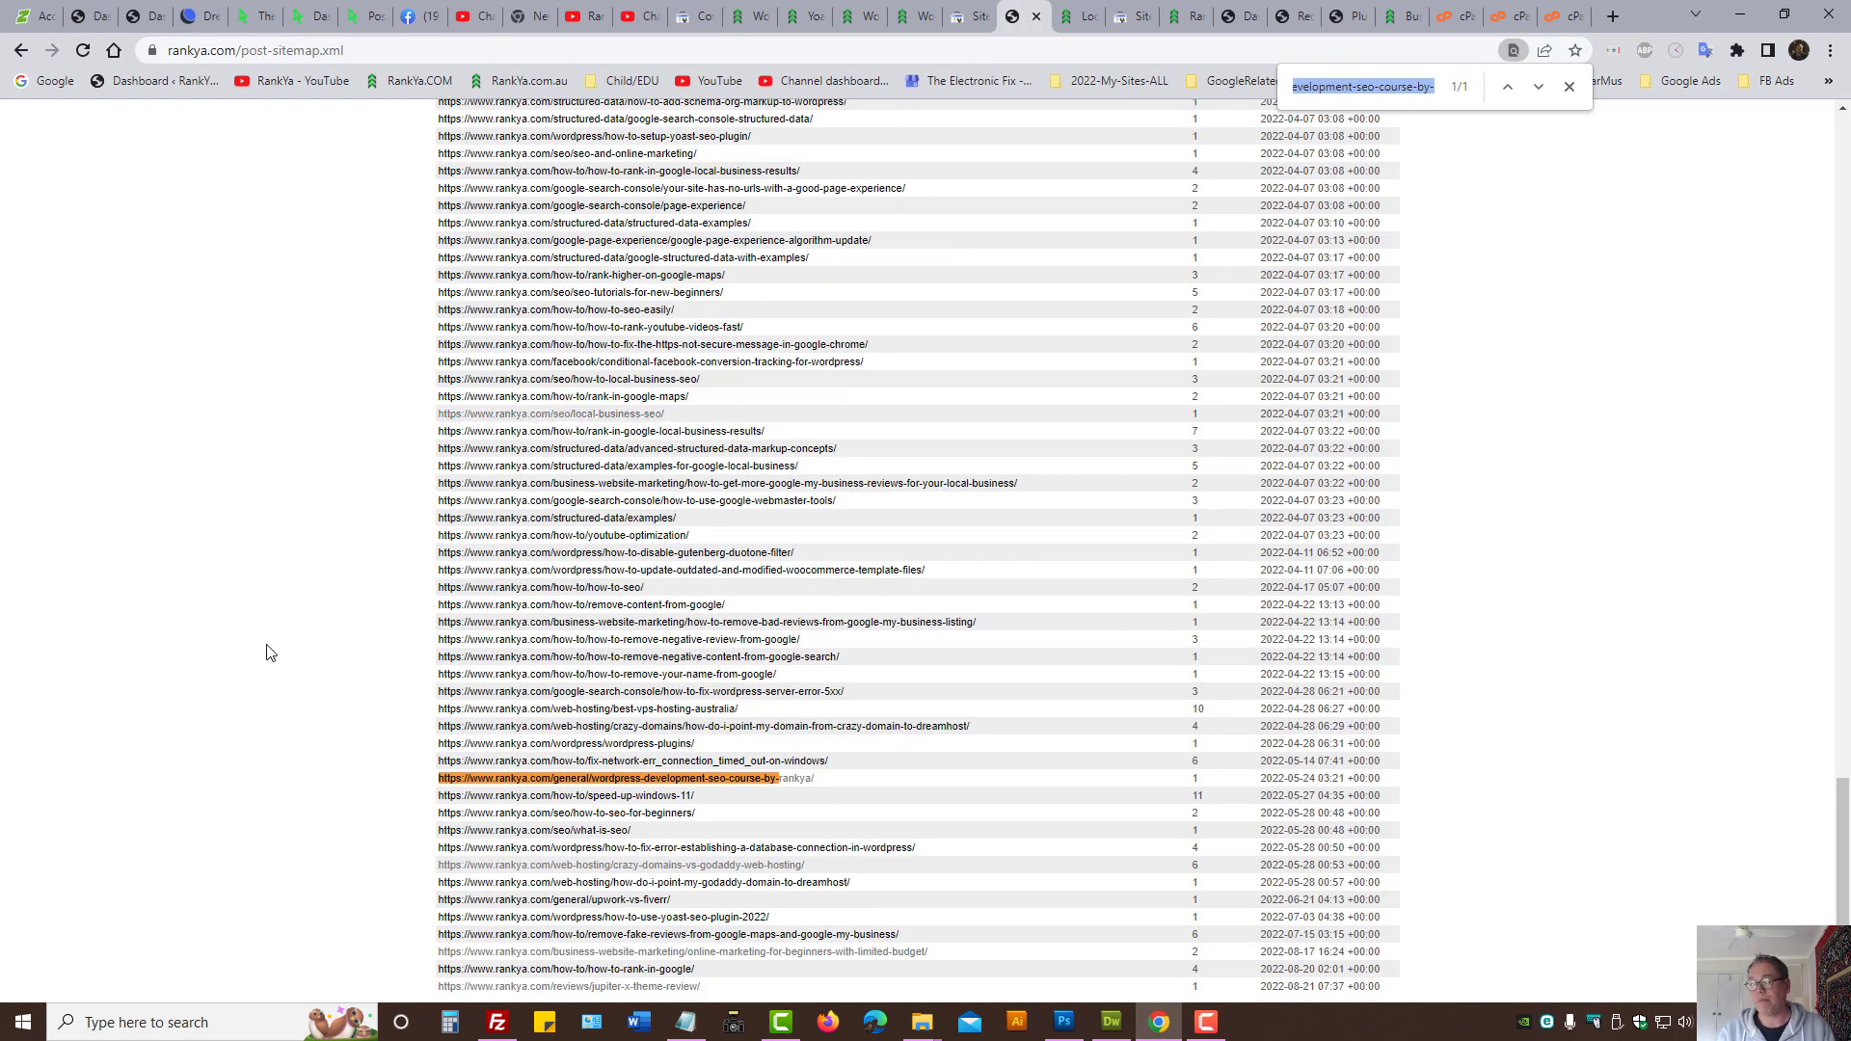
Step: Switch to the wp-admin tab showing the WordPress dashboard
{"action": "left_click", "coordinate": [607, 776]}
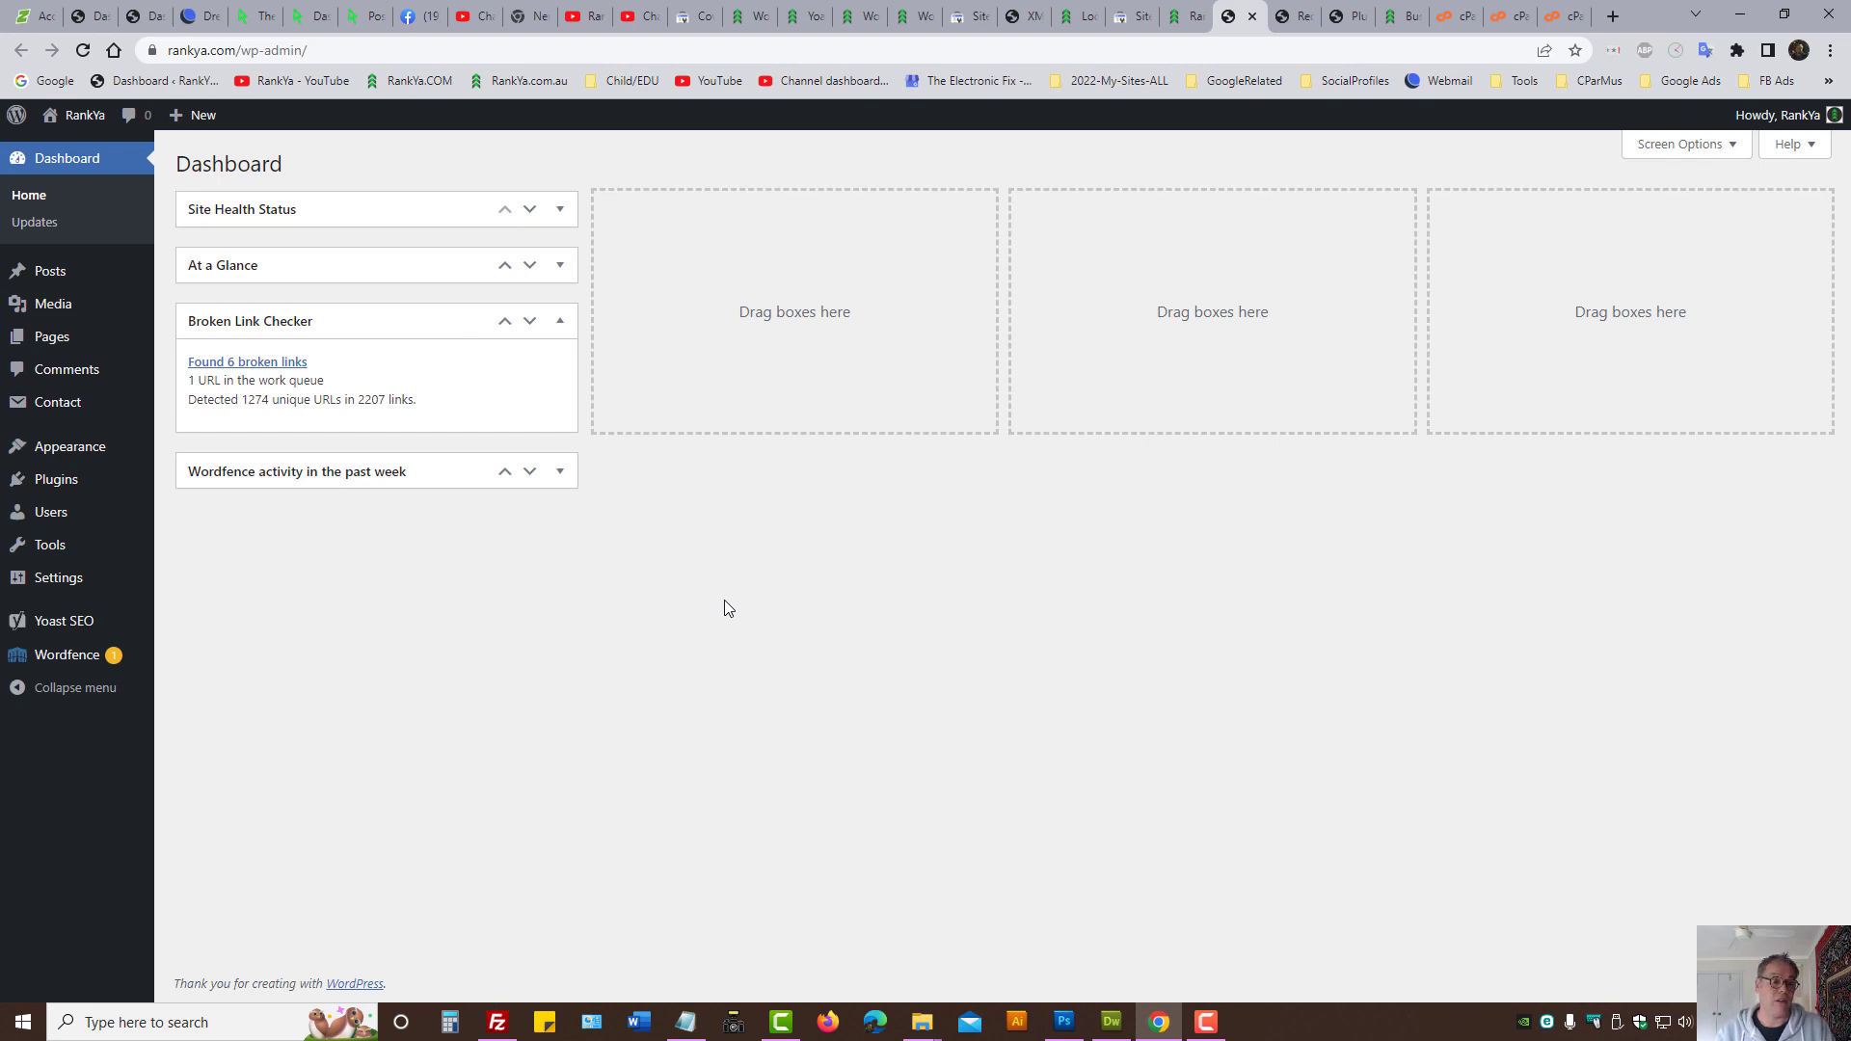
{"action": "mouse_move", "coordinate": [501, 648]}
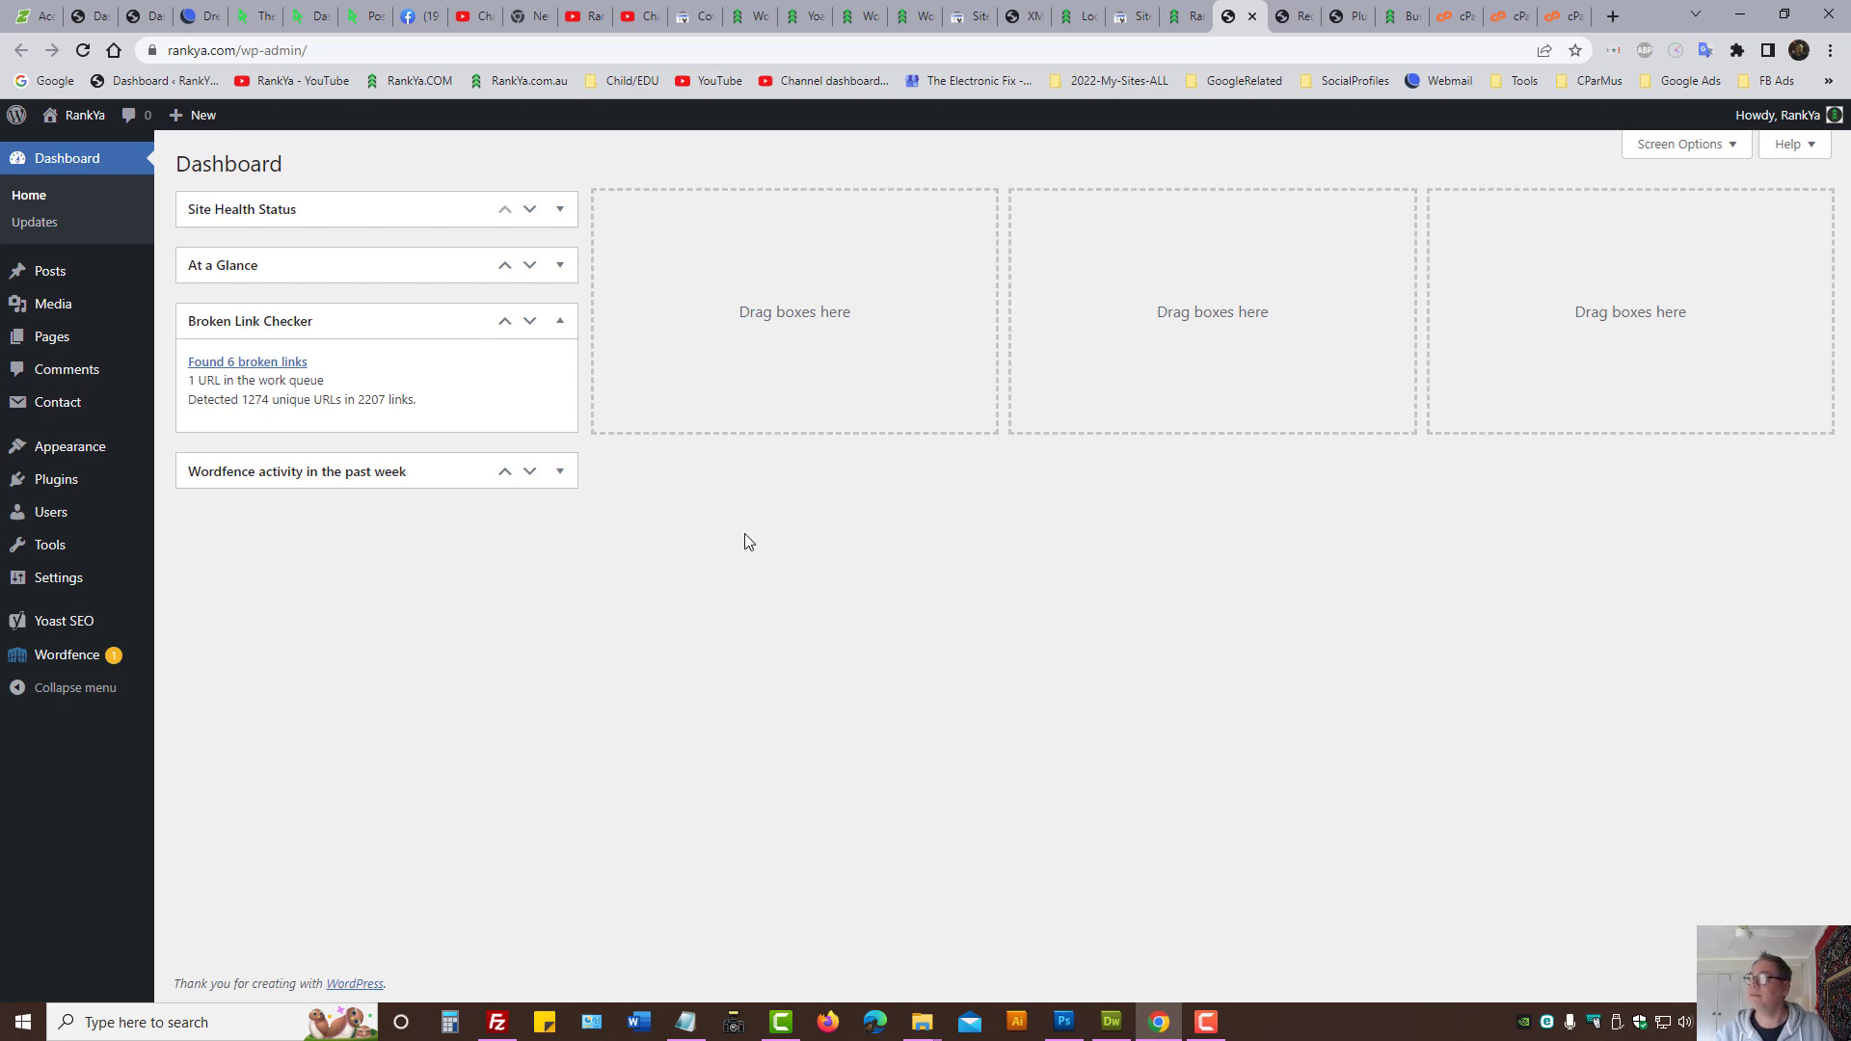
{"action": "mouse_move", "coordinate": [813, 536]}
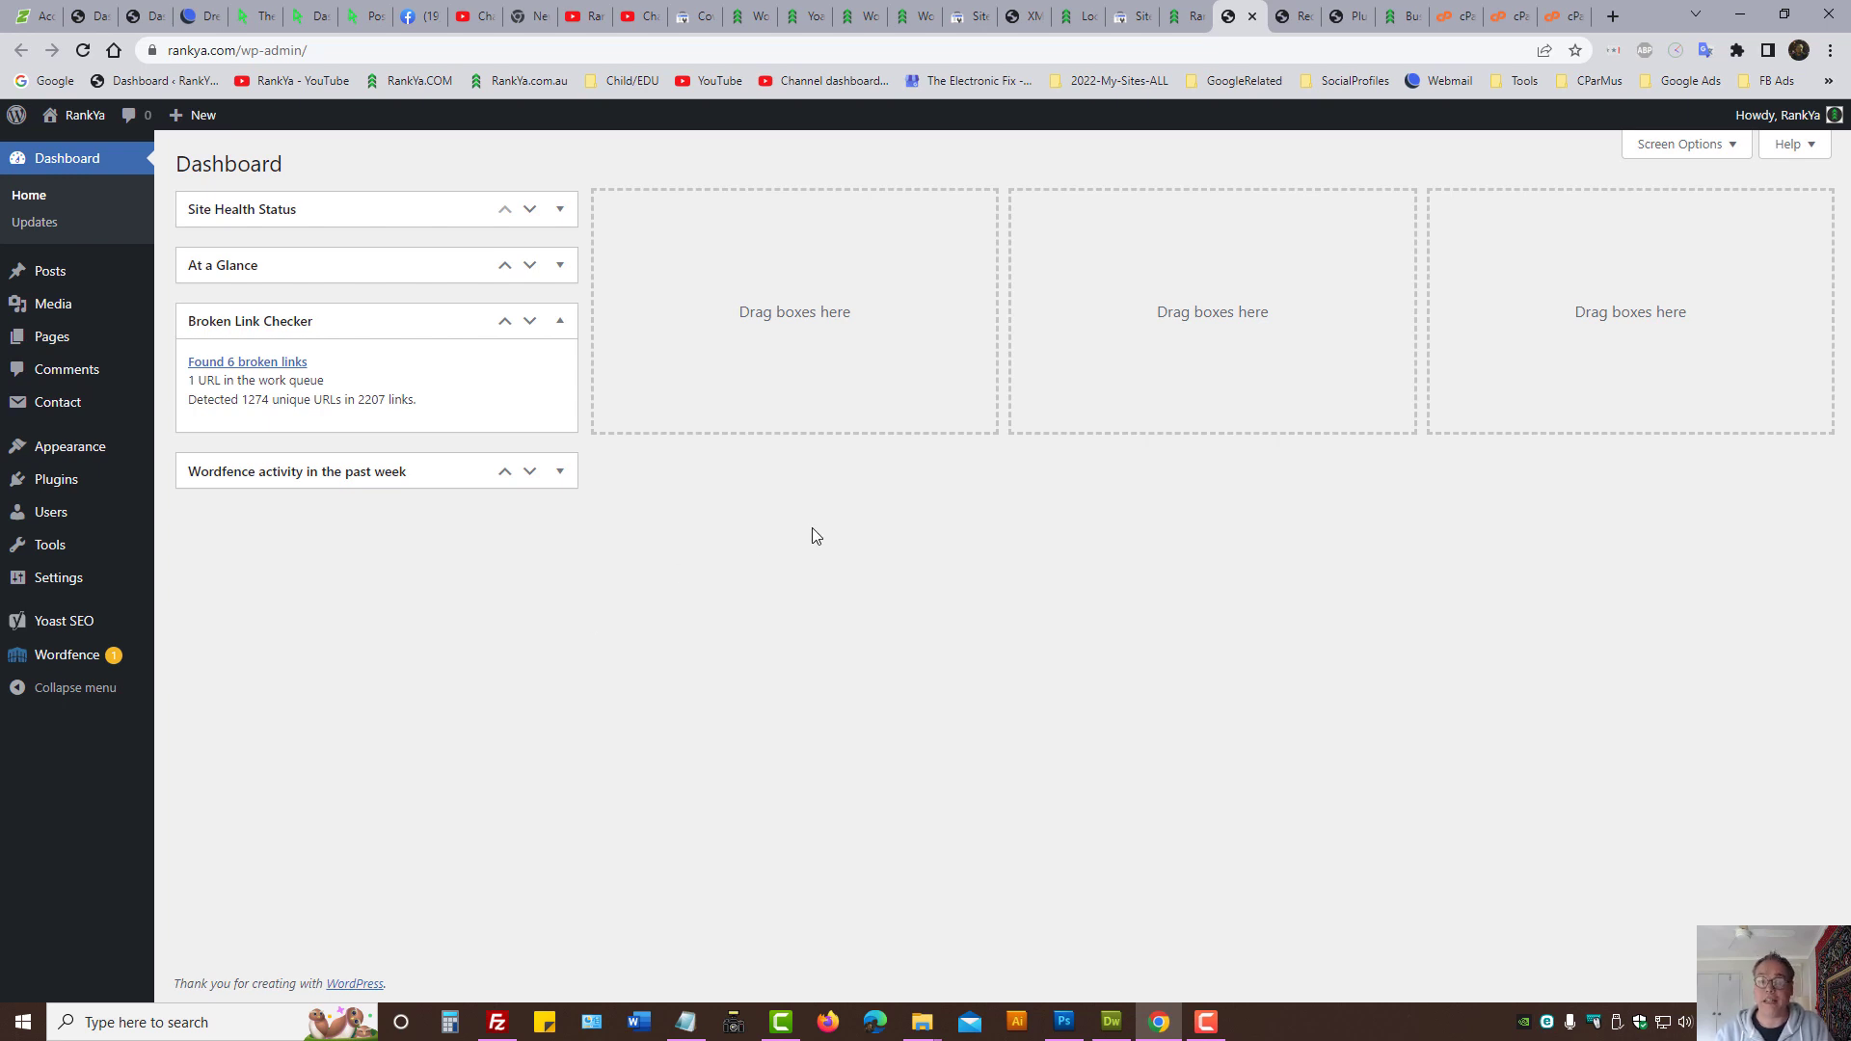
{"action": "mouse_move", "coordinate": [1309, 378]}
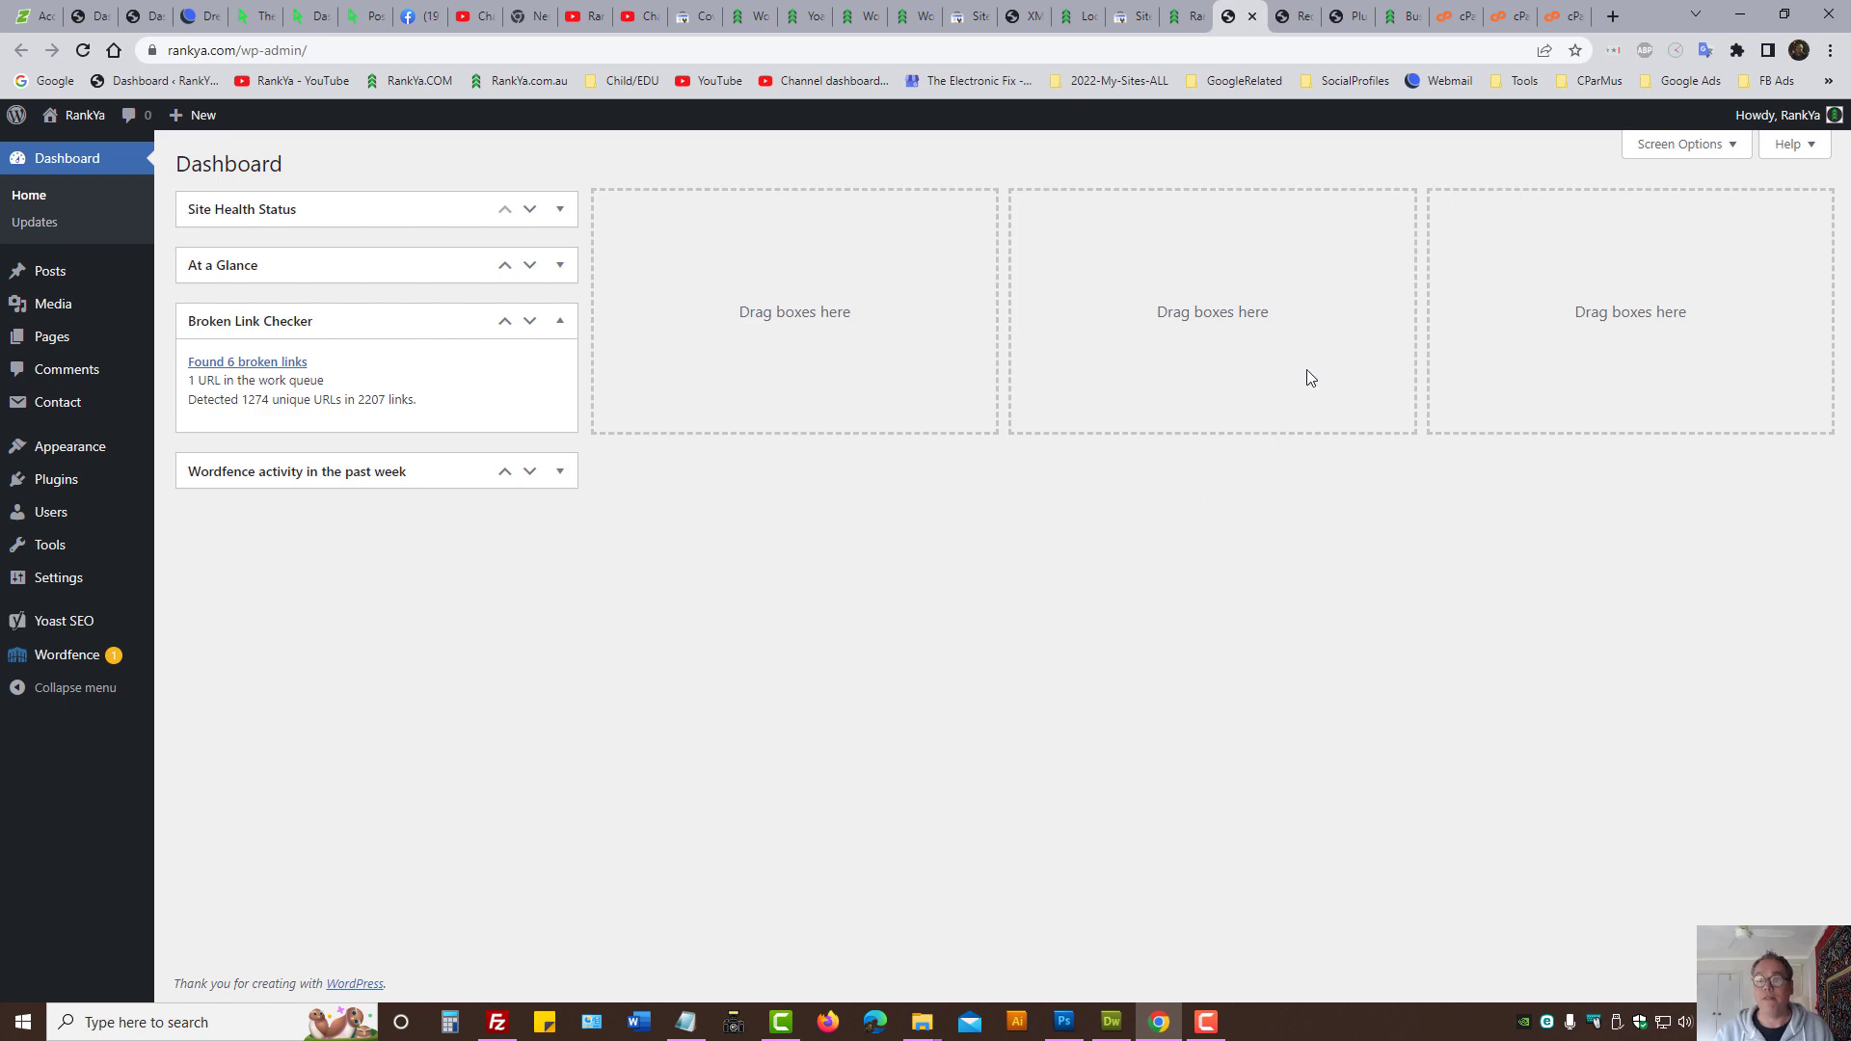
{"action": "mouse_move", "coordinate": [1297, 6]}
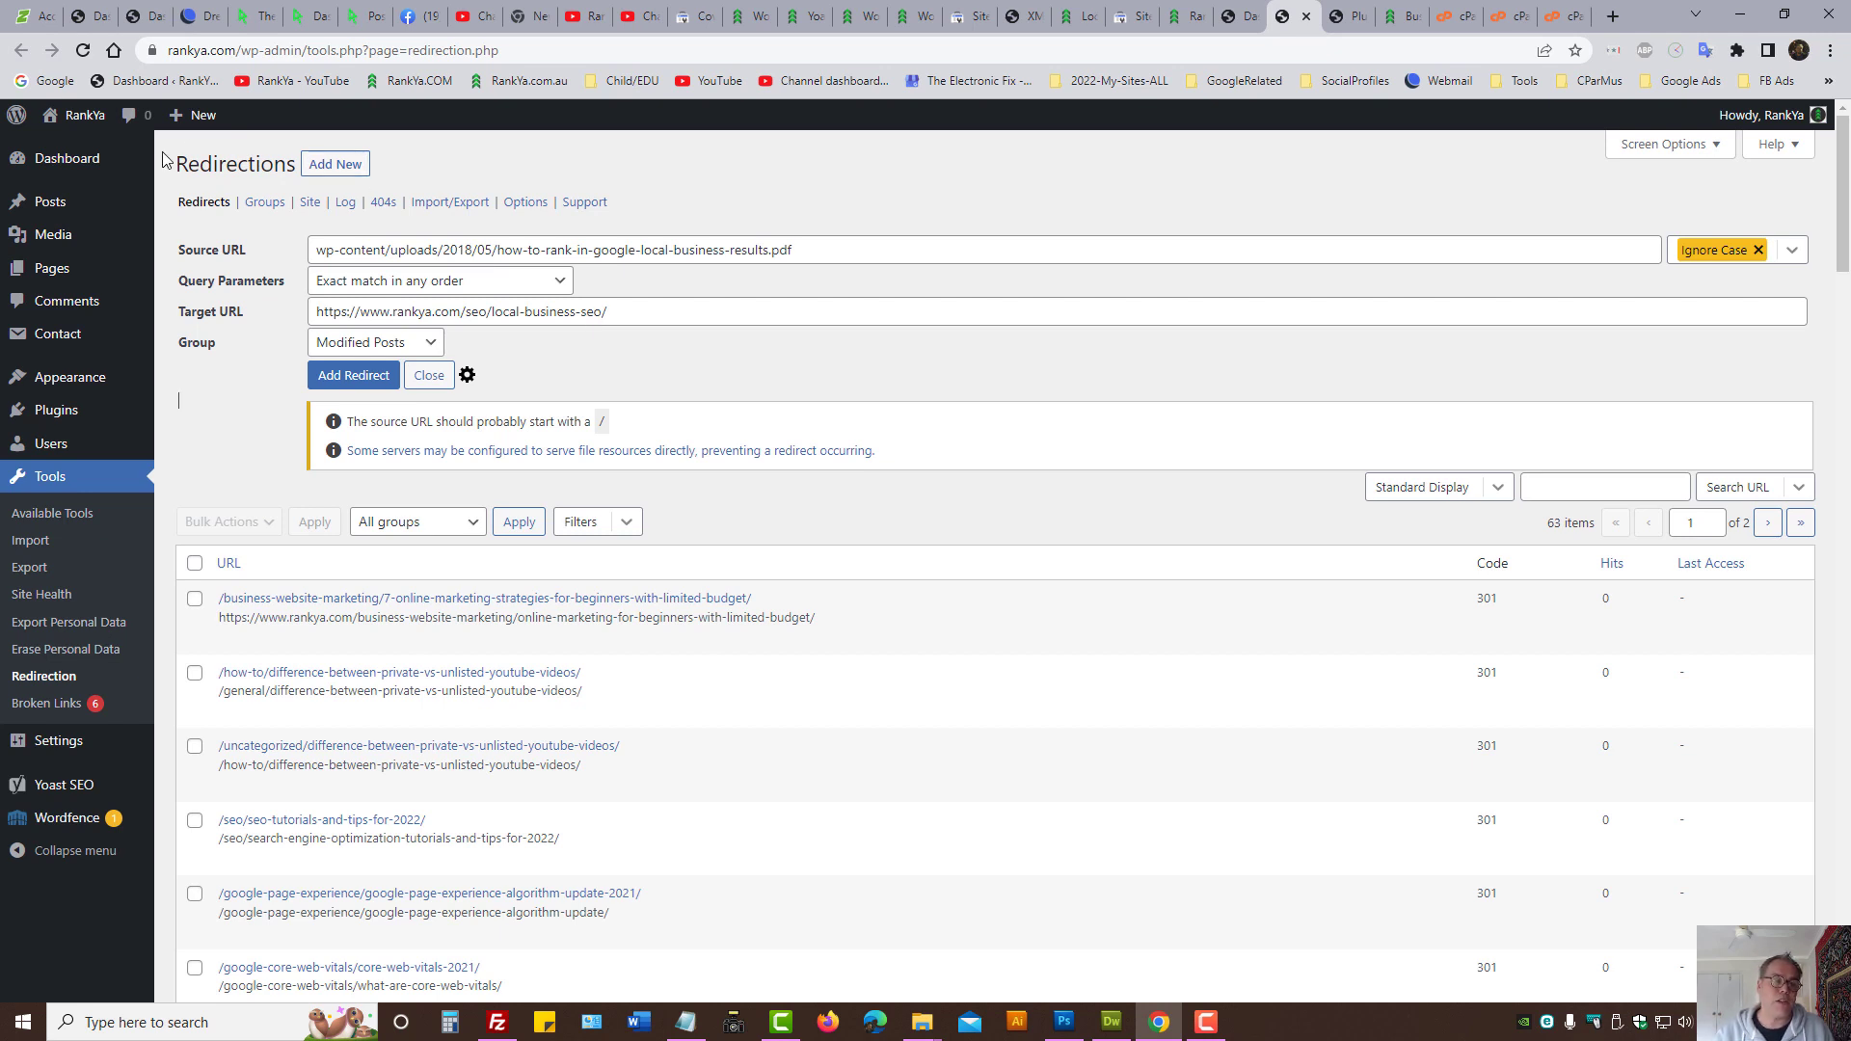
{"action": "mouse_move", "coordinate": [619, 162]}
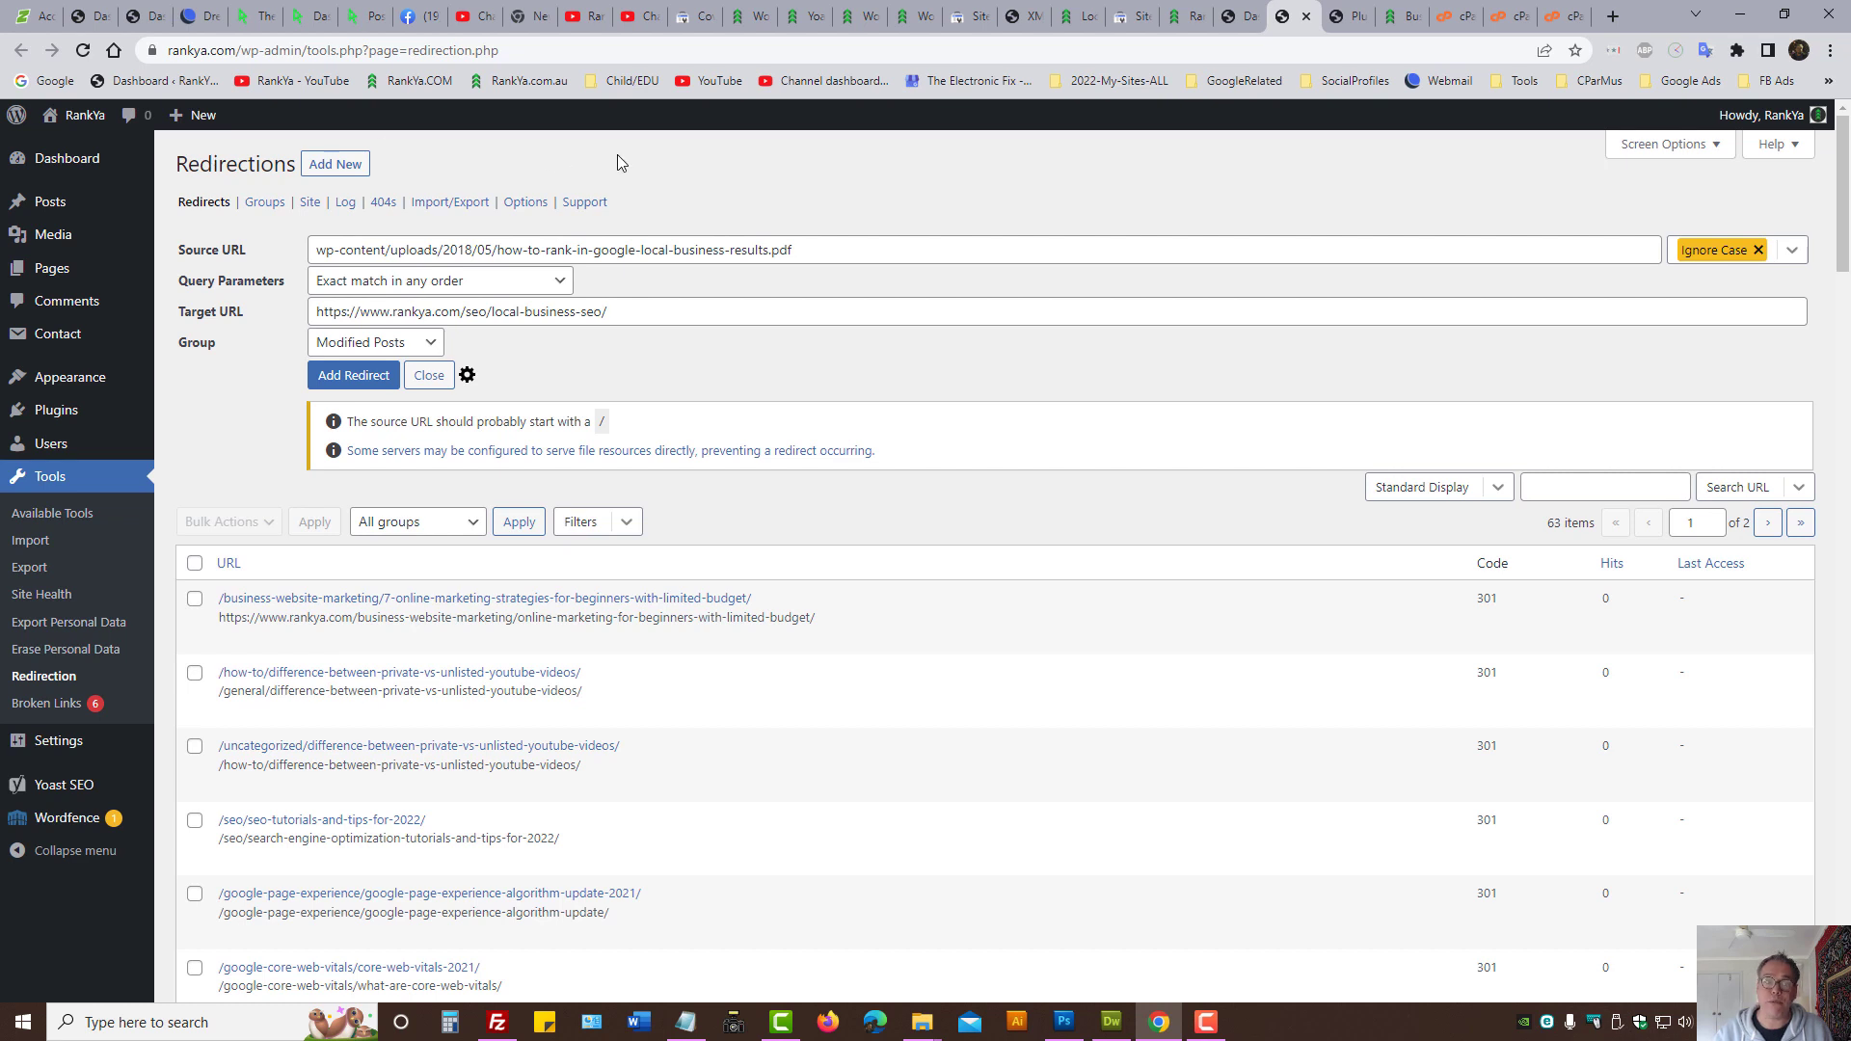
{"action": "mouse_move", "coordinate": [634, 160]}
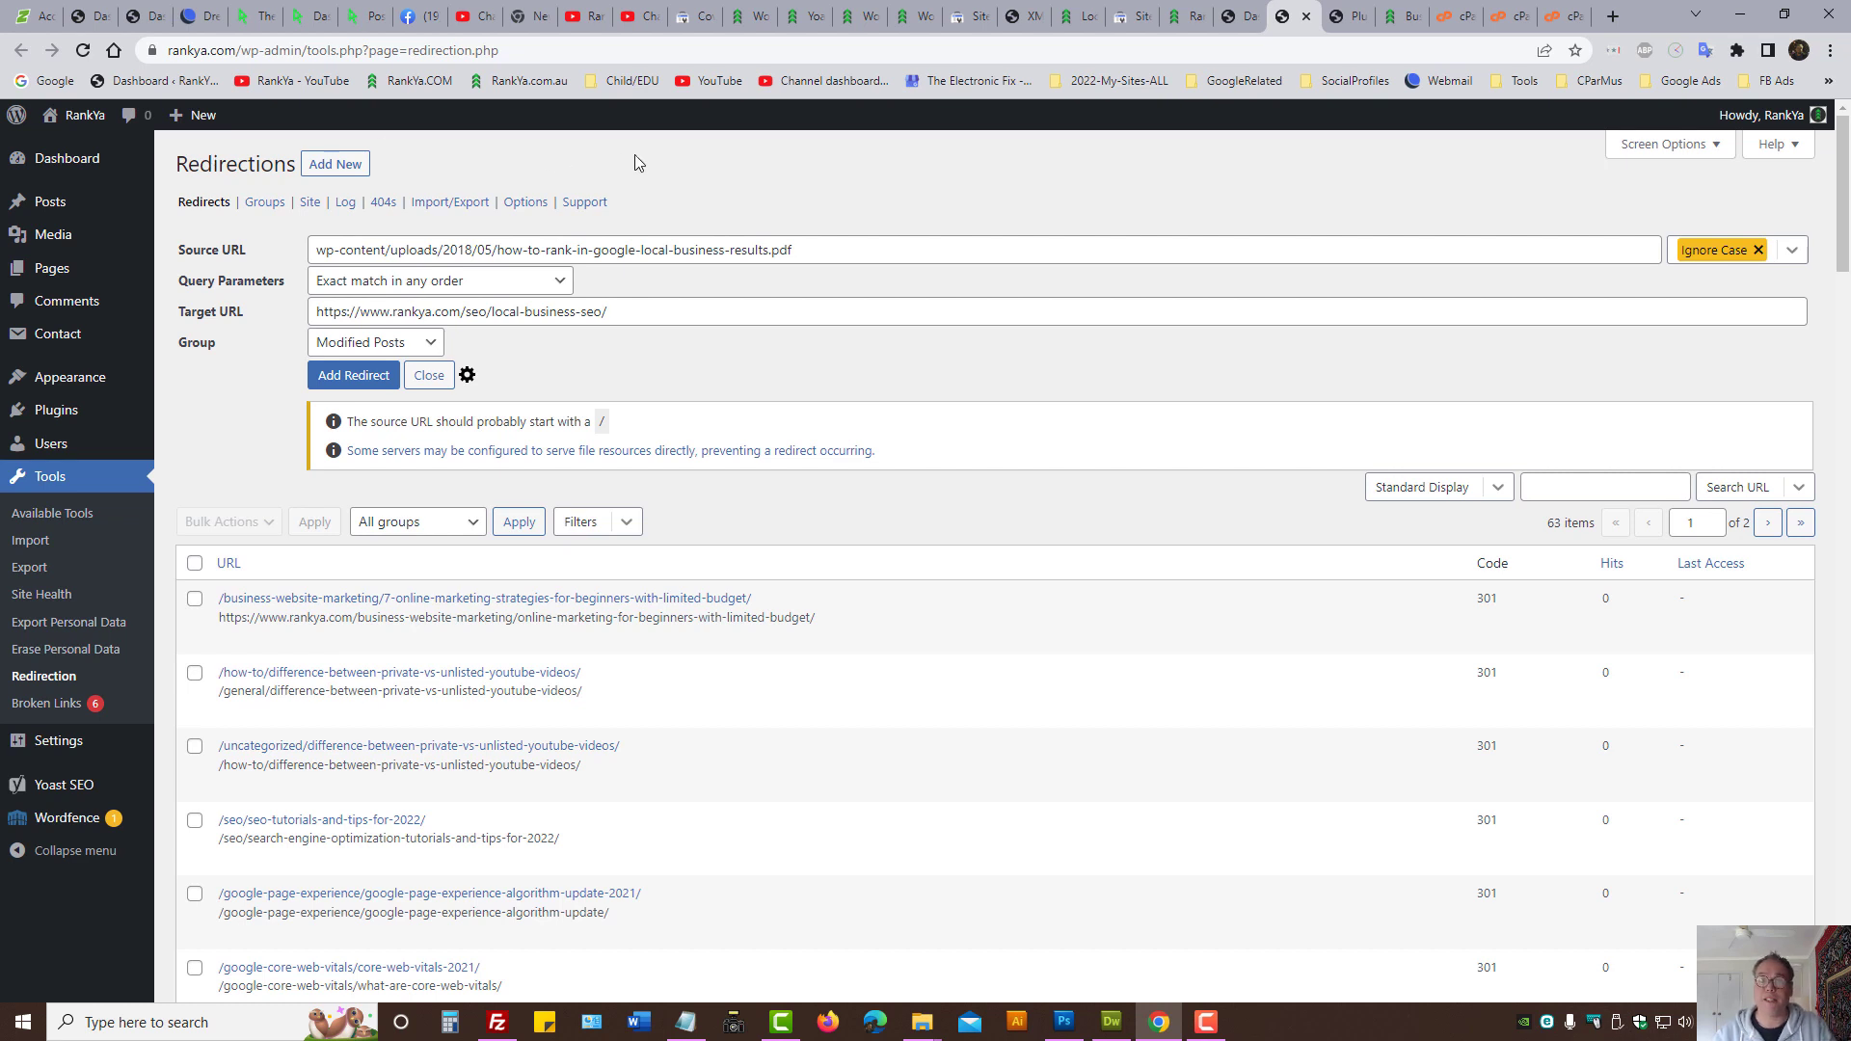
{"action": "mouse_move", "coordinate": [1375, 235]}
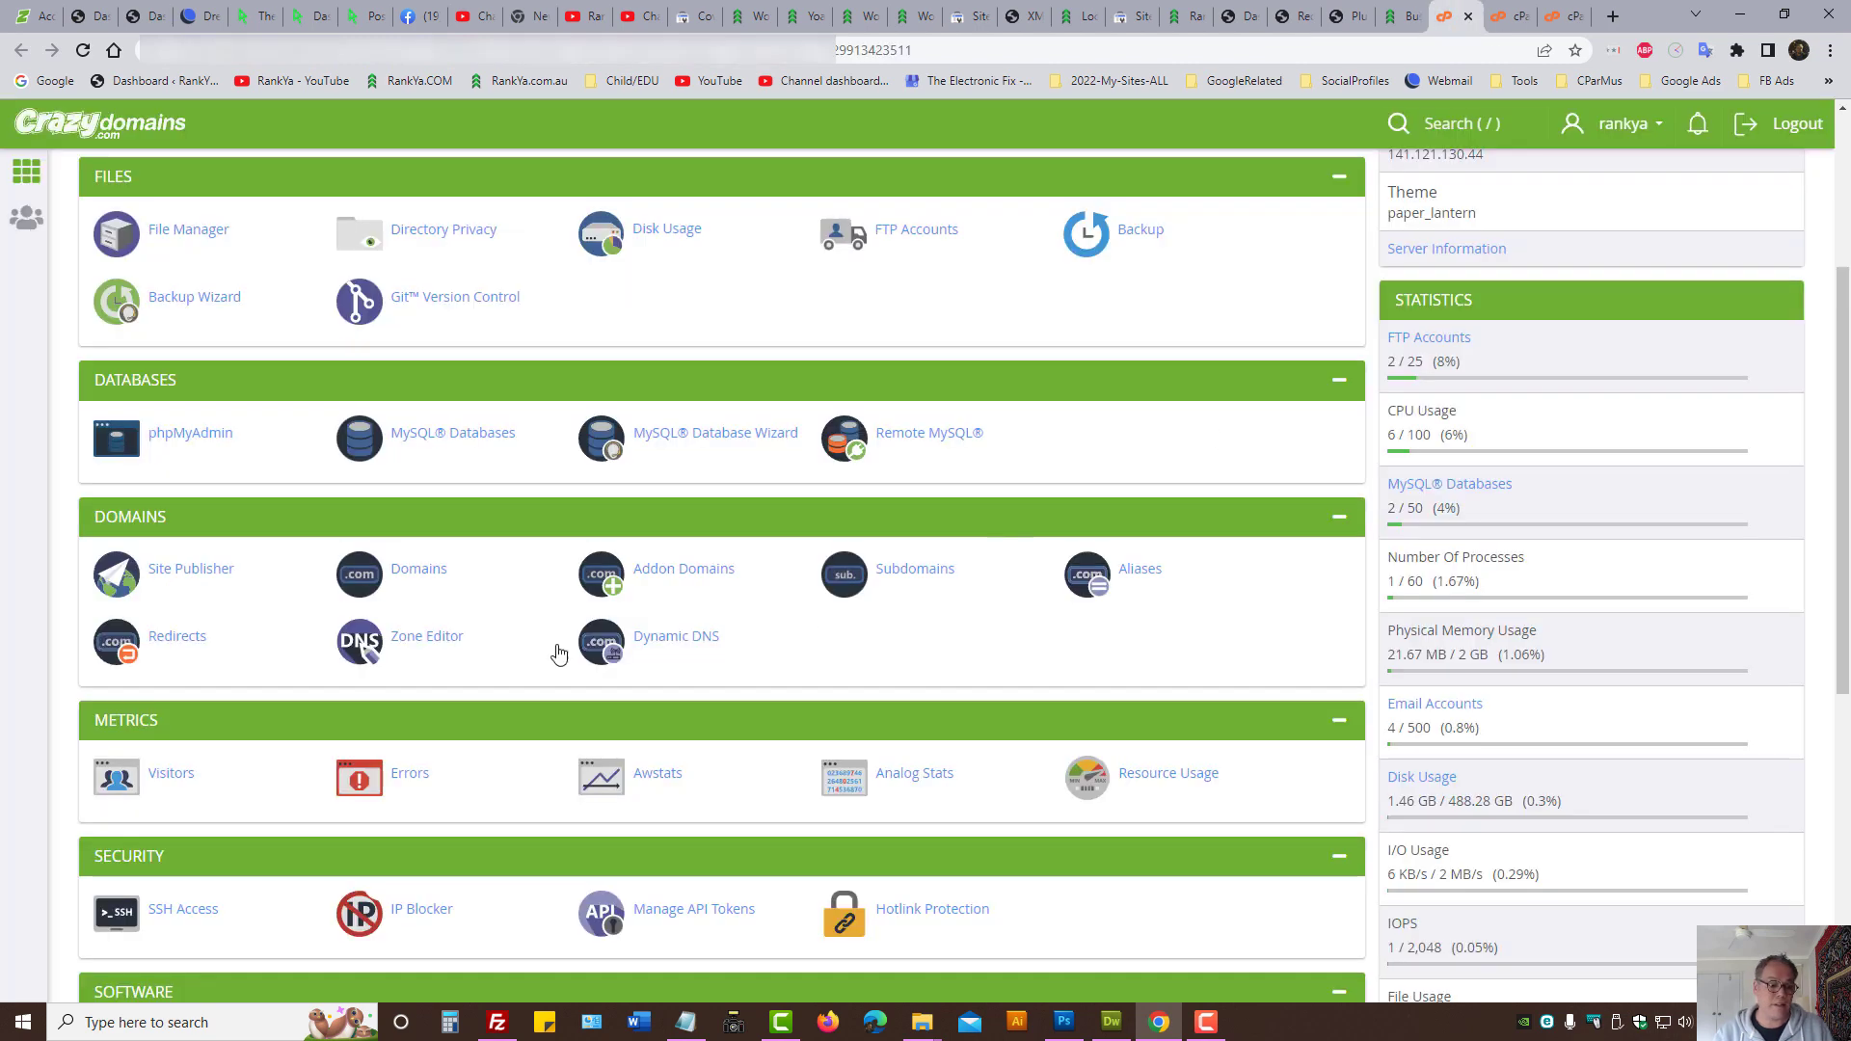
{"action": "mouse_move", "coordinate": [8, 777]}
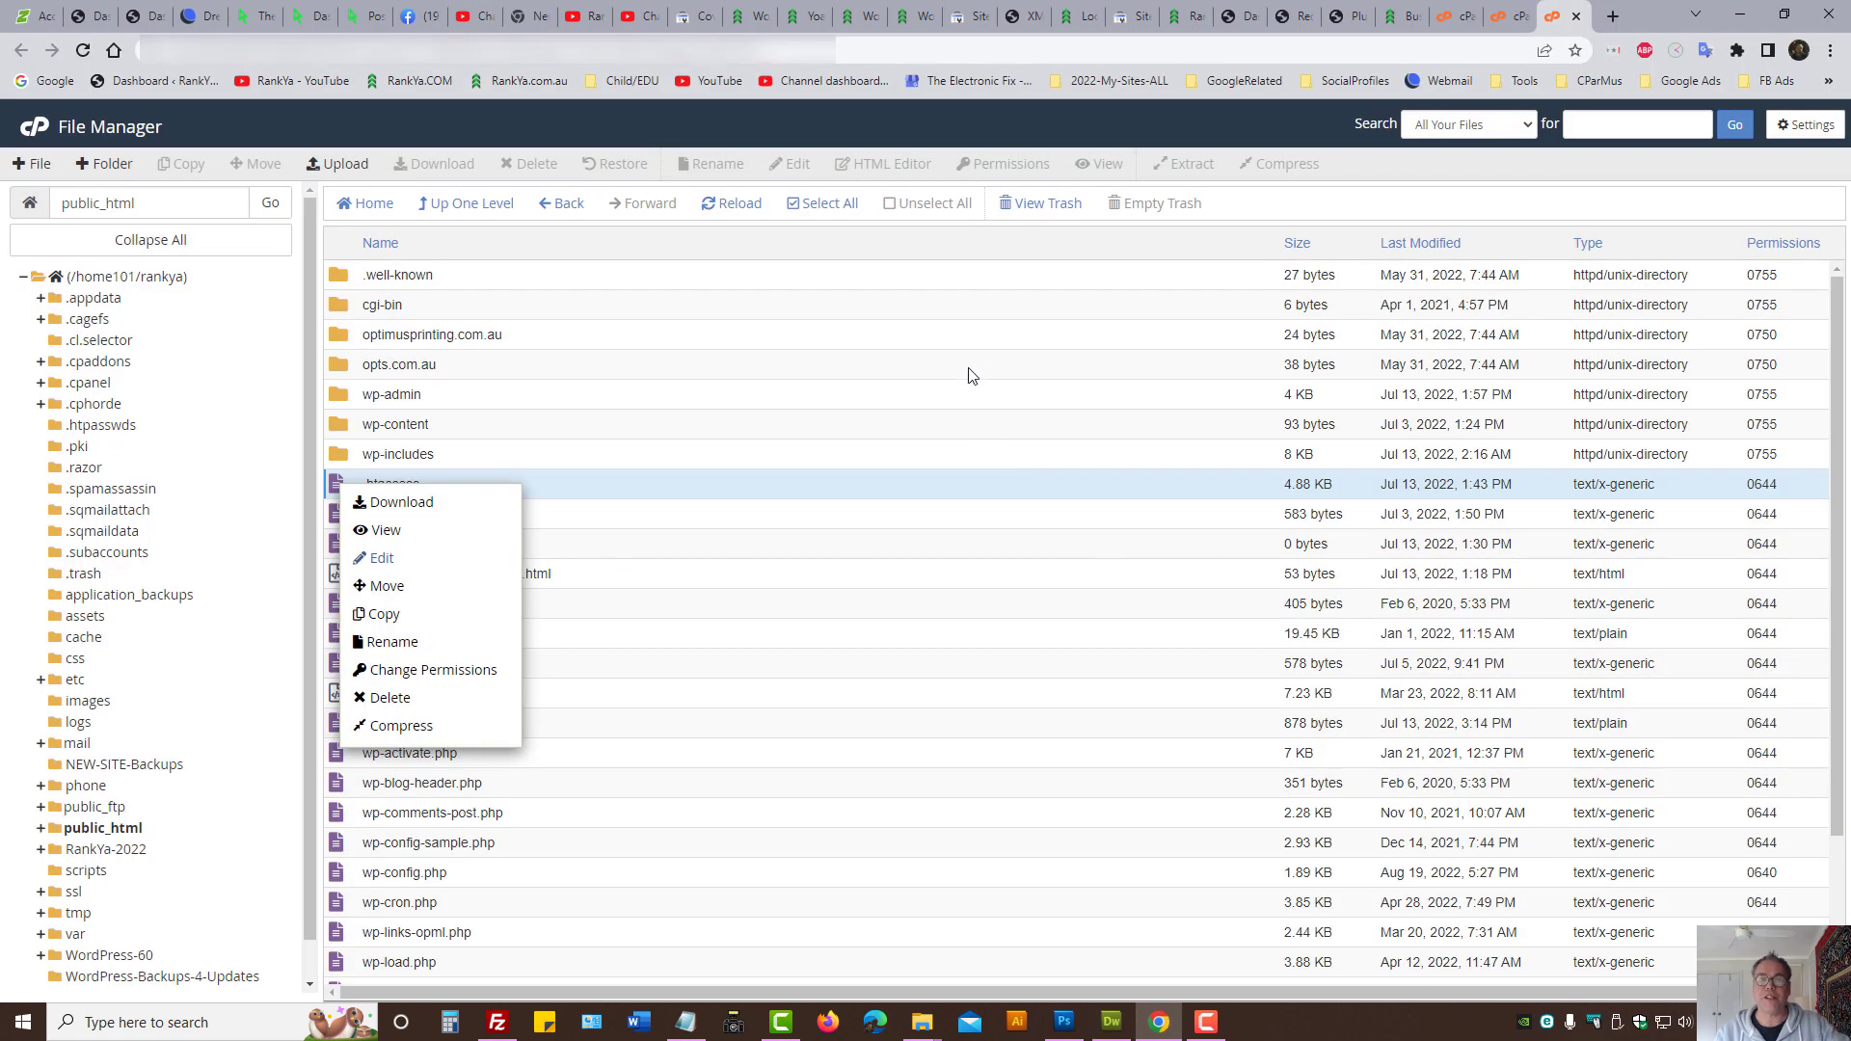
{"action": "mouse_move", "coordinate": [827, 308]}
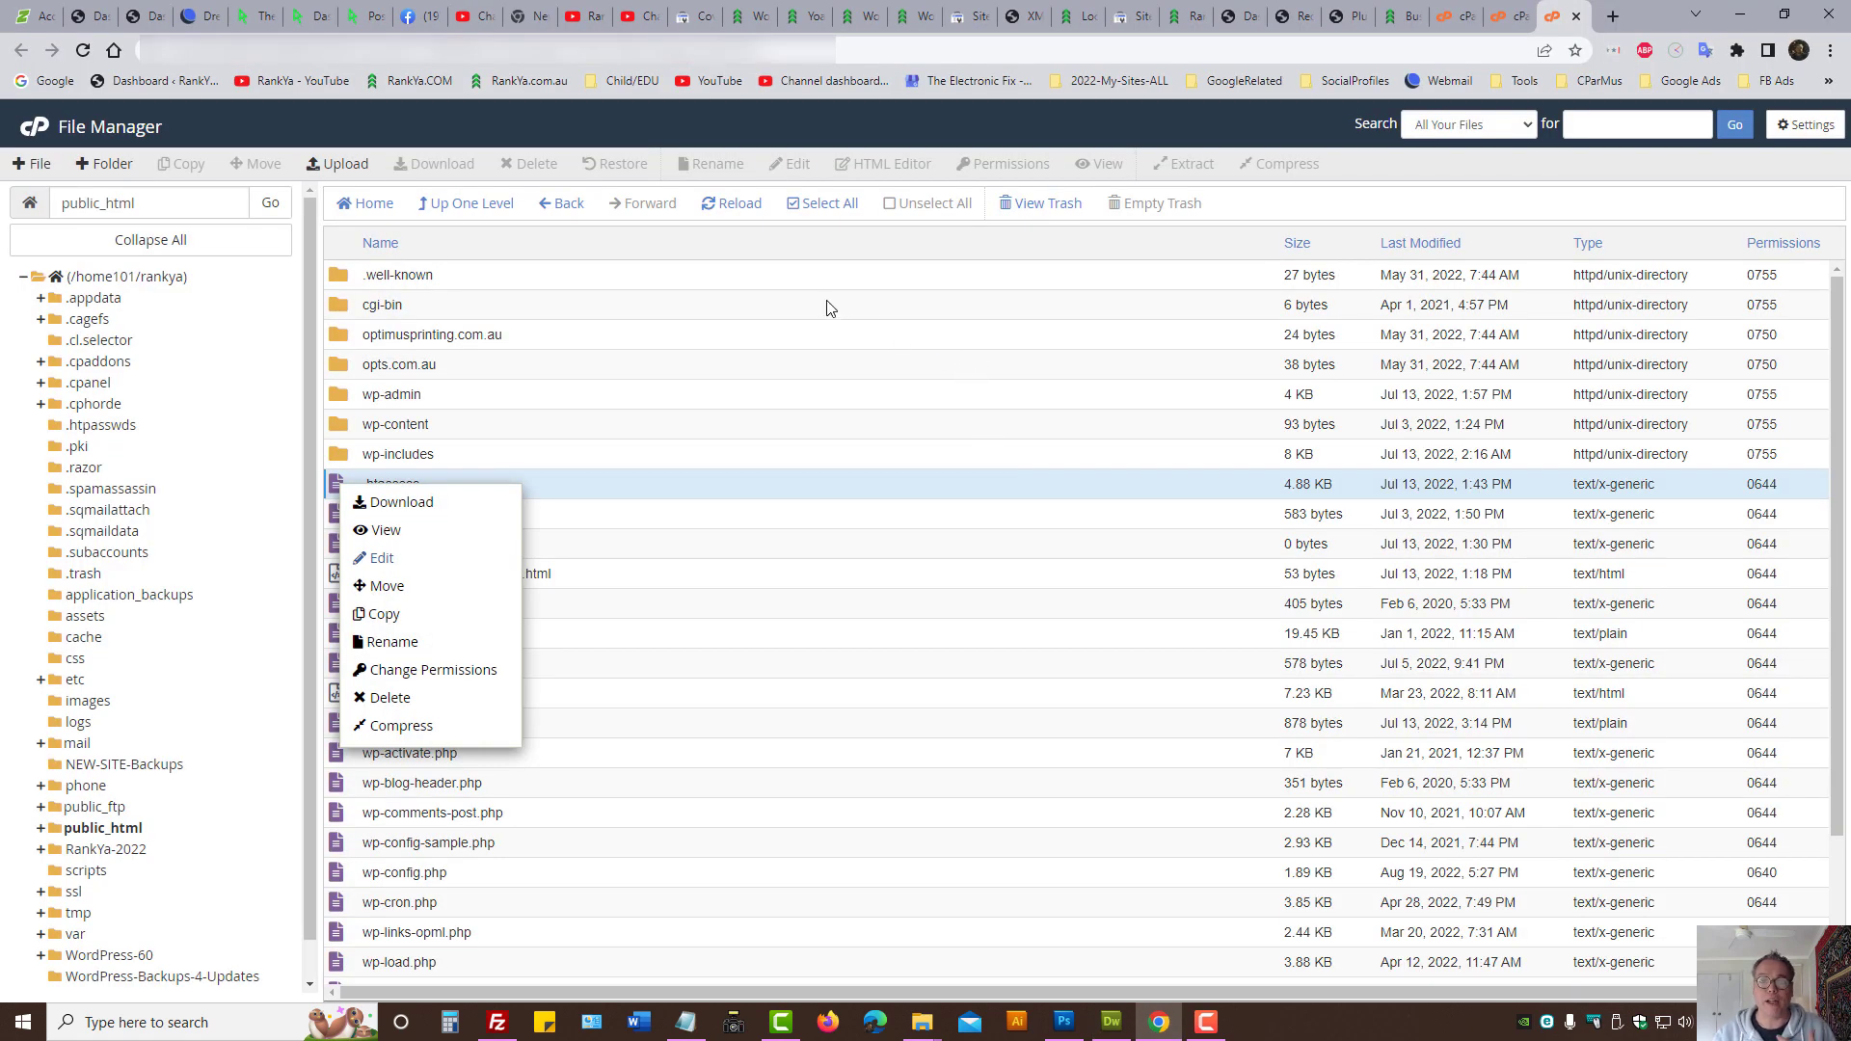
Step: Switch back to the Search Console tab with the local-business PDF example highlighted
{"action": "left_click", "coordinate": [692, 16]}
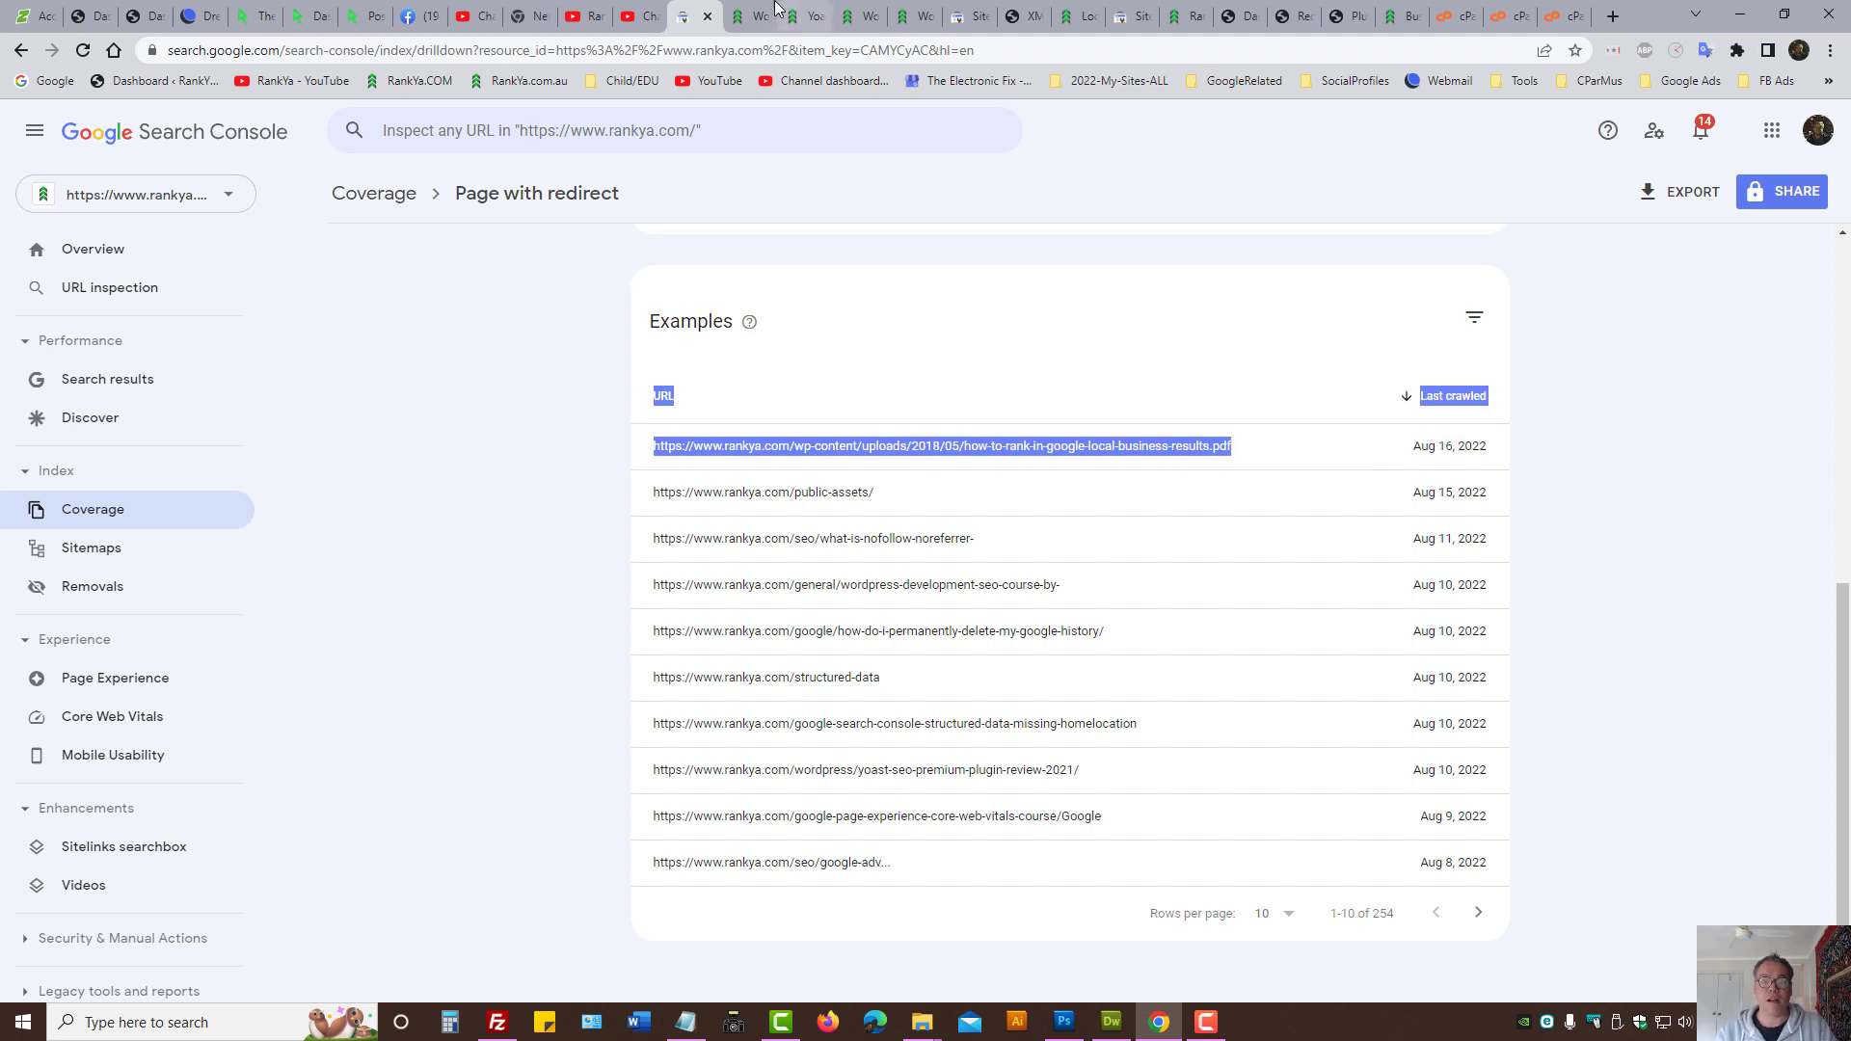
Step: Inspect the old how-to-rank-in-google local-business PDF upload URL in Search Console
{"action": "left_click", "coordinate": [750, 15]}
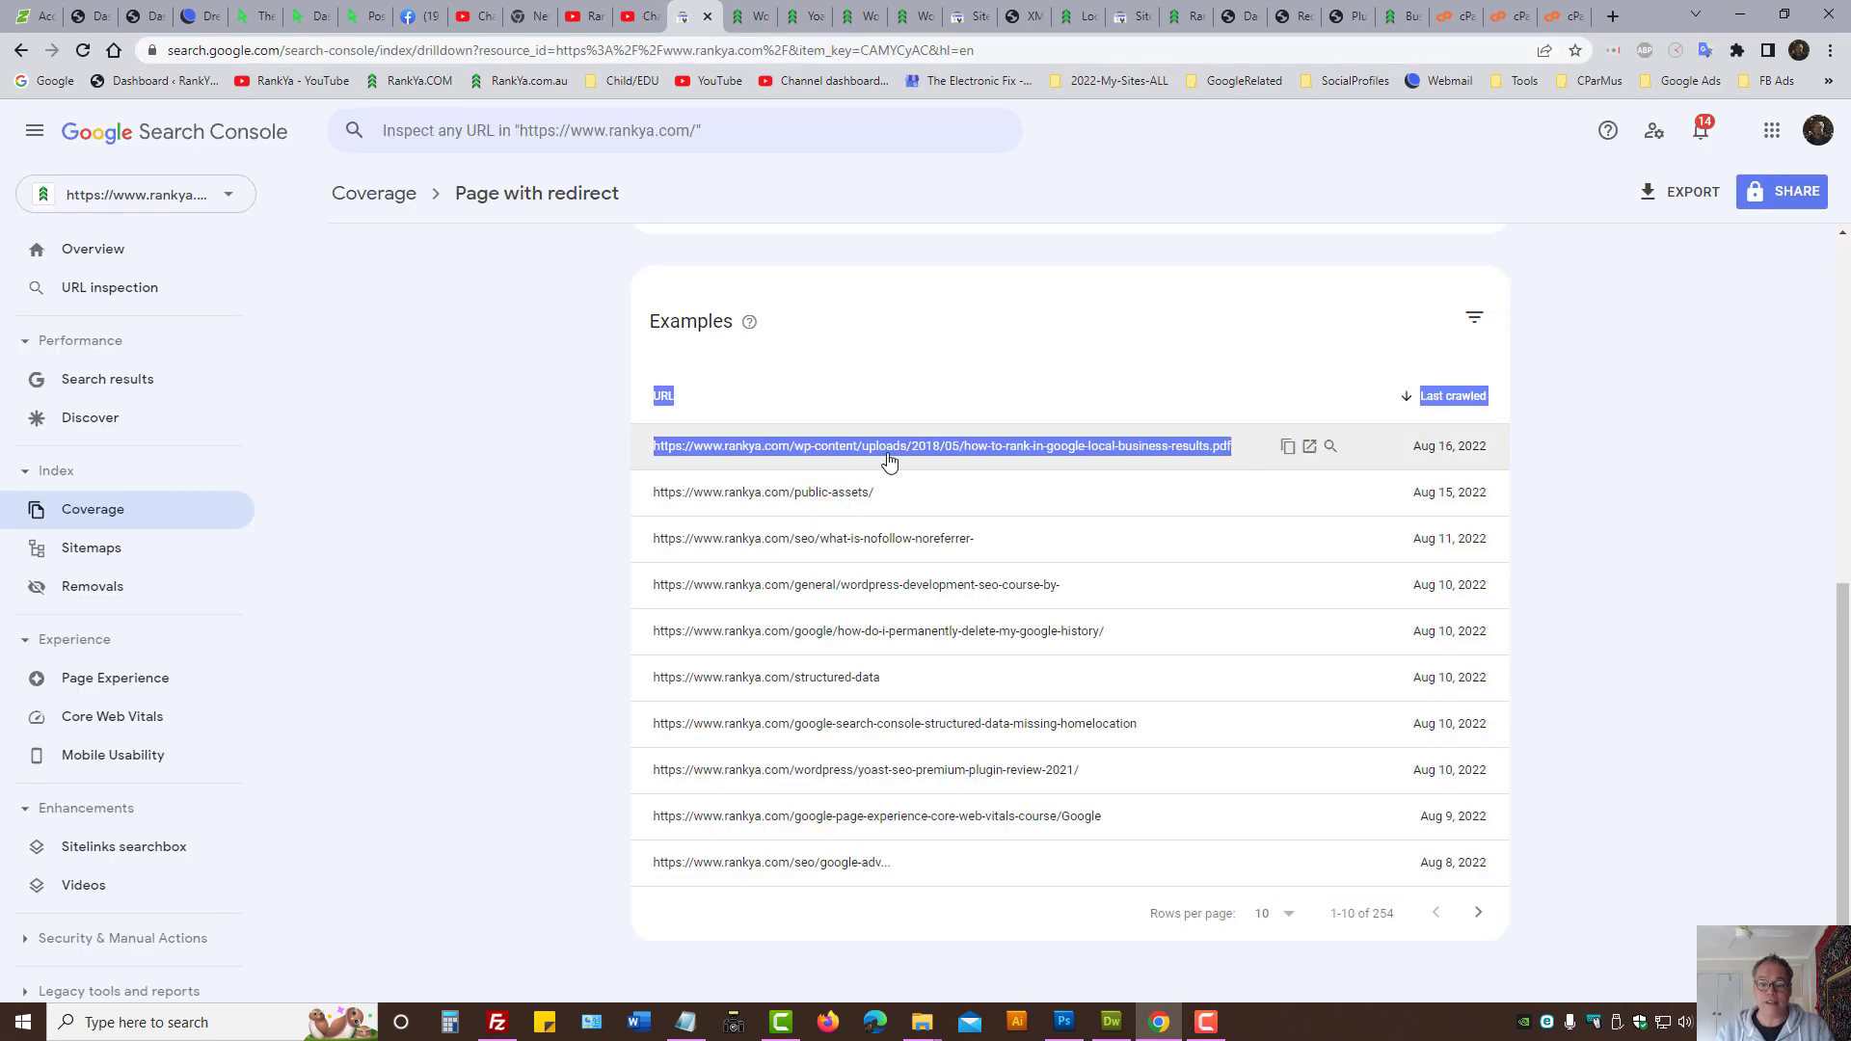
{"action": "mouse_move", "coordinate": [923, 459]}
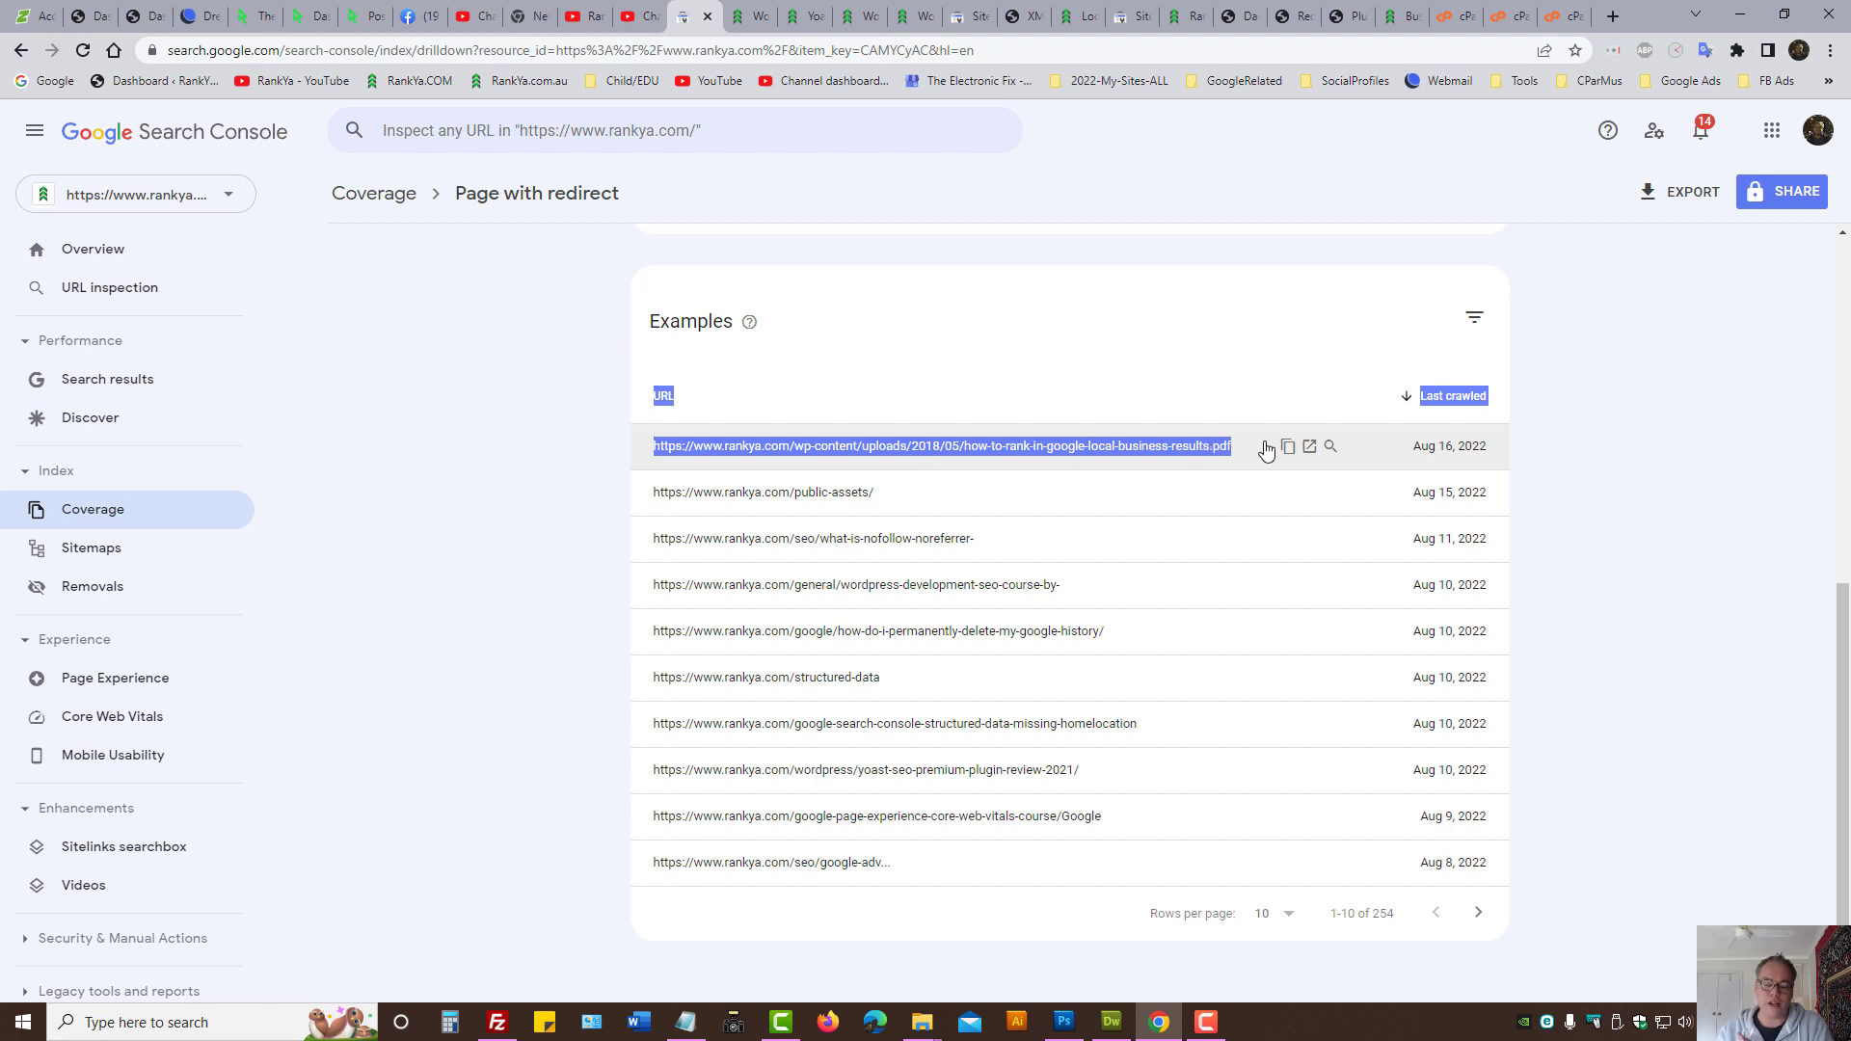
{"action": "mouse_move", "coordinate": [598, 489]}
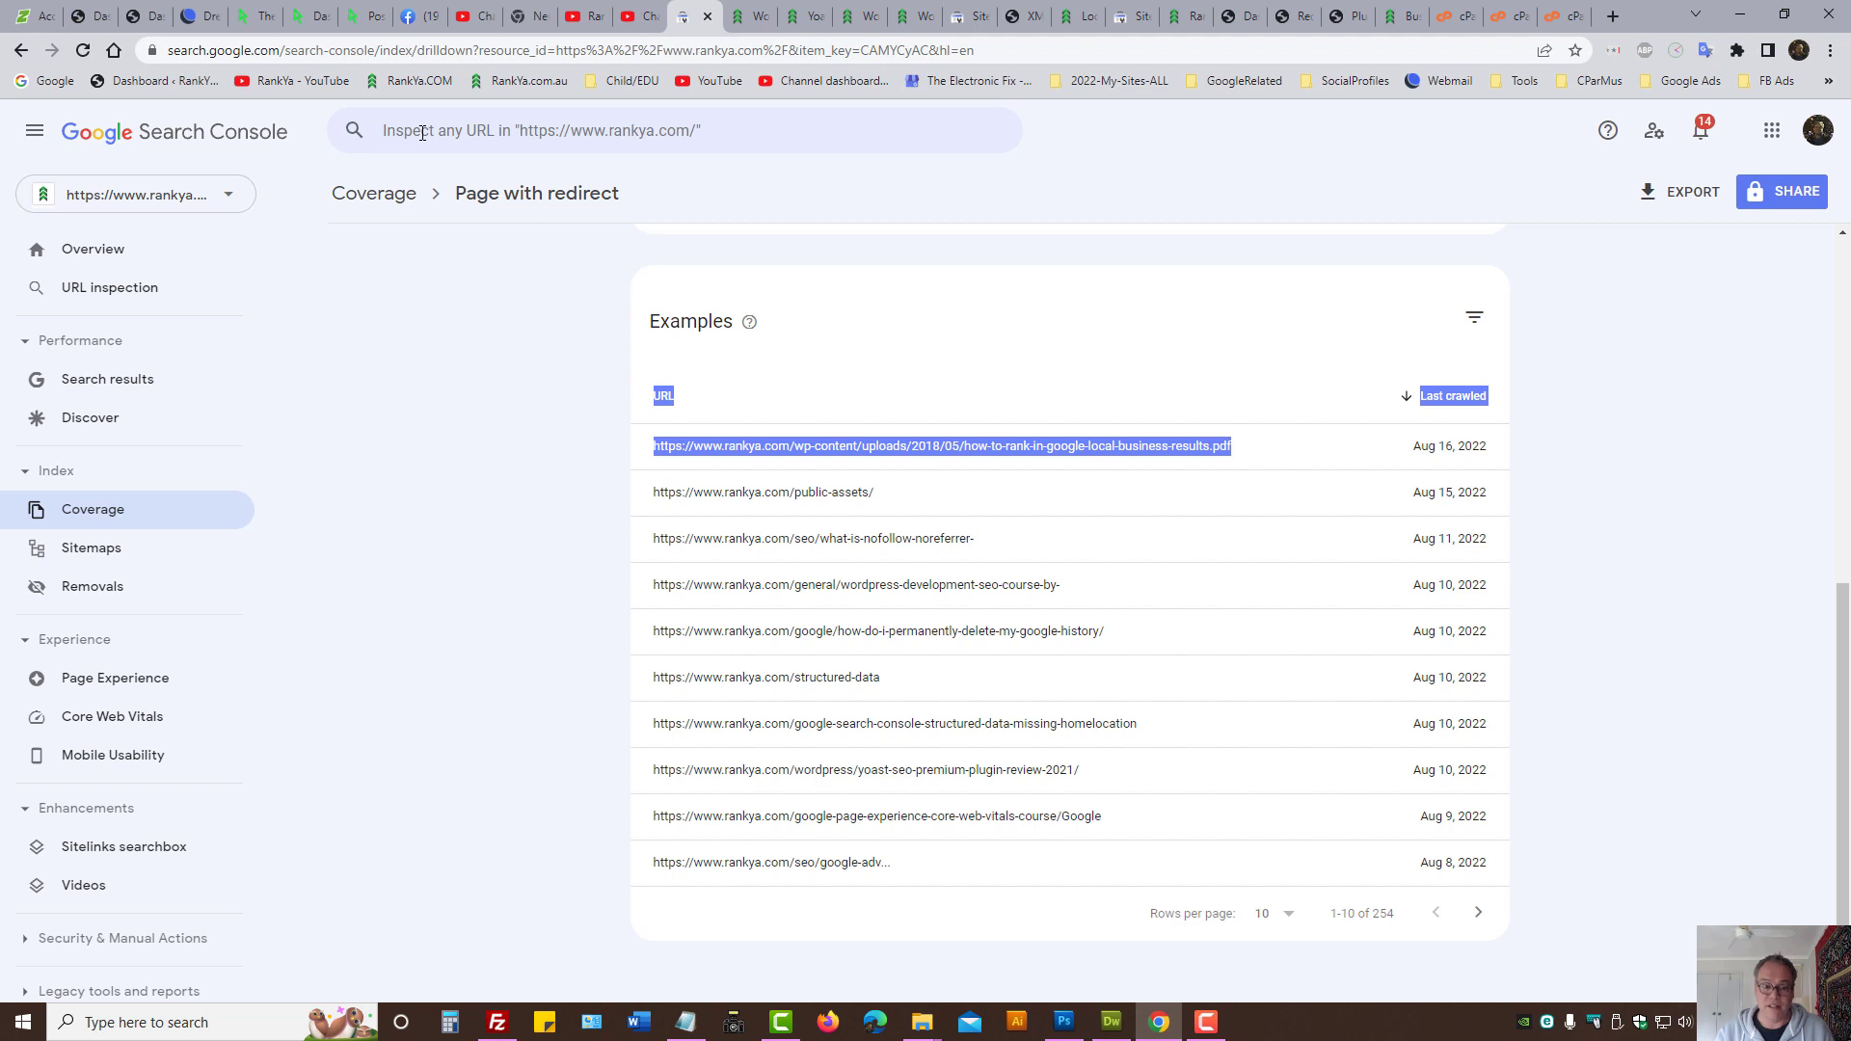
{"action": "mouse_move", "coordinate": [929, 475]}
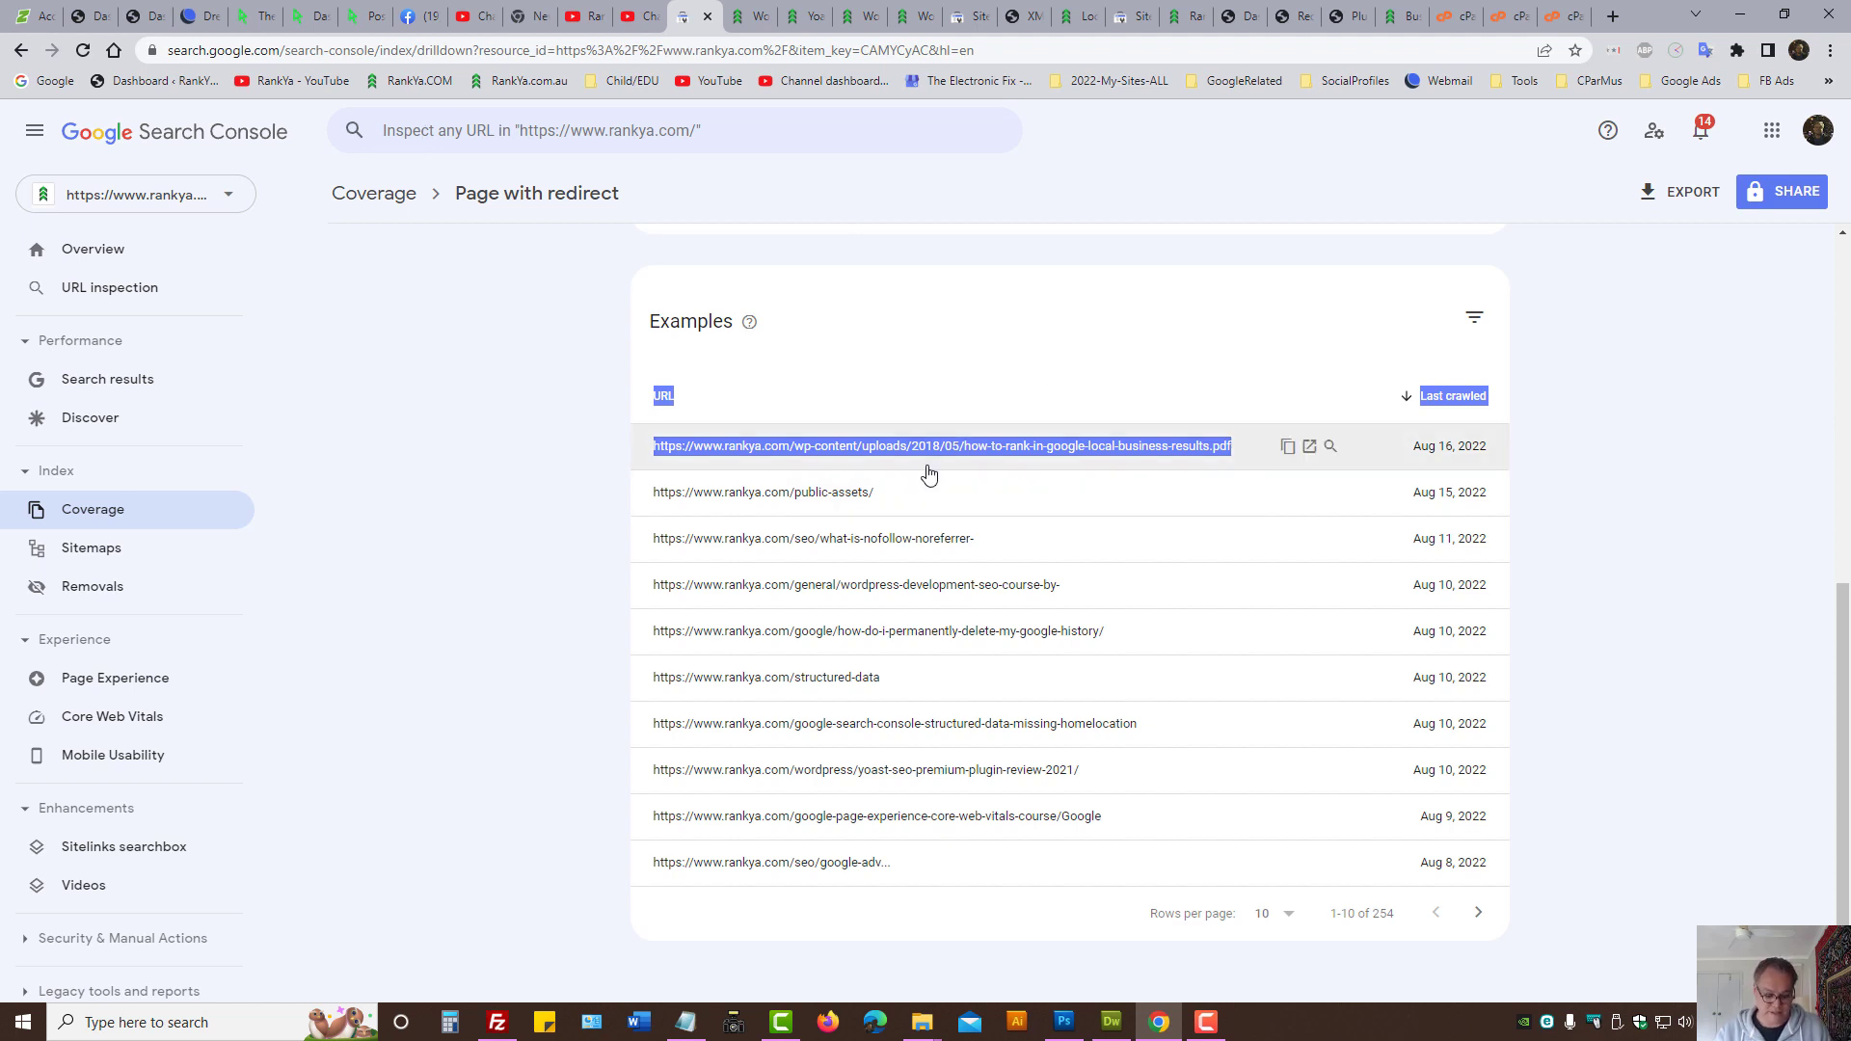
{"action": "left_click", "coordinate": [673, 129]}
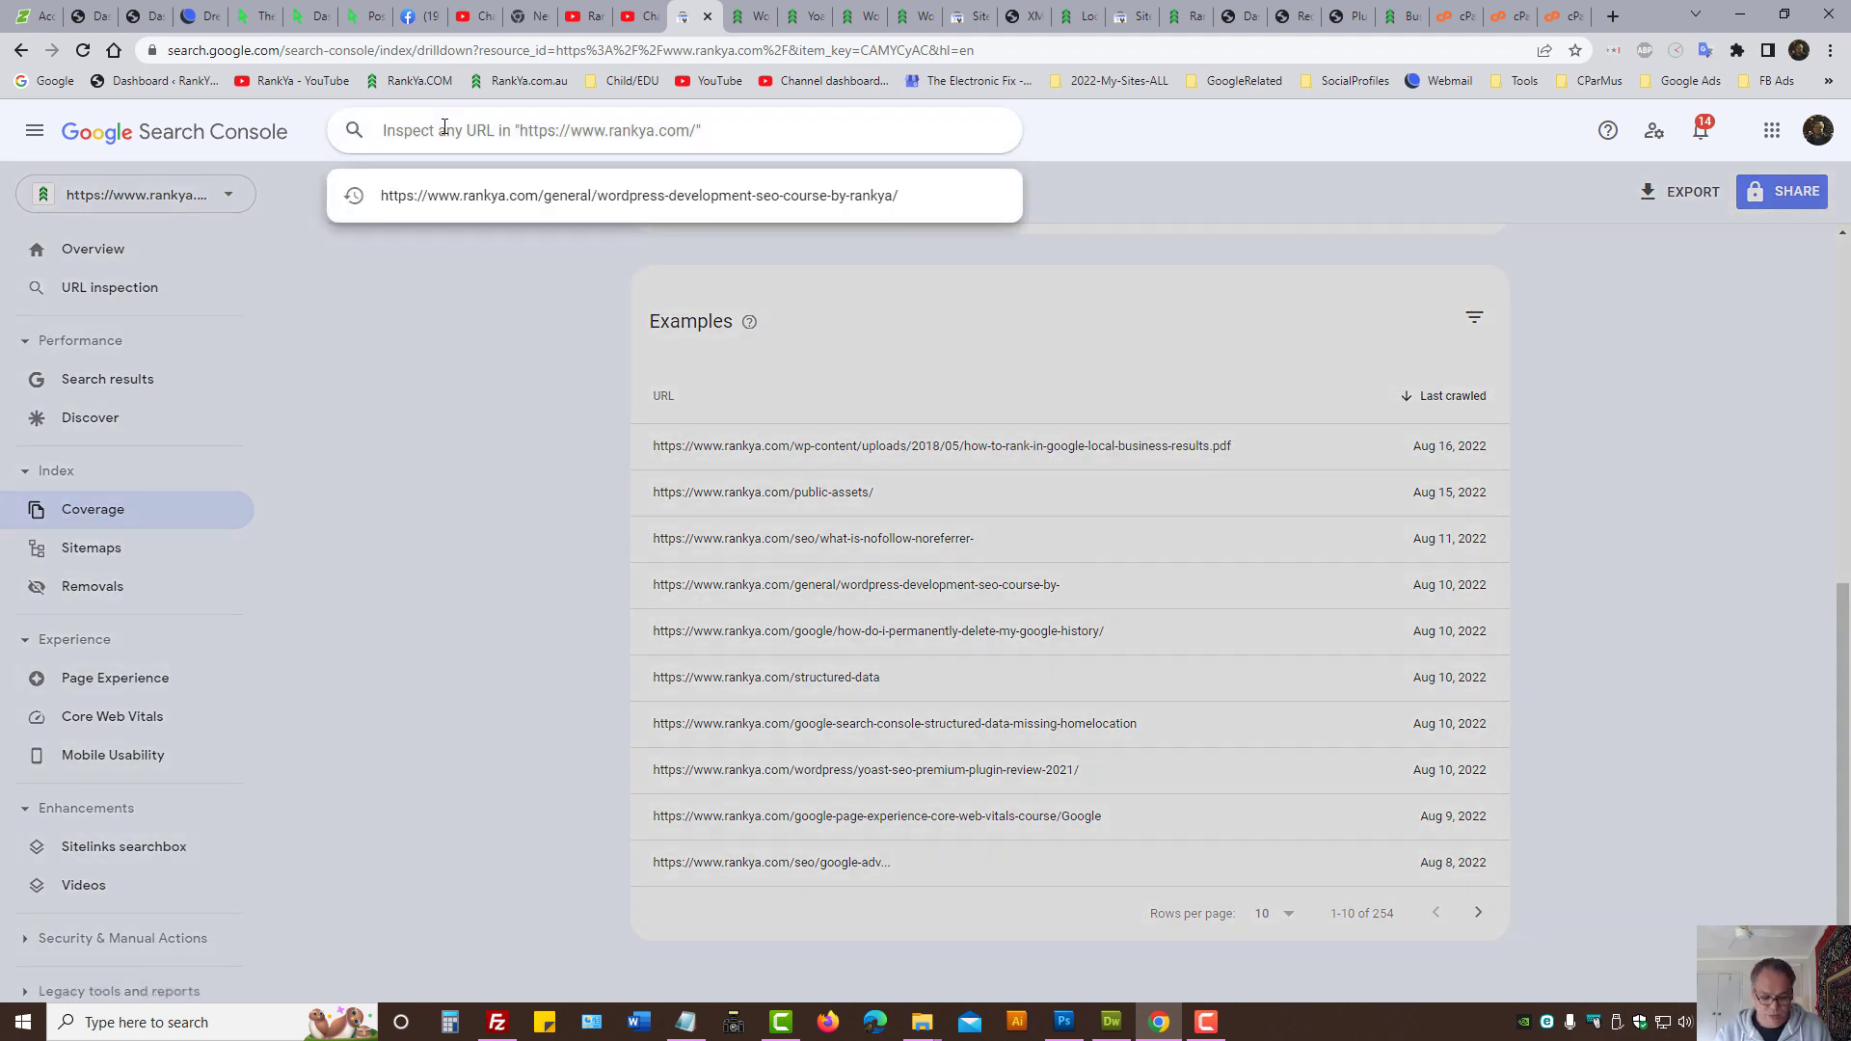
{"action": "type", "text": "https://www.rankya.com/wp-content/uploads/2018/05/how-to-rank-in-google-local-business-results.pdf"}
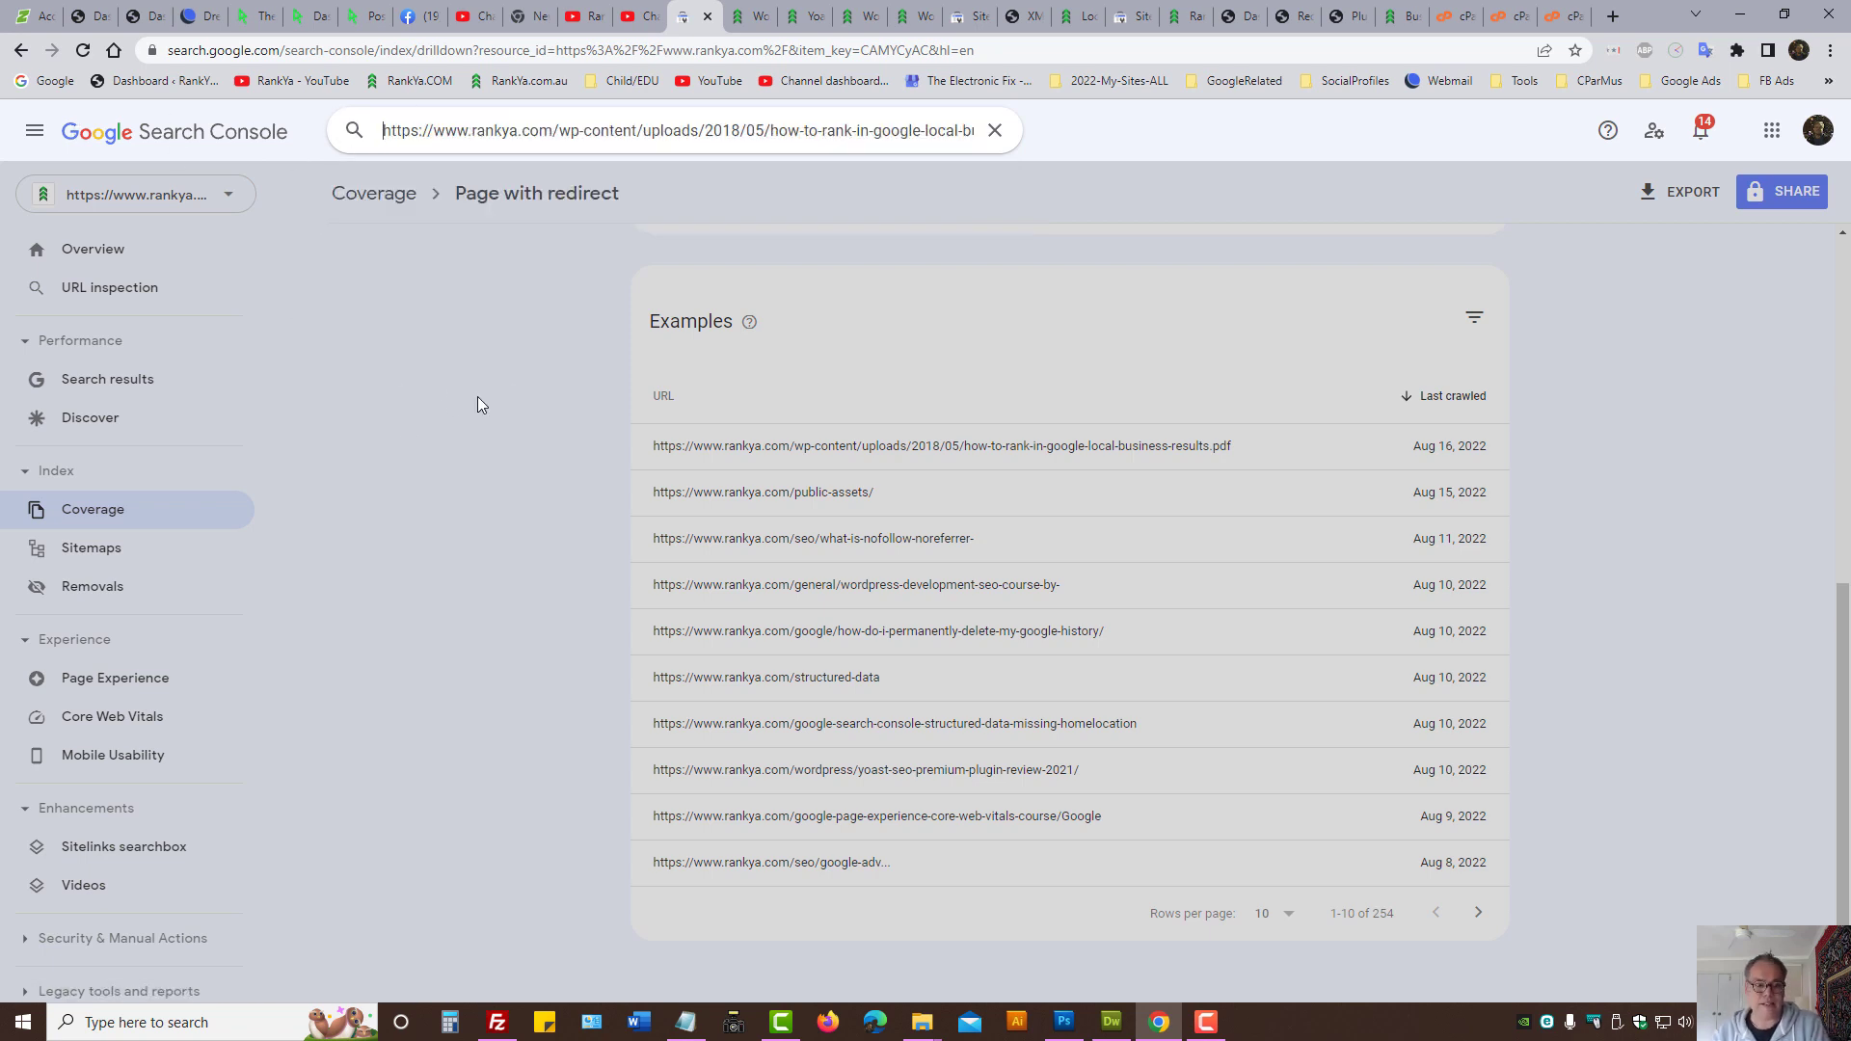
{"action": "left_click", "coordinate": [928, 129]}
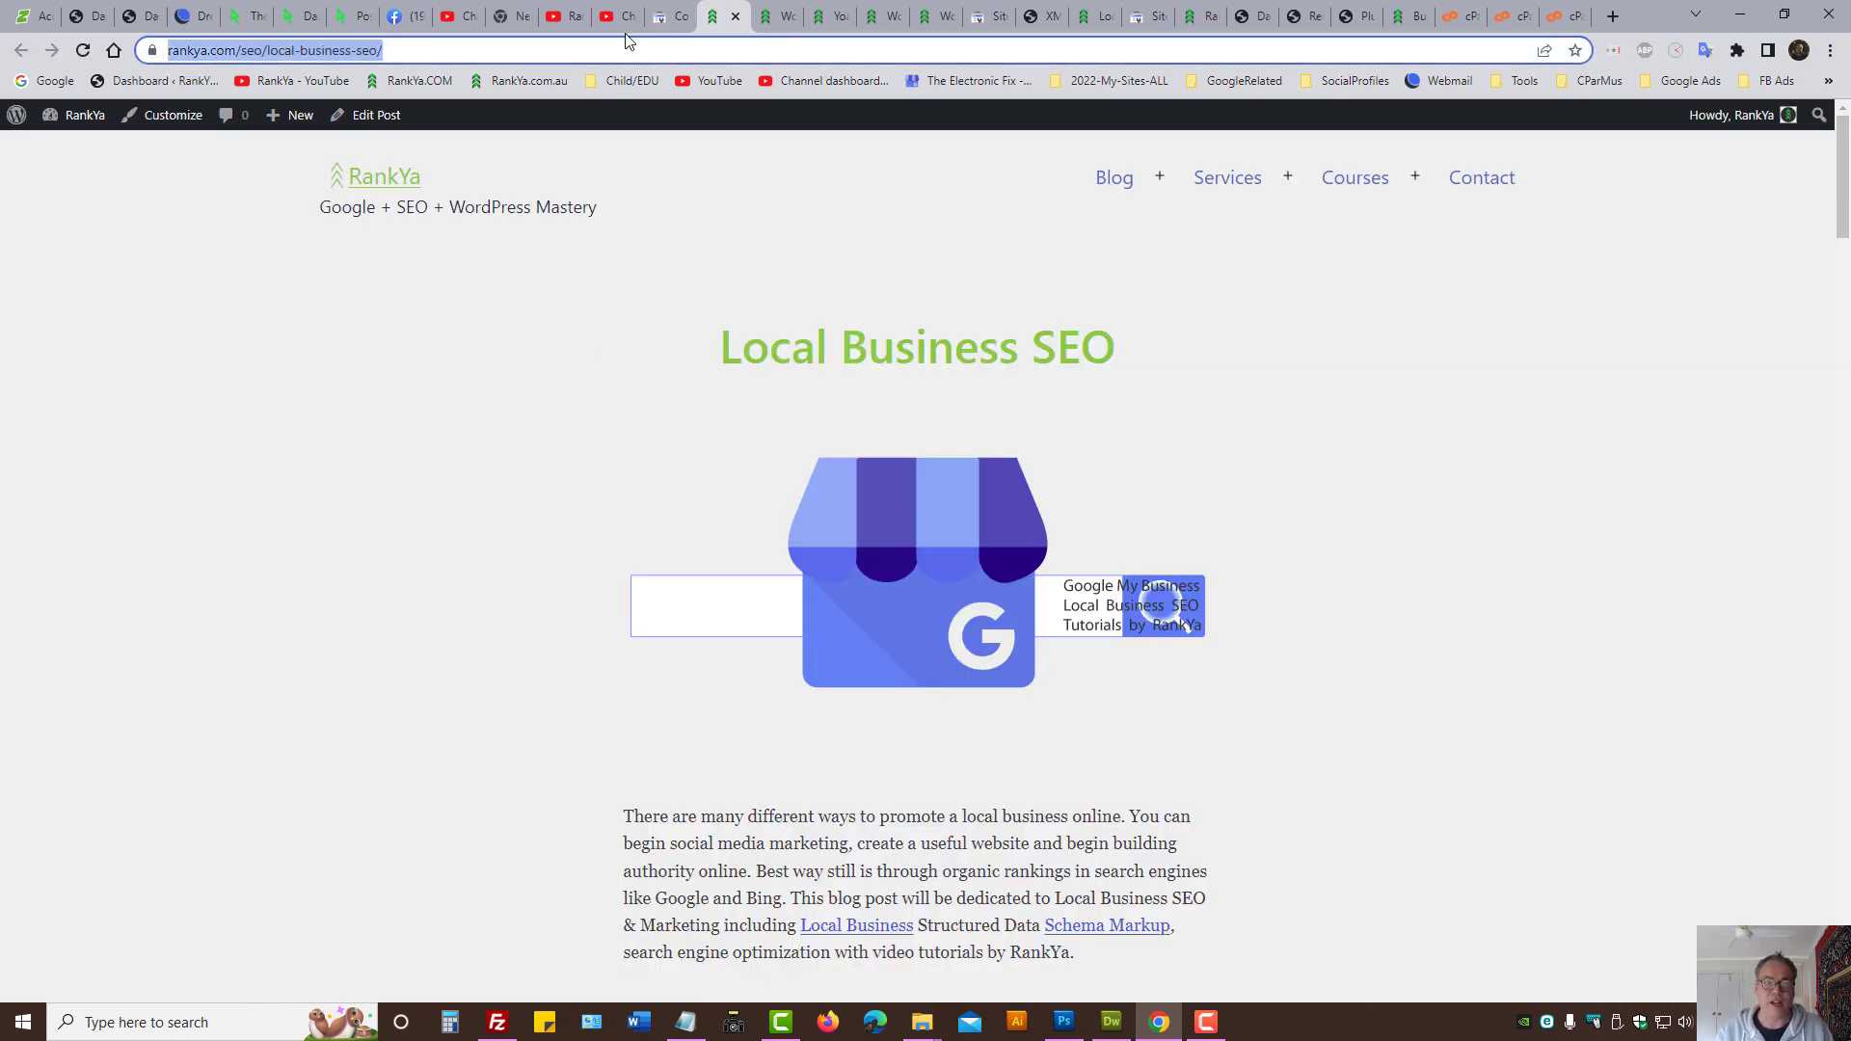
Step: Run the URL inspection of the local-business-seo target page and confirm it is on Google
{"action": "left_click", "coordinate": [617, 16]}
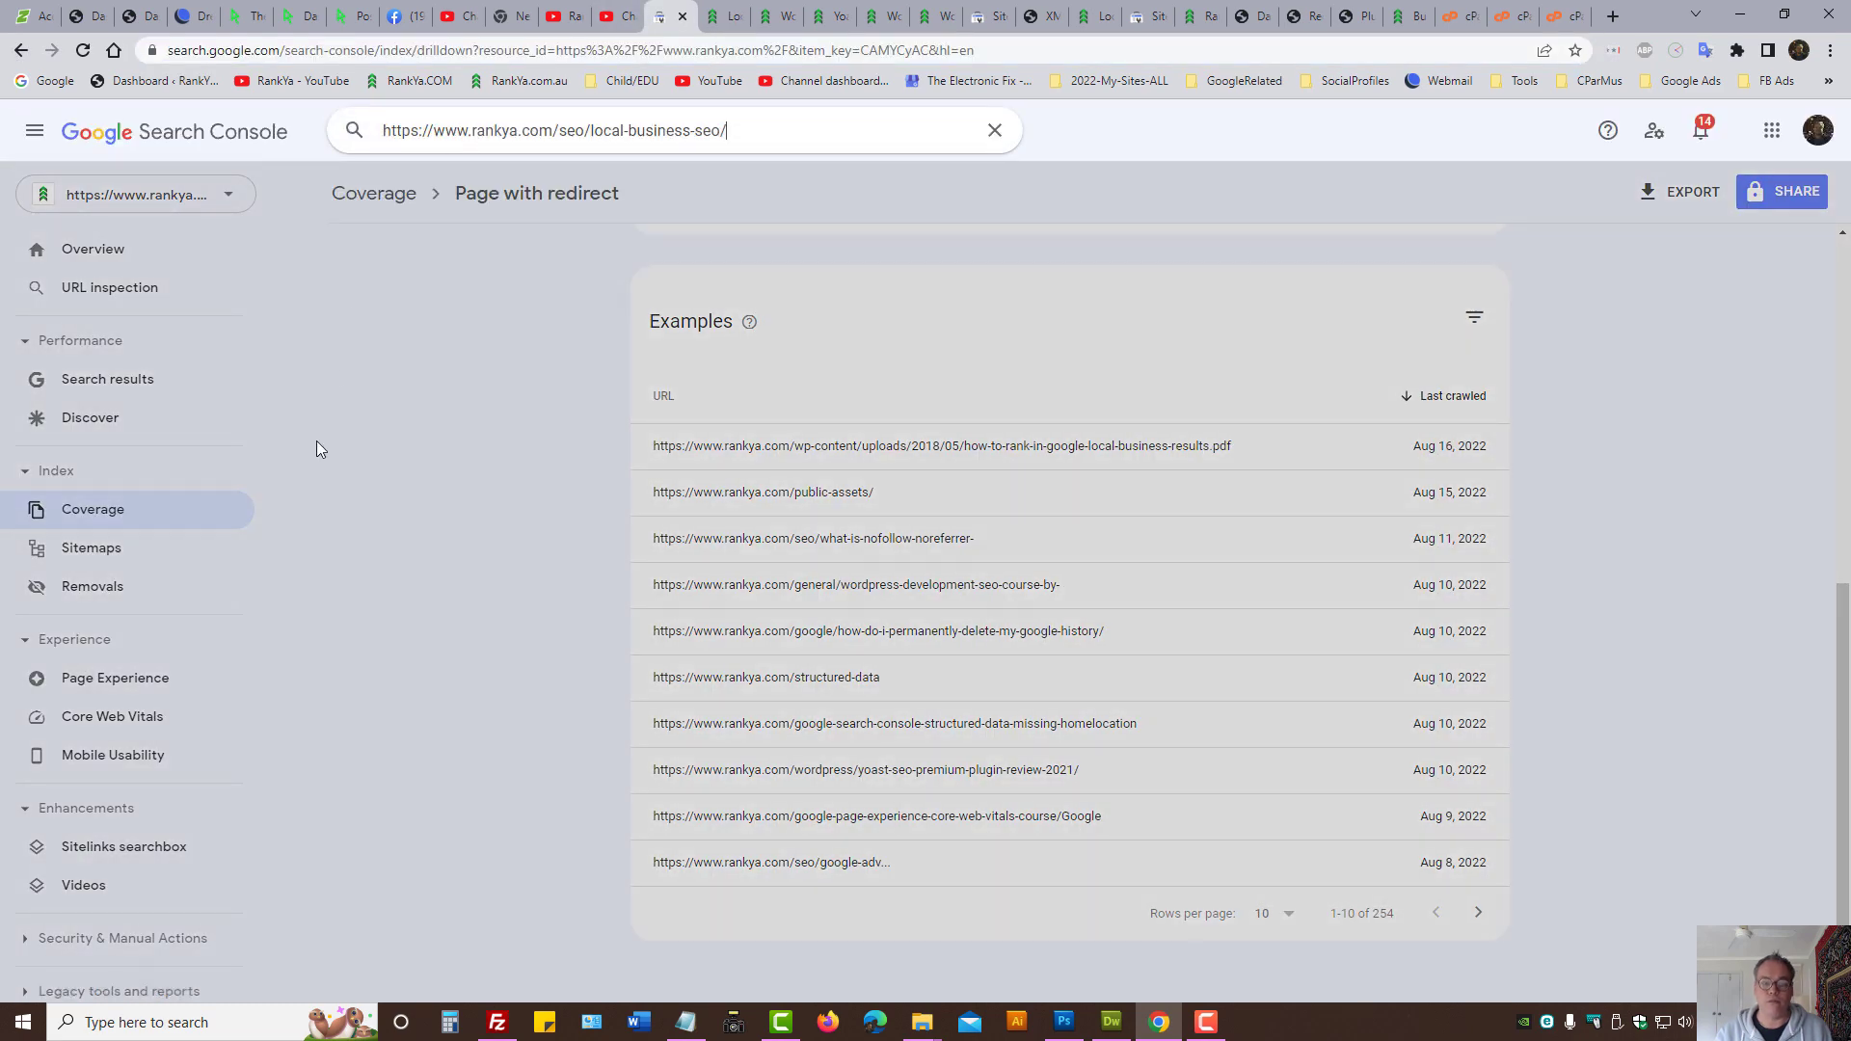
{"action": "key", "text": "Enter"}
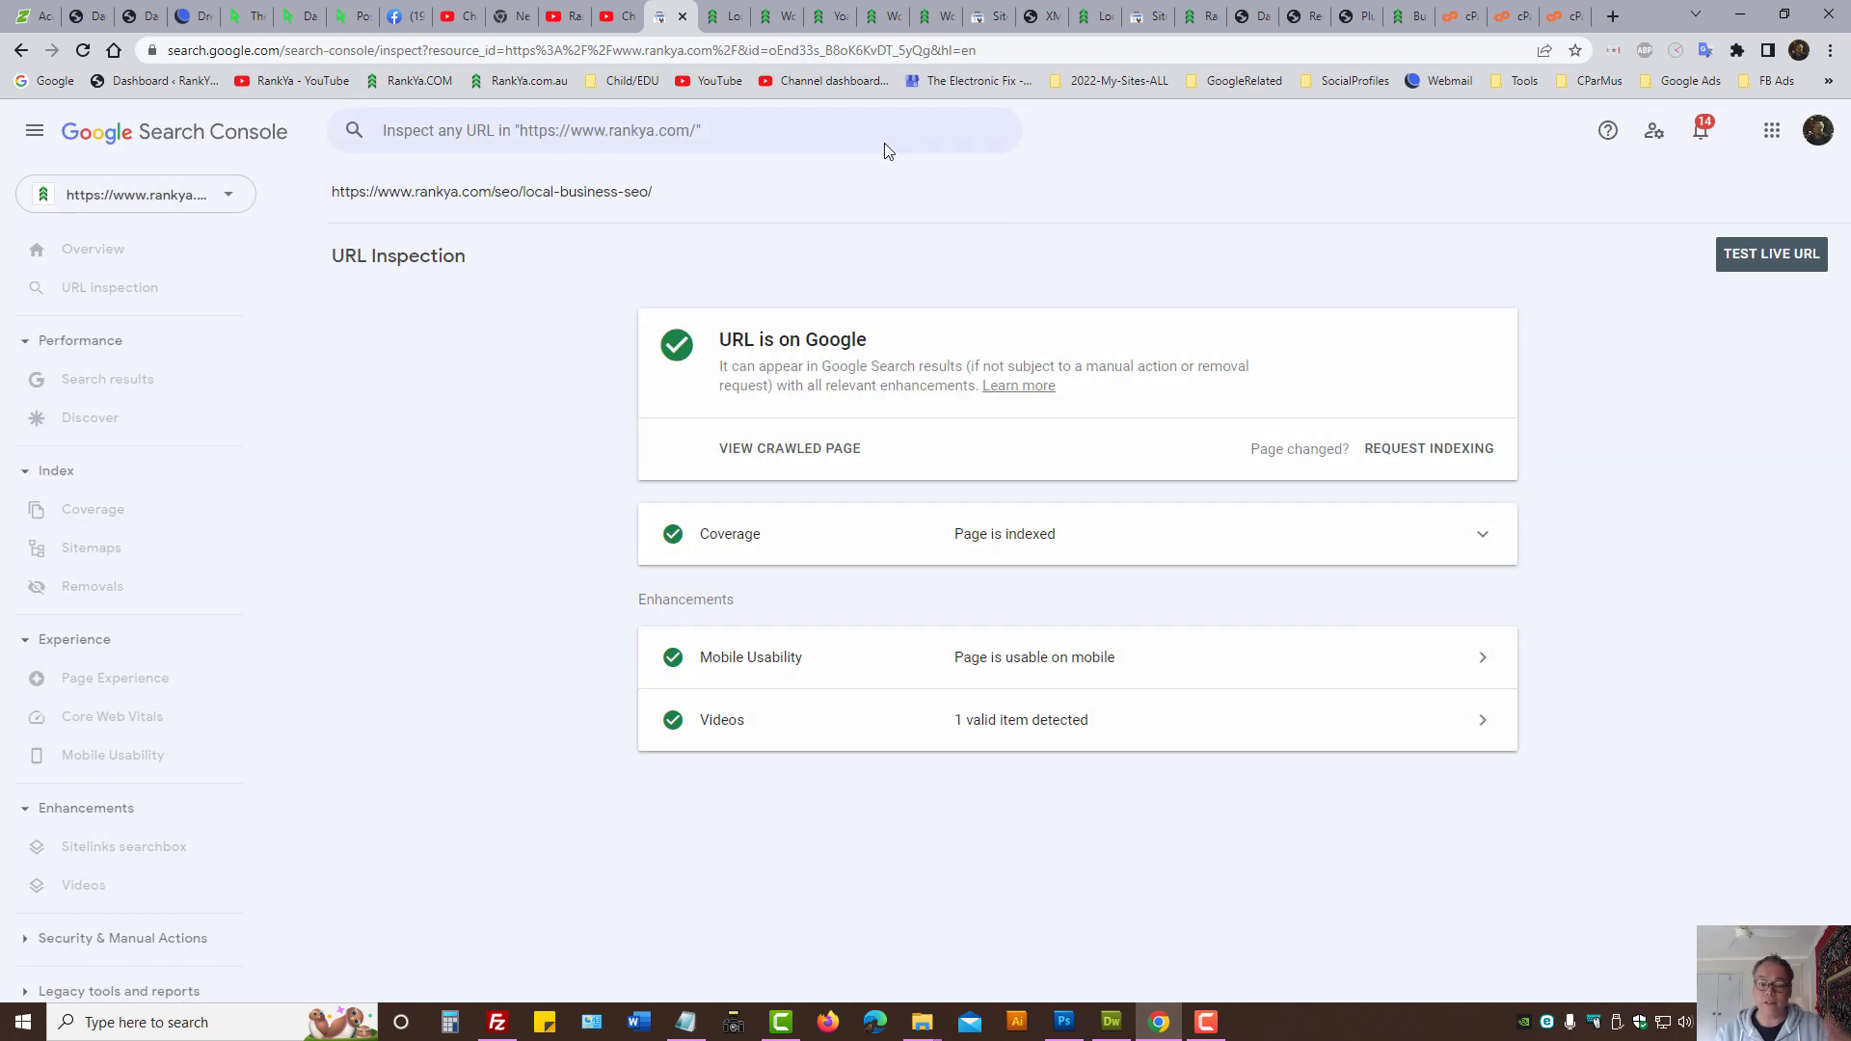
Step: Return to the Coverage reasons pages aren't indexed from the sitemap details
{"action": "left_click", "coordinate": [108, 288]}
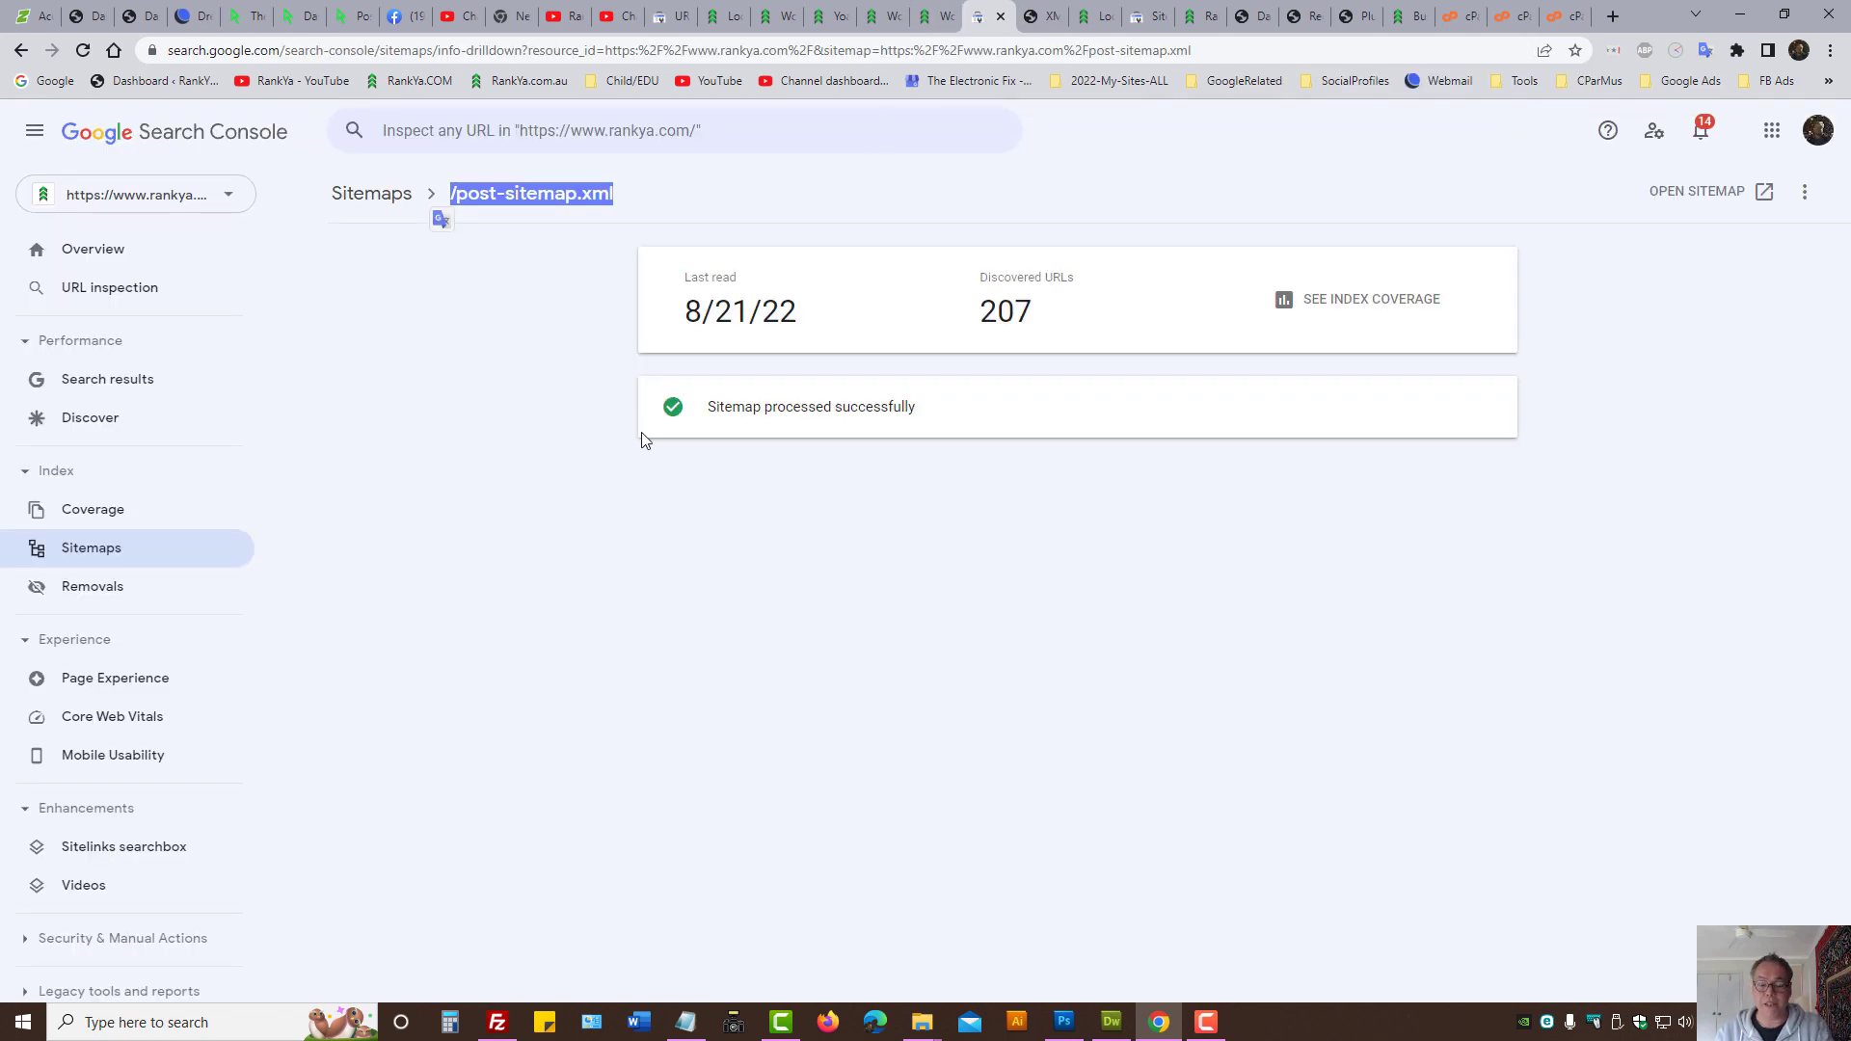
{"action": "mouse_move", "coordinate": [624, 480]}
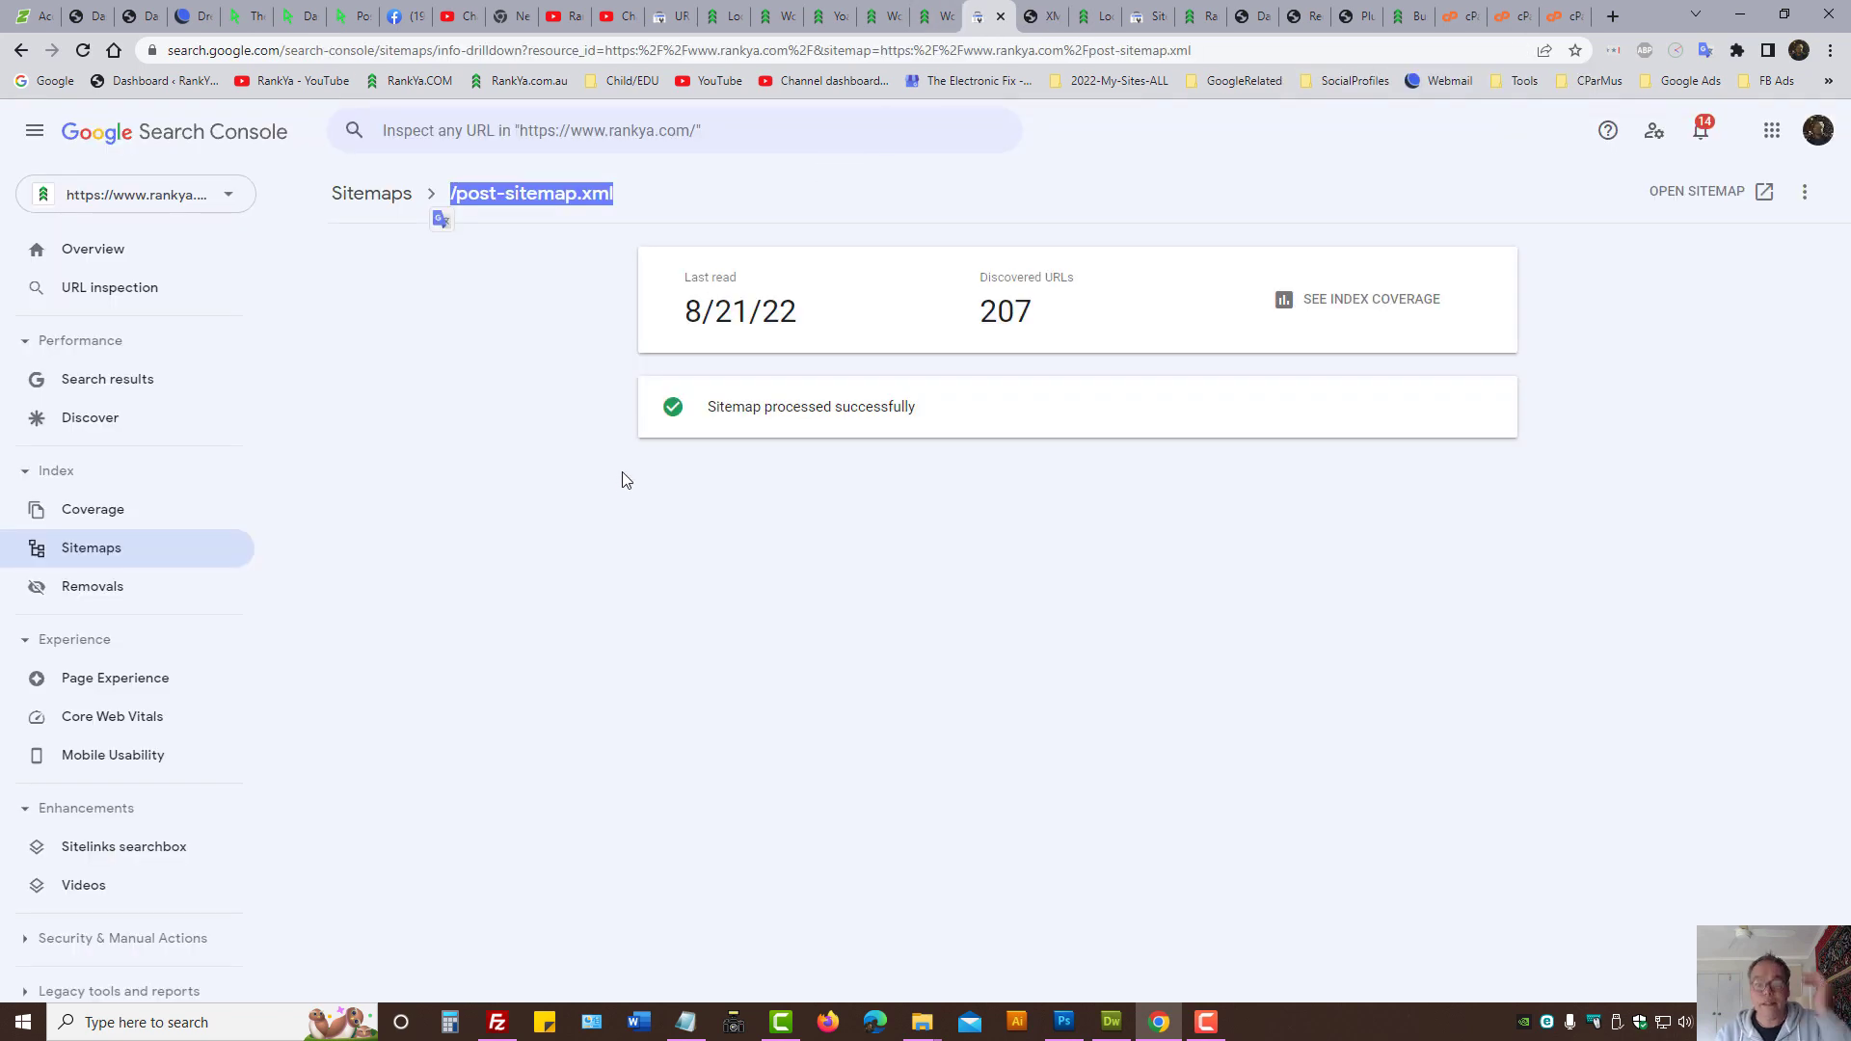
{"action": "mouse_move", "coordinate": [609, 482]}
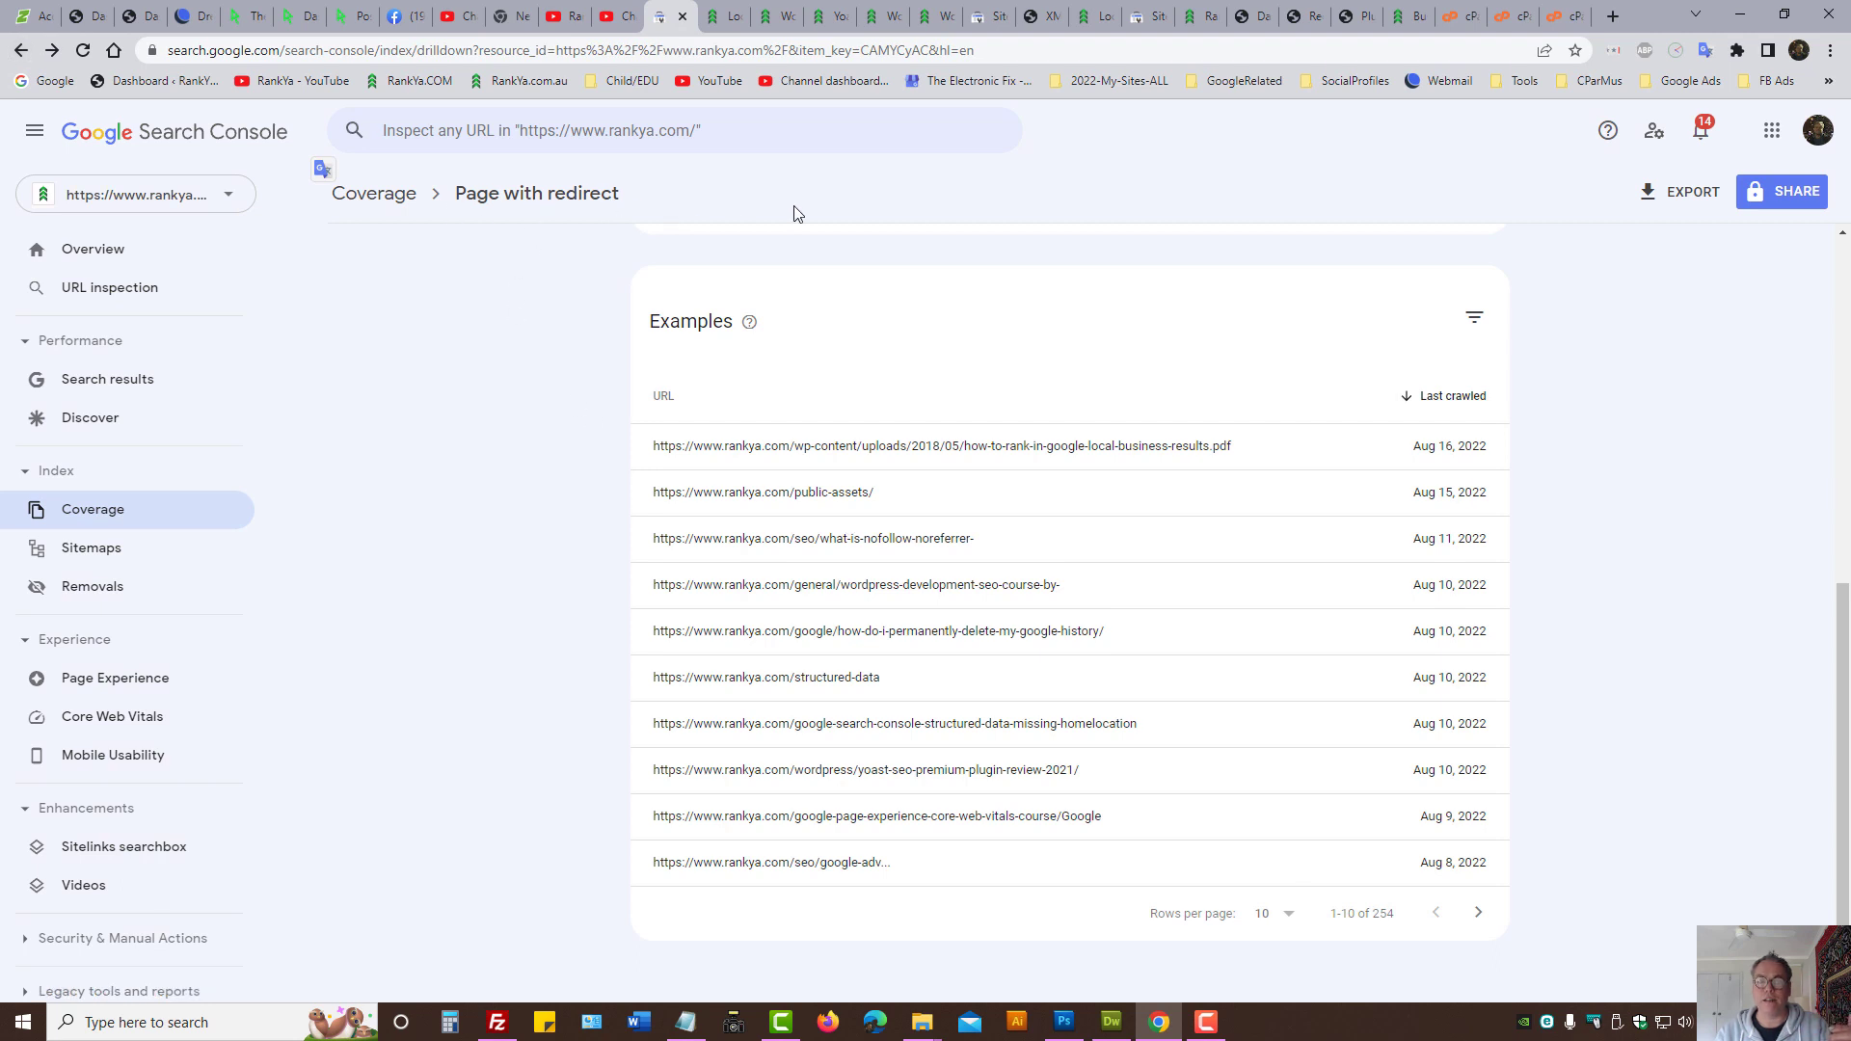
{"action": "mouse_move", "coordinate": [534, 435]}
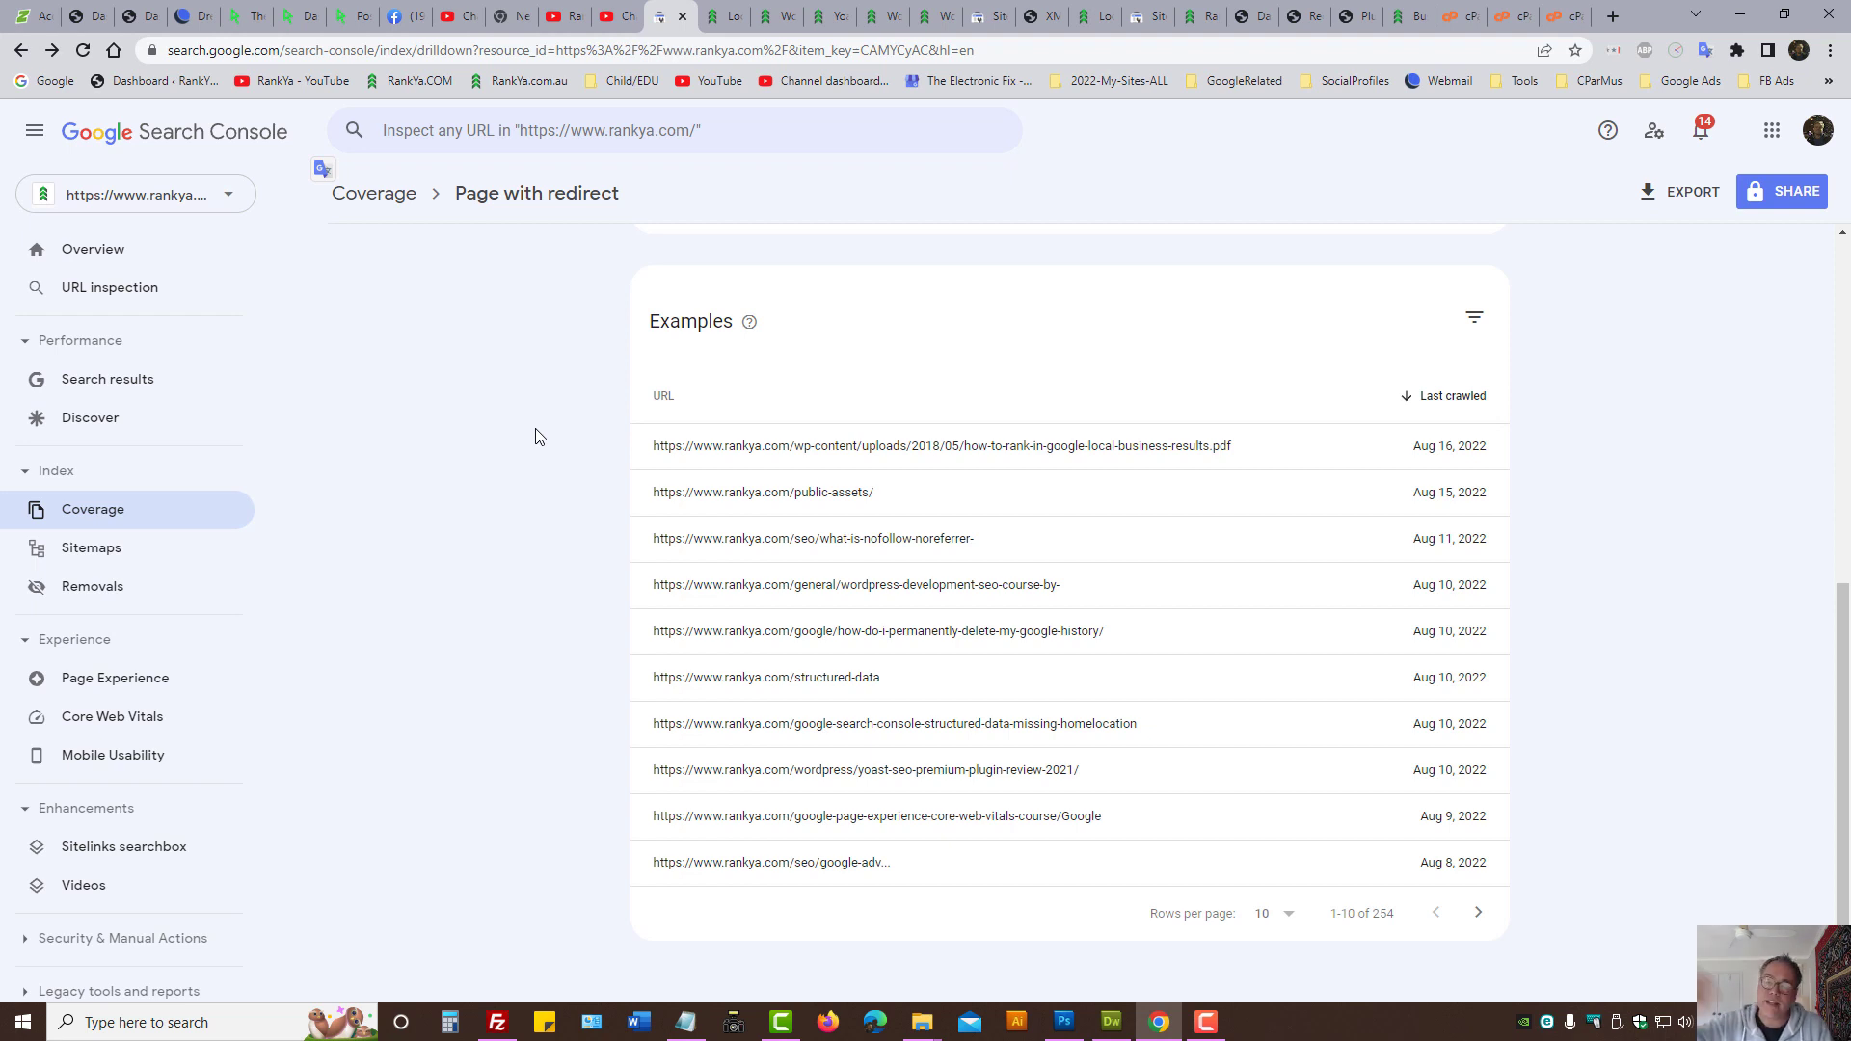
{"action": "mouse_move", "coordinate": [528, 437]}
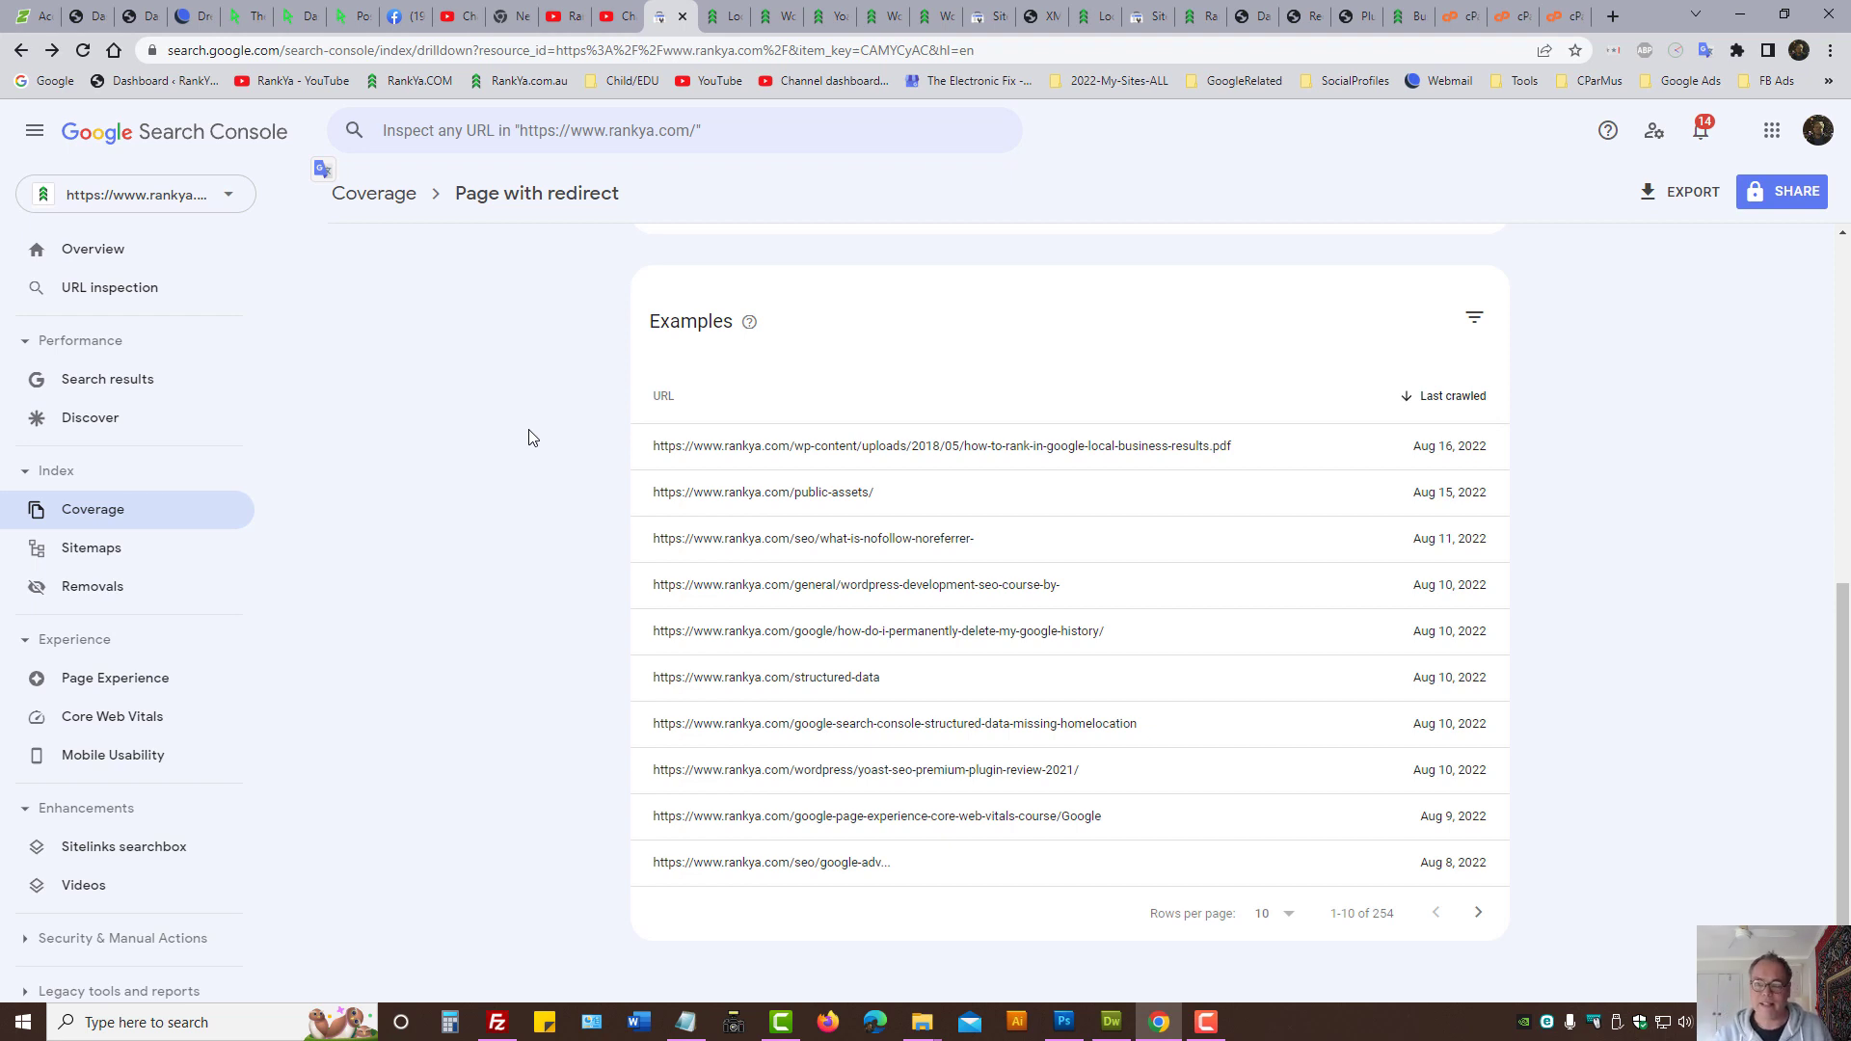
{"action": "mouse_move", "coordinate": [1150, 464]}
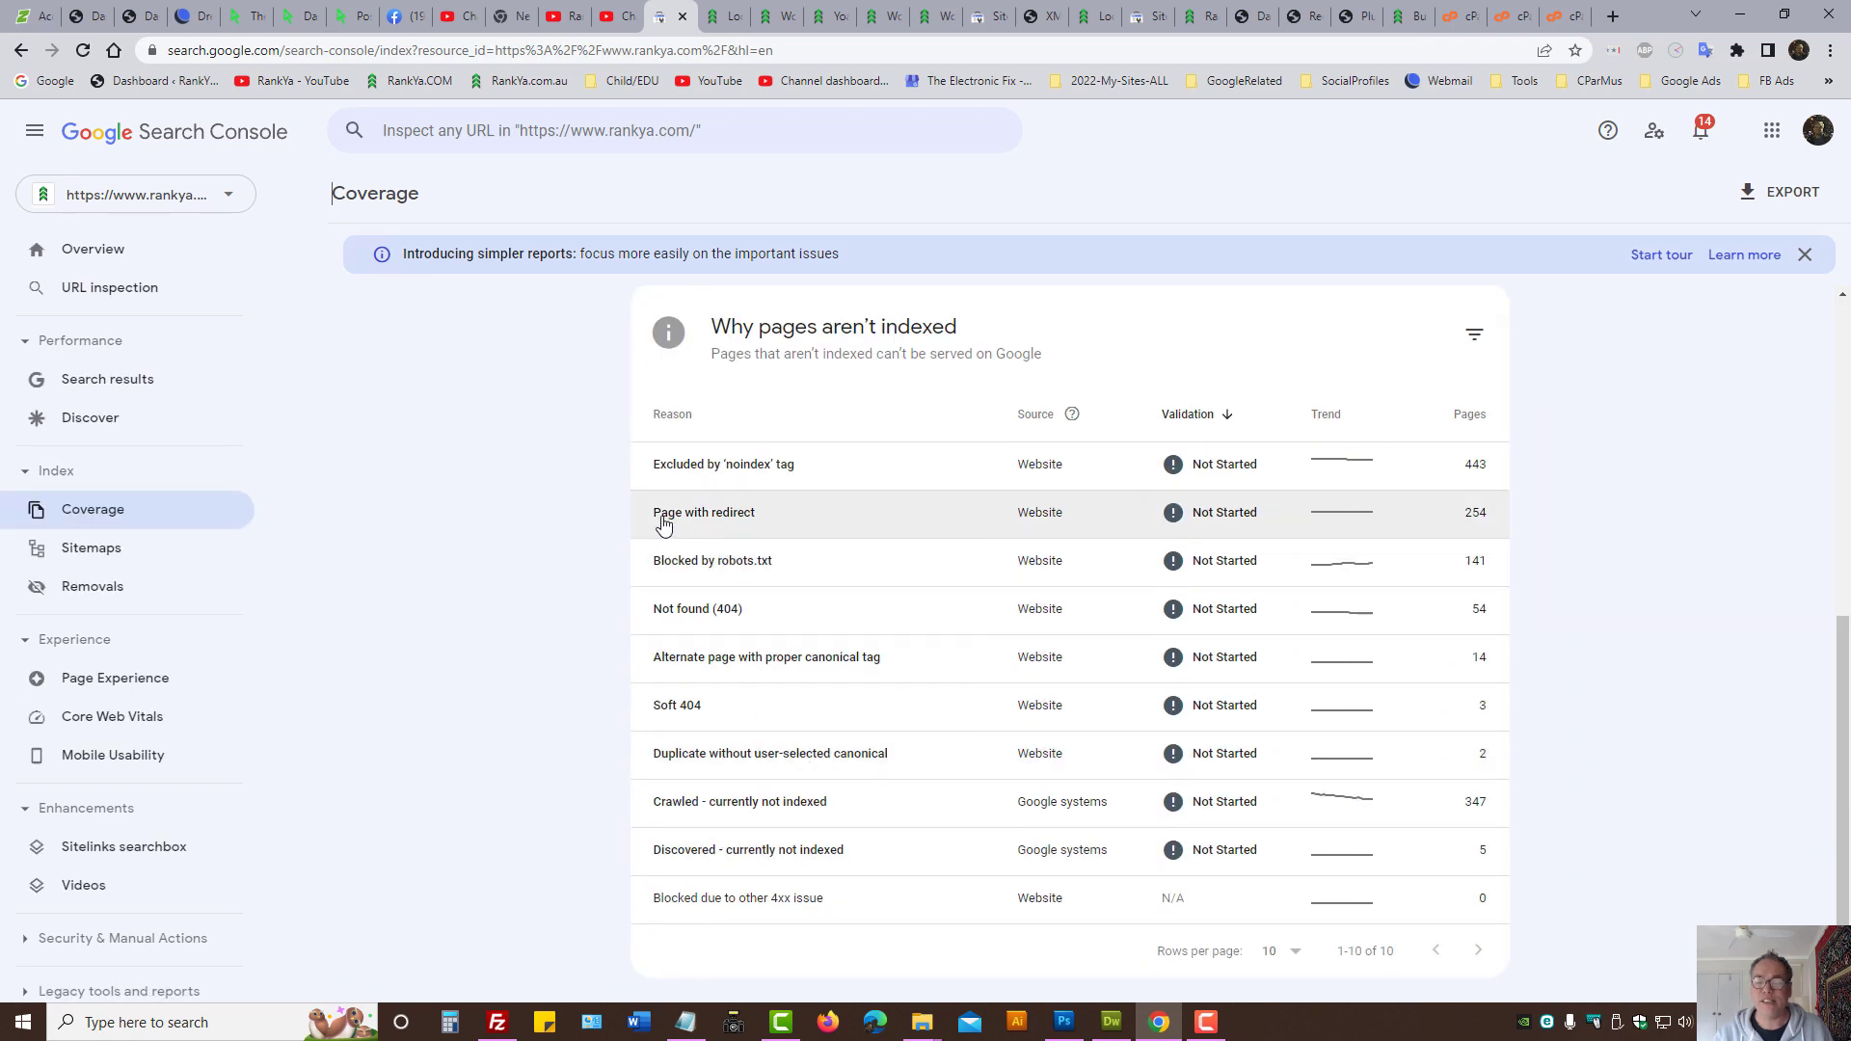
Step: Open the Page with redirect examples and select the wordpress-development-seo-course URL
{"action": "double_click", "coordinate": [703, 510]}
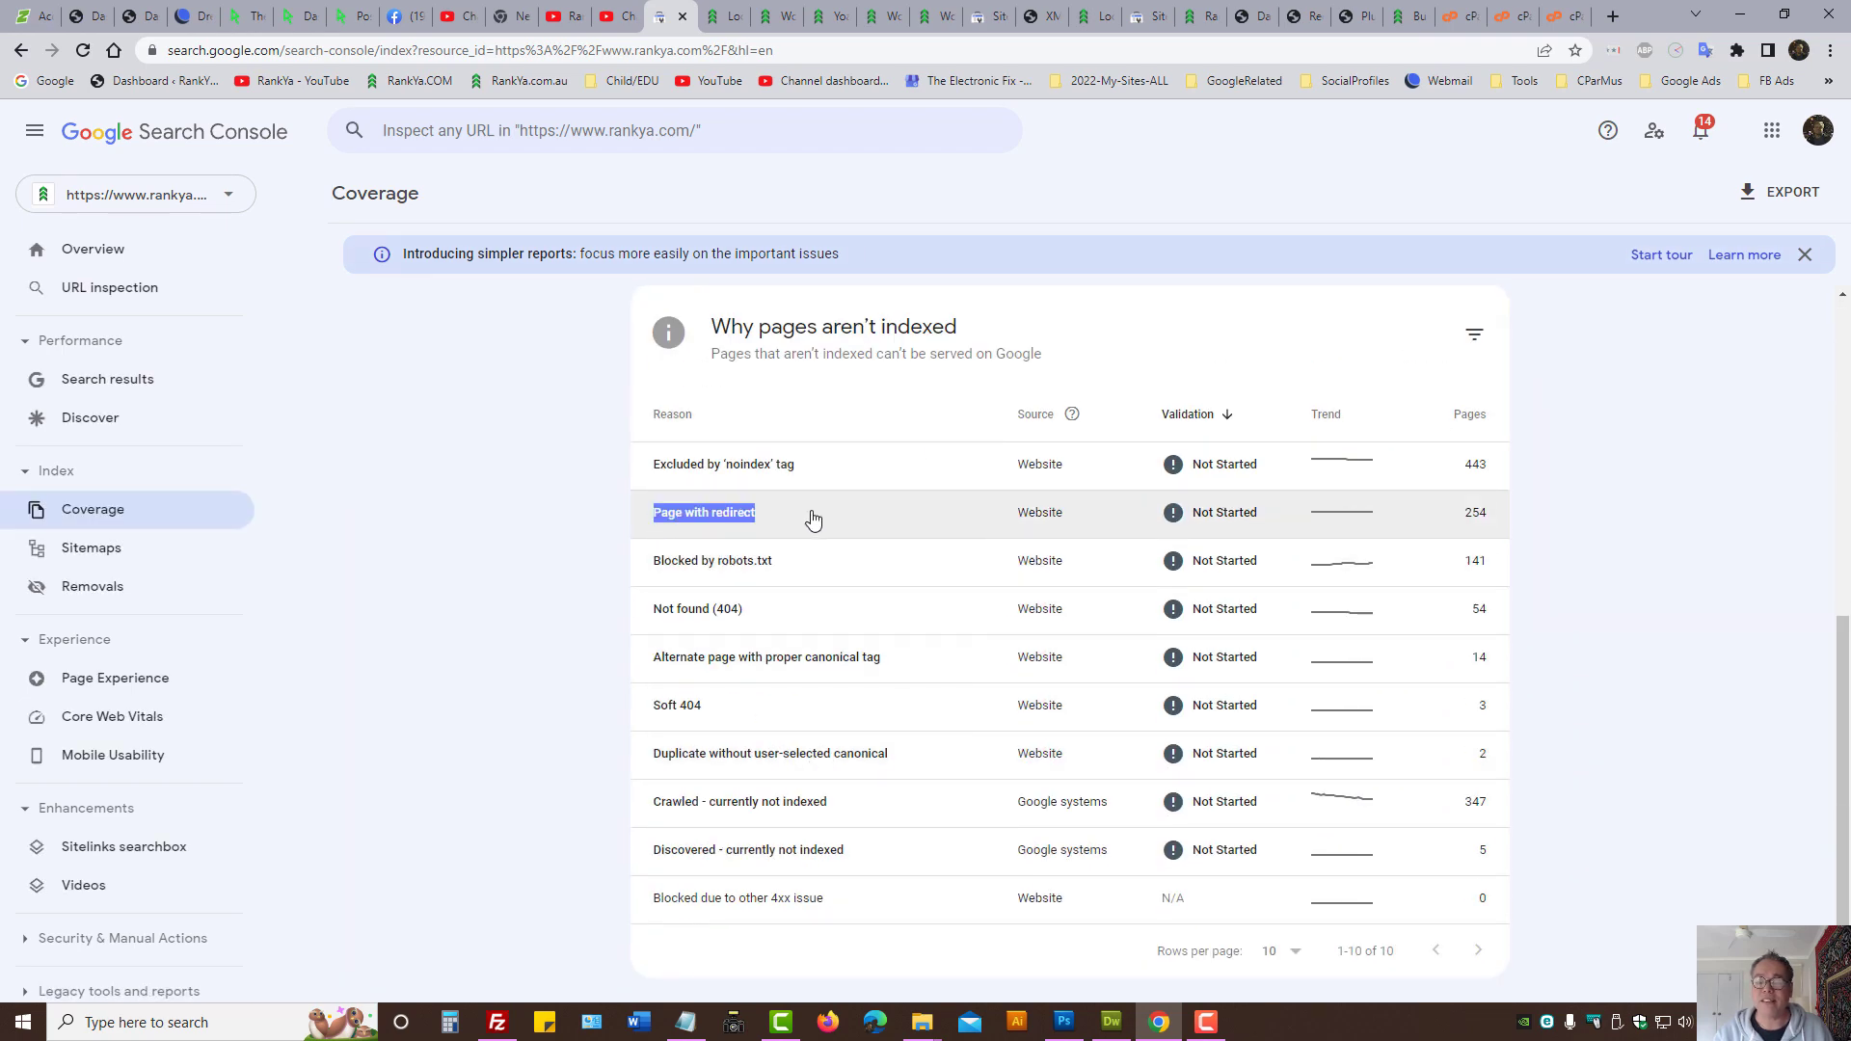
{"action": "left_click", "coordinate": [703, 513]}
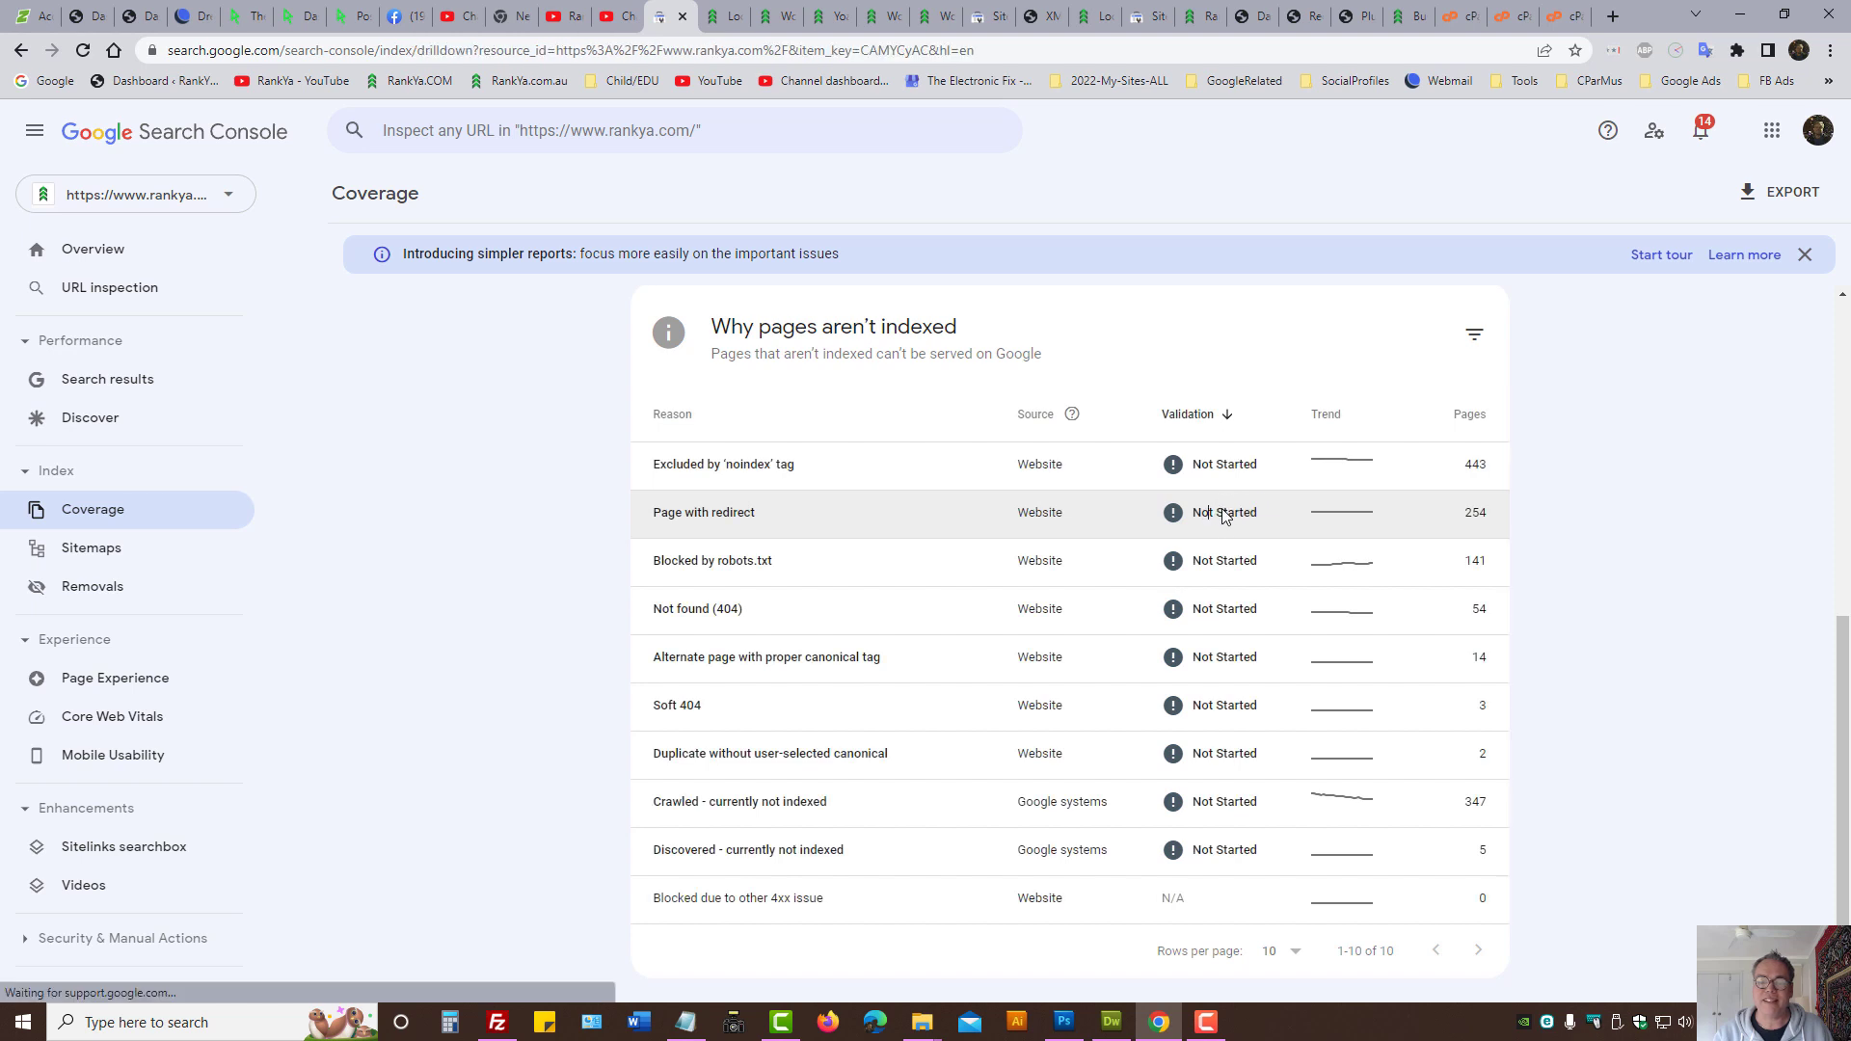
{"action": "left_click", "coordinate": [703, 513]}
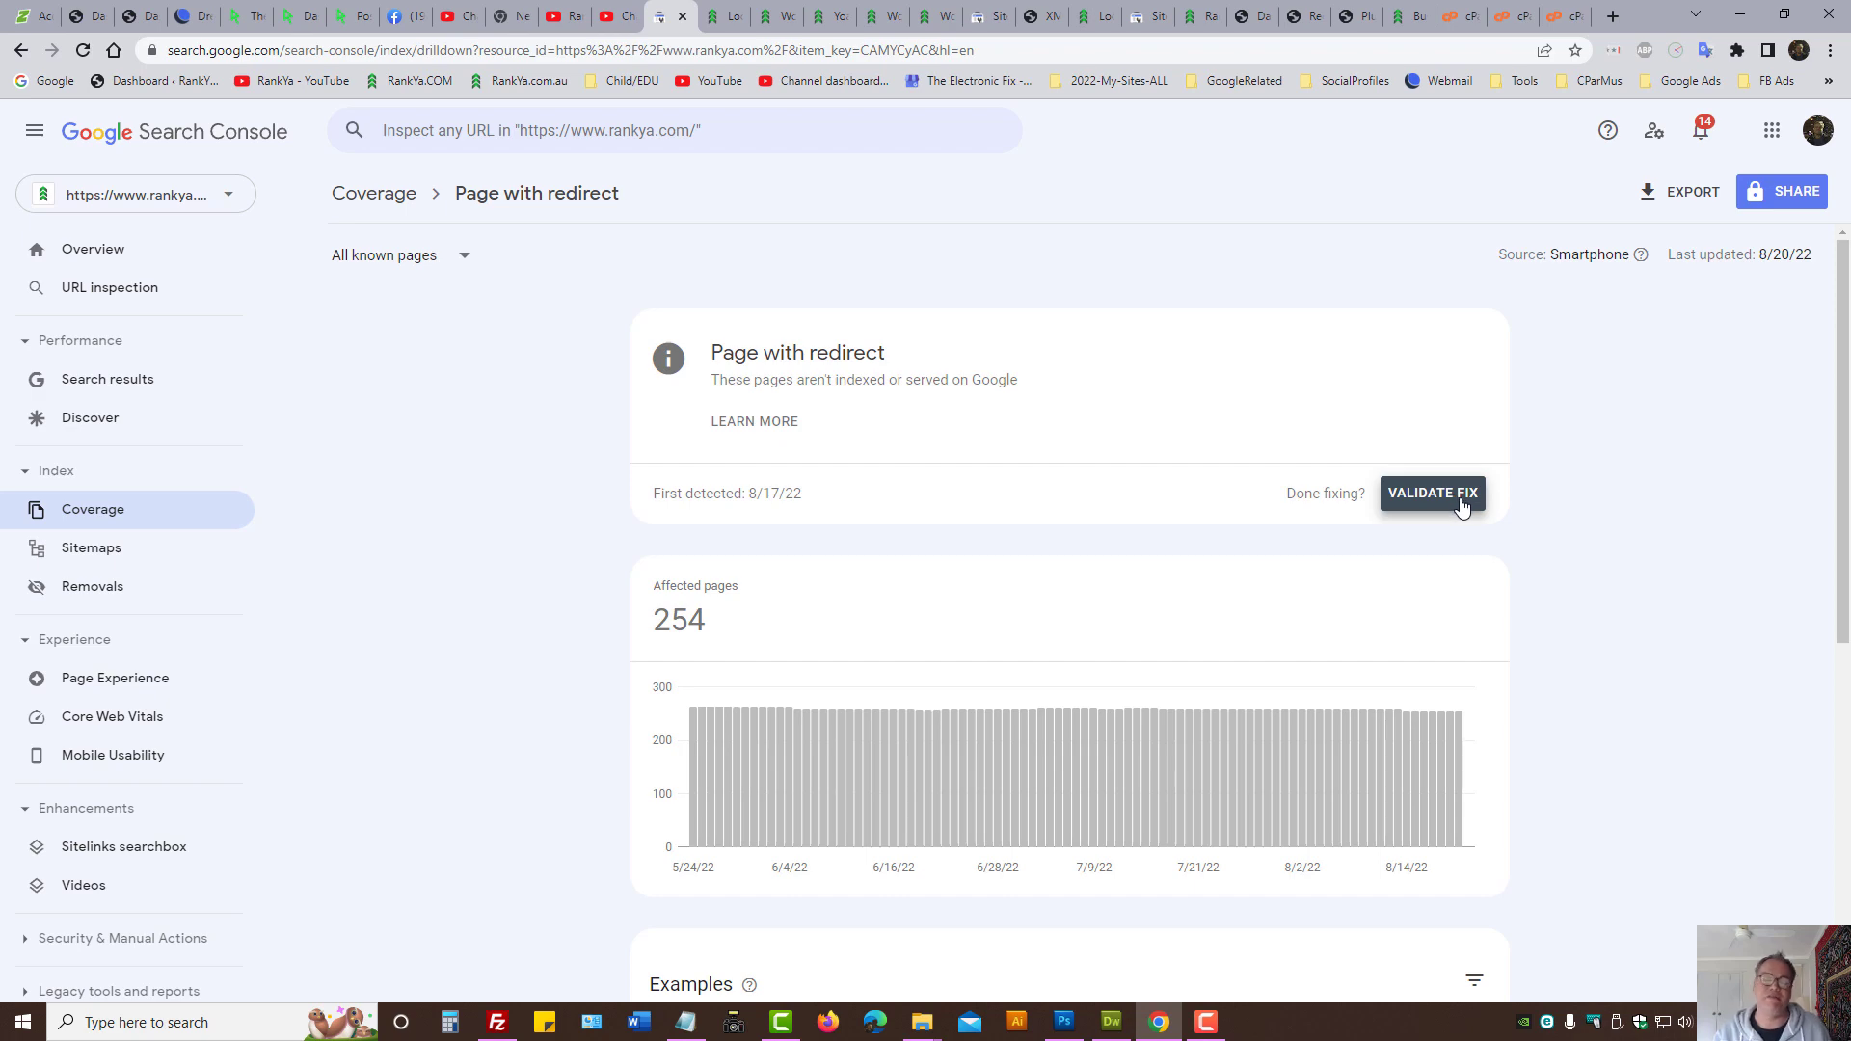
{"action": "mouse_move", "coordinate": [415, 282]}
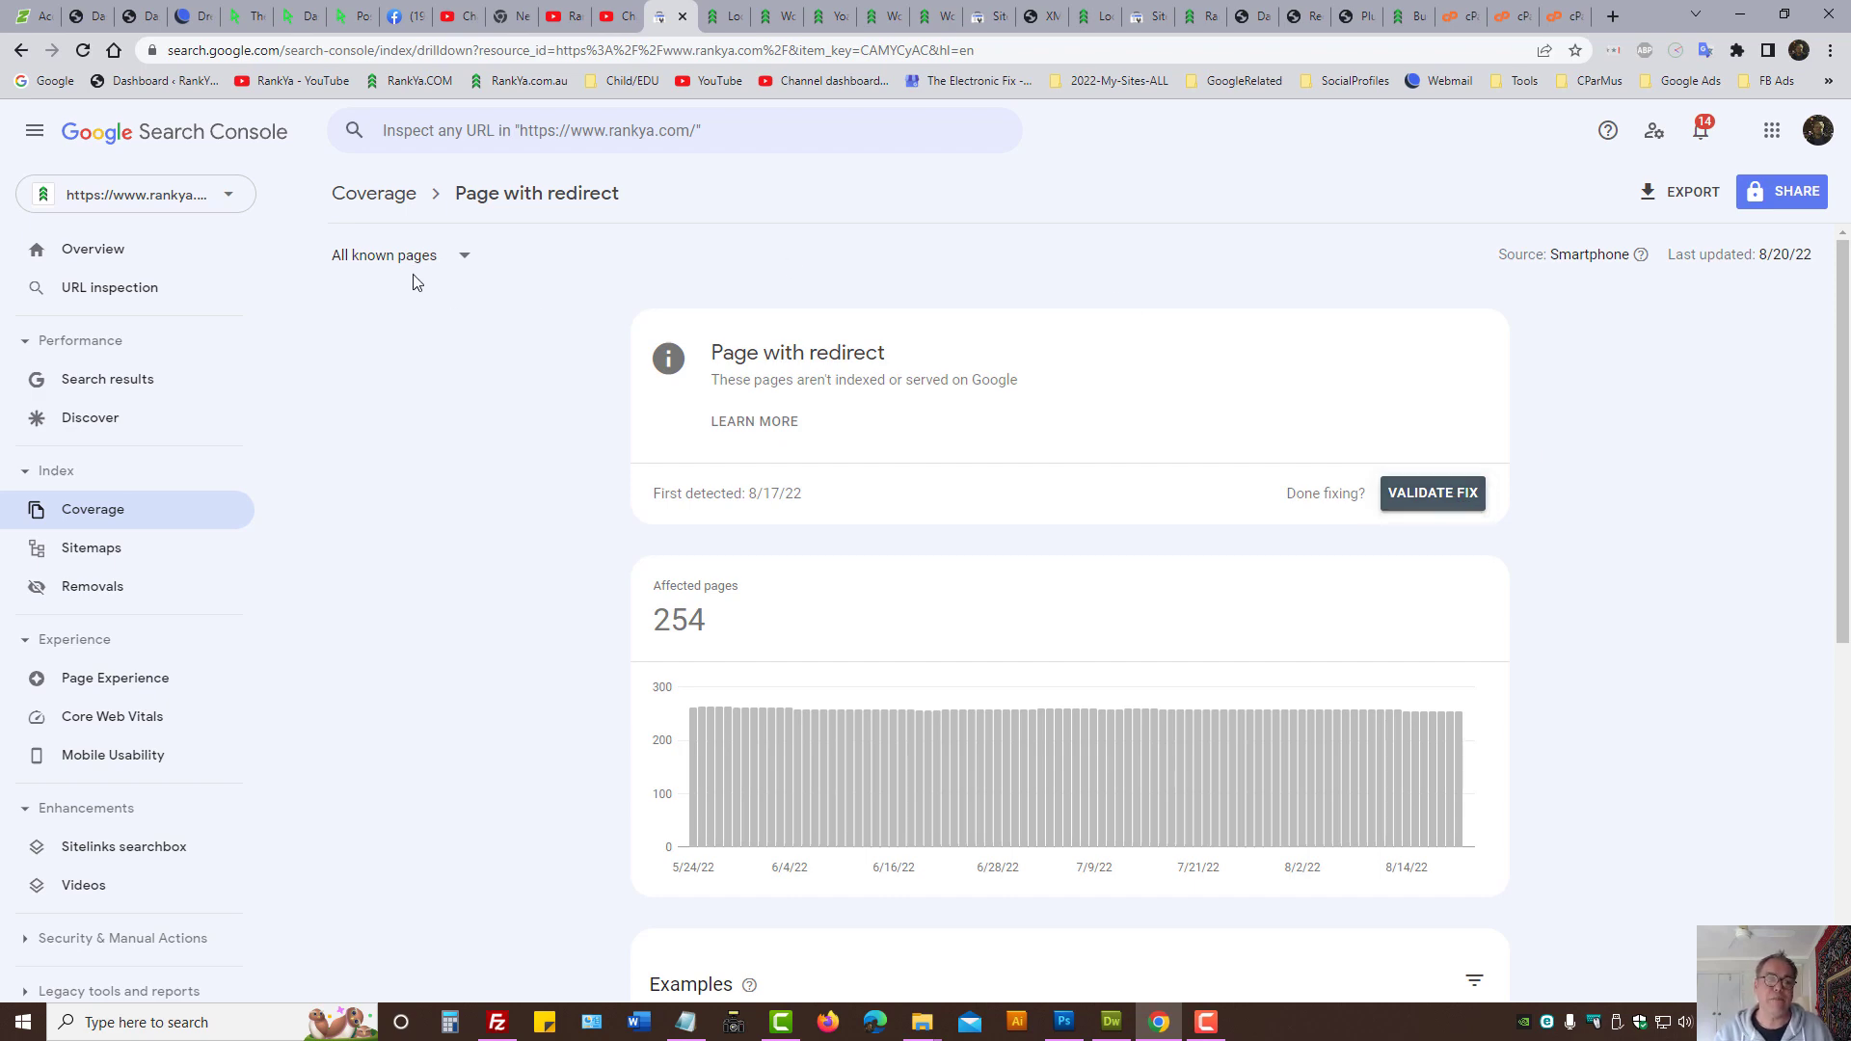
{"action": "left_click", "coordinate": [372, 192]}
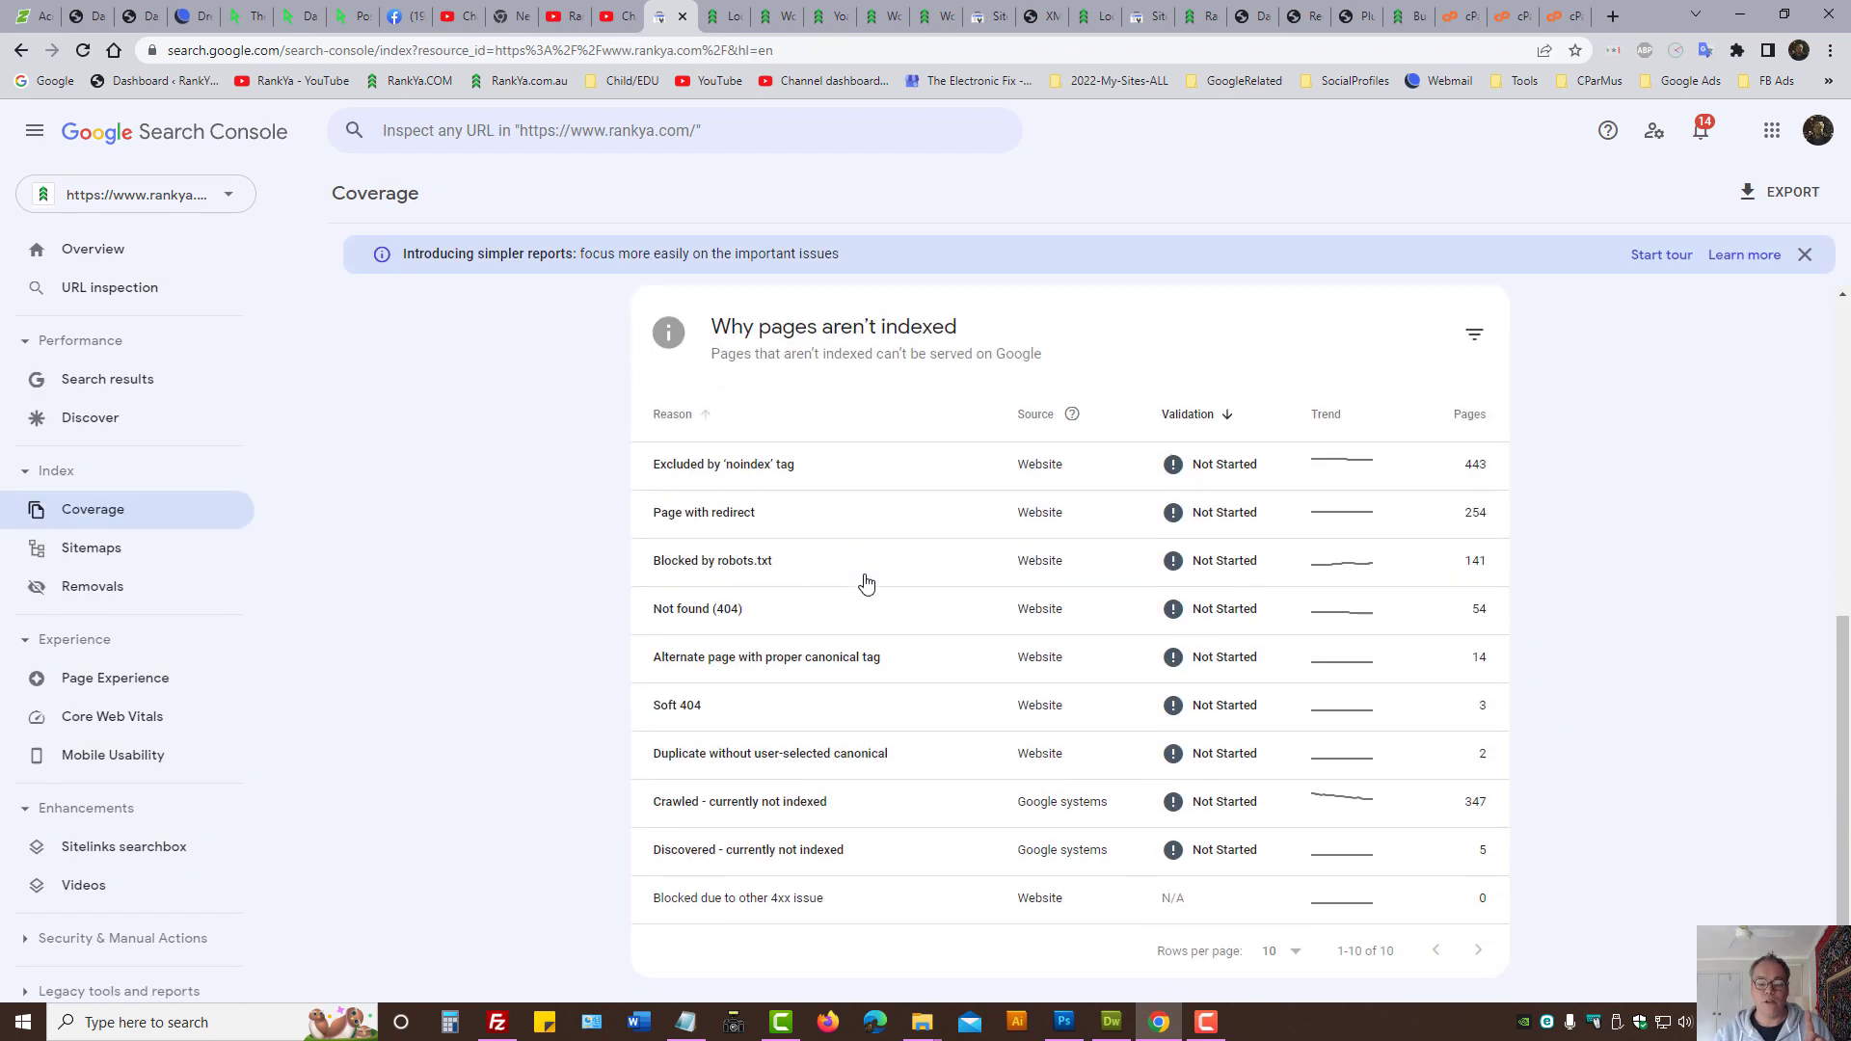
{"action": "left_click", "coordinate": [704, 513]}
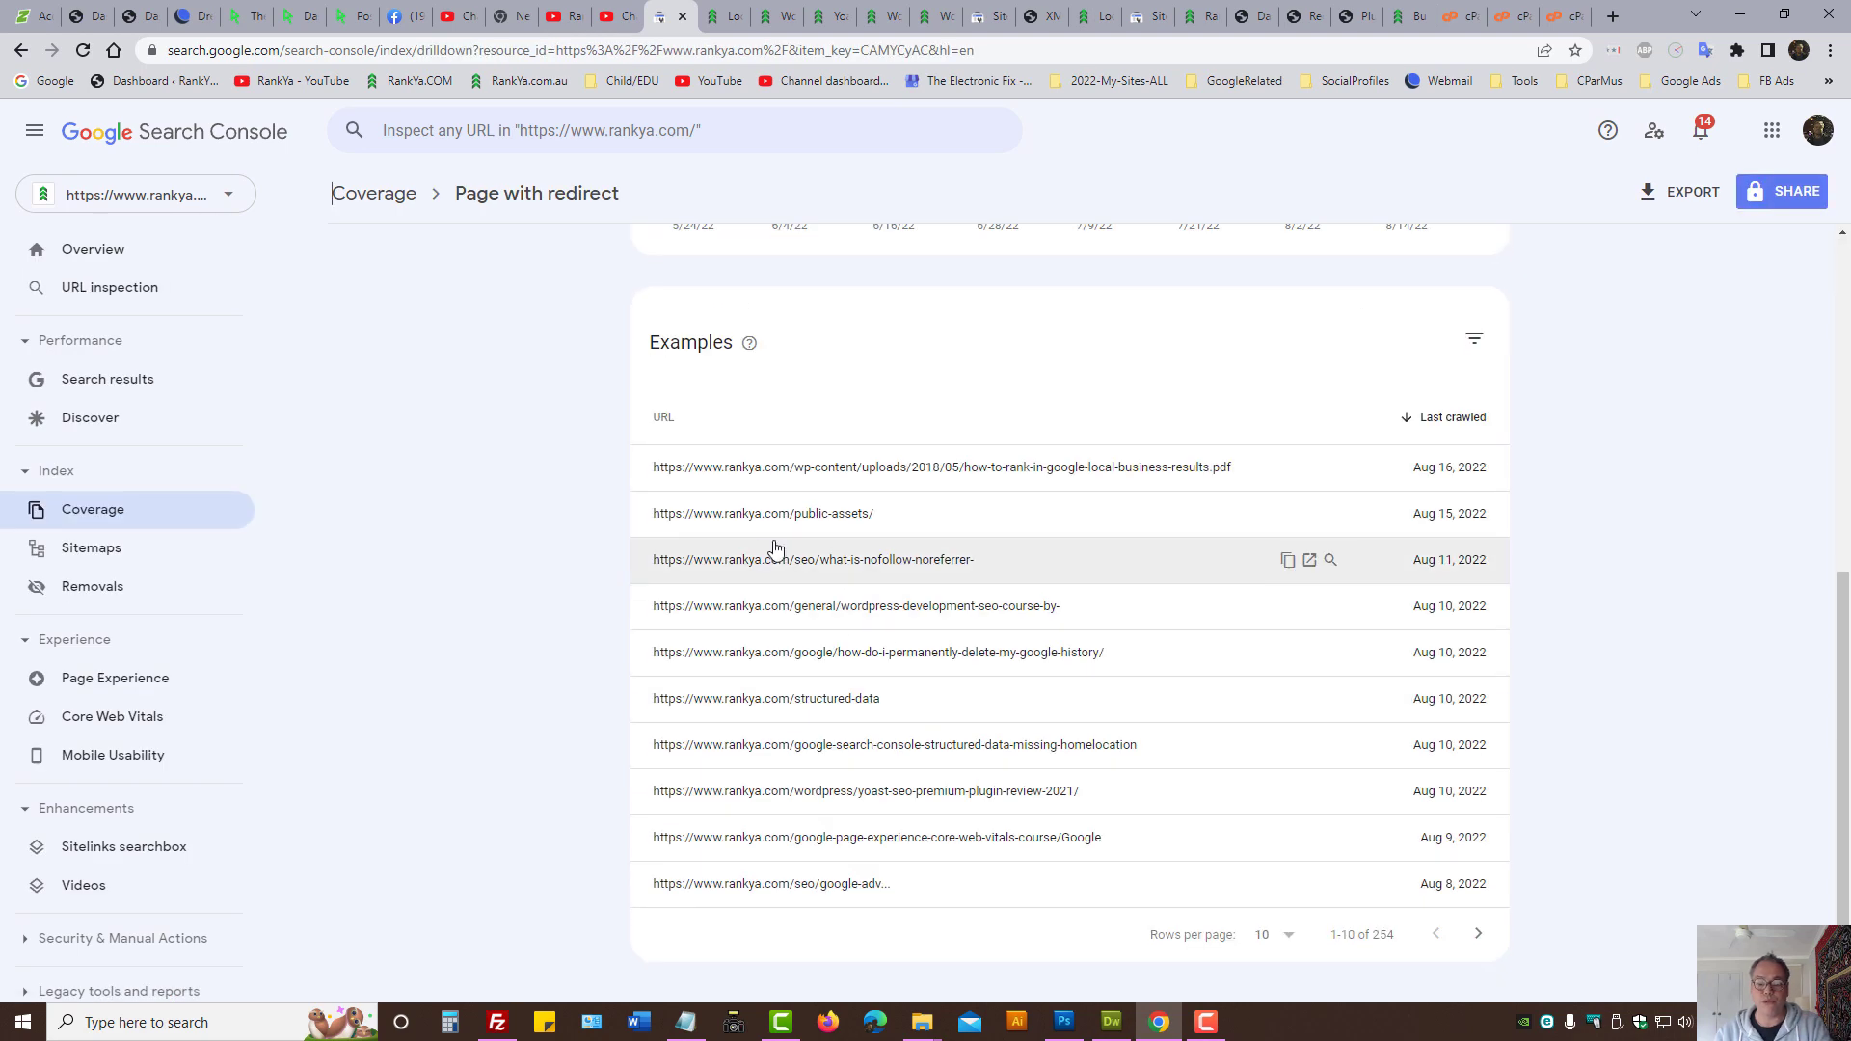
{"action": "mouse_move", "coordinate": [650, 613]}
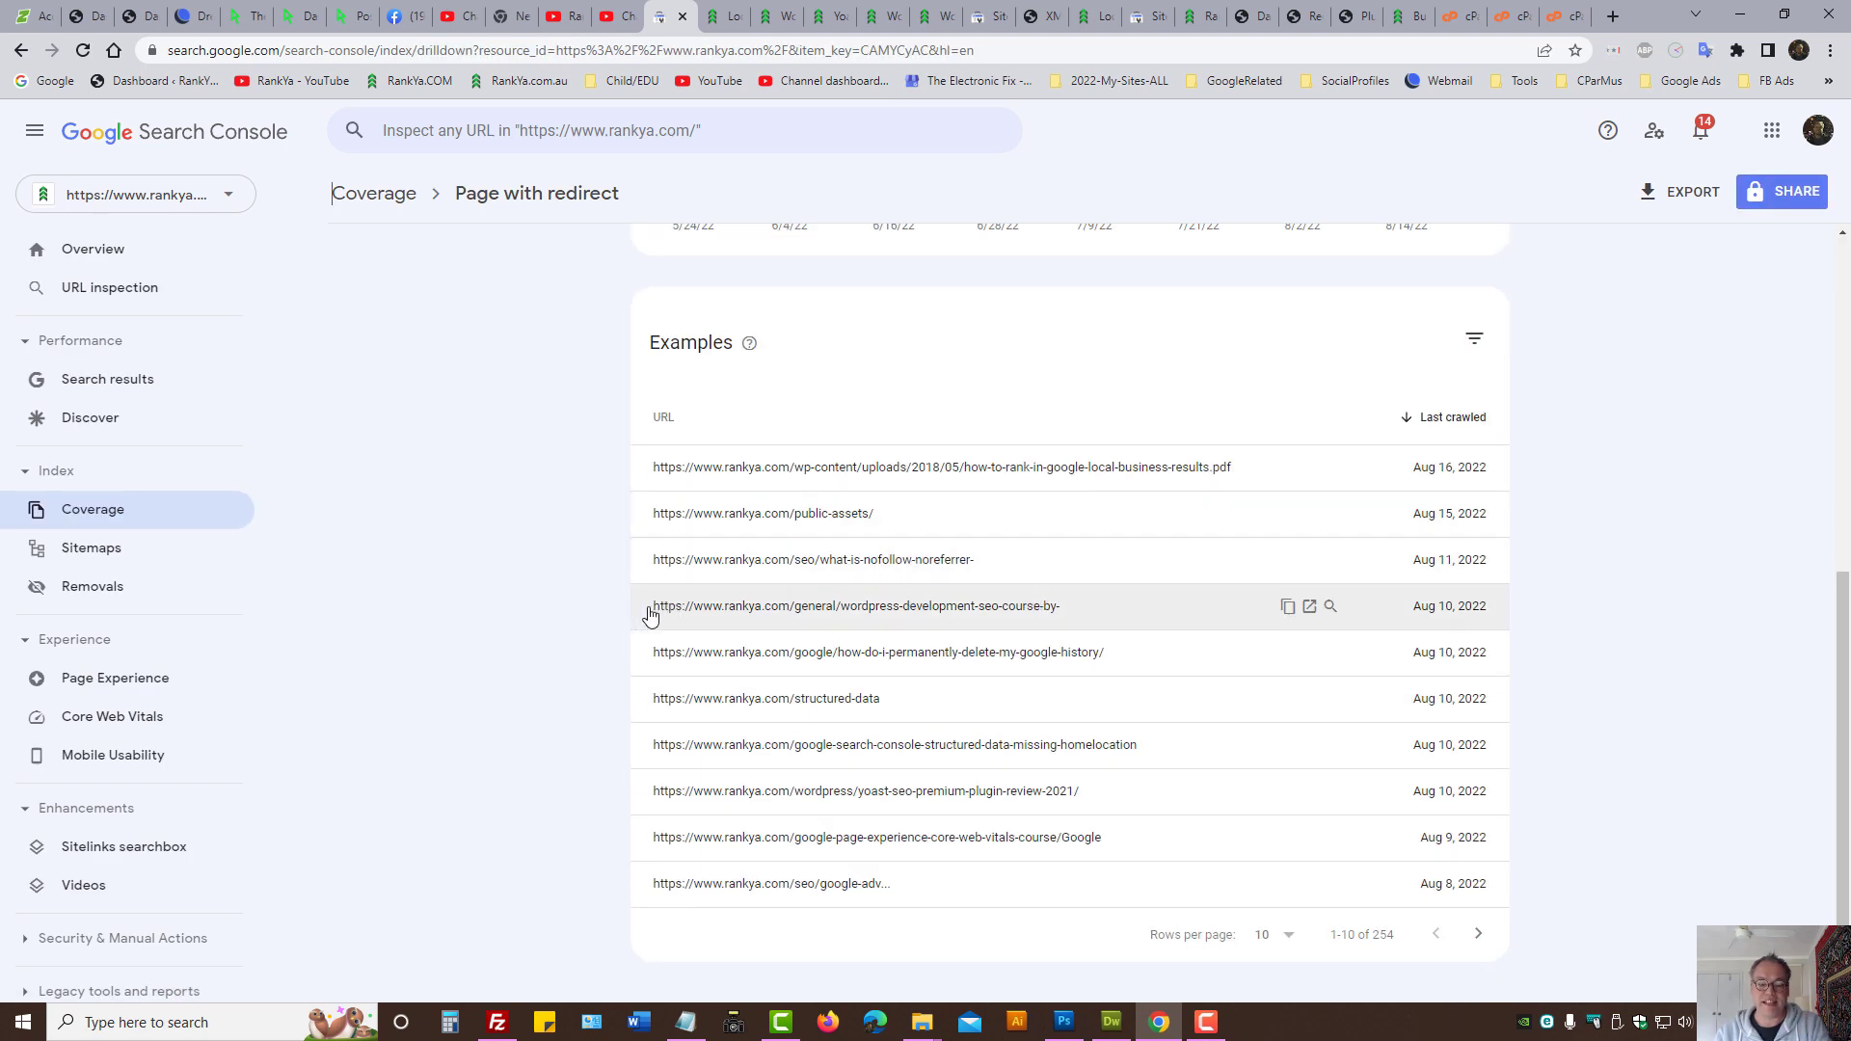
{"action": "double_click", "coordinate": [854, 605]}
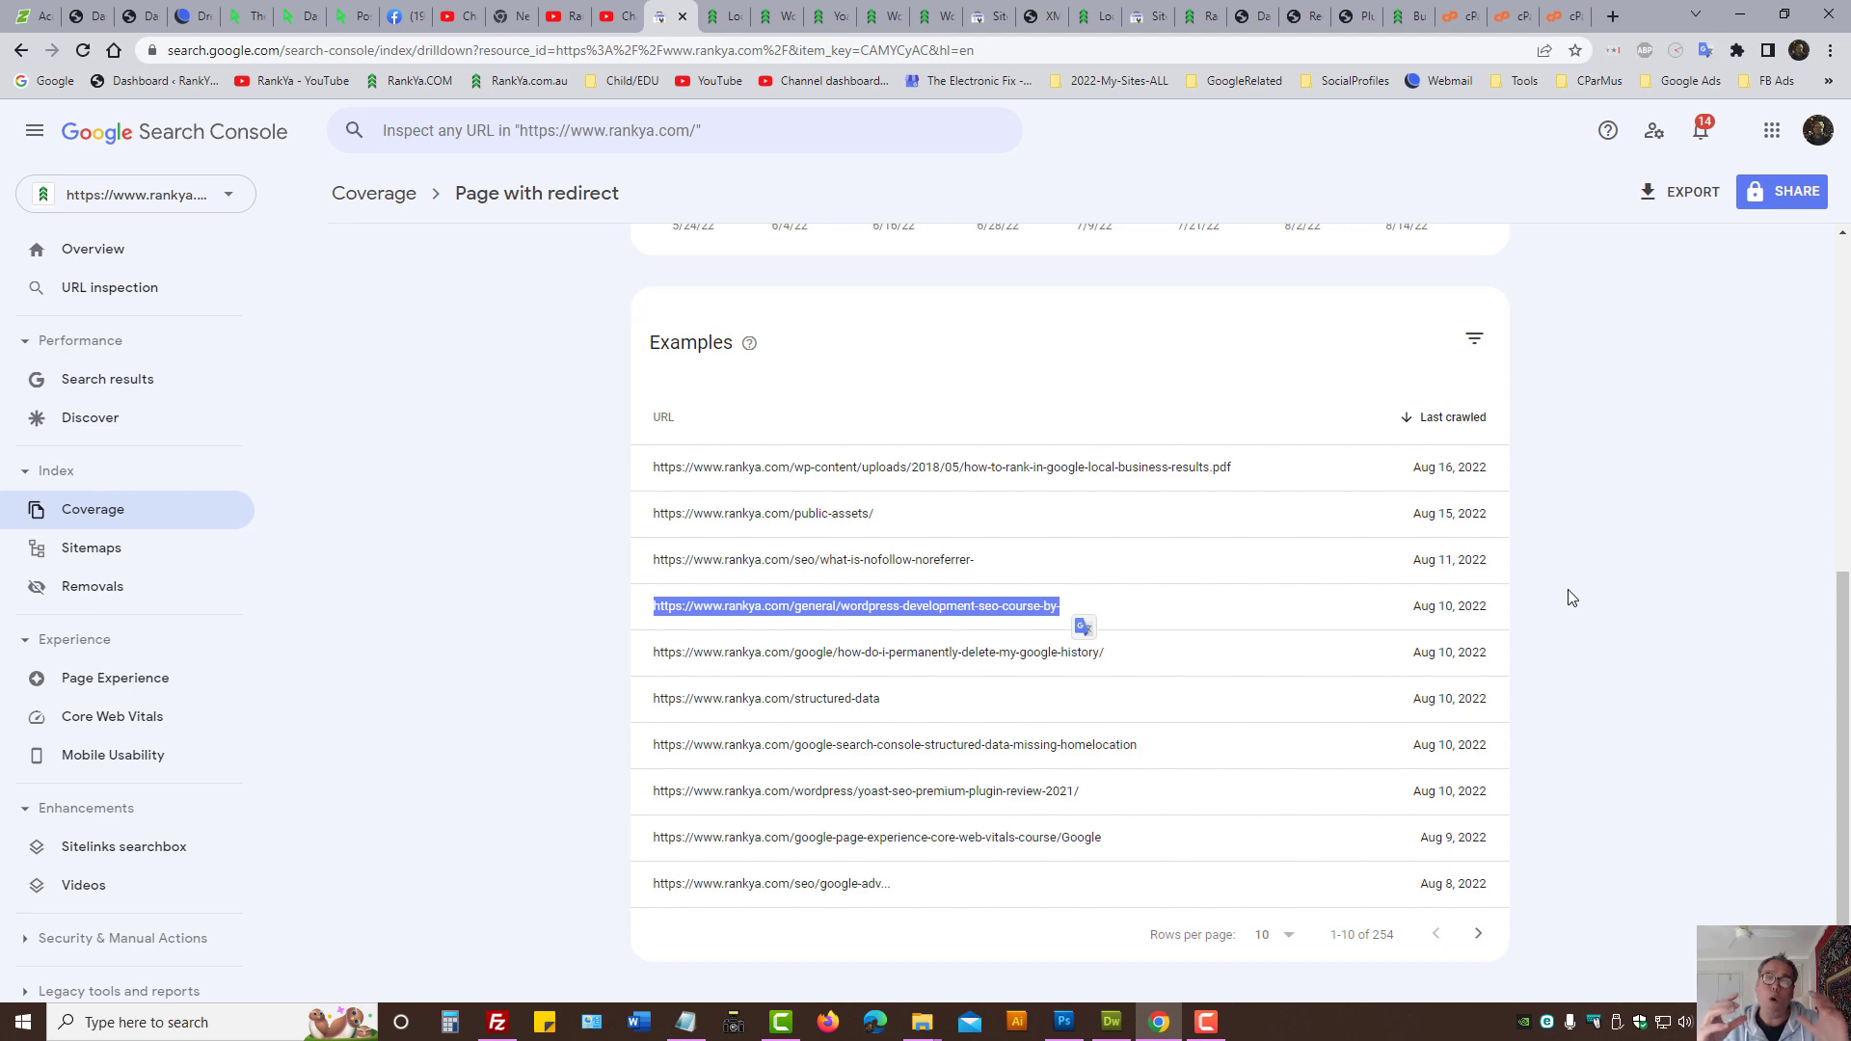
{"action": "left_click", "coordinate": [563, 15]}
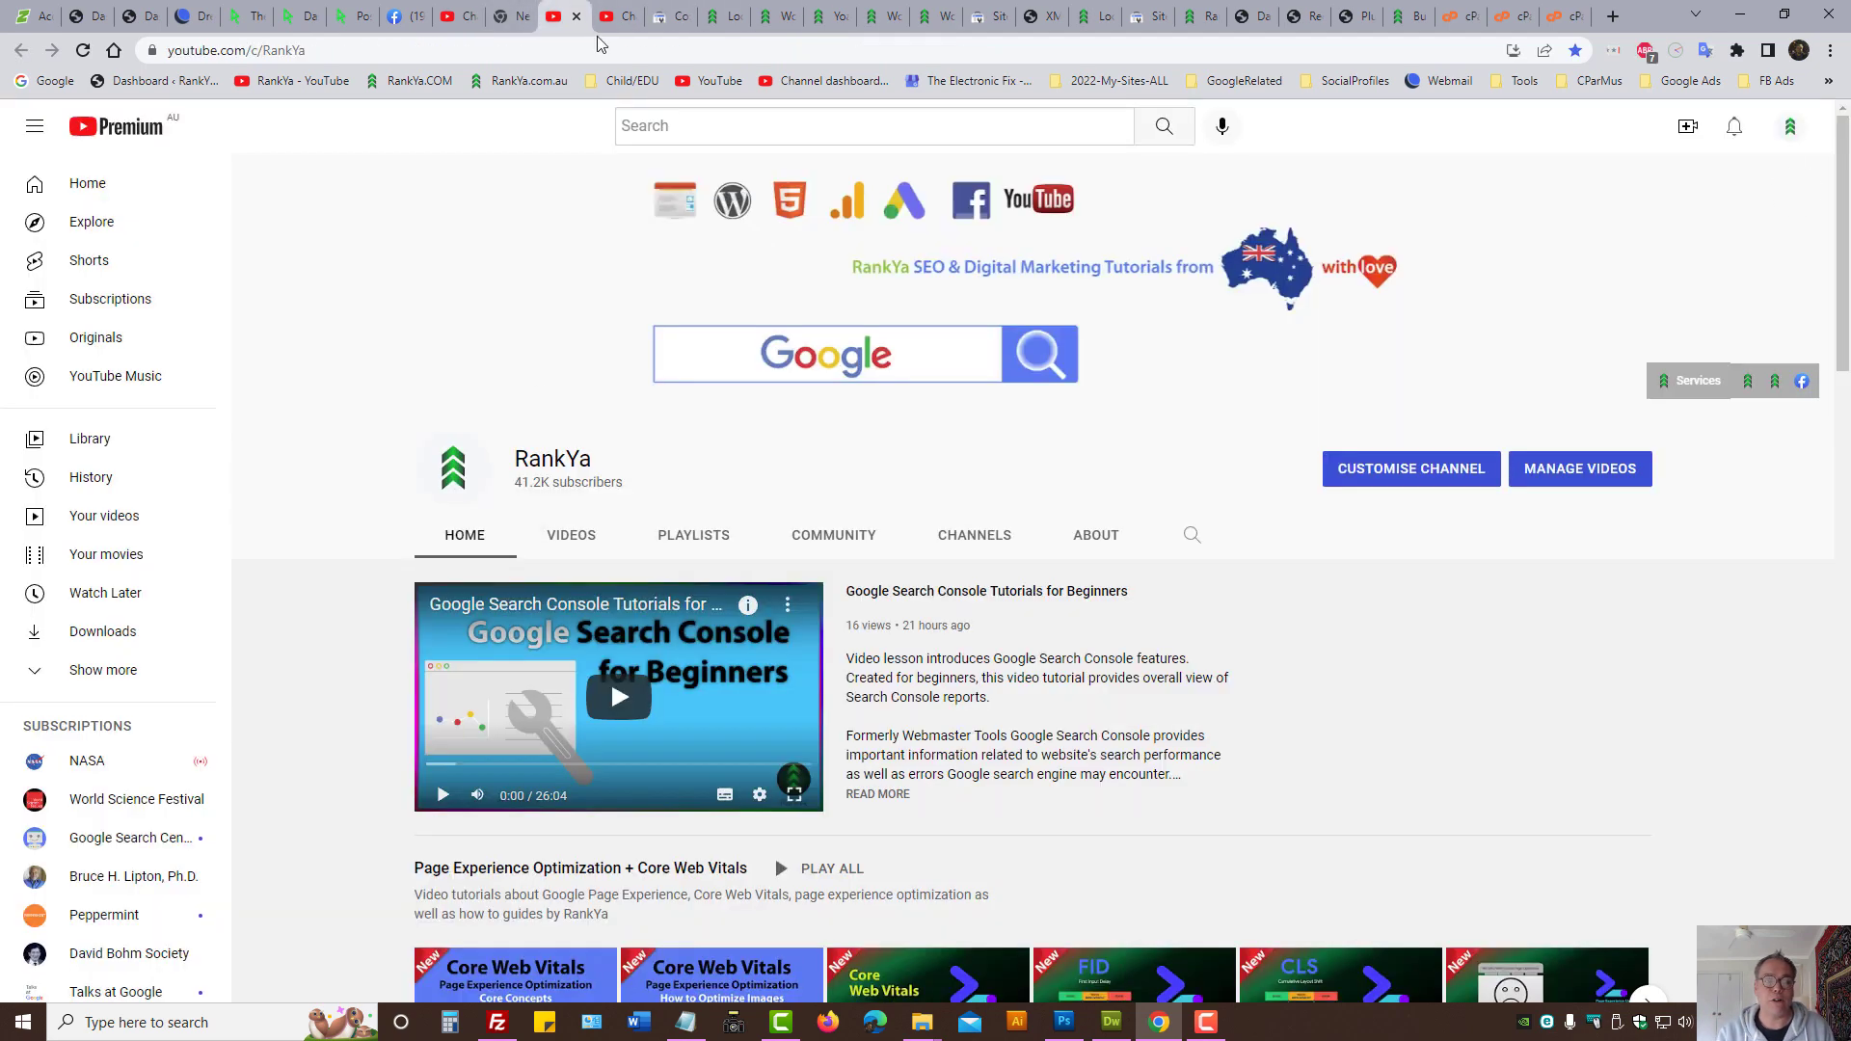
{"action": "mouse_move", "coordinate": [351, 565]}
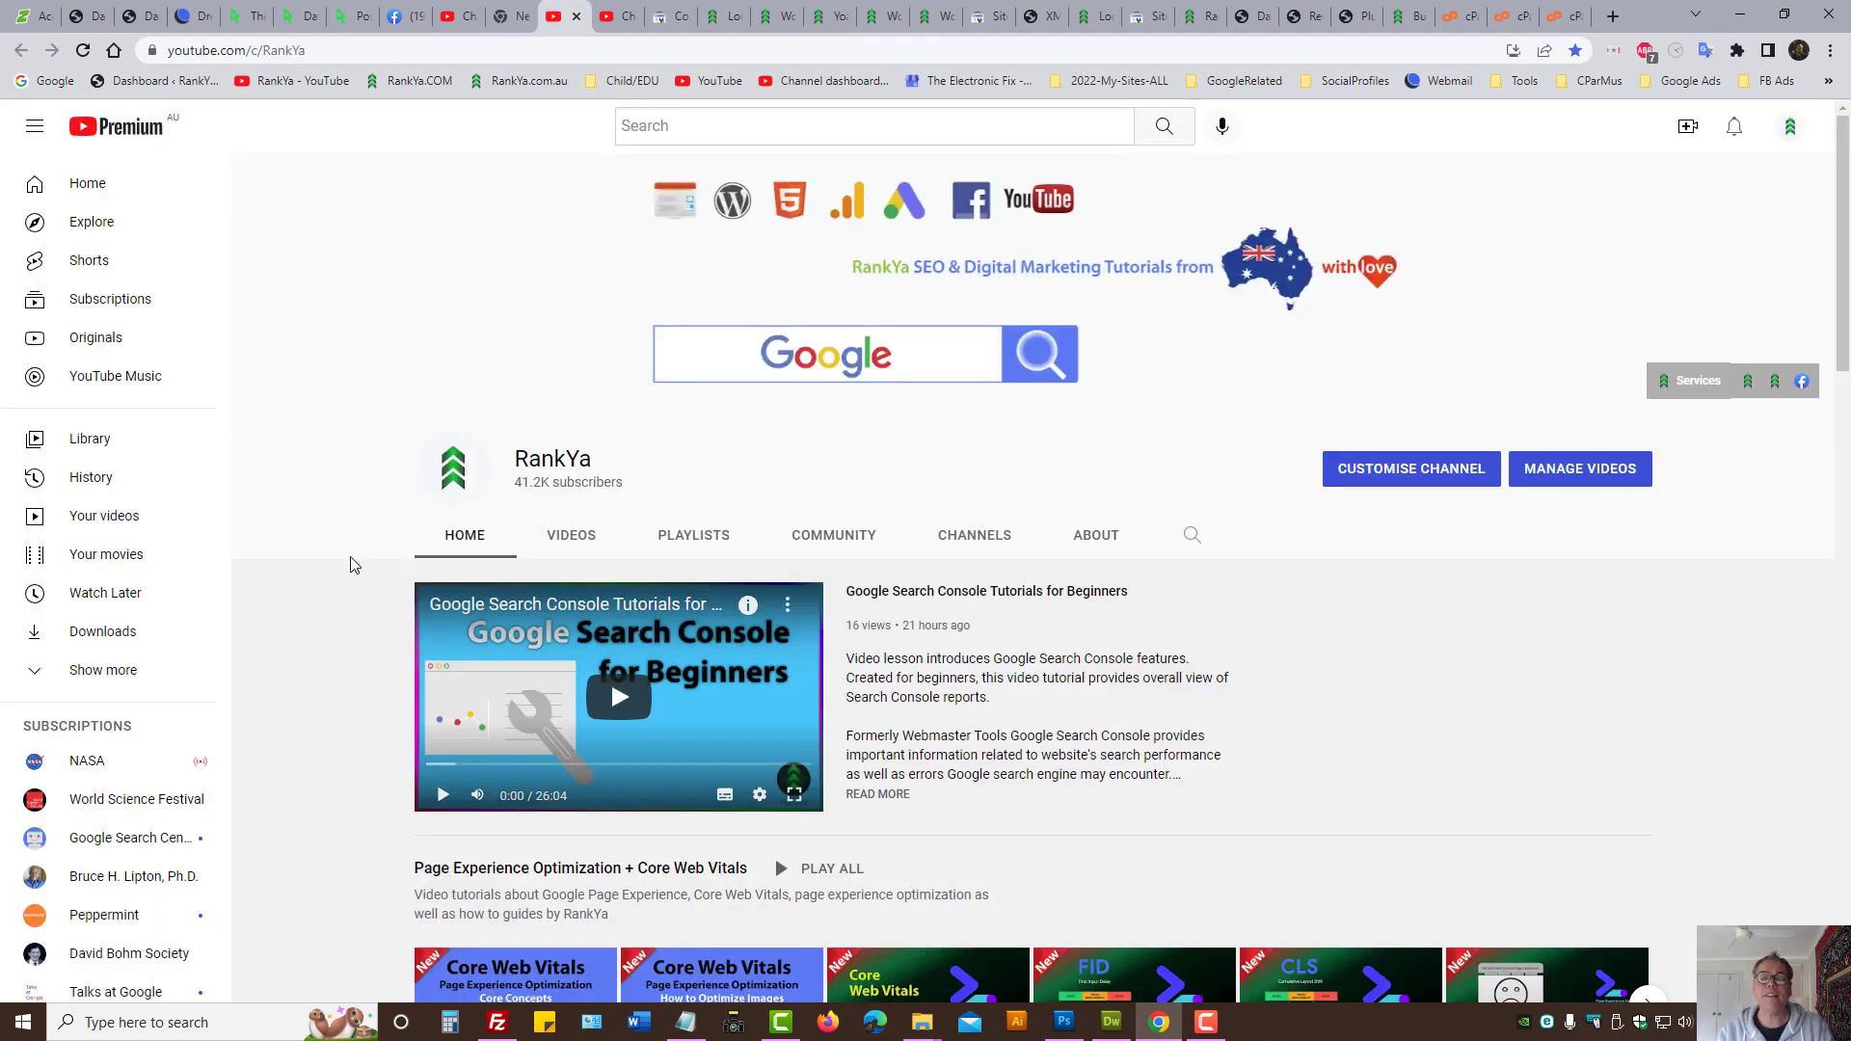
{"action": "mouse_move", "coordinate": [1058, 723]}
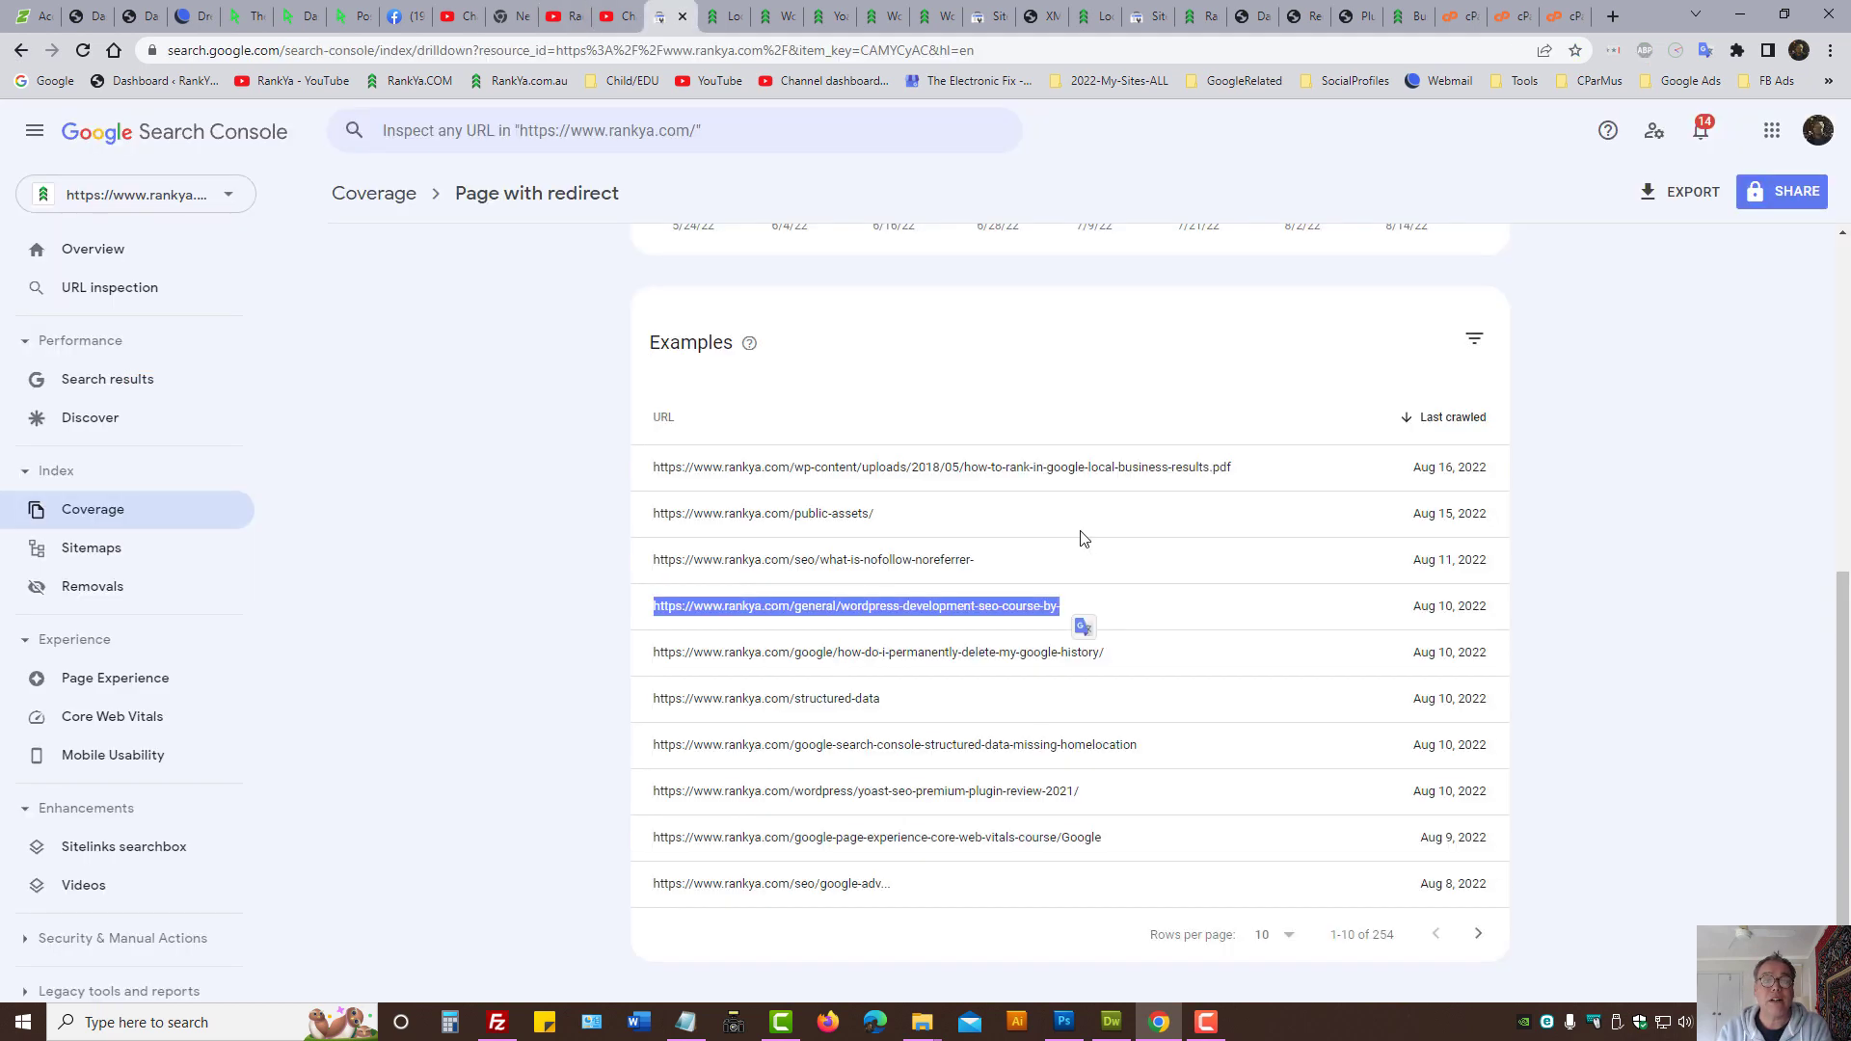
{"action": "mouse_move", "coordinate": [906, 634]}
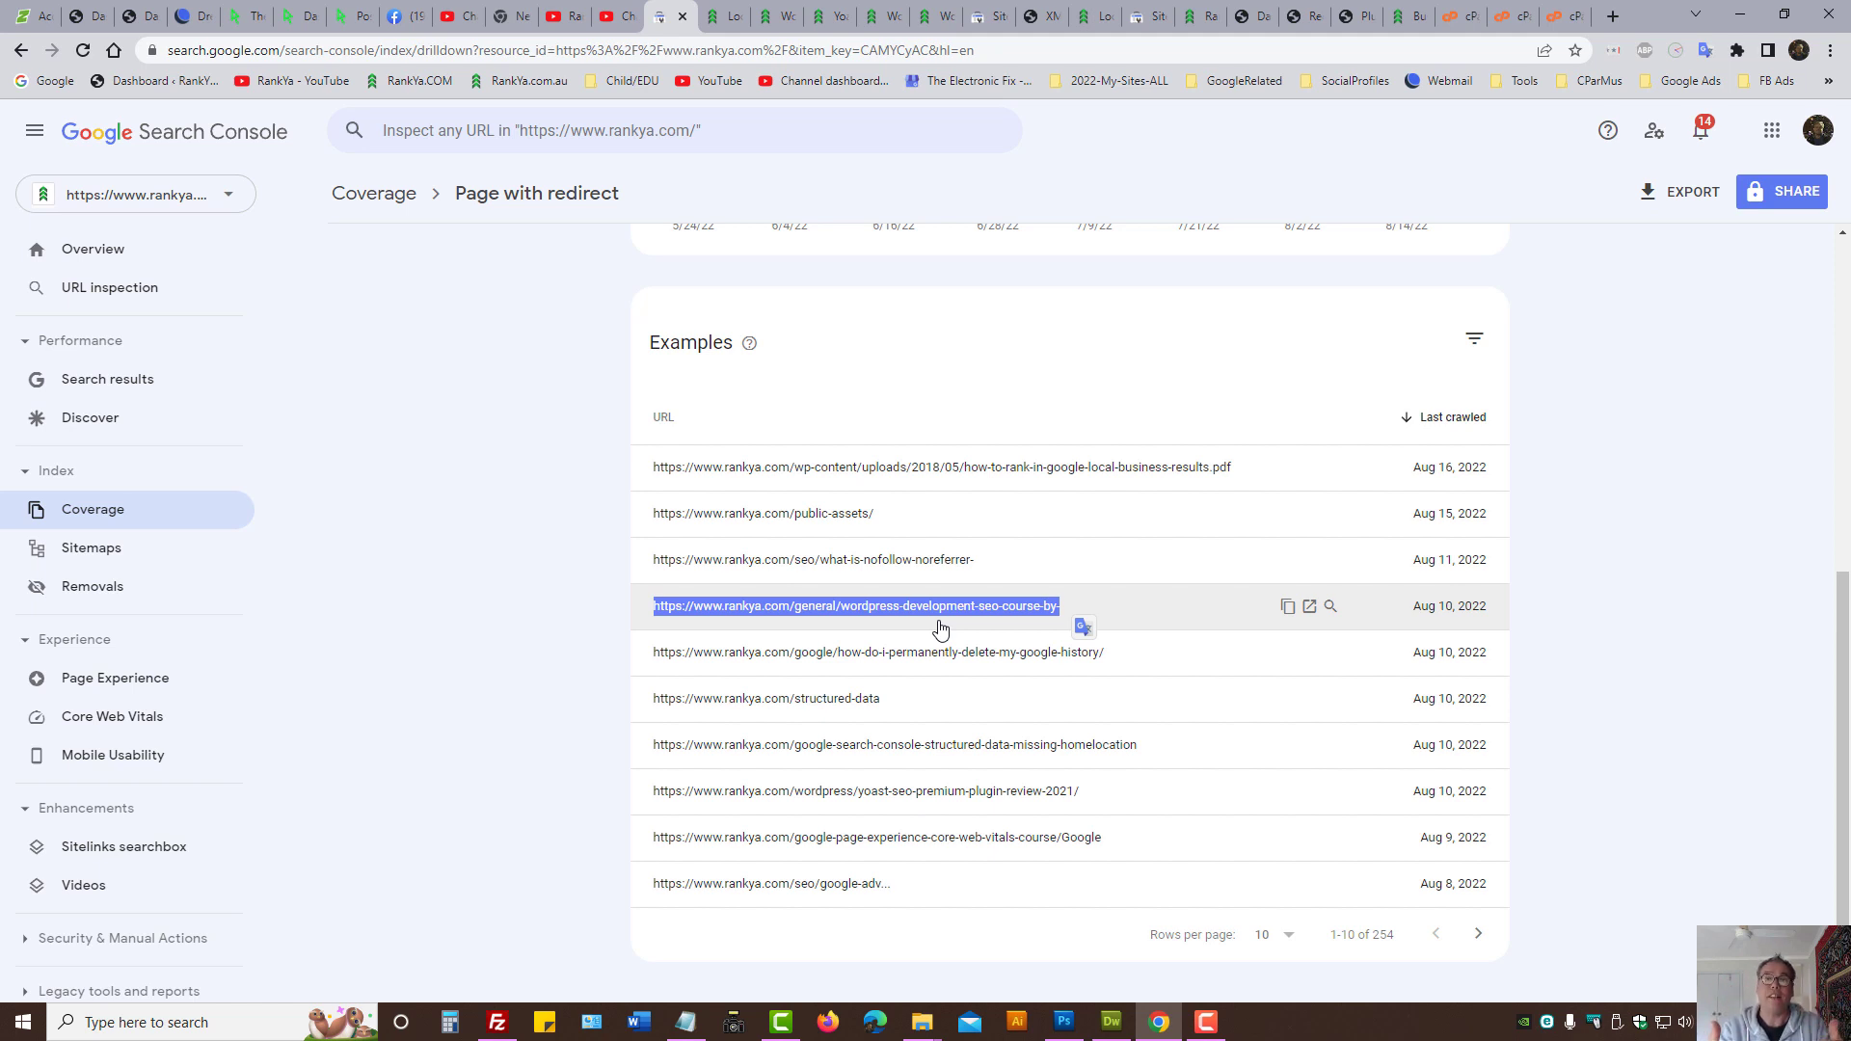
{"action": "mouse_move", "coordinate": [1651, 644]}
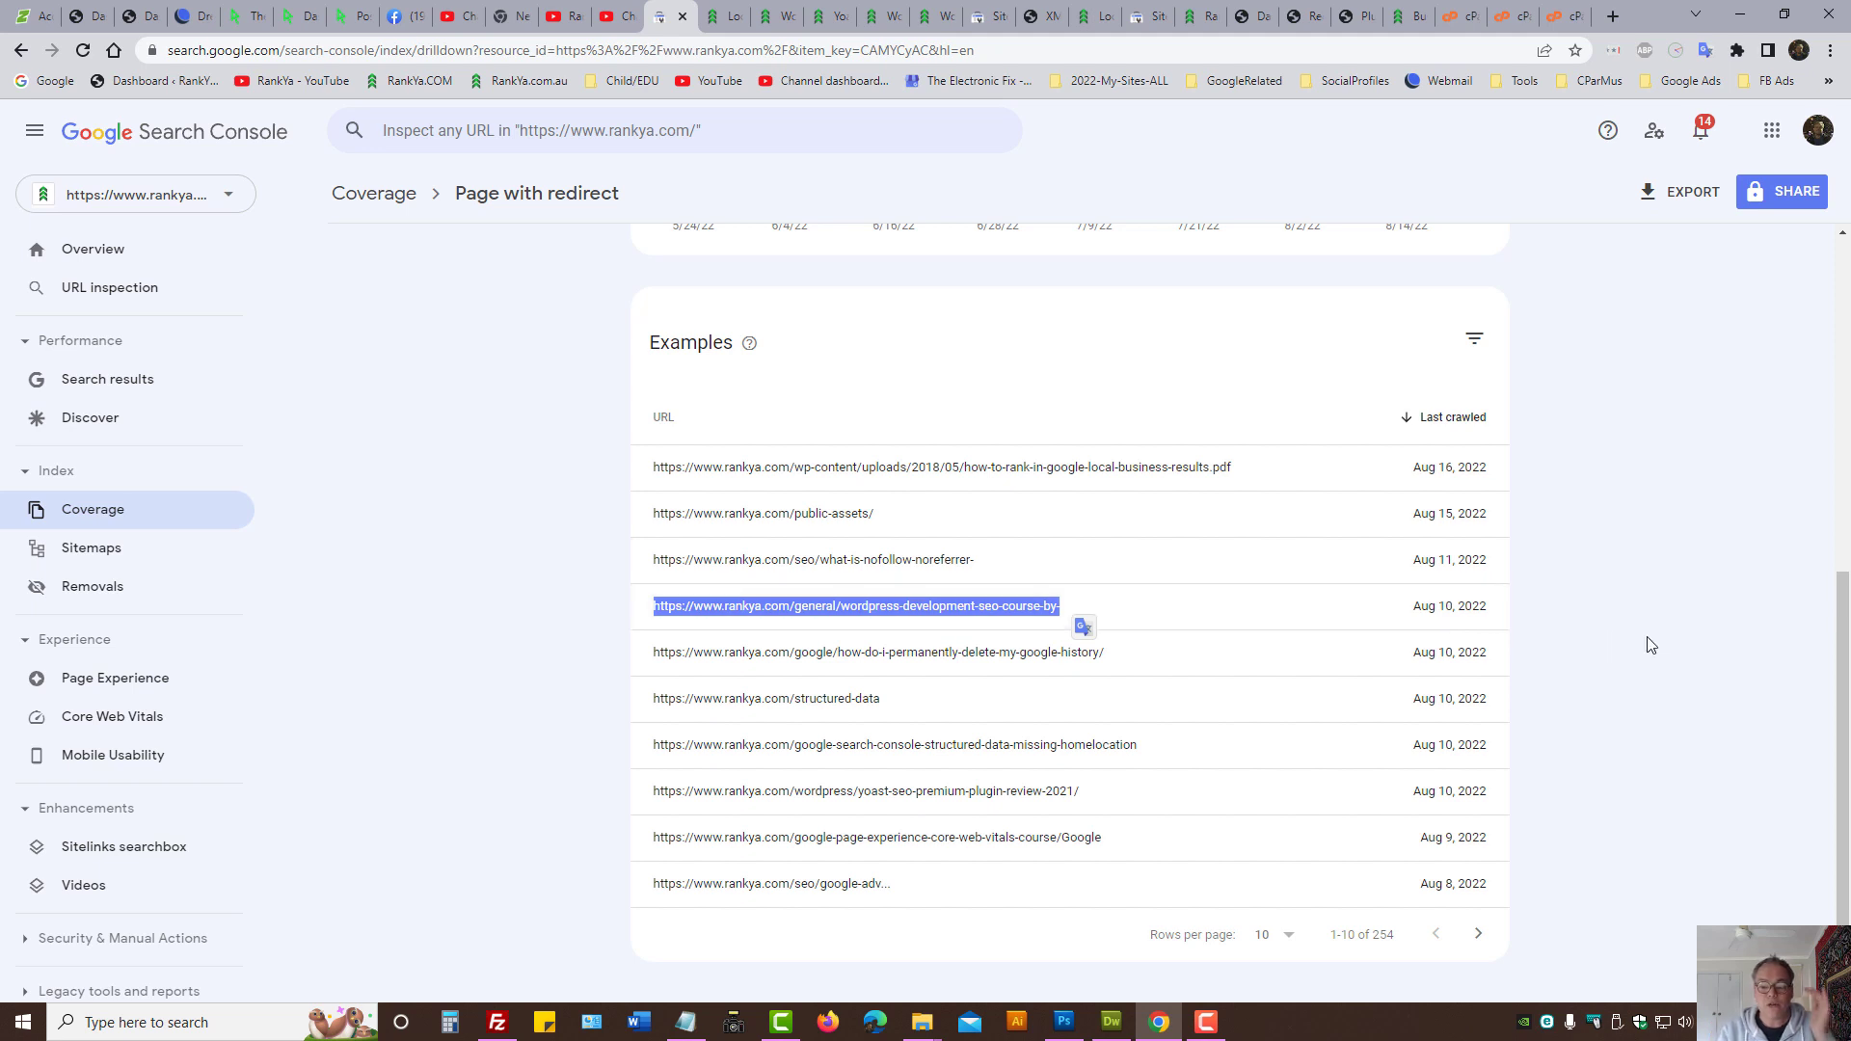
{"action": "mouse_move", "coordinate": [591, 376]}
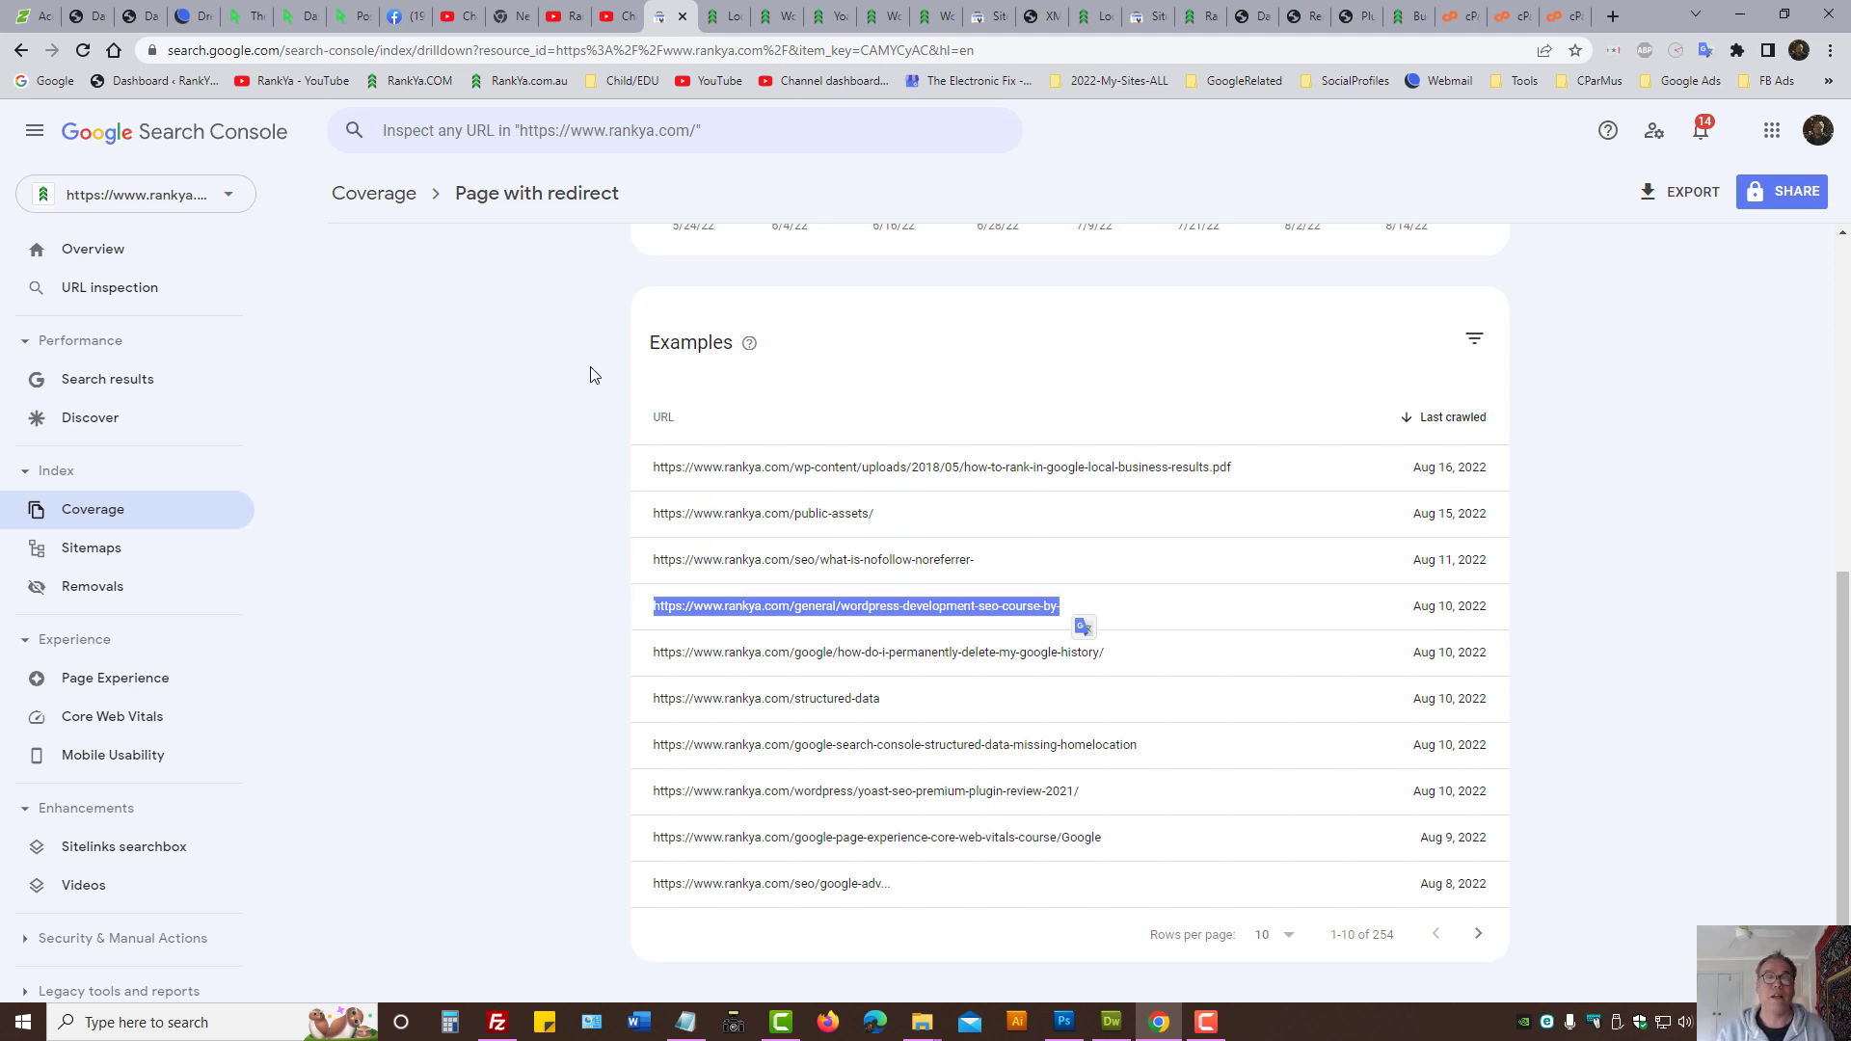
{"action": "mouse_move", "coordinate": [578, 376]}
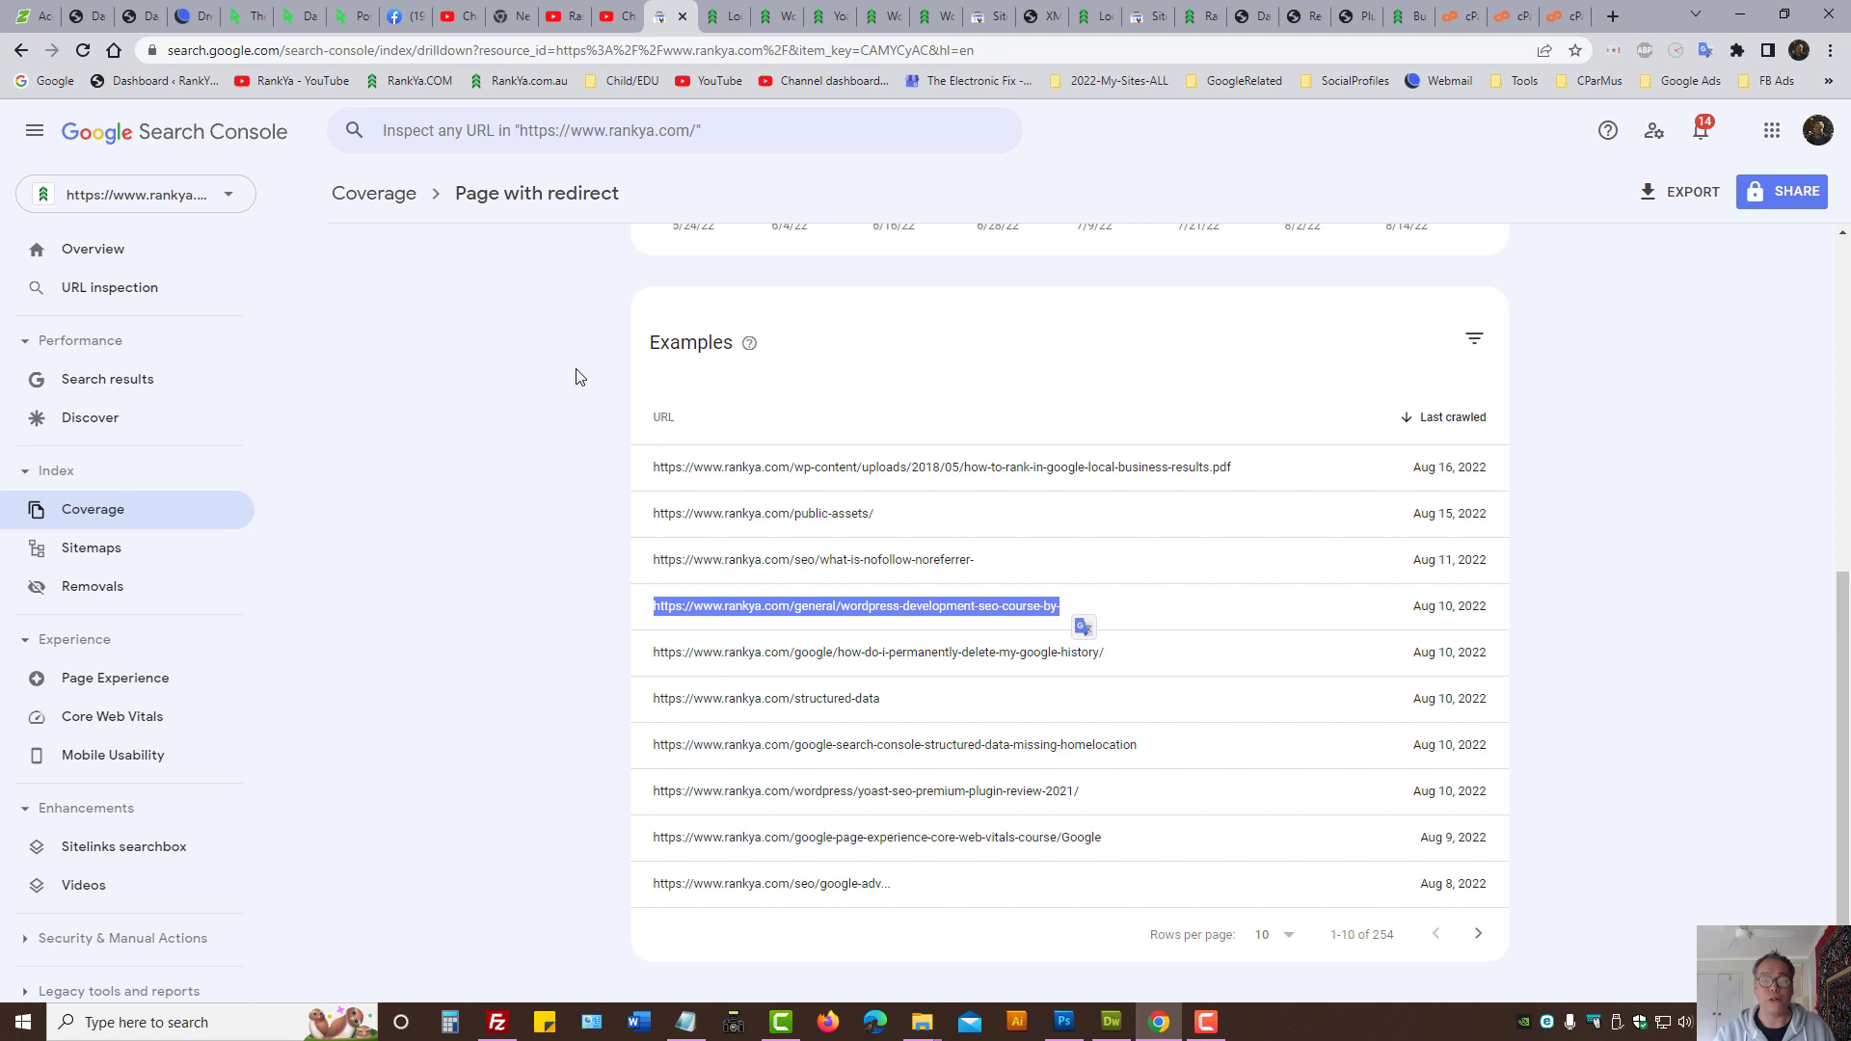
{"action": "mouse_move", "coordinate": [708, 328]}
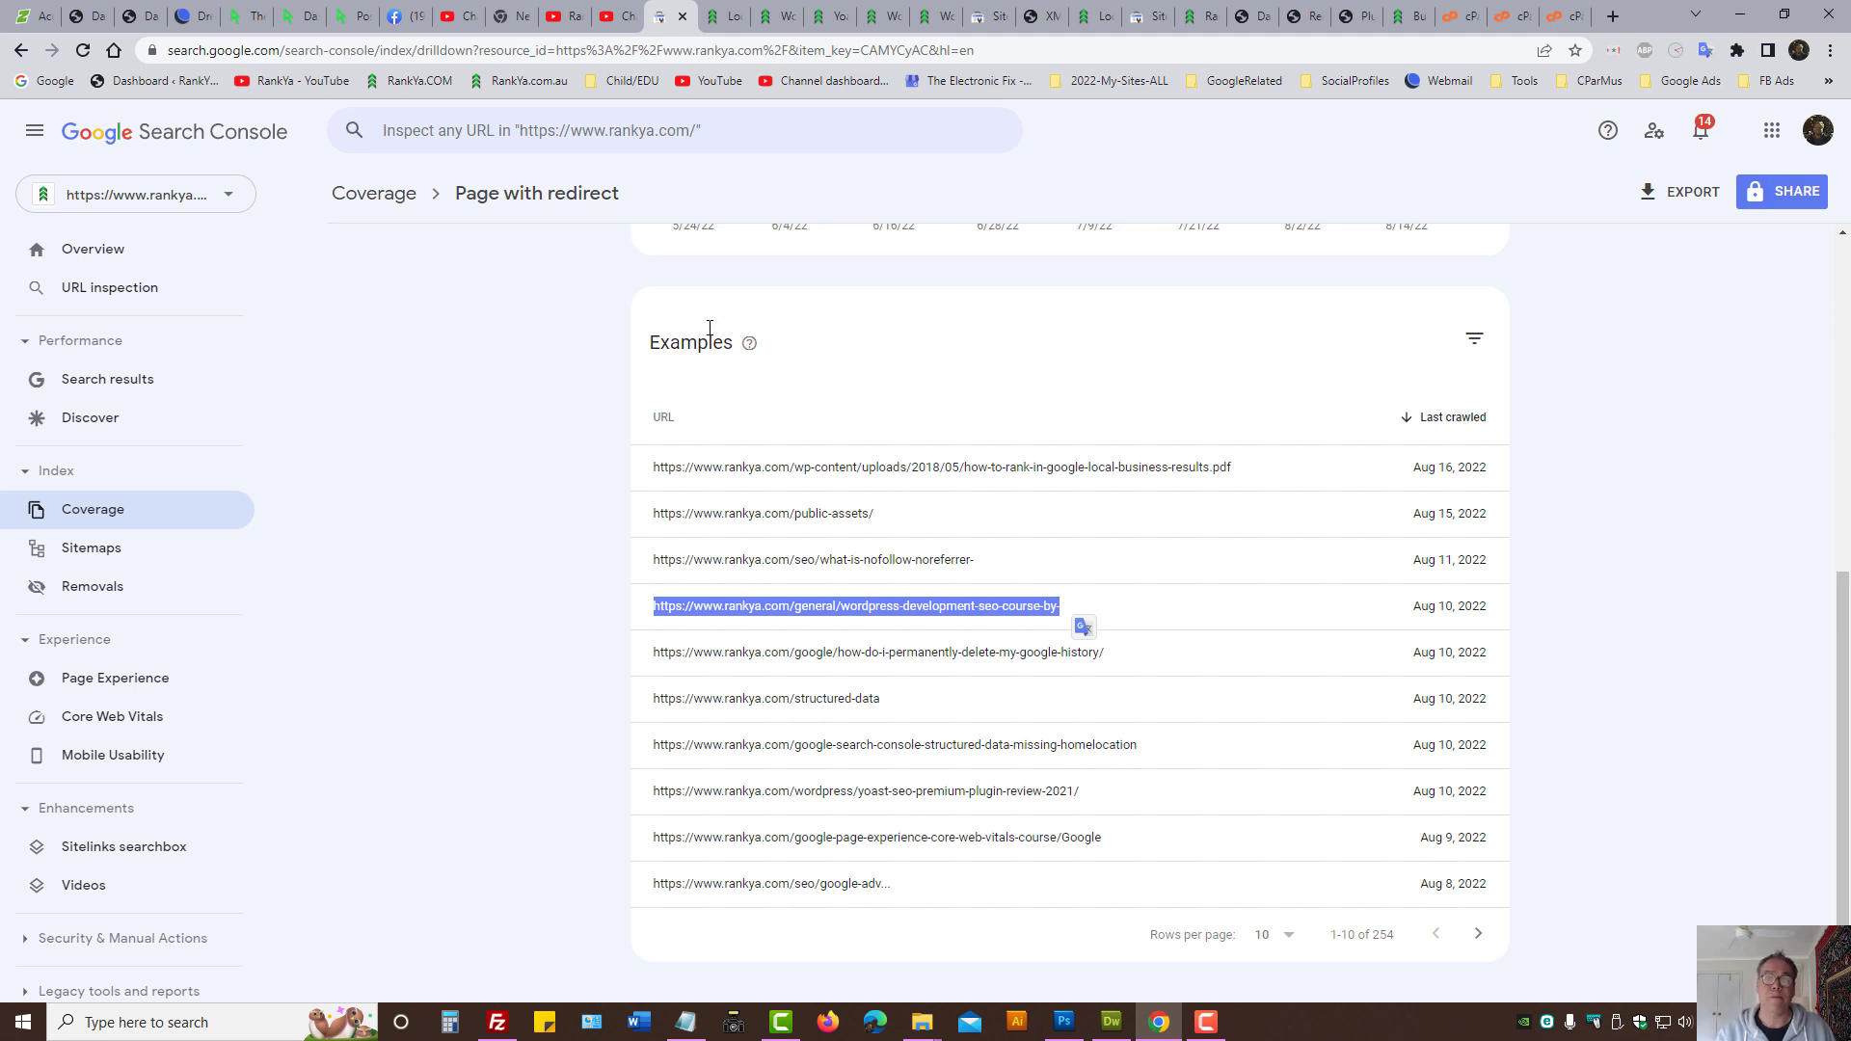
{"action": "mouse_move", "coordinate": [590, 306]}
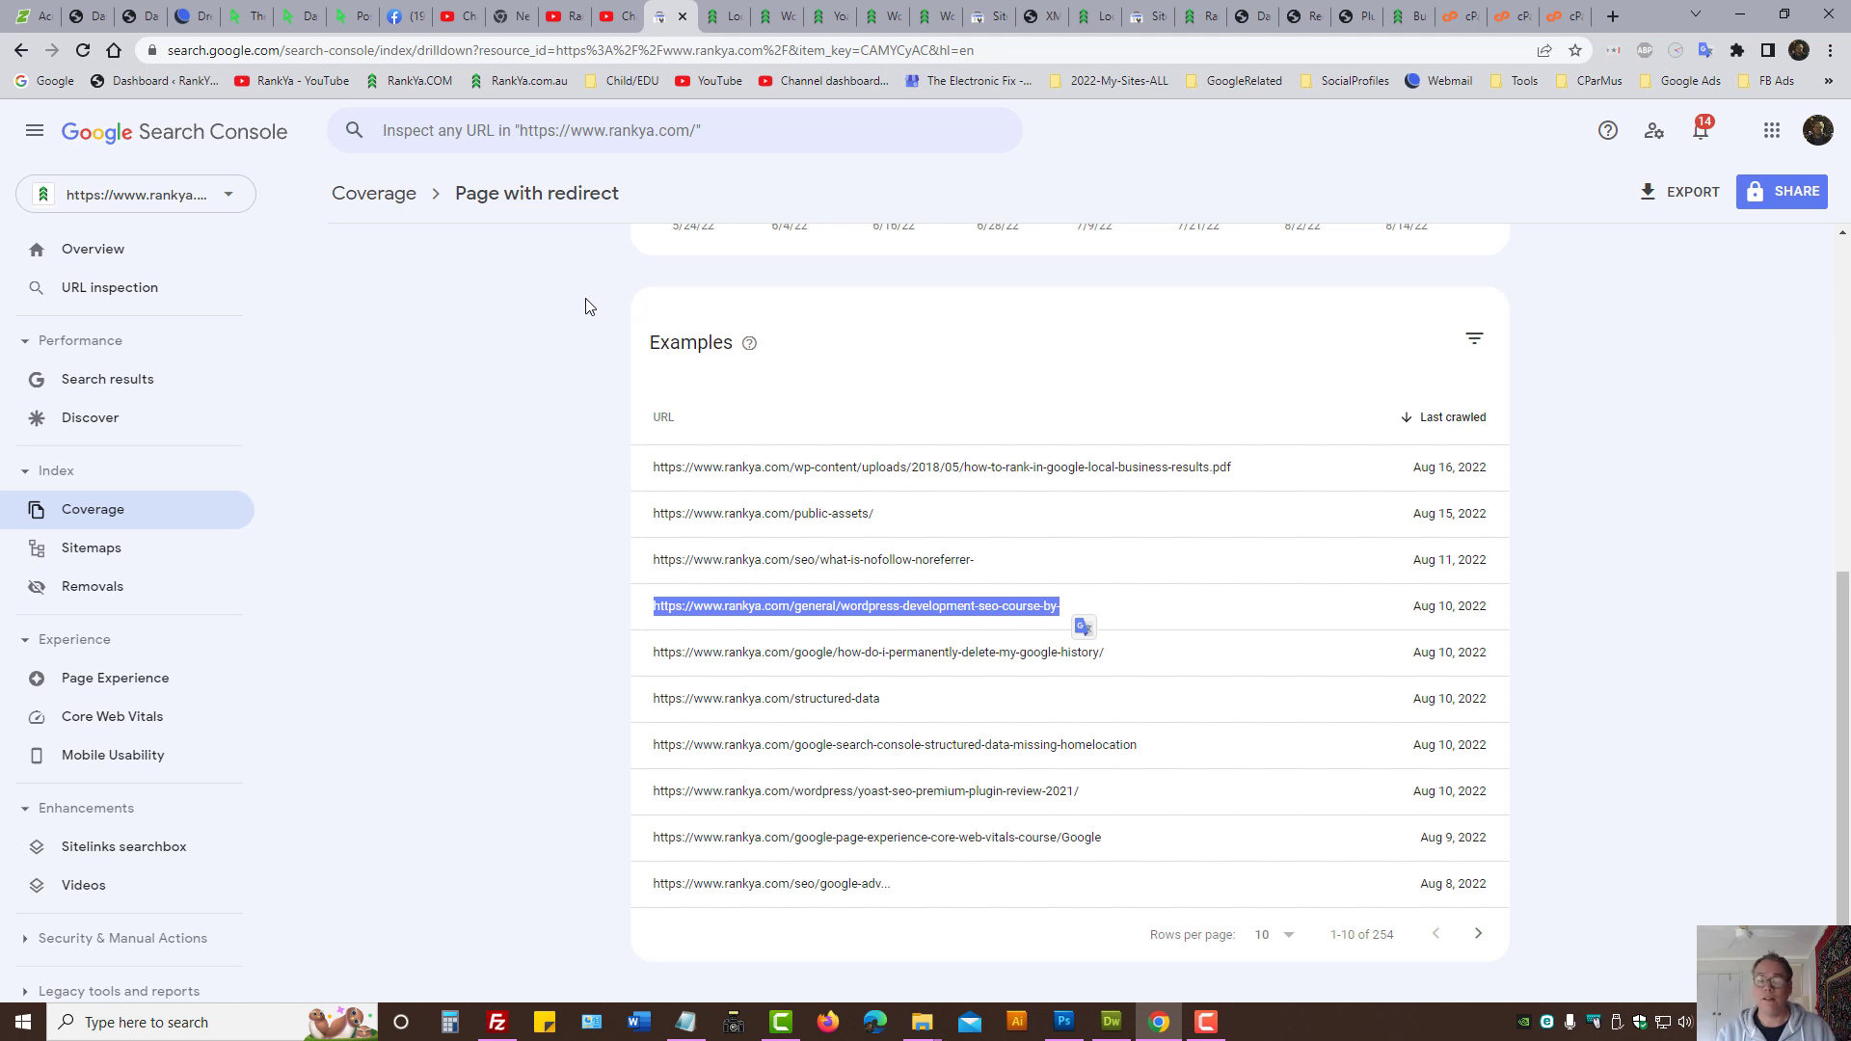
{"action": "mouse_move", "coordinate": [374, 192]}
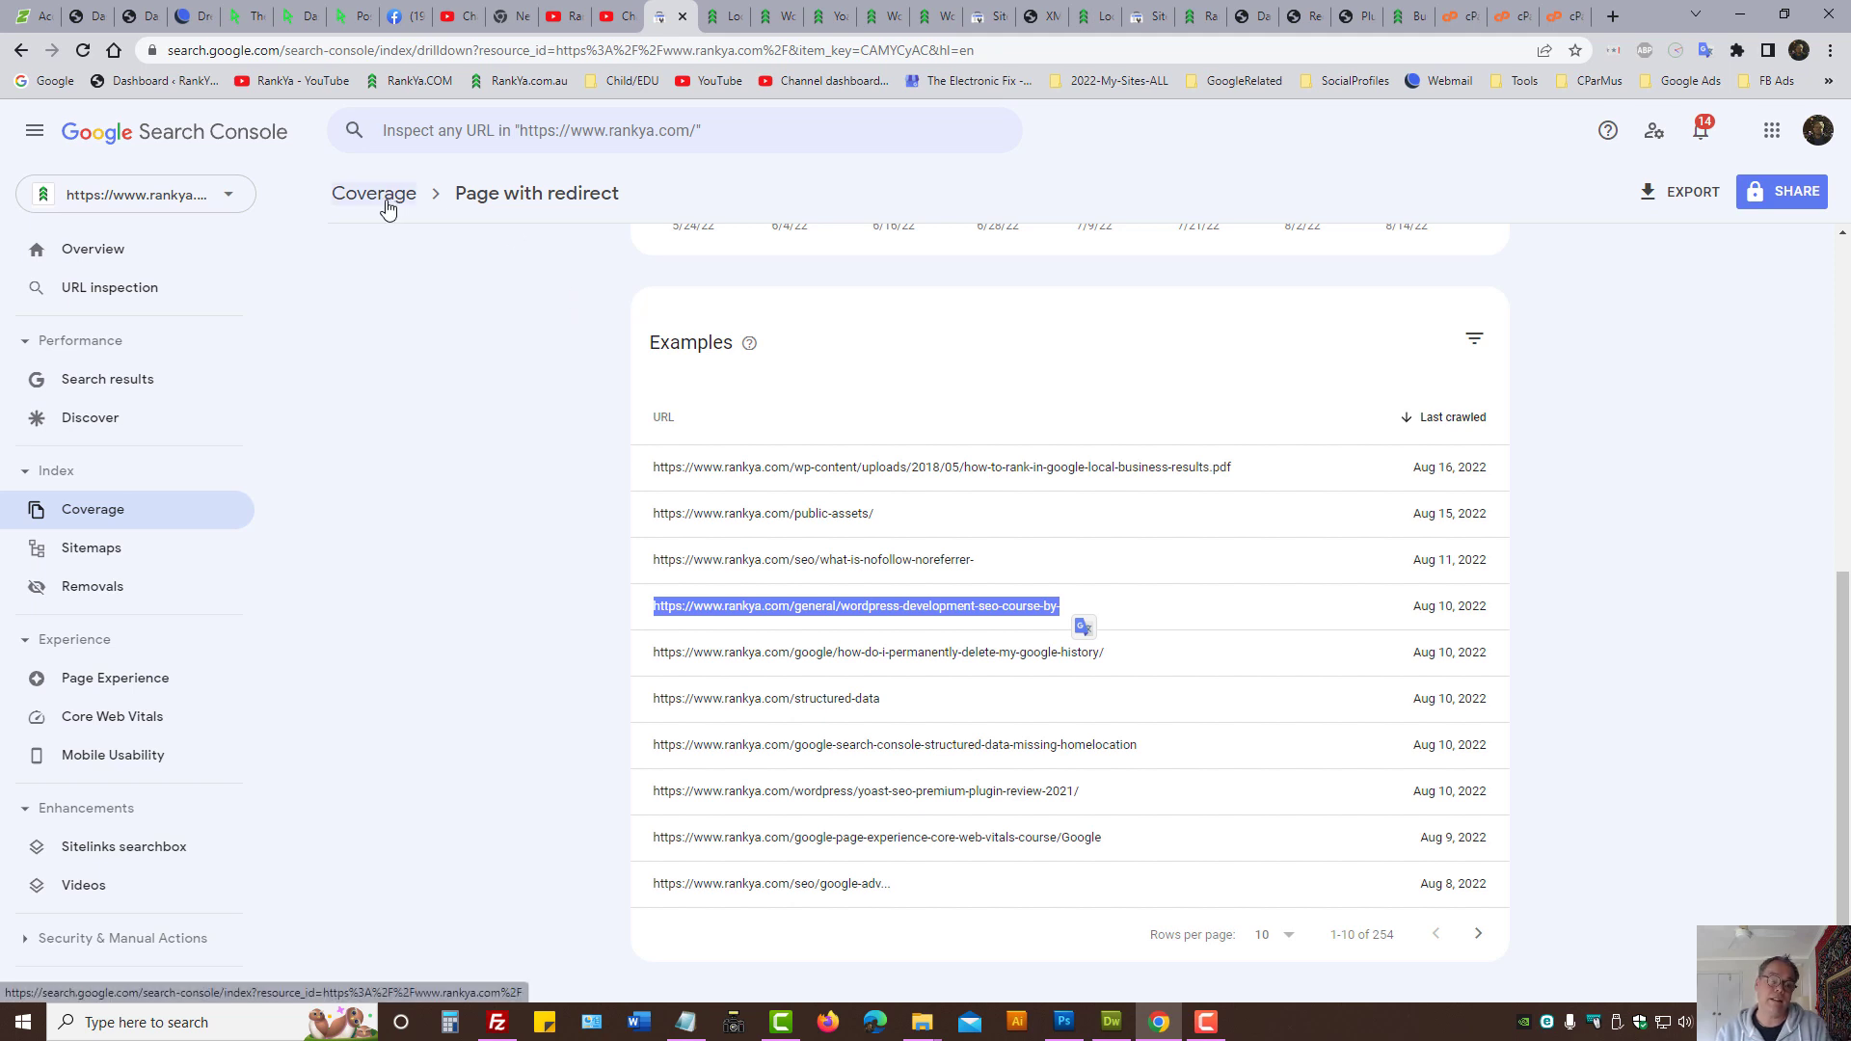
{"action": "mouse_move", "coordinate": [372, 193]}
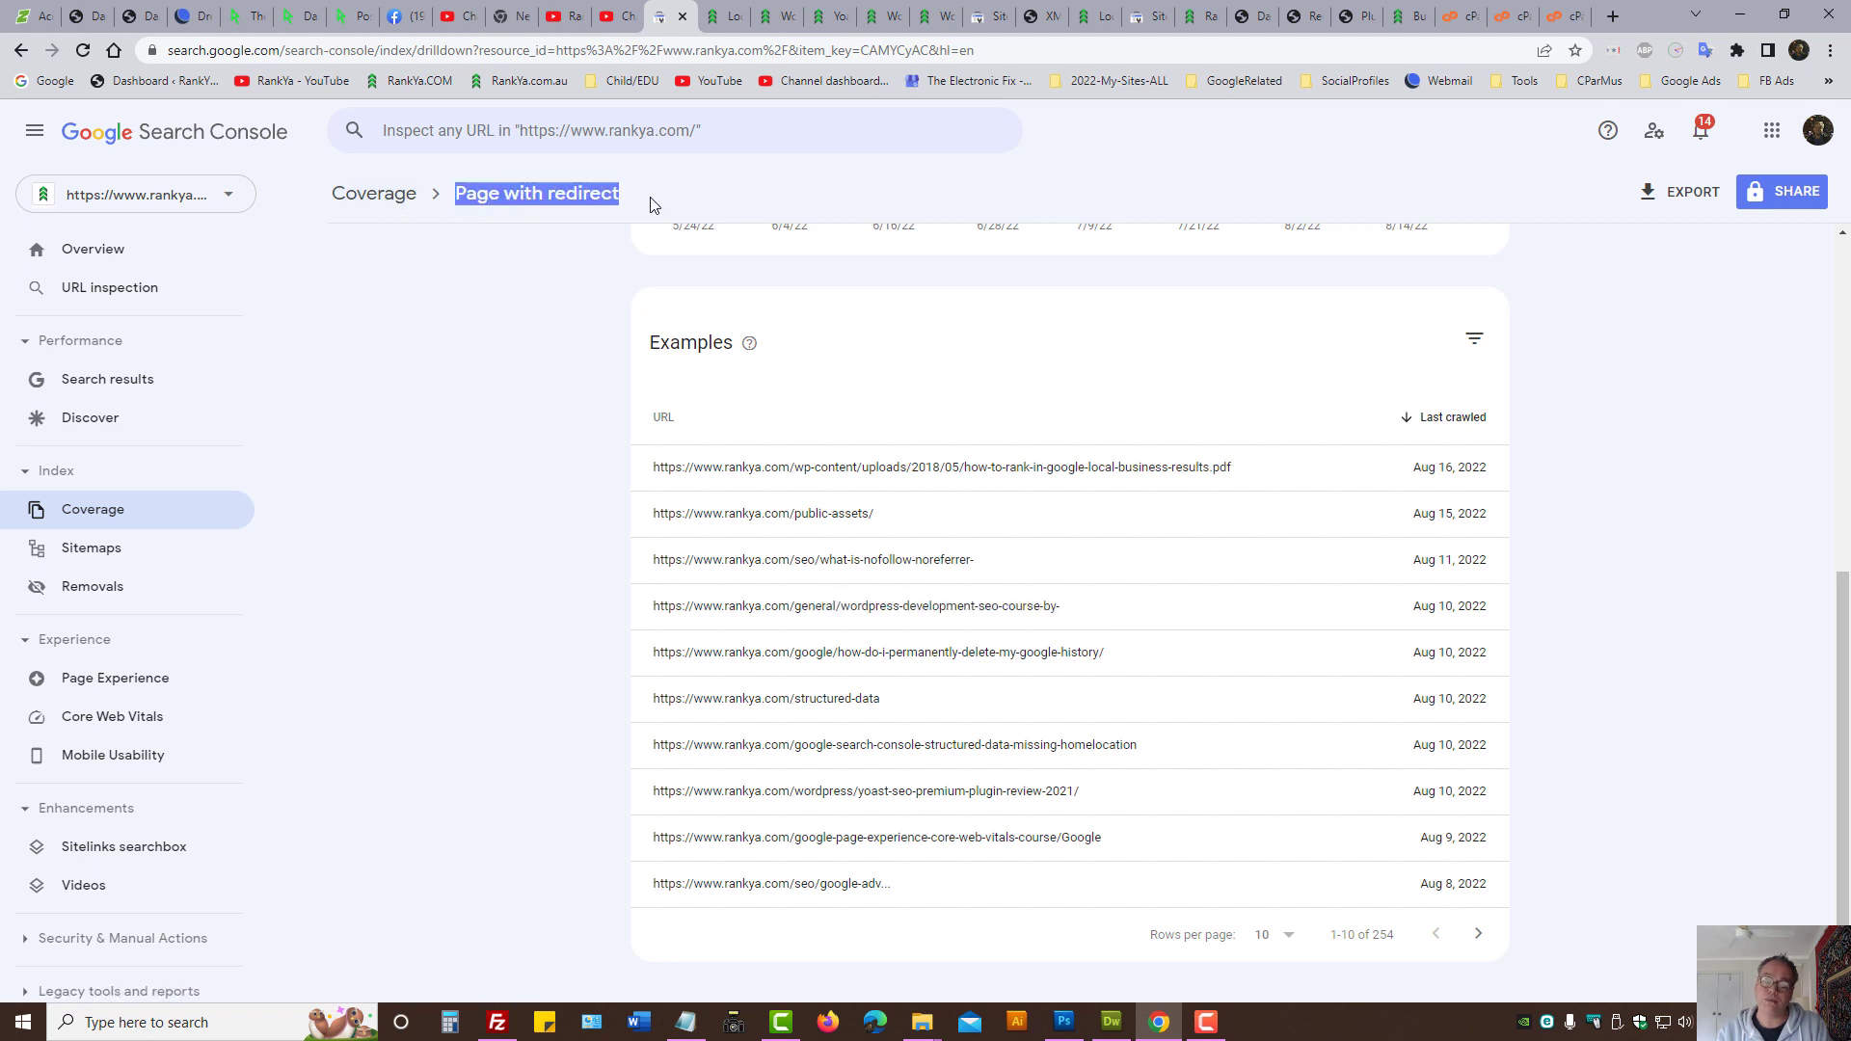
Step: Switch to the tab showing rankya.com/seo/local-business-seo/
{"action": "left_click", "coordinate": [696, 17]}
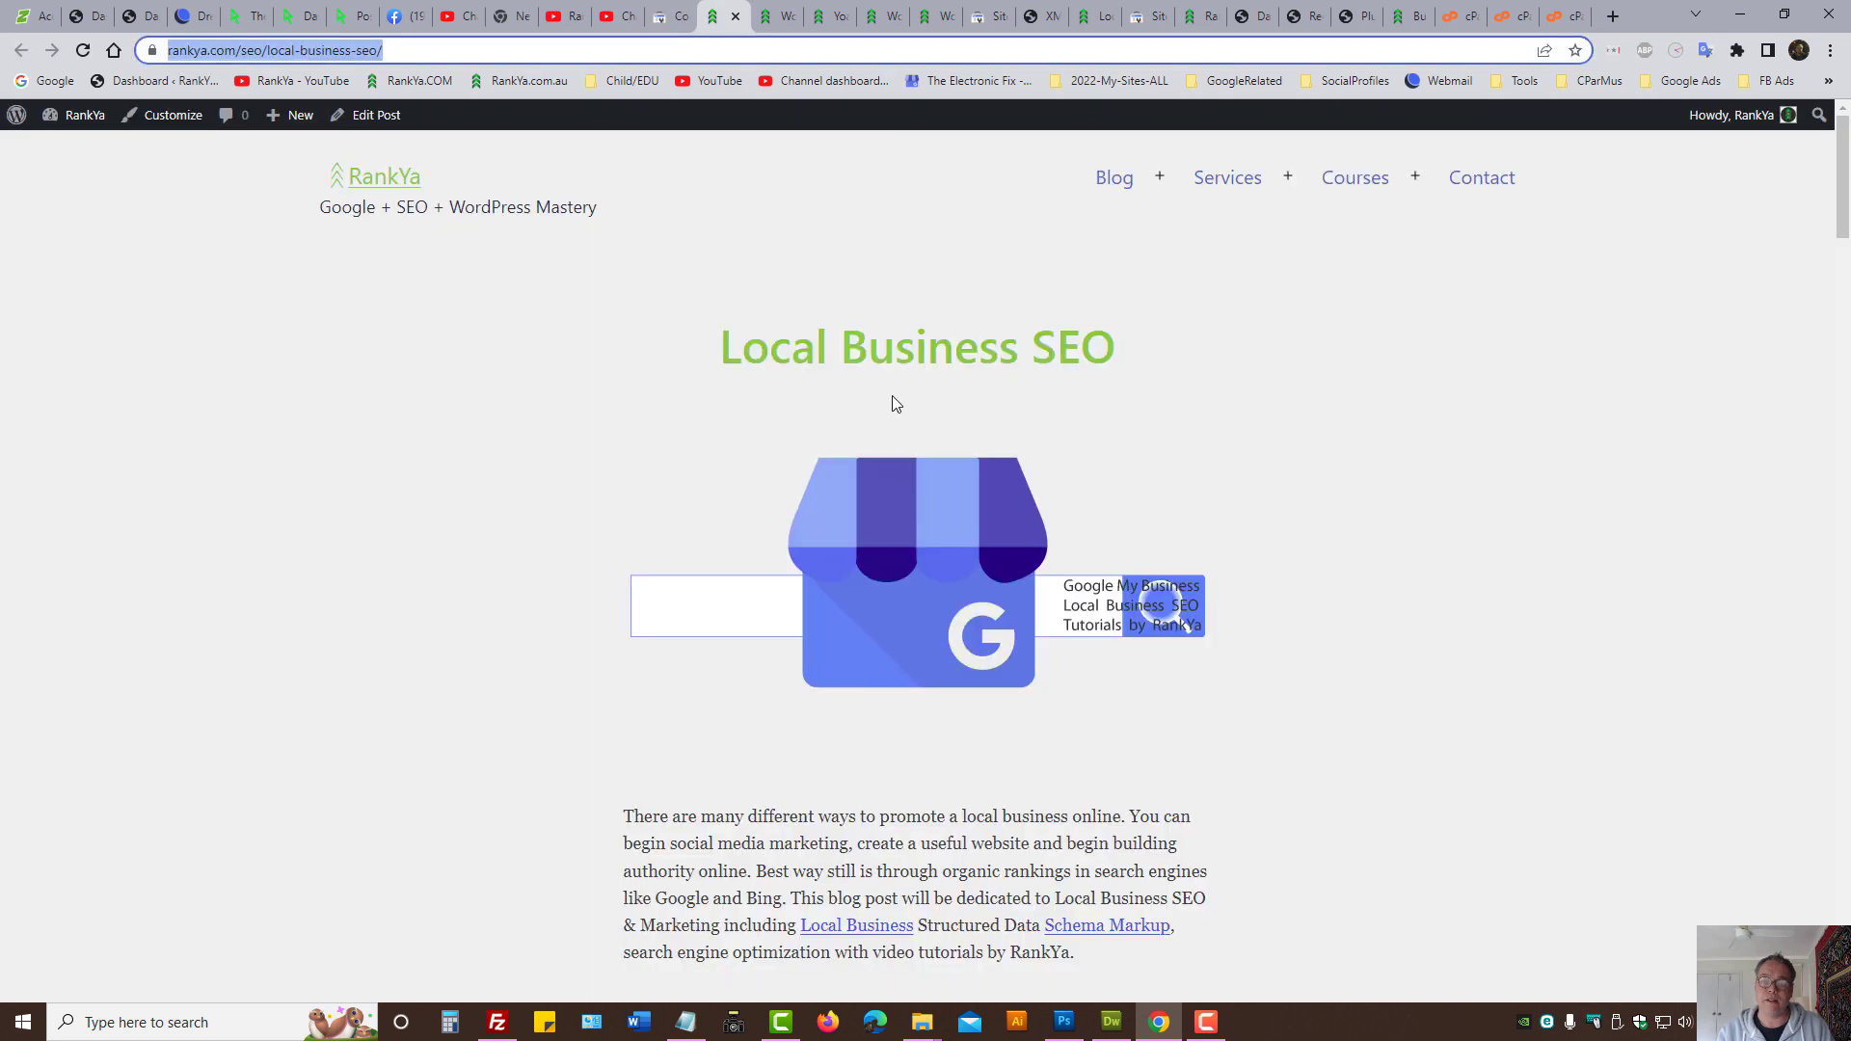